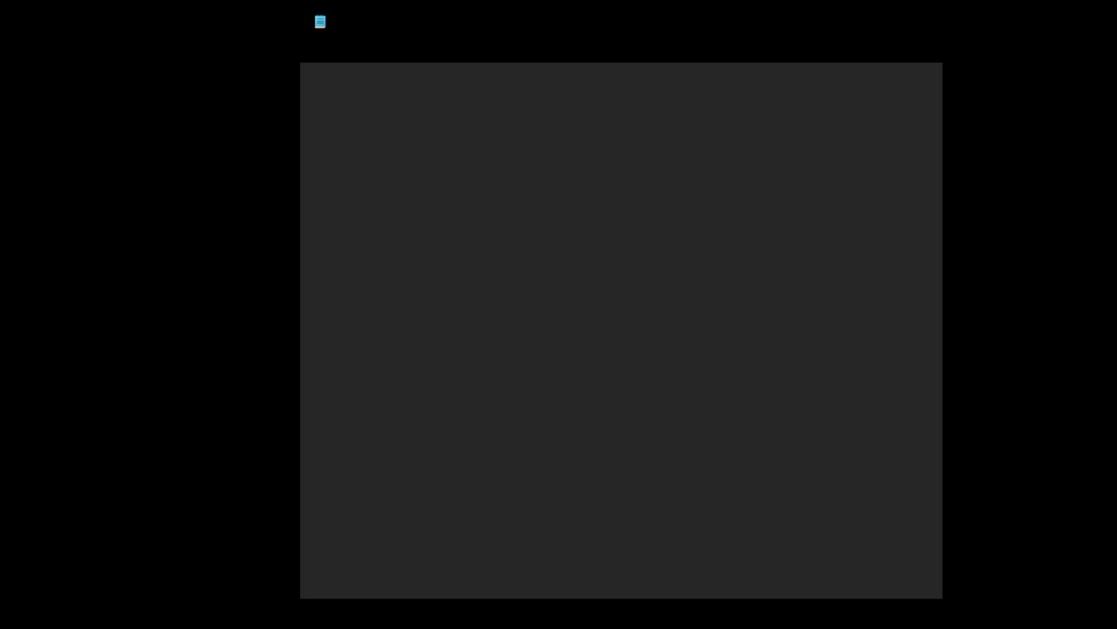
mouse_move(402, 379)
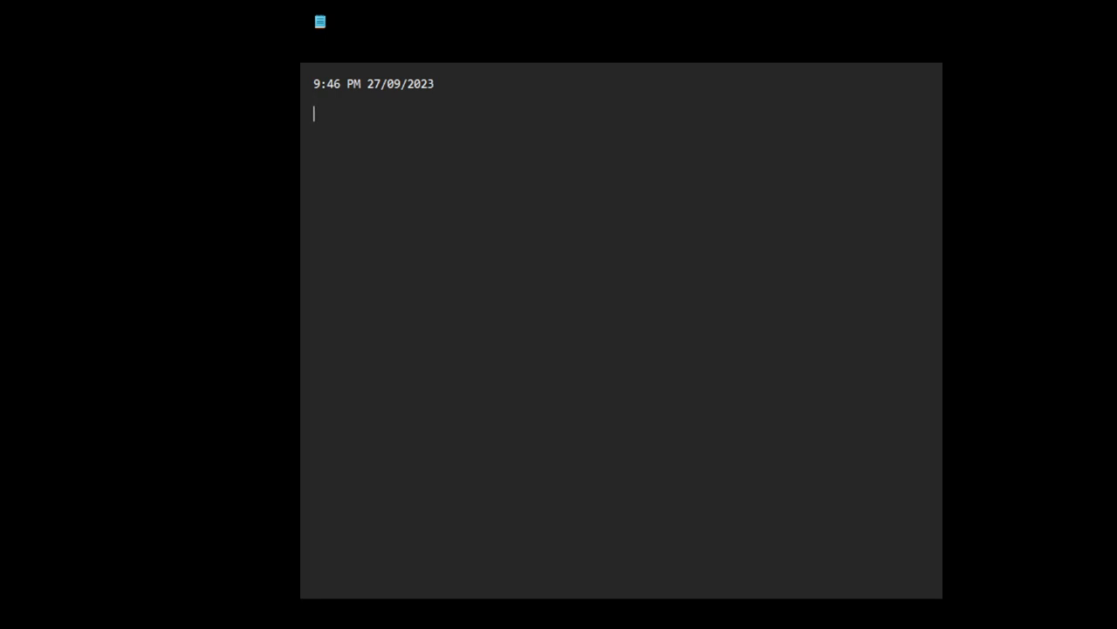
Write the opening lines 'ETs, UFOs...' and 'Extraterrestrial agenda...' below the timestamp.
text(ETs,)
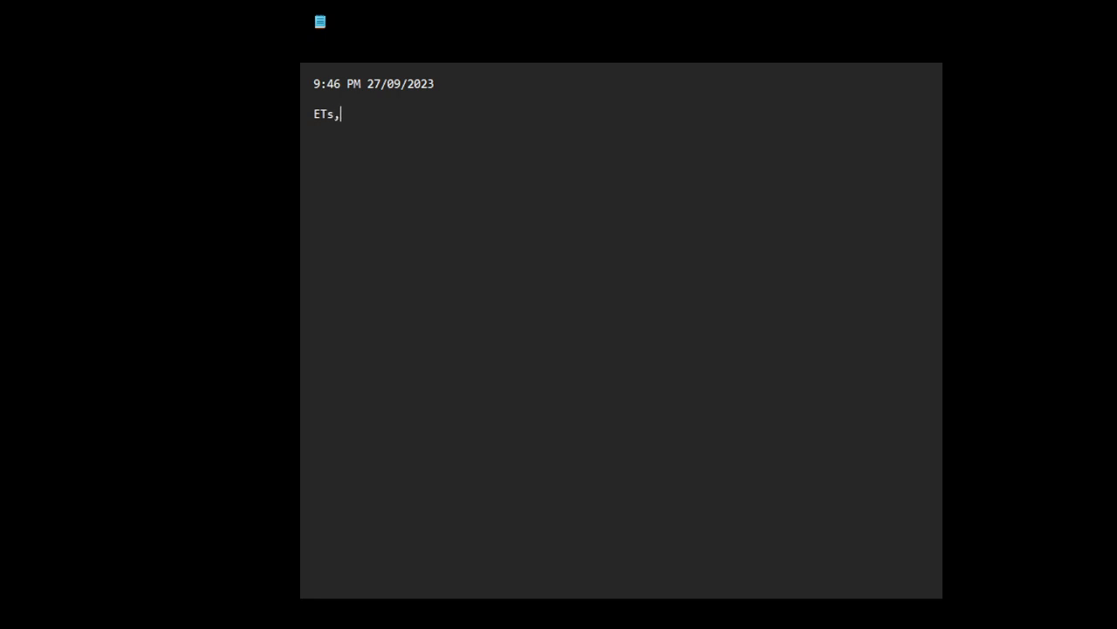
text(UFOs)
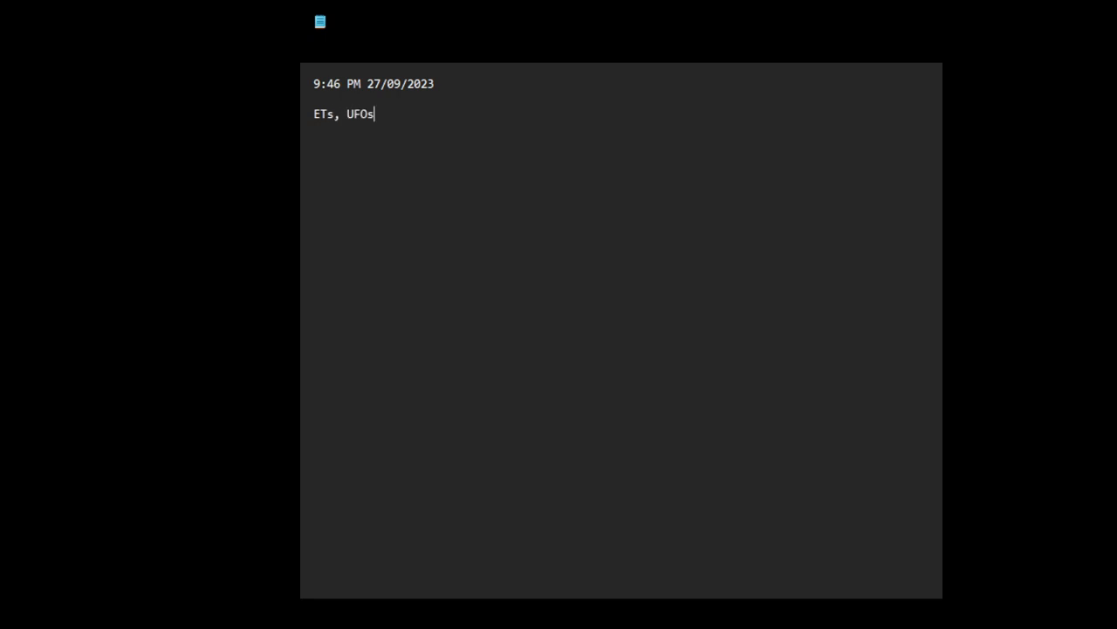
text(...)
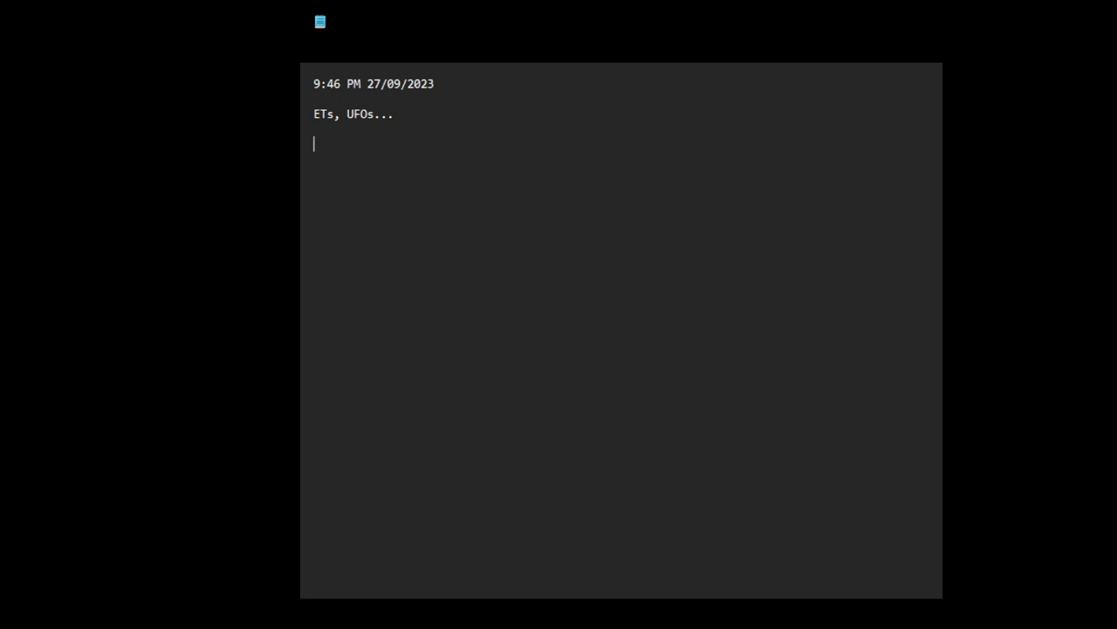
text(E)
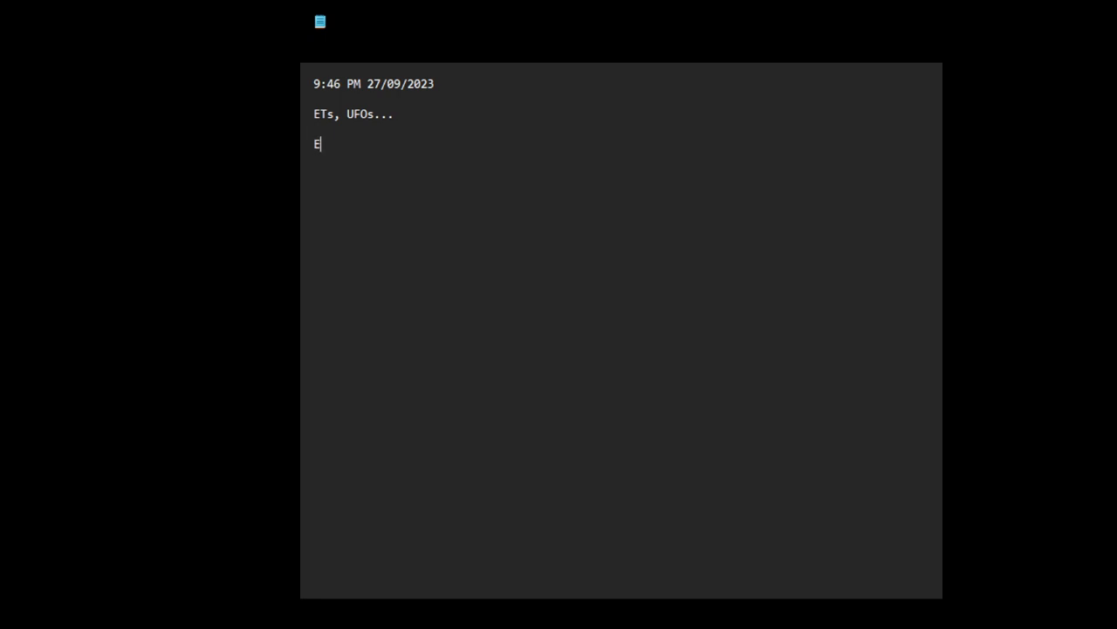
text(xtra)
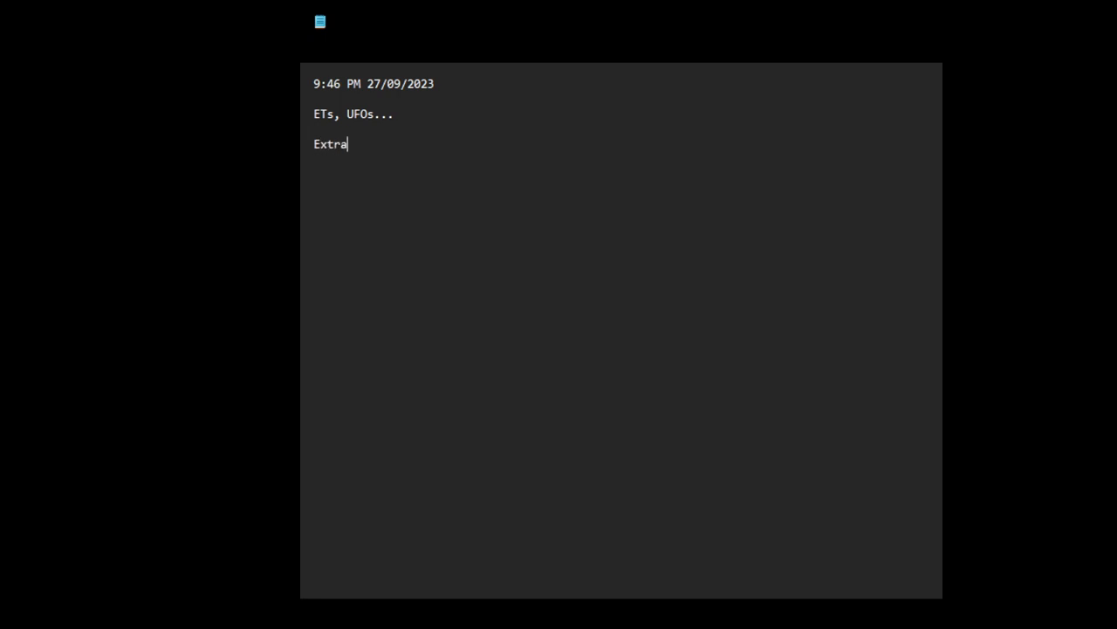
text(terrestrial agenda)
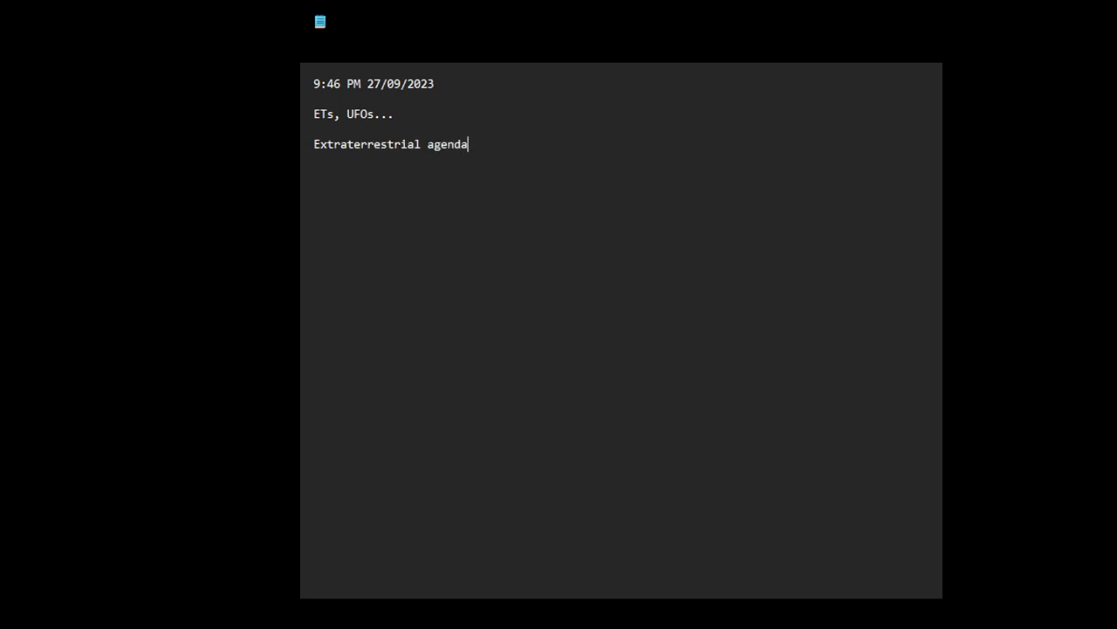
text(...)
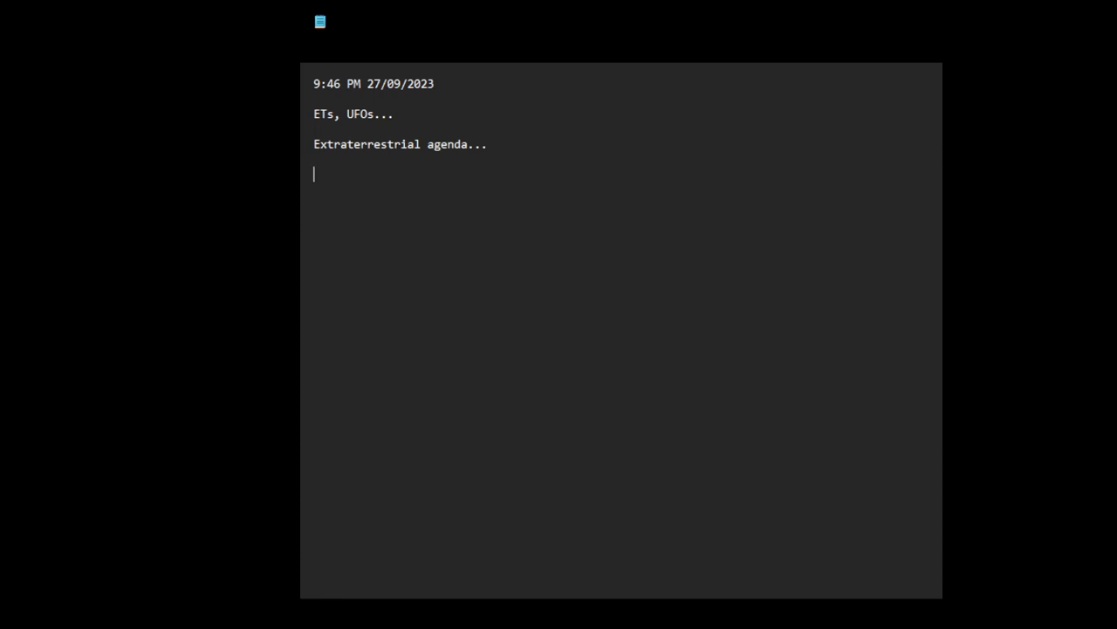
Add a 'sources:' heading and paste the first youtu.be link XKBjYMTvNMo beneath it.
text(sou)
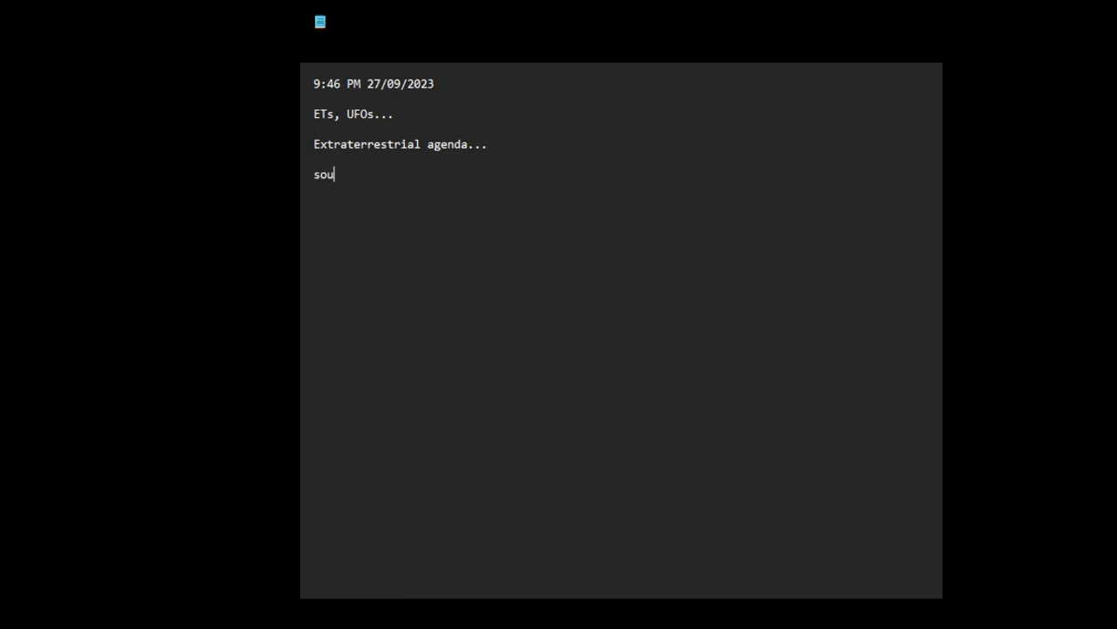
text(rces:)
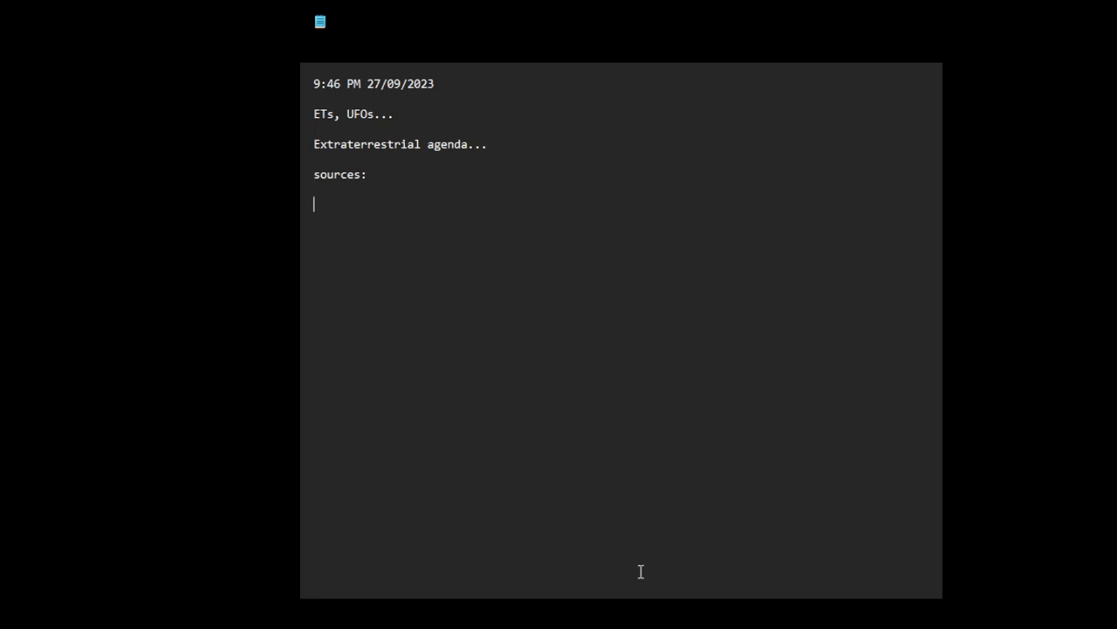
text(https://youtu.be/XKBjYMTvNMo?si=lQcn5NaIh55Hm9dj)
text(https://youtu.be/4lQk_bMXWlY?si=4vIYipS9FllDhA47)
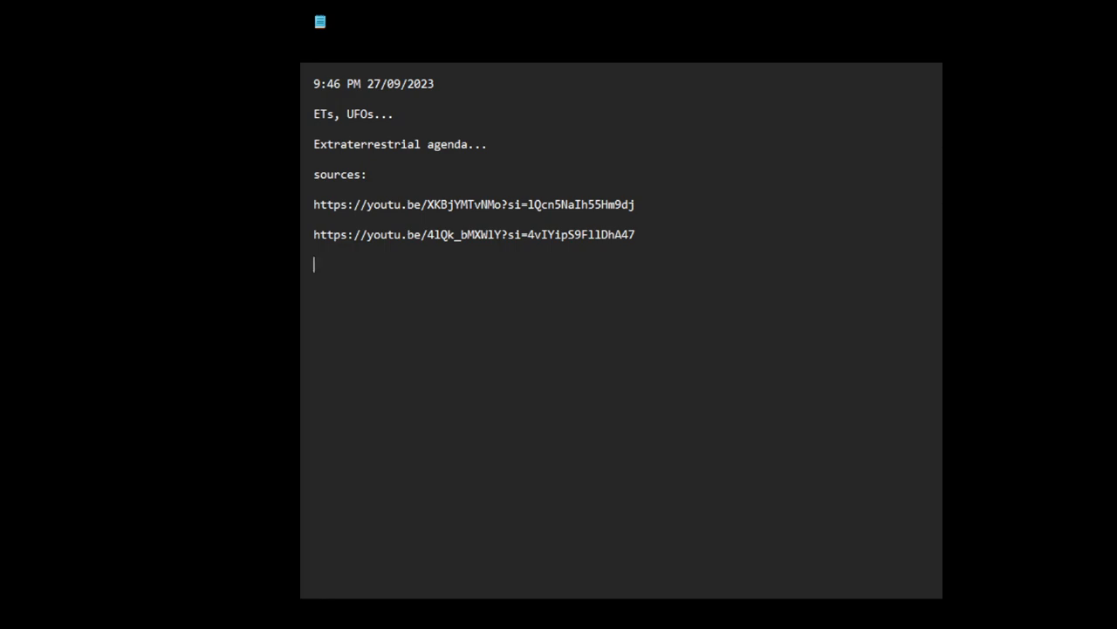
Paste three more youtu.be links (38D86oo7i_M, X1QYDy5Wc-0, XKBjYMTvNMo) under the sources.
text(https://youtu.be/38D86oo7i_M?si=2XOzvjWAHA-8FBX6)
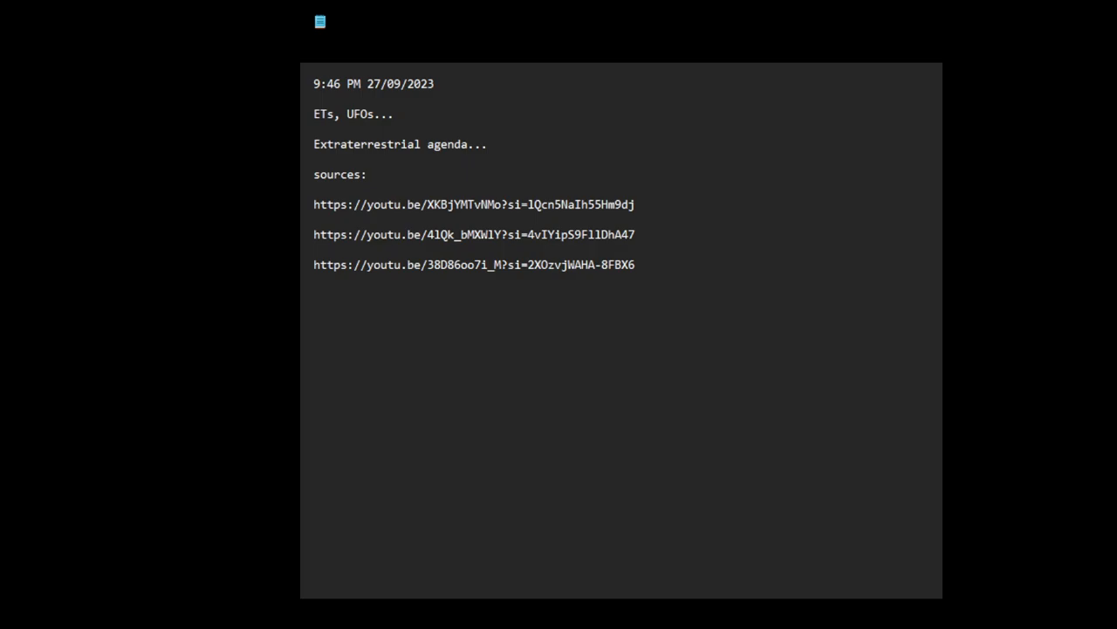
mouse_move(660, 428)
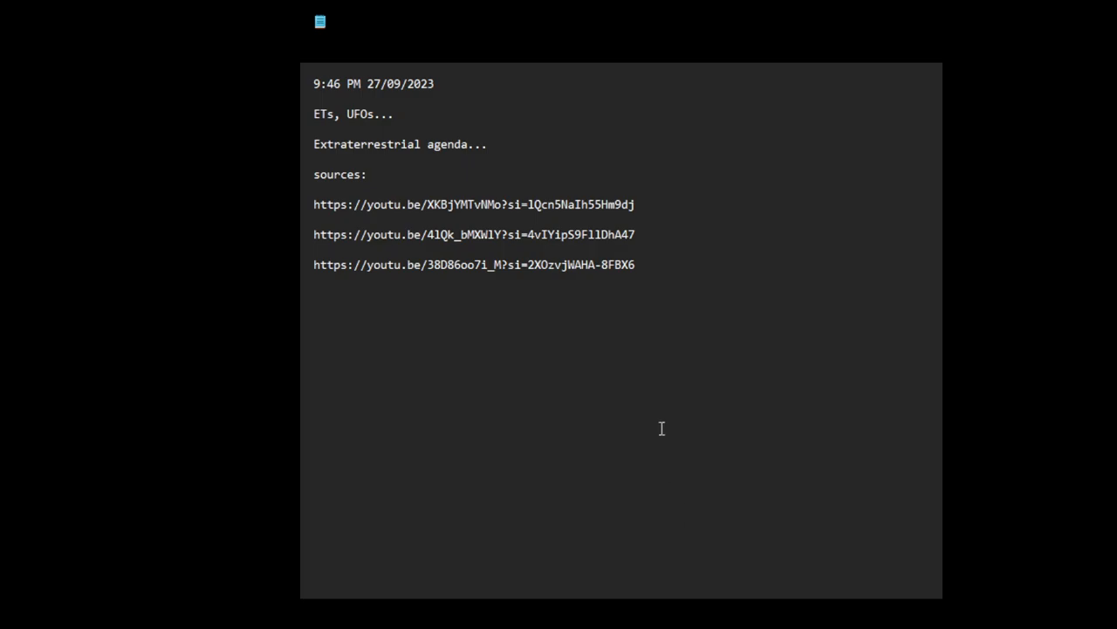
text(https://youtu.be/X1QYDy5Wc-0?si=c0jQqjocR3VtHenQ)
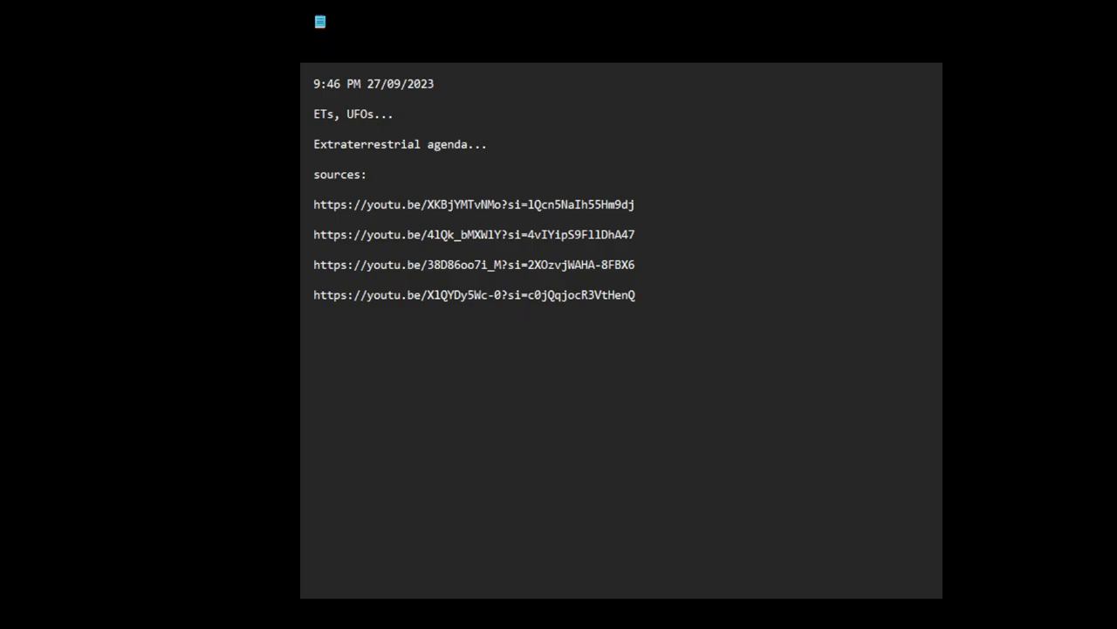
mouse_move(514, 398)
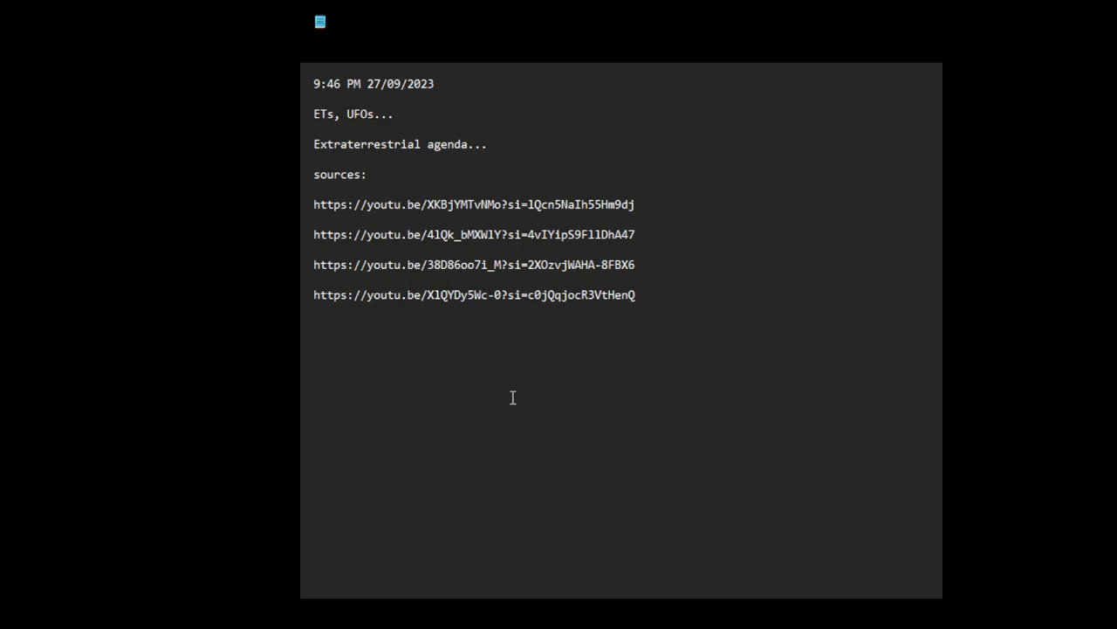
text(https://youtu.be/XKBjYMTvNMo?si=tmndxQArinVso0sc)
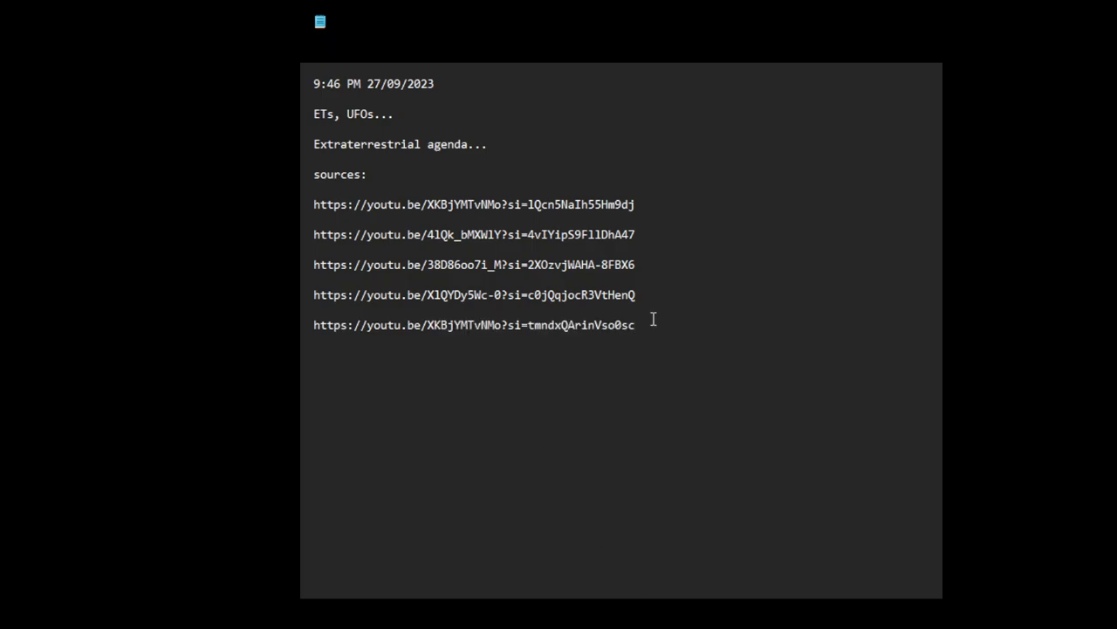
mouse_move(625, 237)
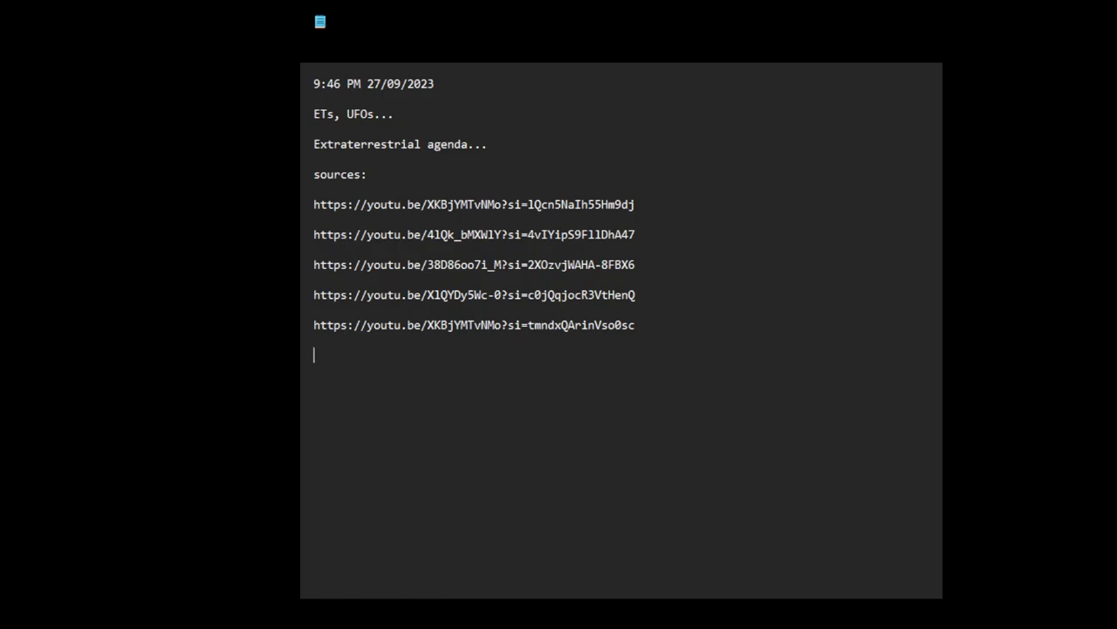
Add 'See TV series V' with the Wikipedia link to V_(1983_miniseries) below it.
text(See TV s)
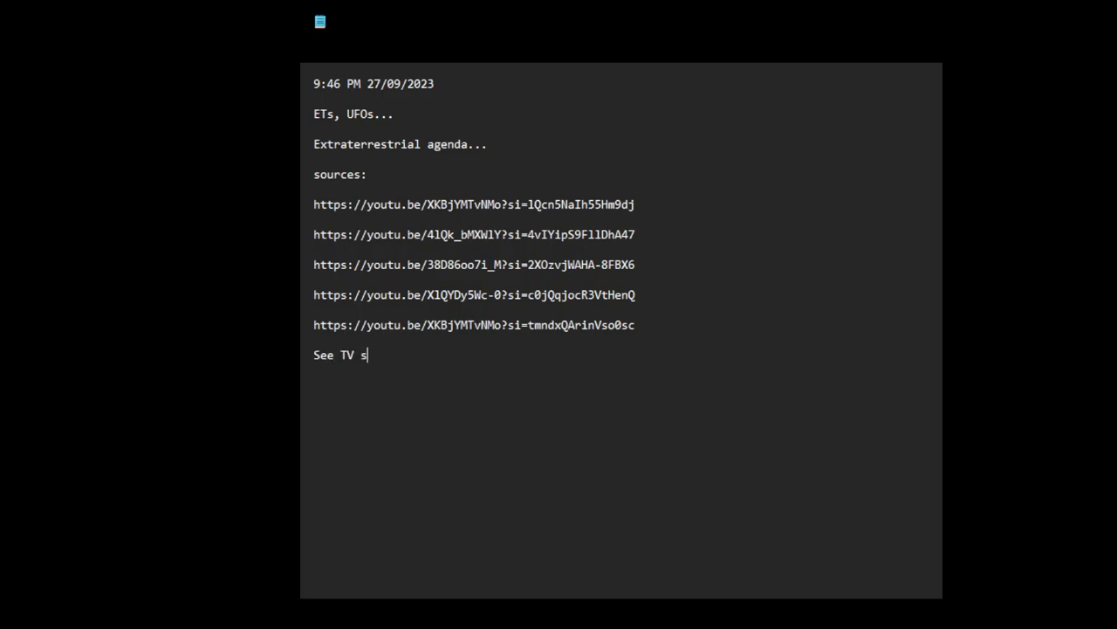
text(eries)
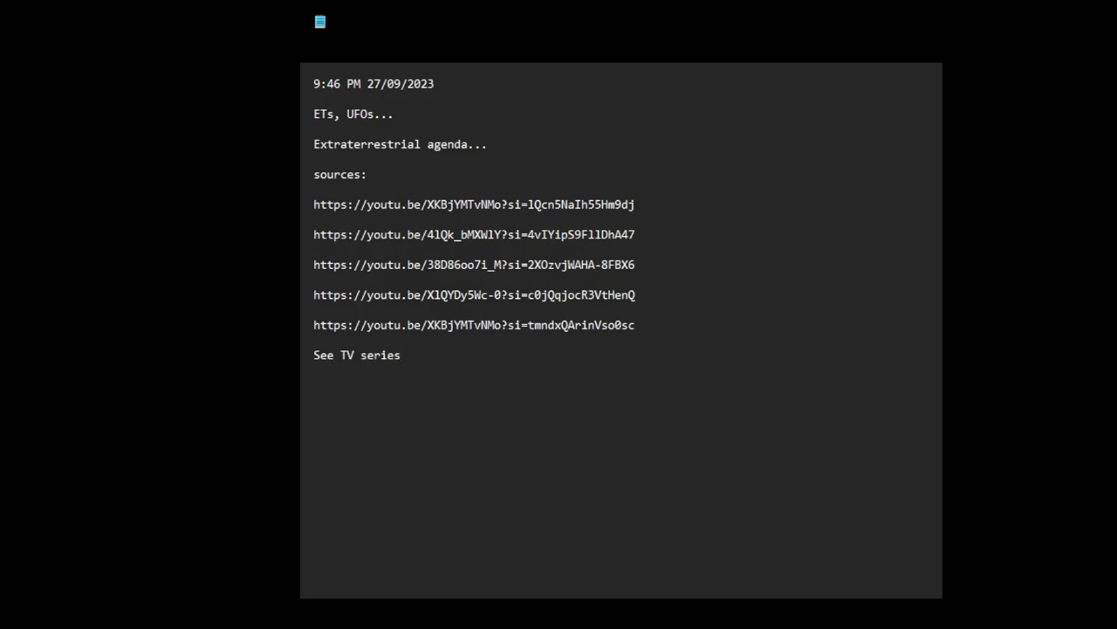
text(V)
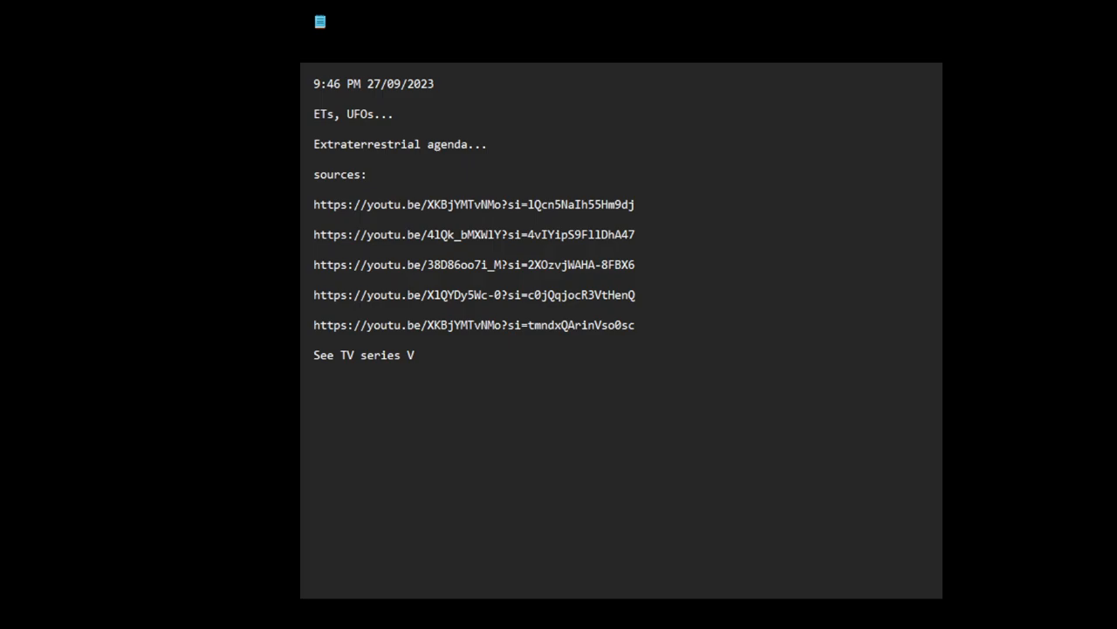
text(https://en.wikipedia.org/wiki/V_(1983_miniseries))
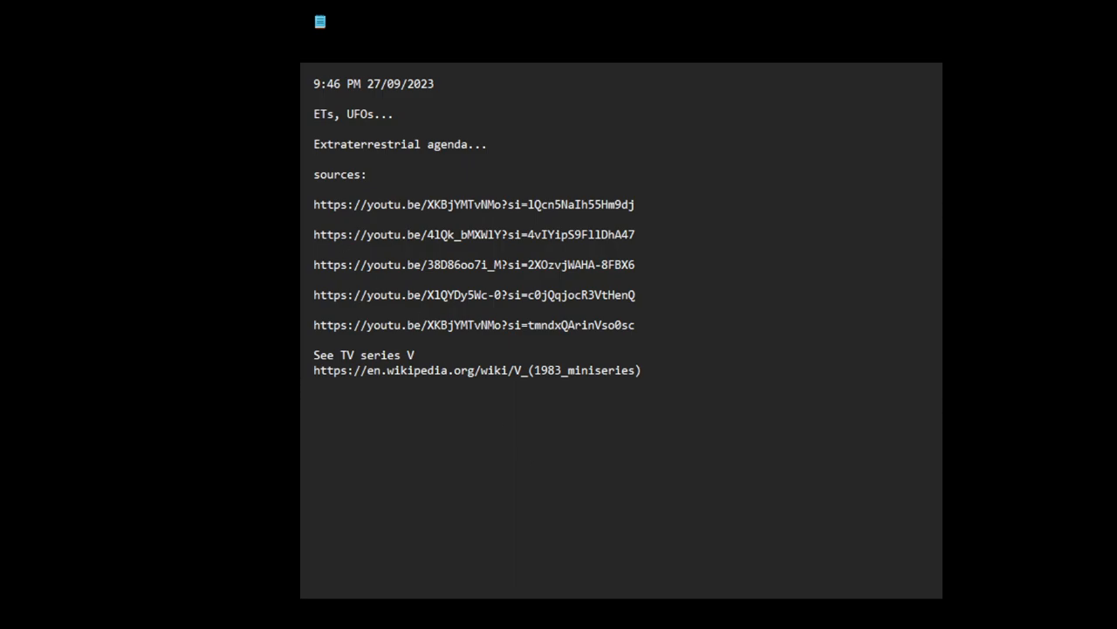
mouse_move(625, 558)
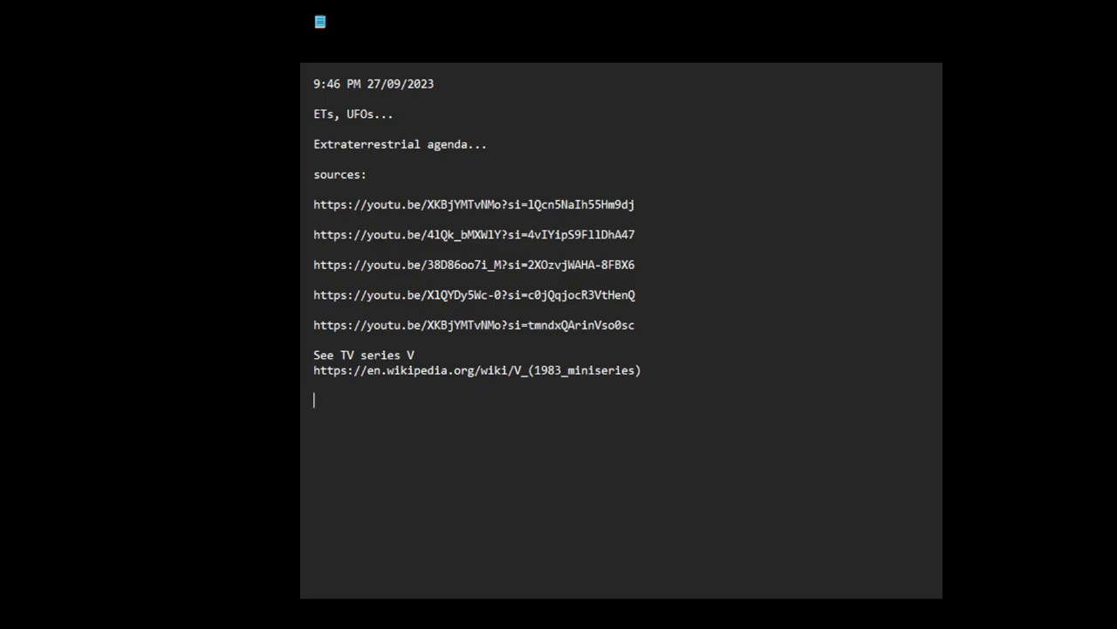
Write the dash point that ETs being responsible for human development cannot be considered a good thing.
text(-)
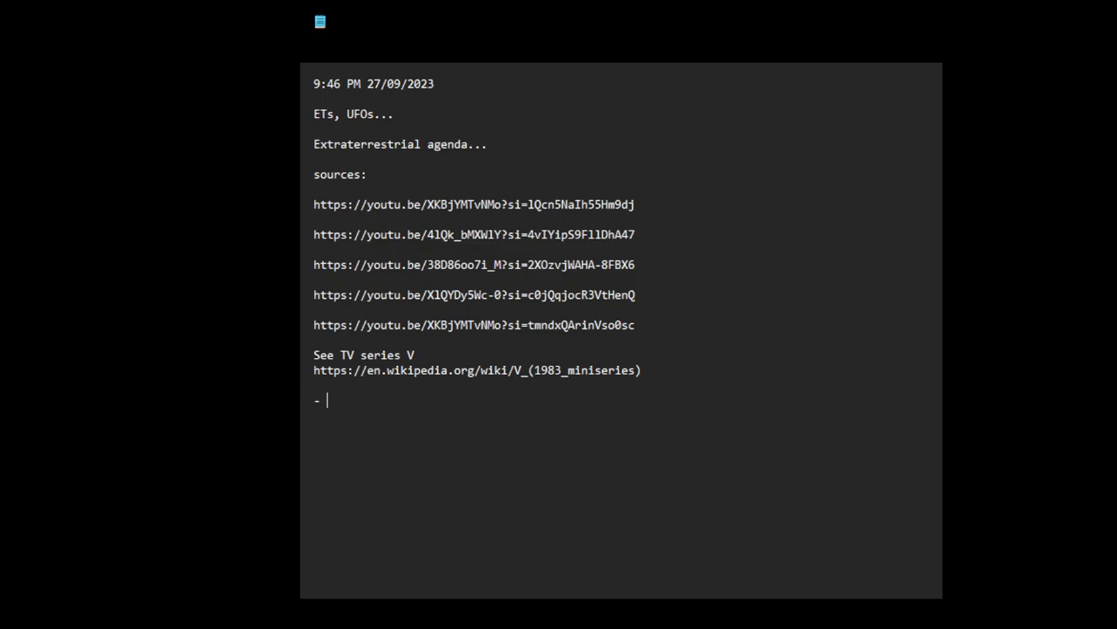
text(If ET)
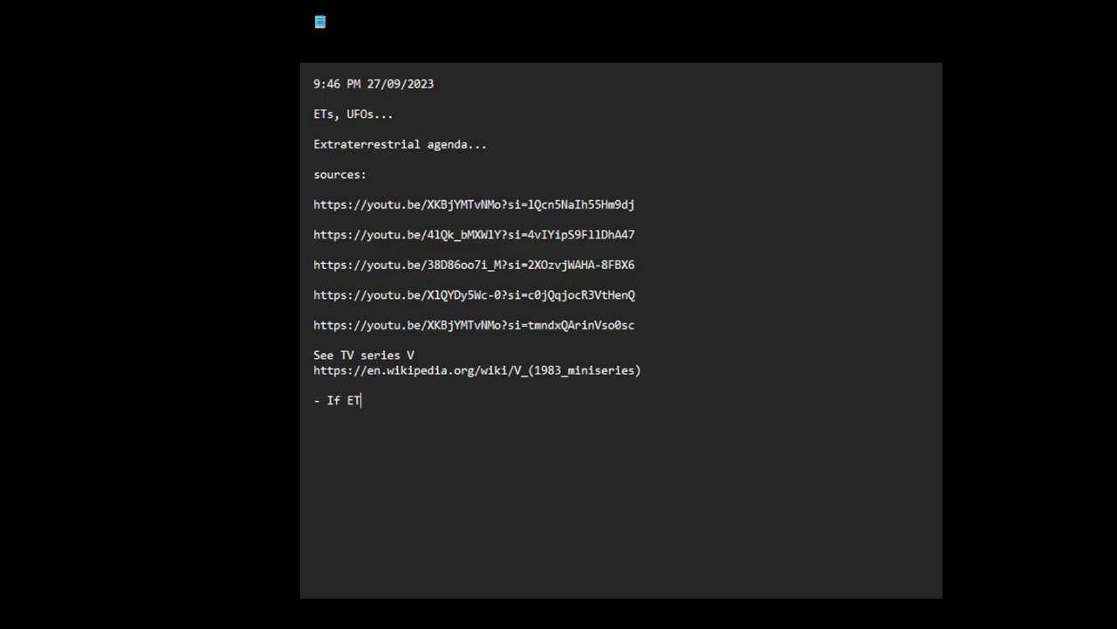
text(s)
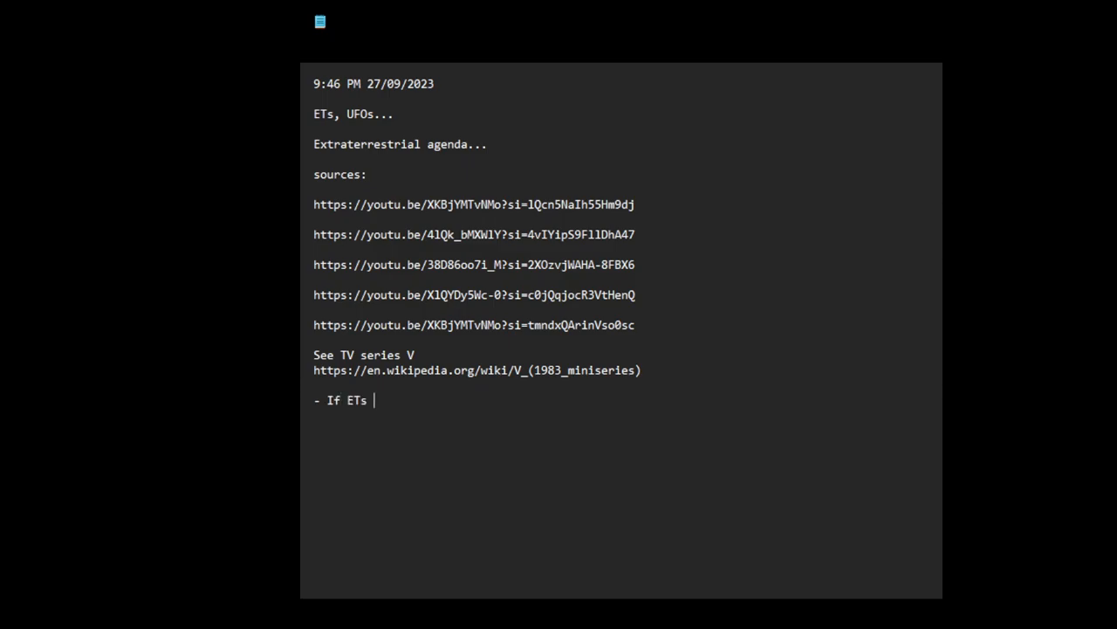
text(ar)
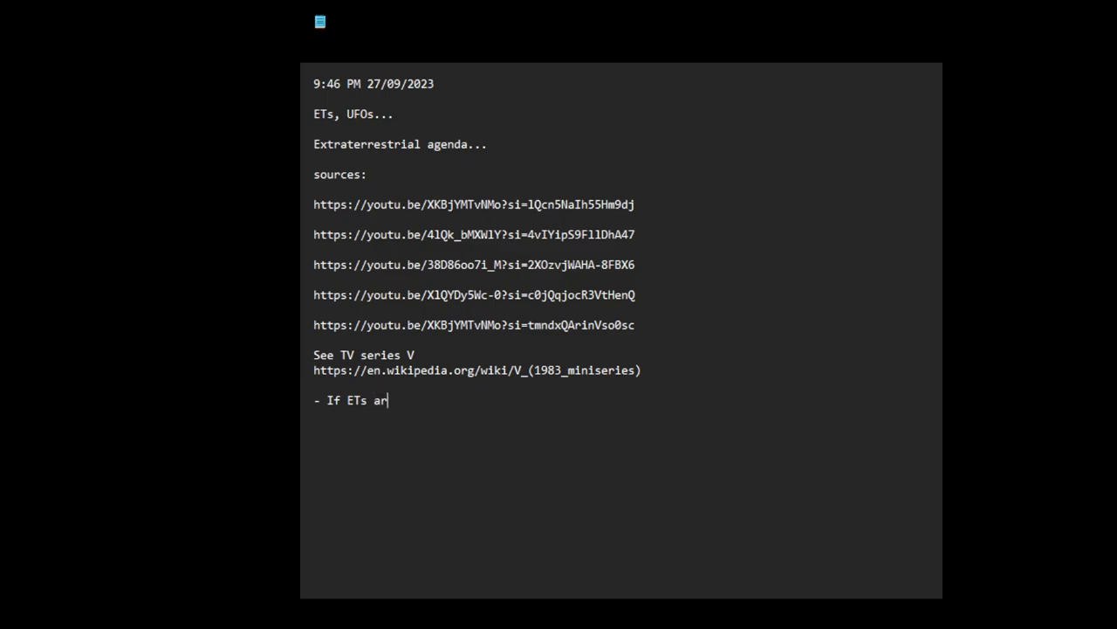
text(e respon)
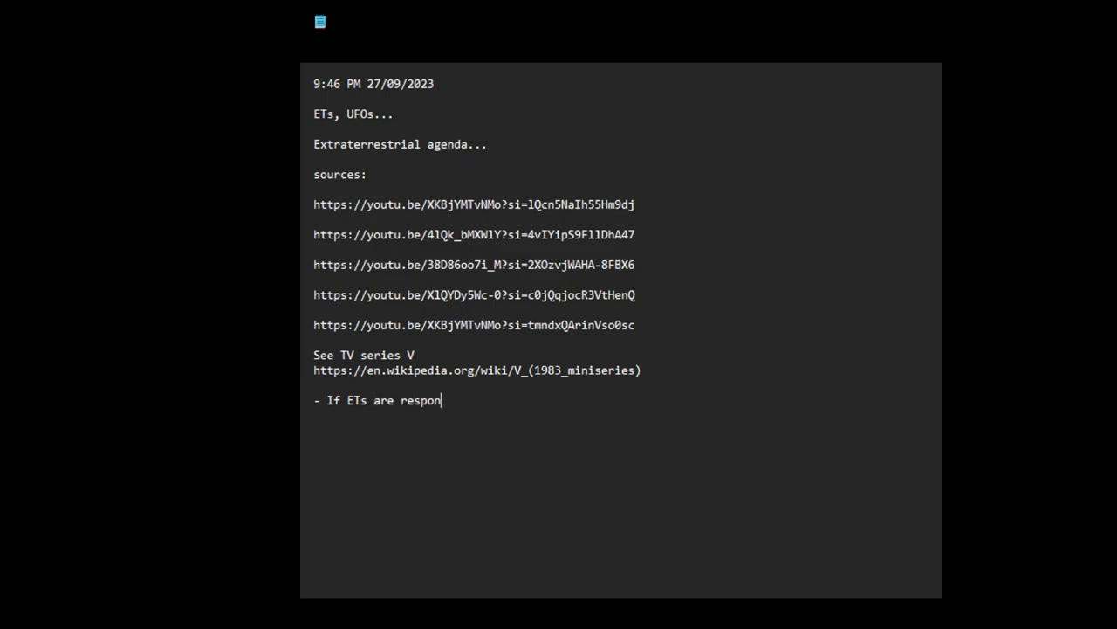
text(sible for th)
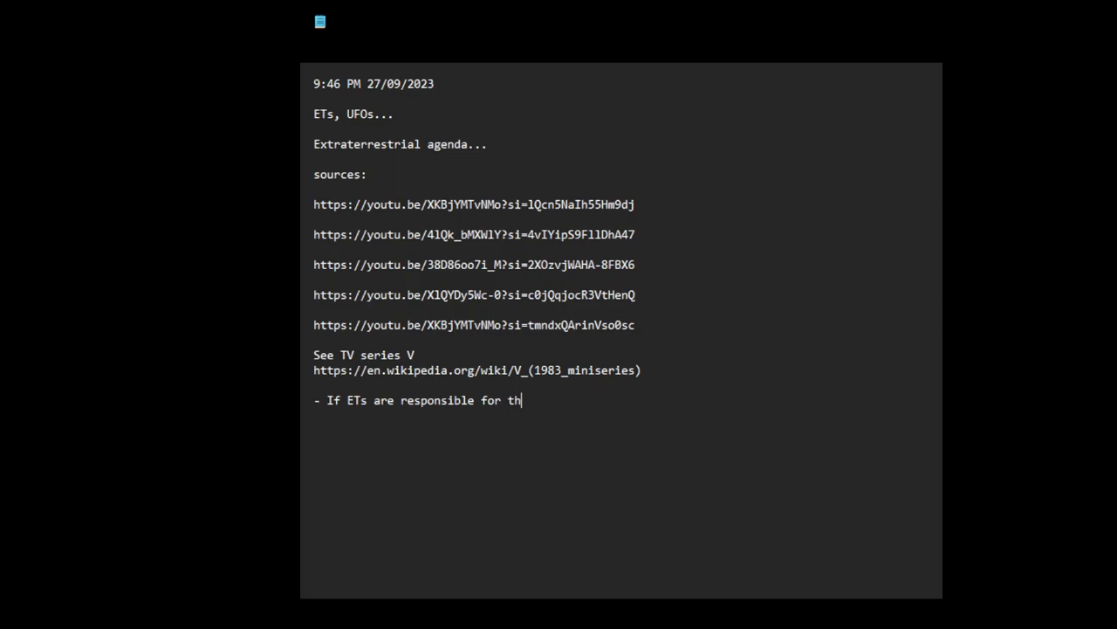
text(e)
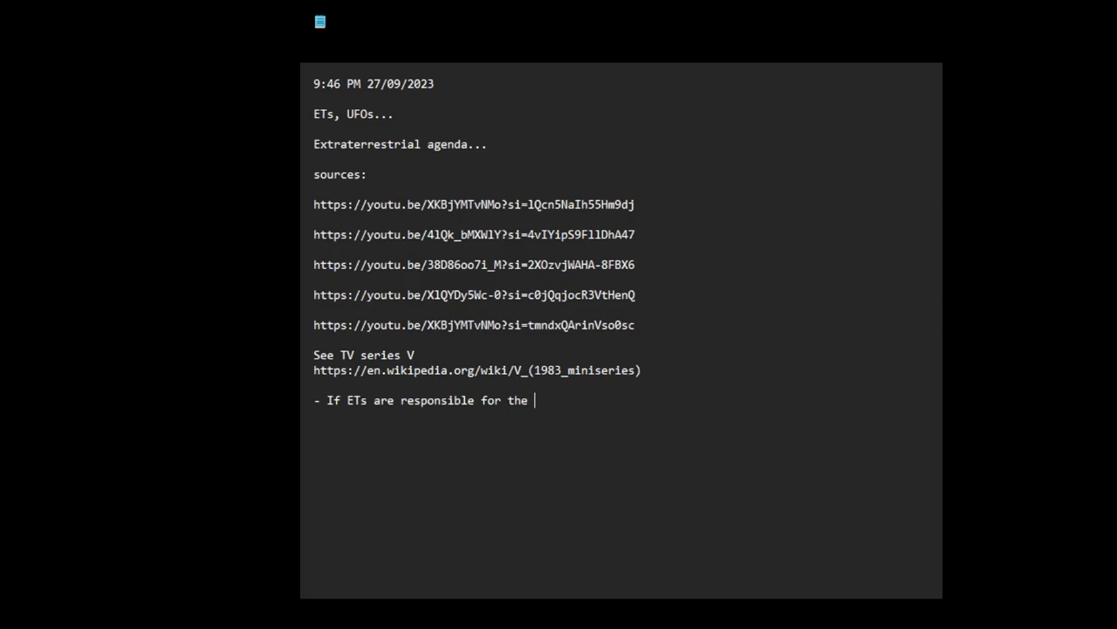
text(developme)
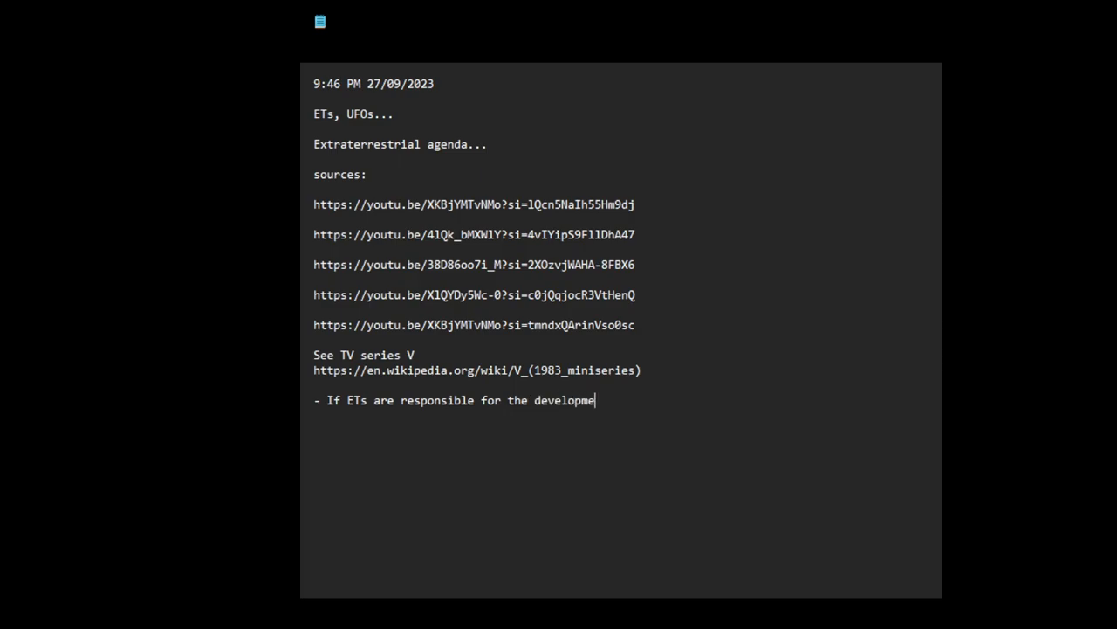
text(nt of)
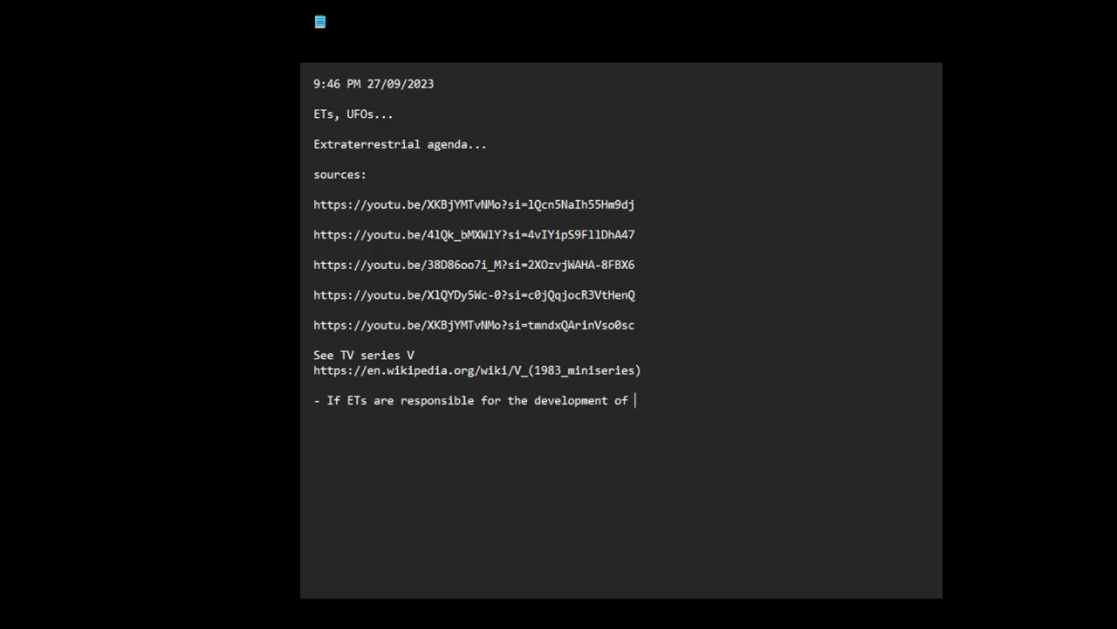
text(humans on)
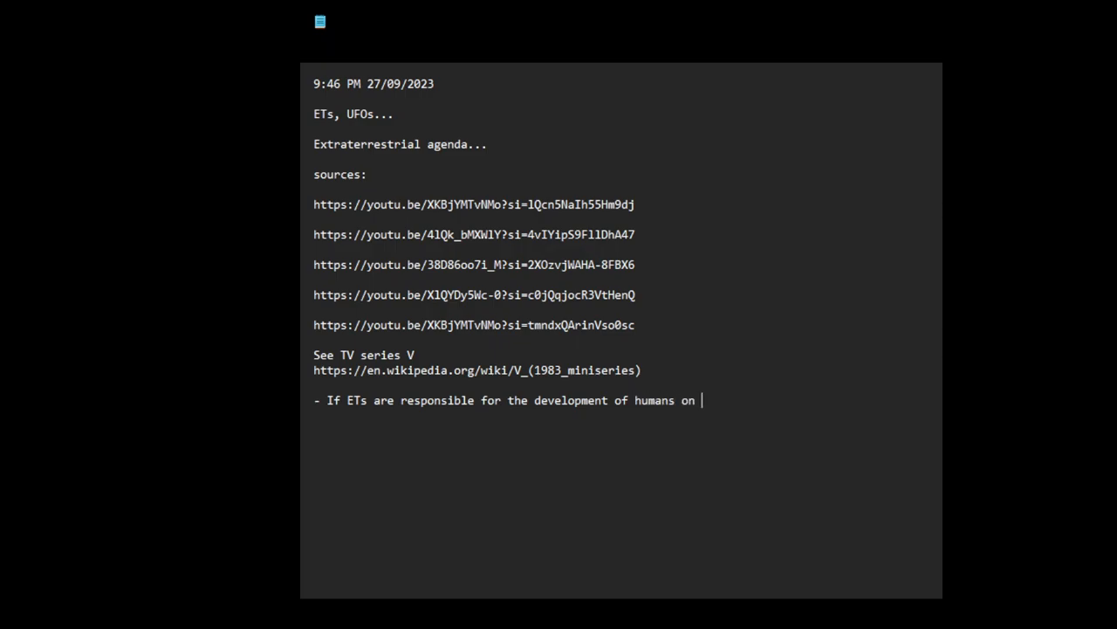
text(this planet)
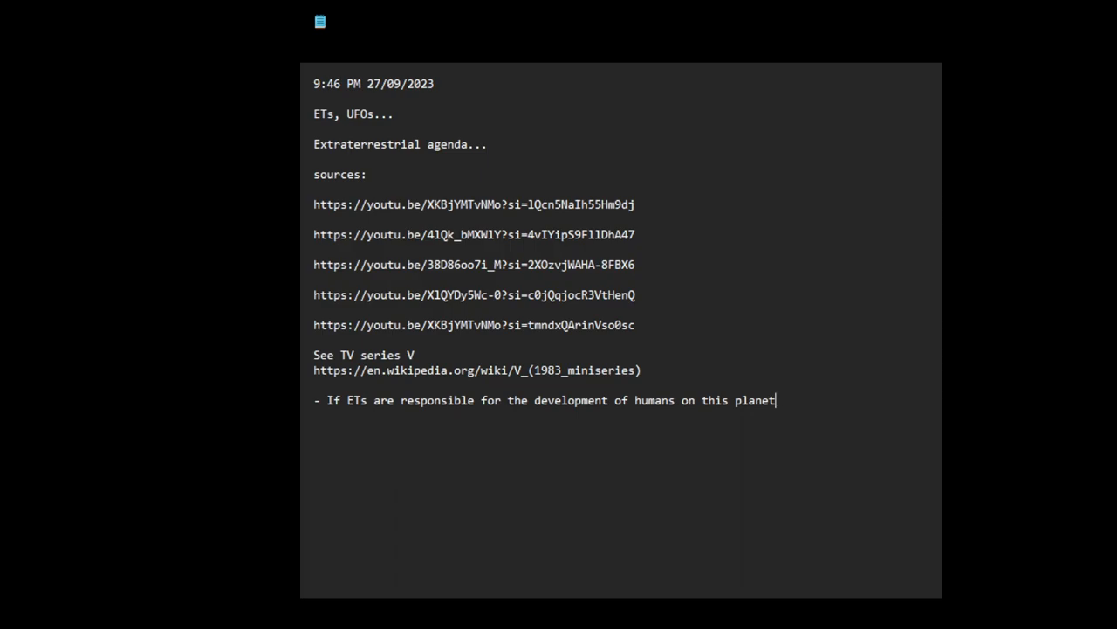
text(,)
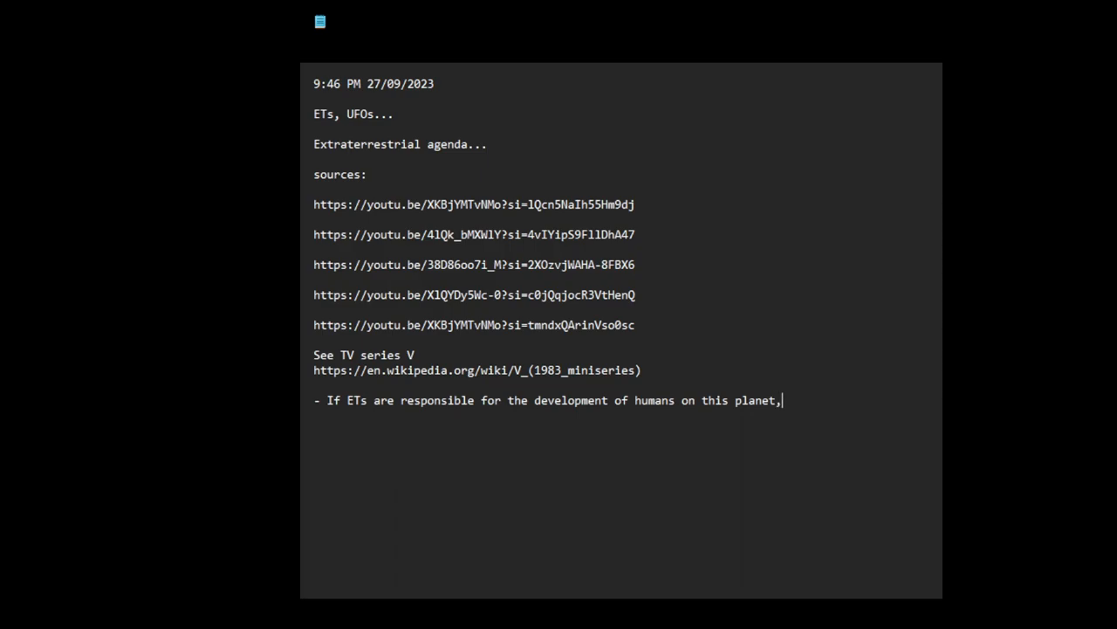
text(this cannot)
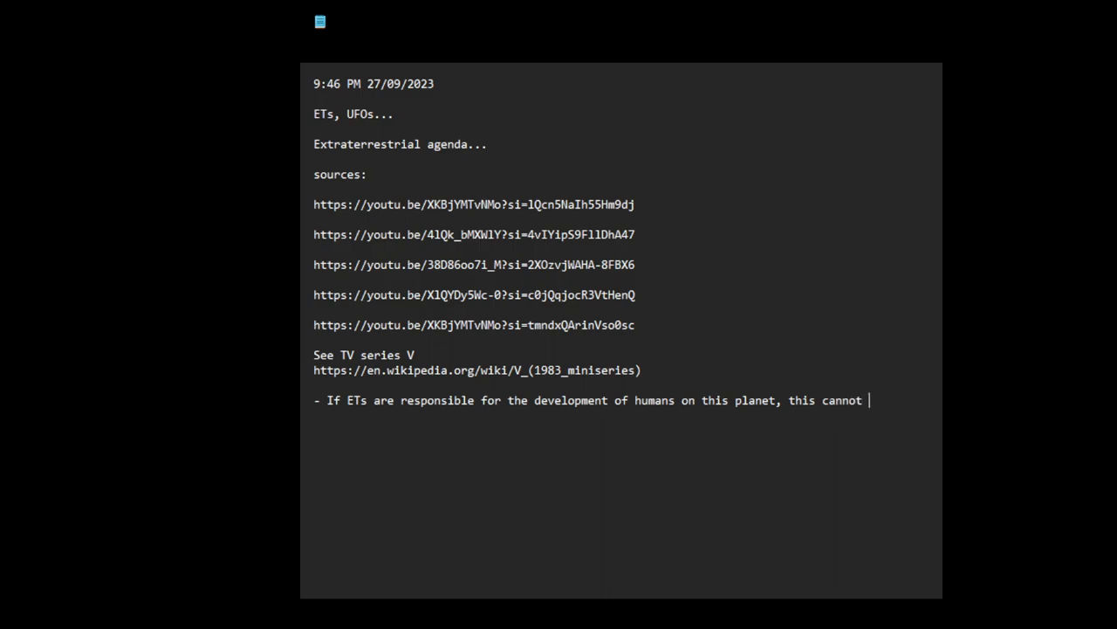
text(be considered a)
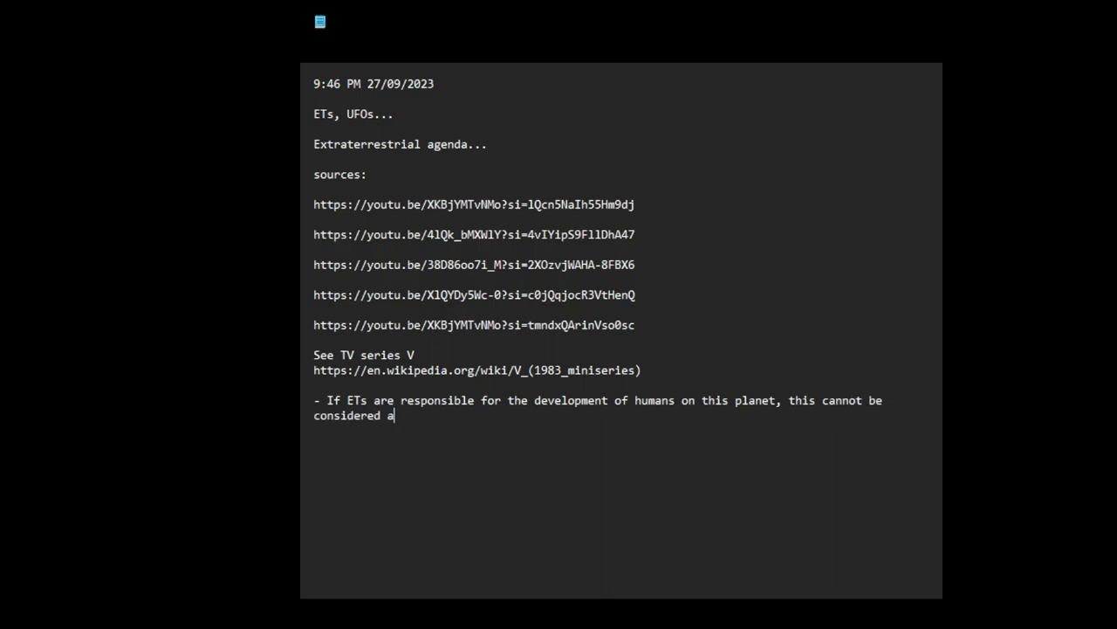
text(good thing.)
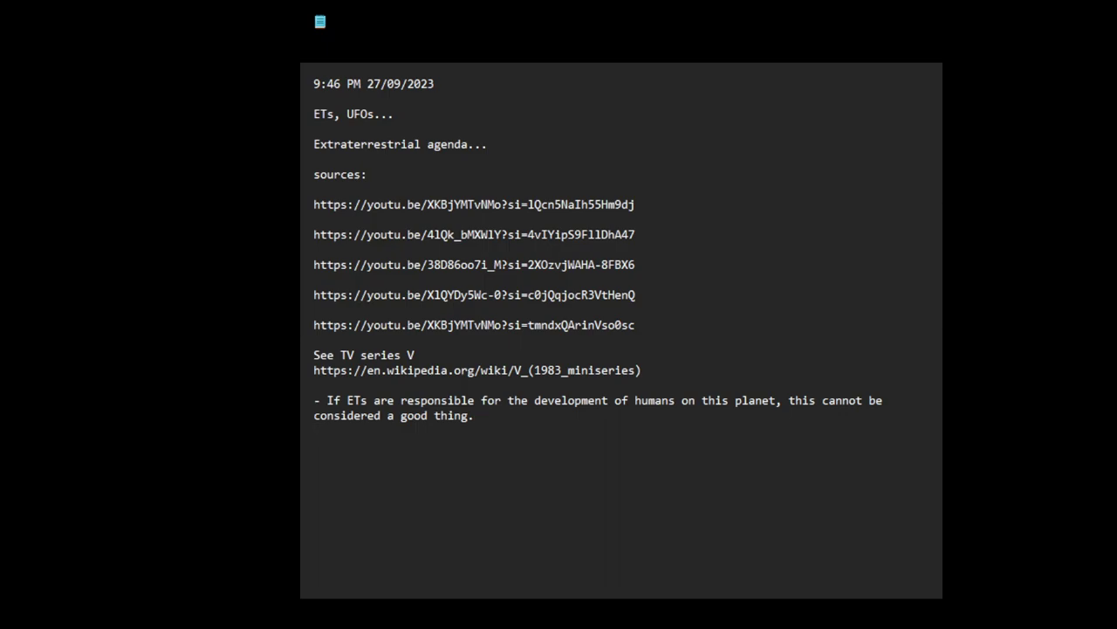
Write a second dash point that anyone manipulating our DNA cannot be trusted to have our best interests in mind.
text(- Anyone)
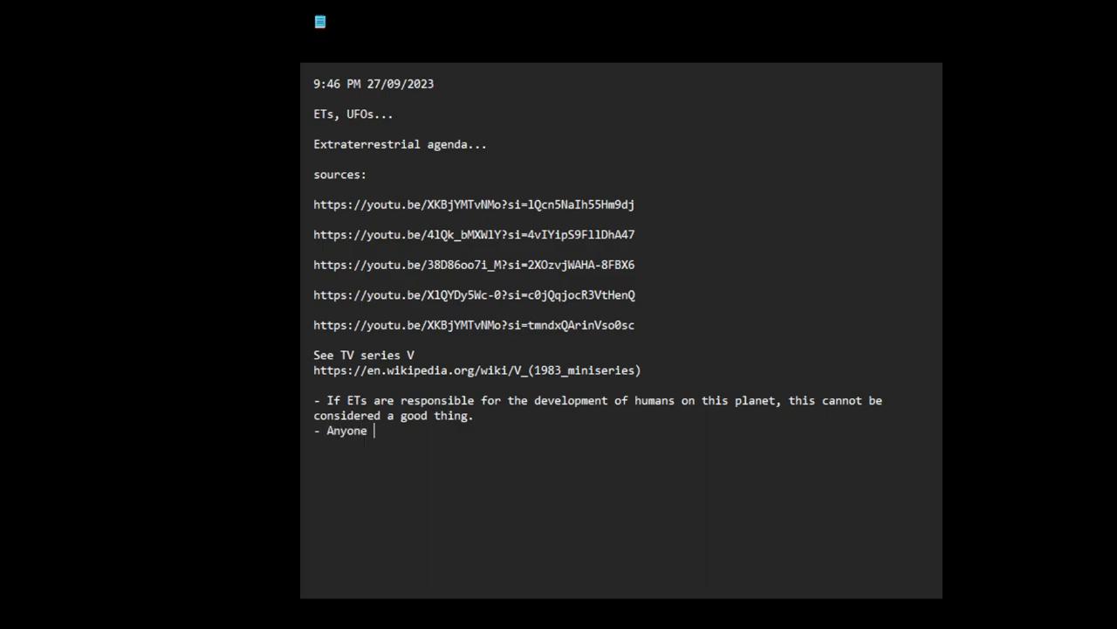
text(who mani)
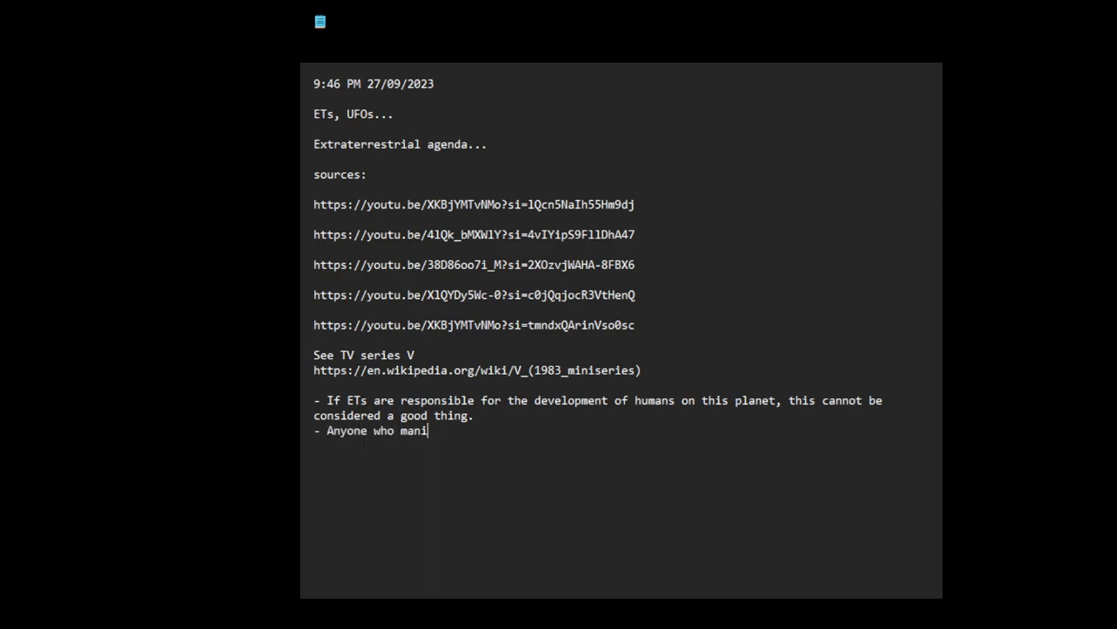
text(pulates)
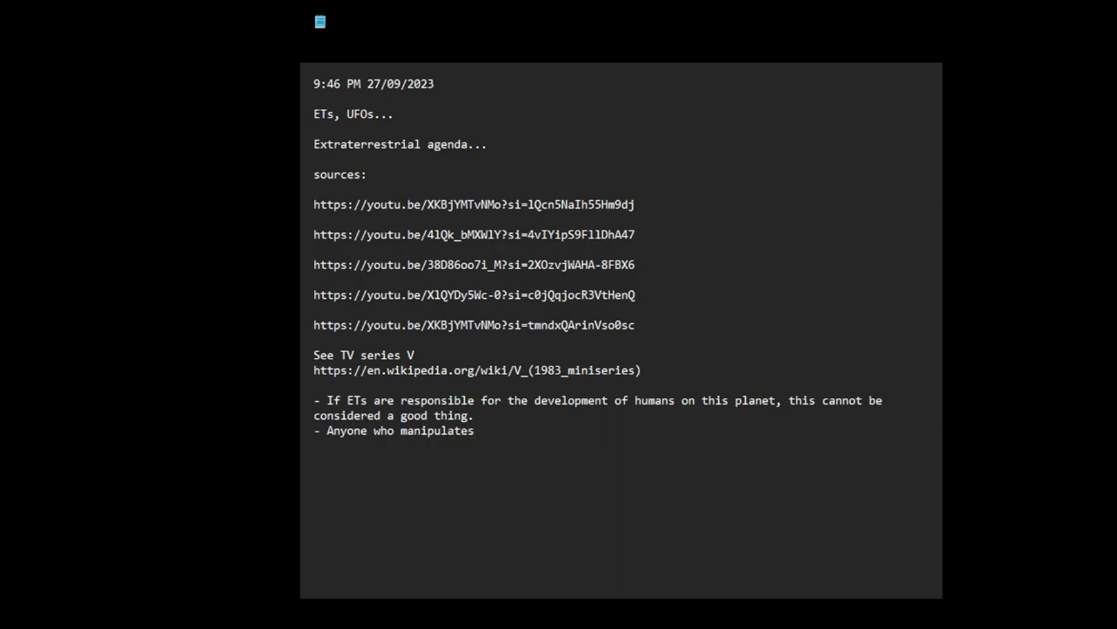
text(our)
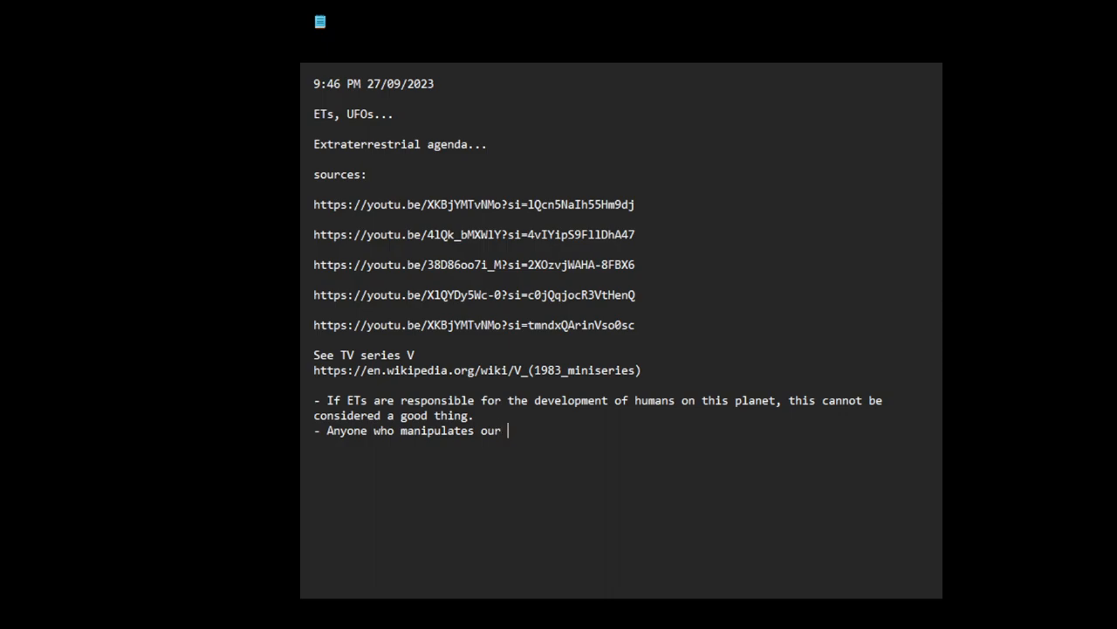
text(DN)
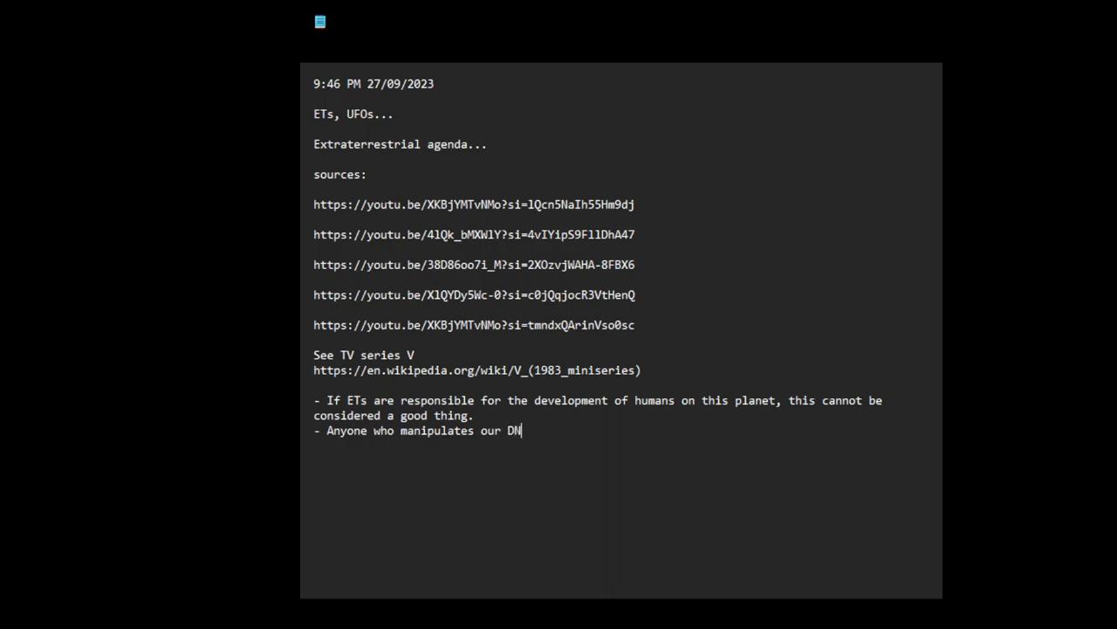
text(A)
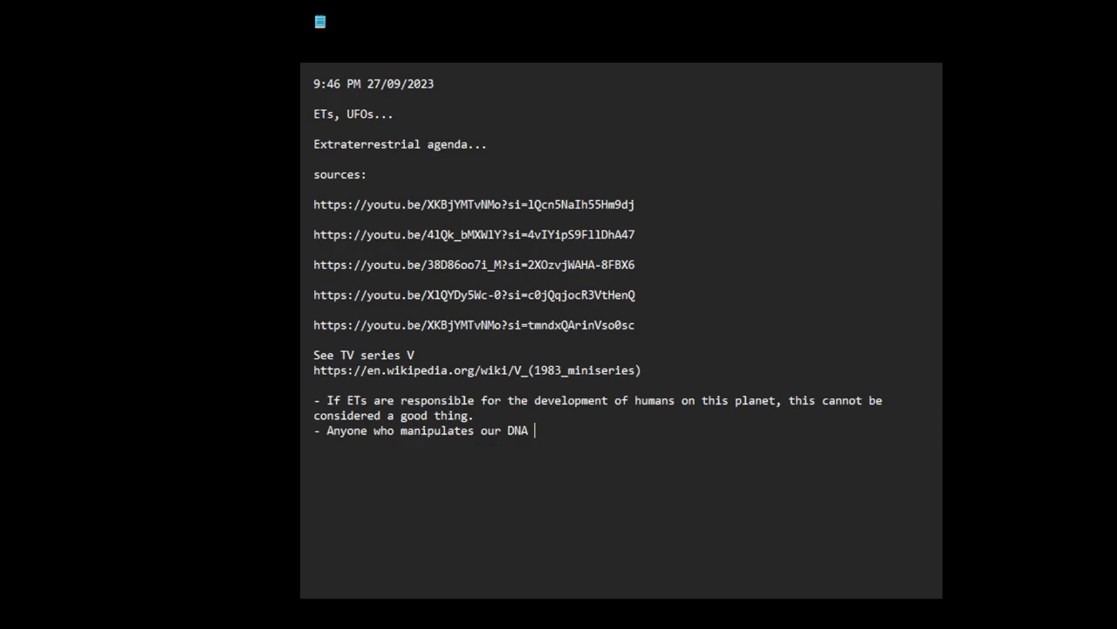
text(for)
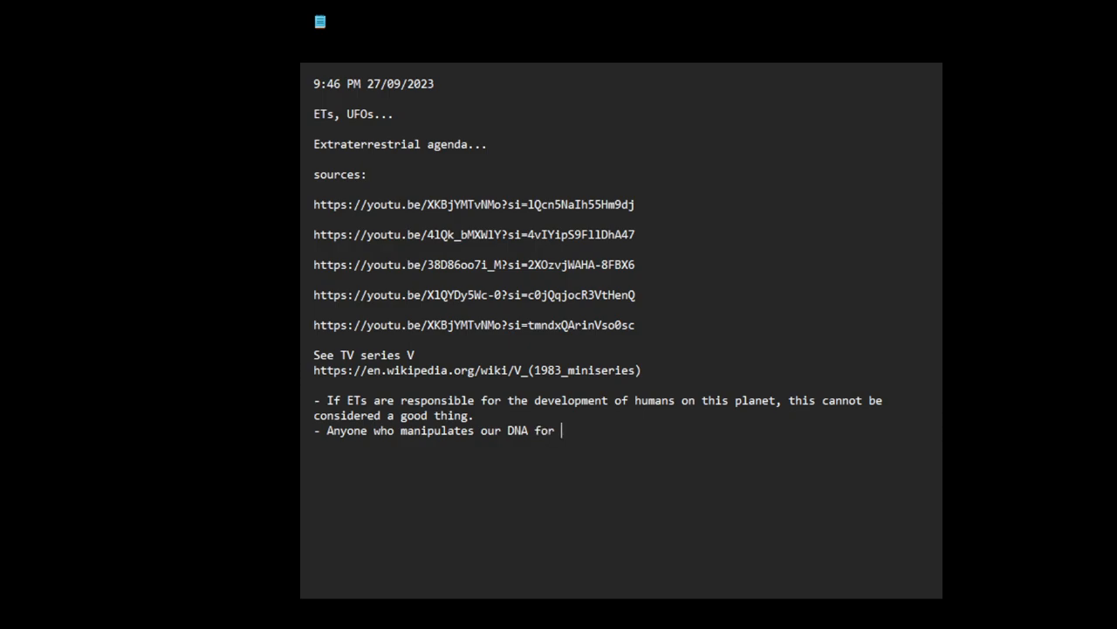
text(purposes k)
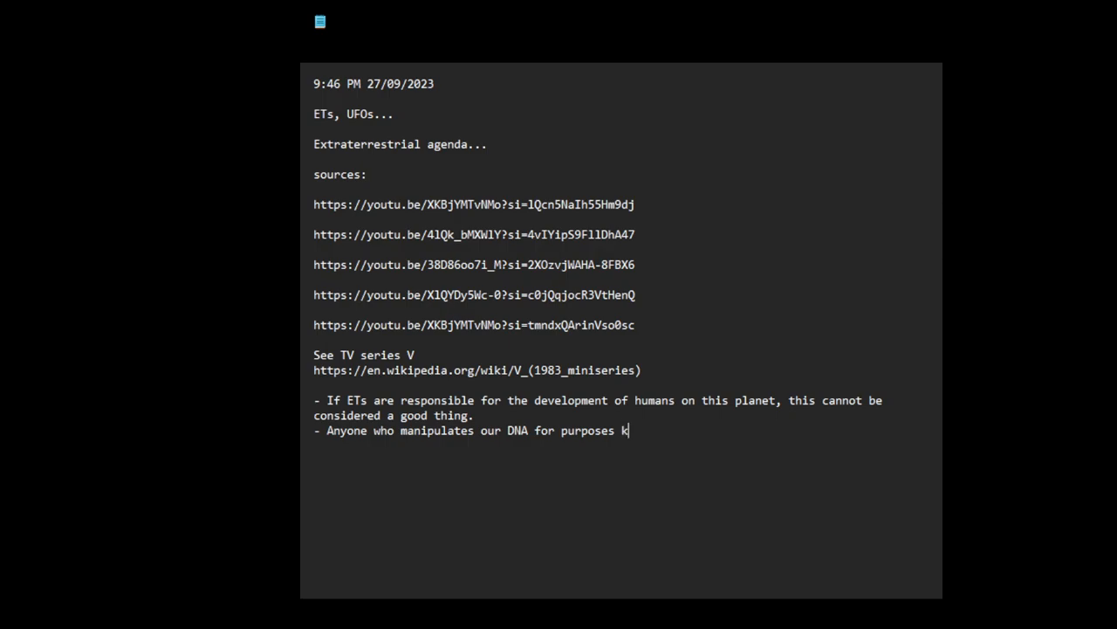
text(un)
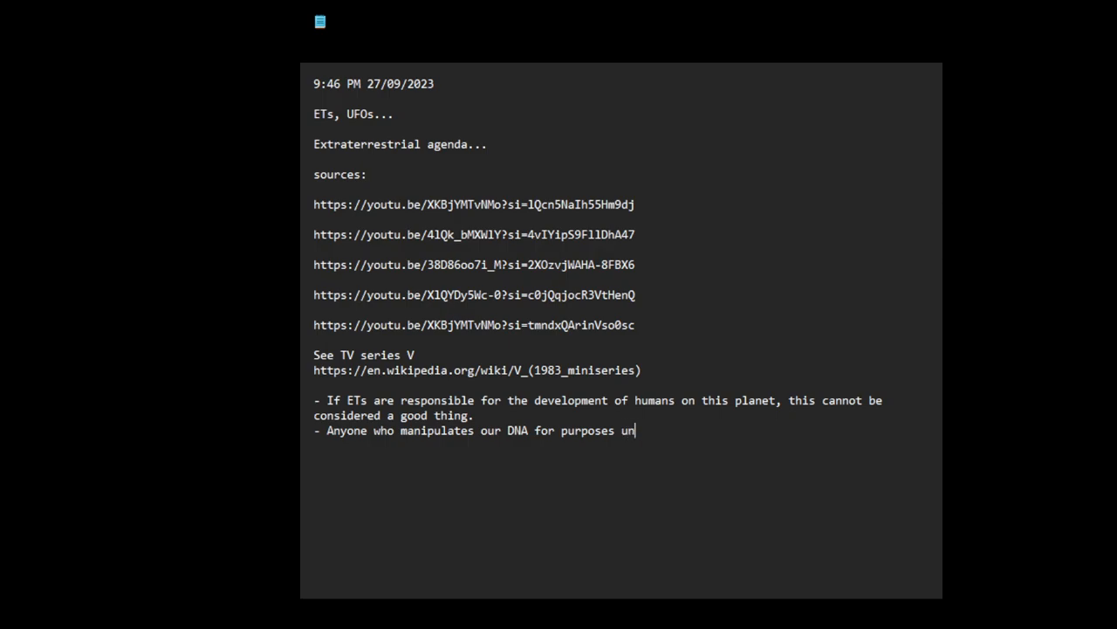
text(known to usm)
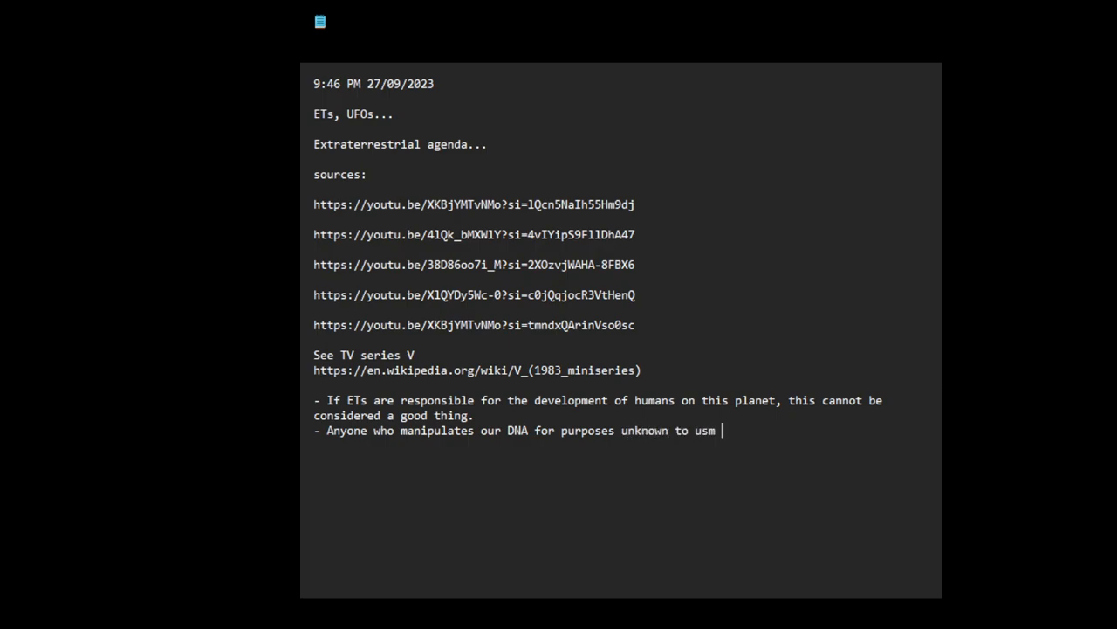
text(, and tr)
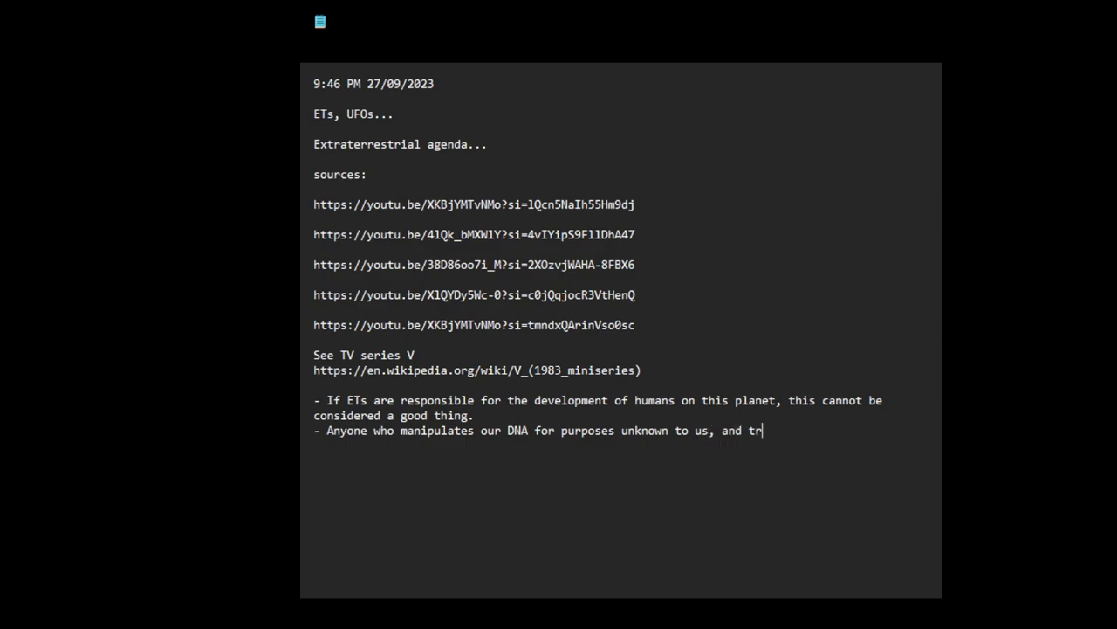
text(ea)
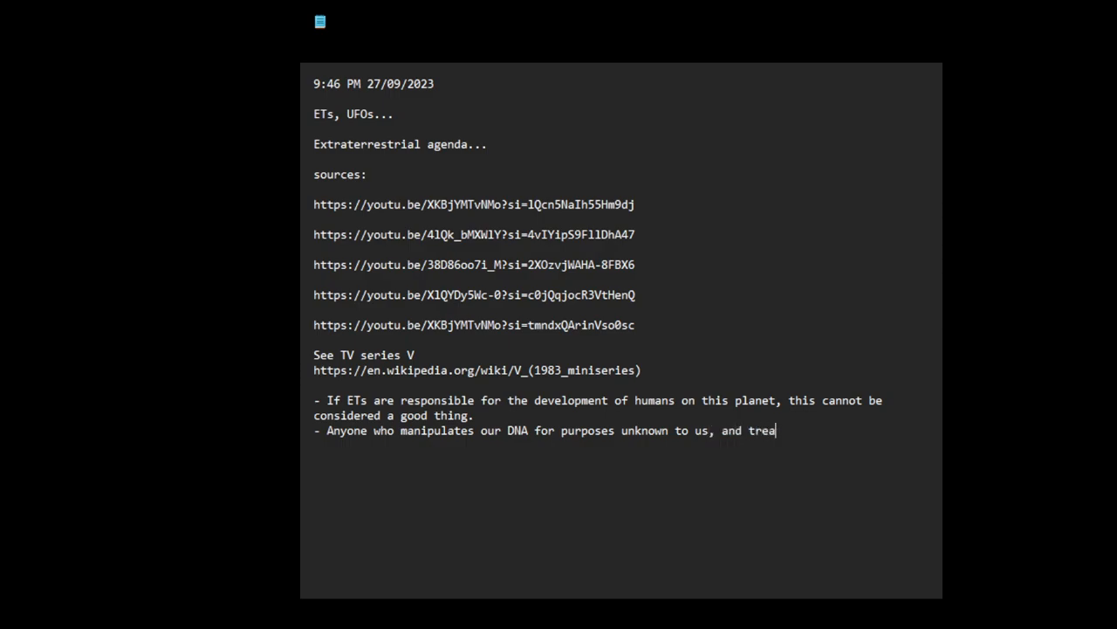
text(by)
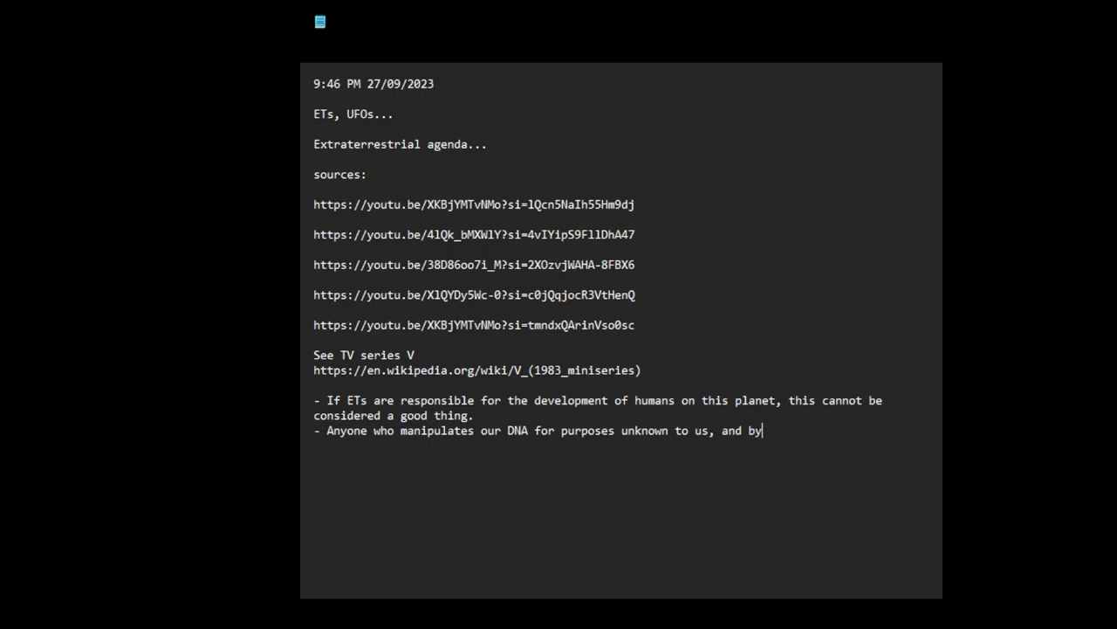
text(implication)
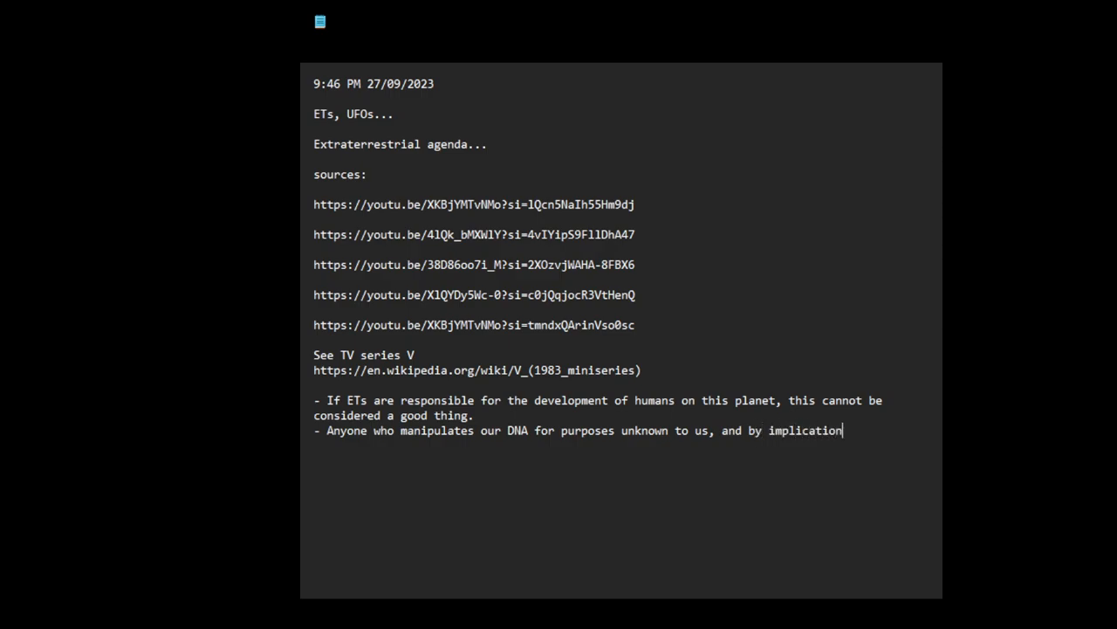
text(regar)
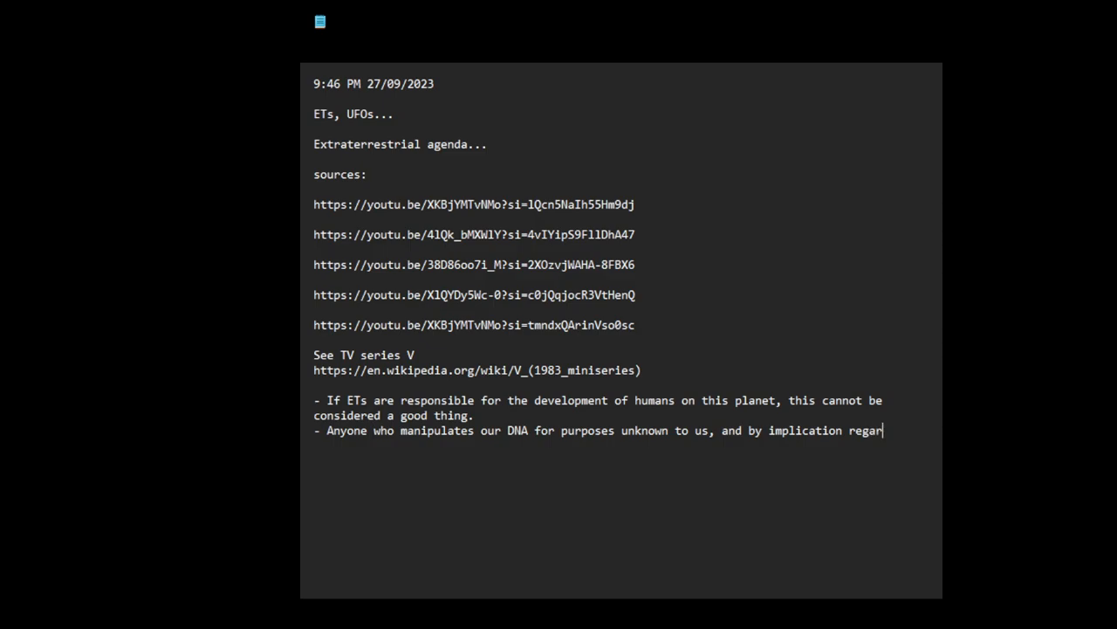
text(ds us as)
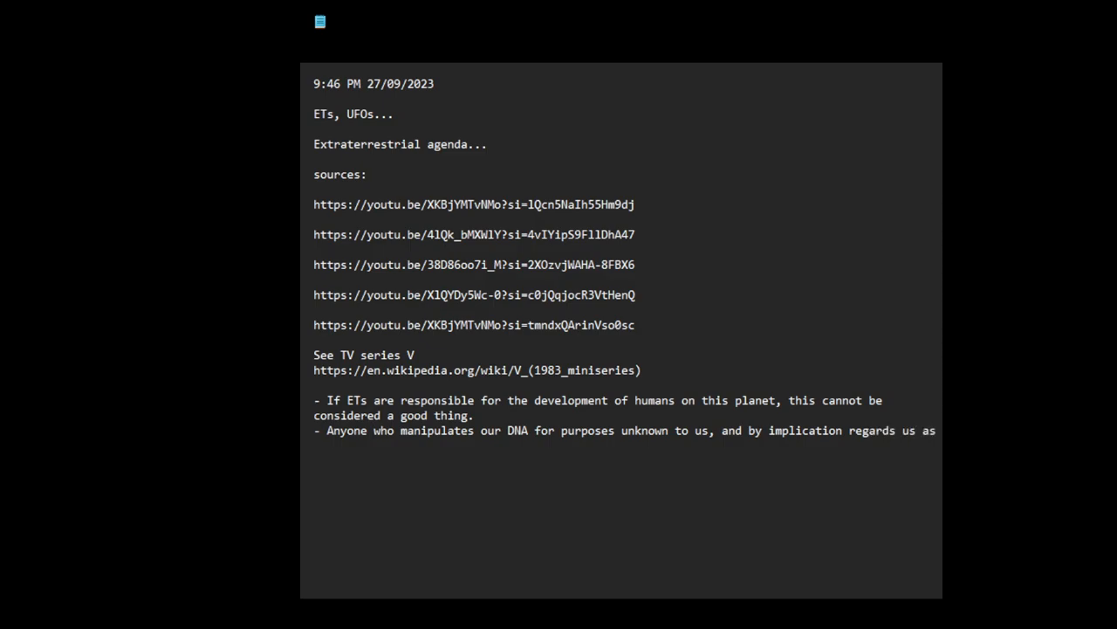
text(experie)
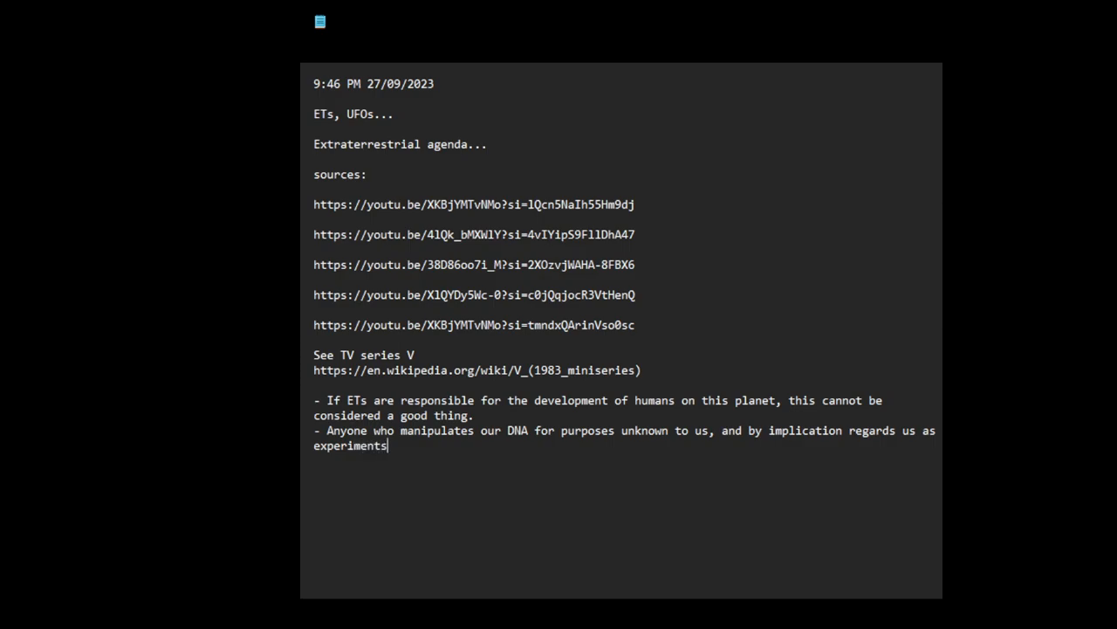
text(, cannot b)
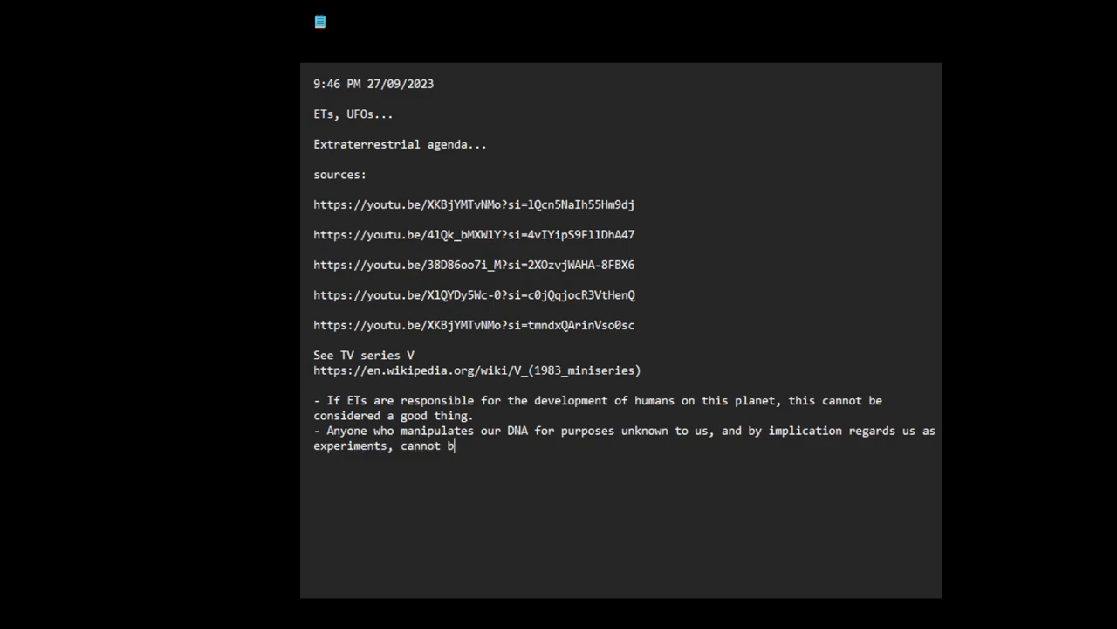
text(e trust)
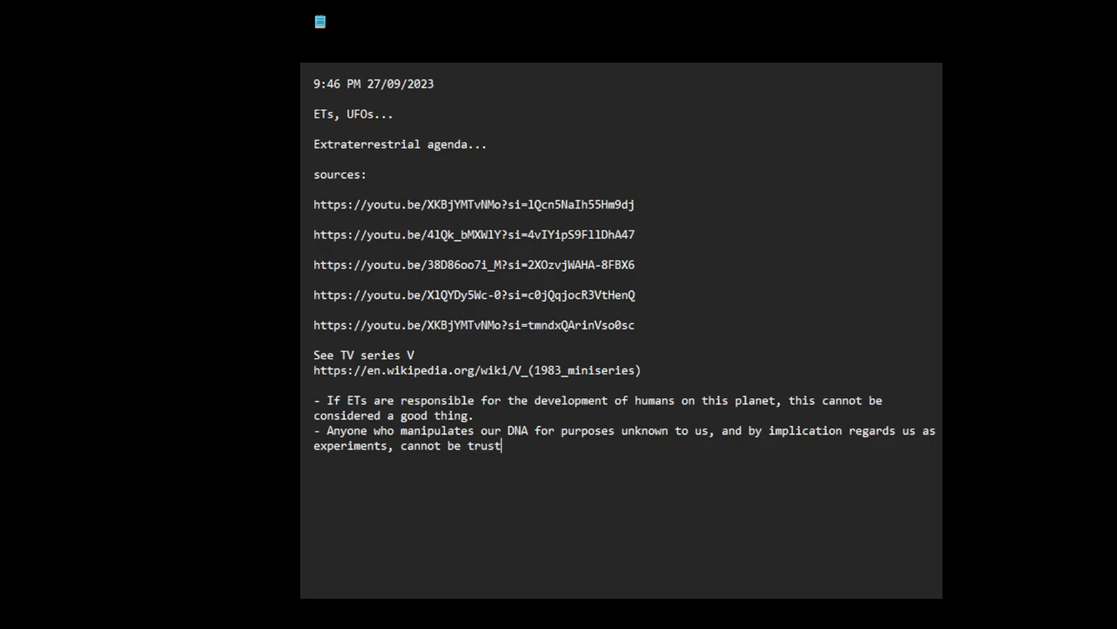
text(ed to h)
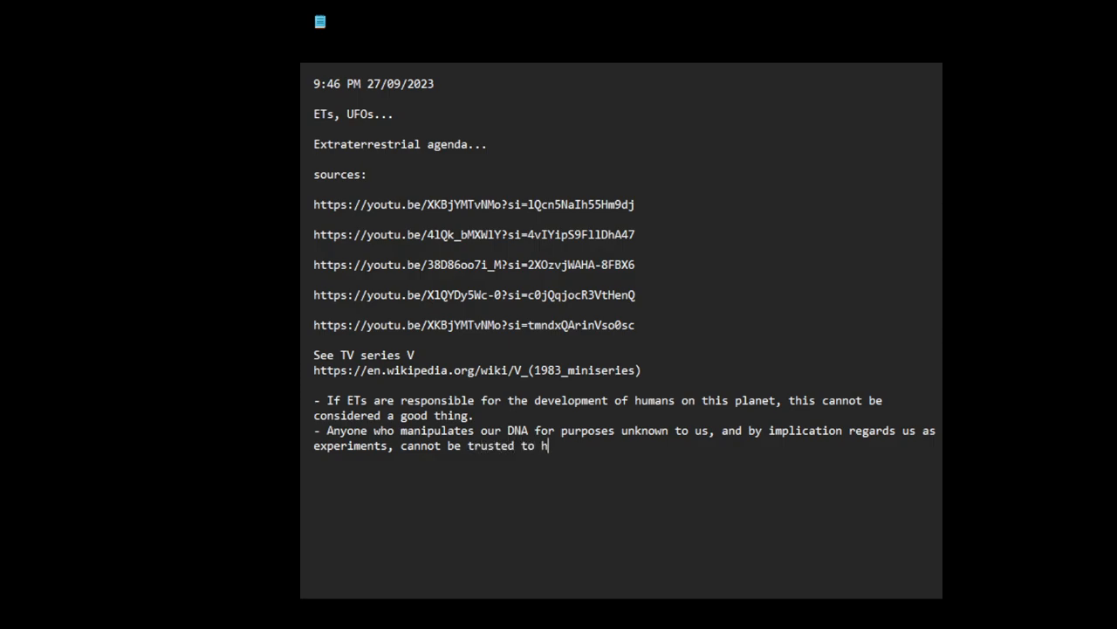
text(ave our best inter)
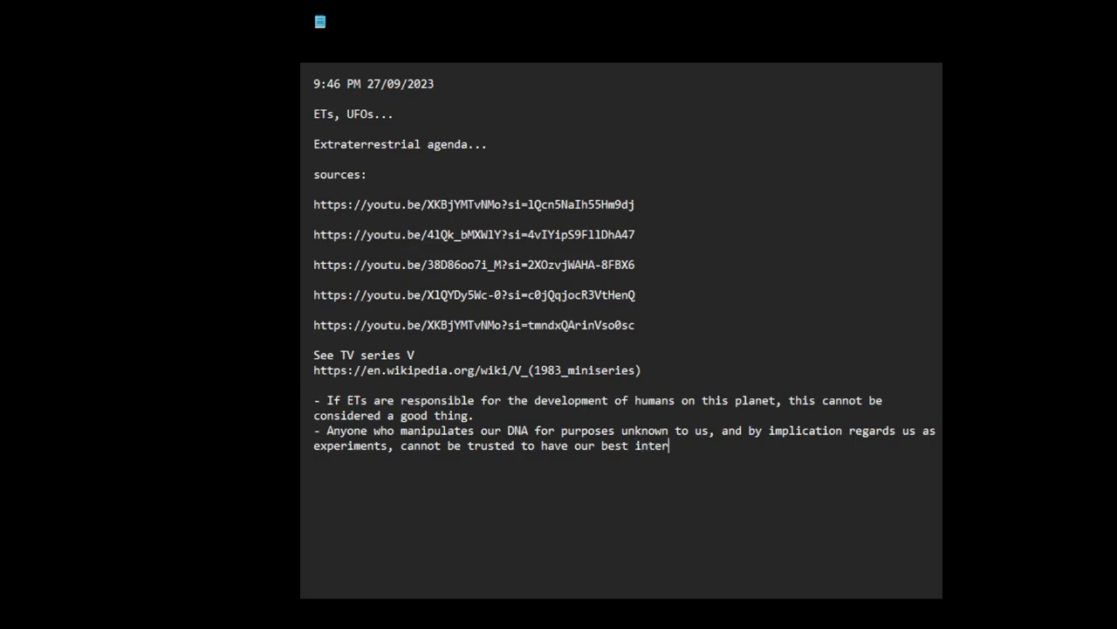
text(ests in mind)
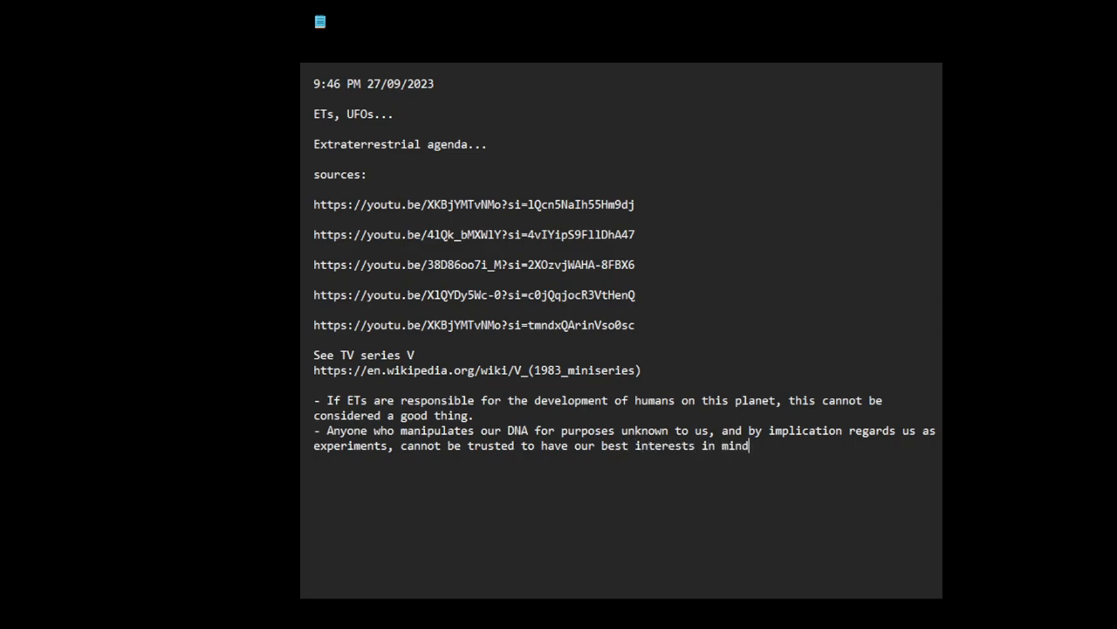
text(.)
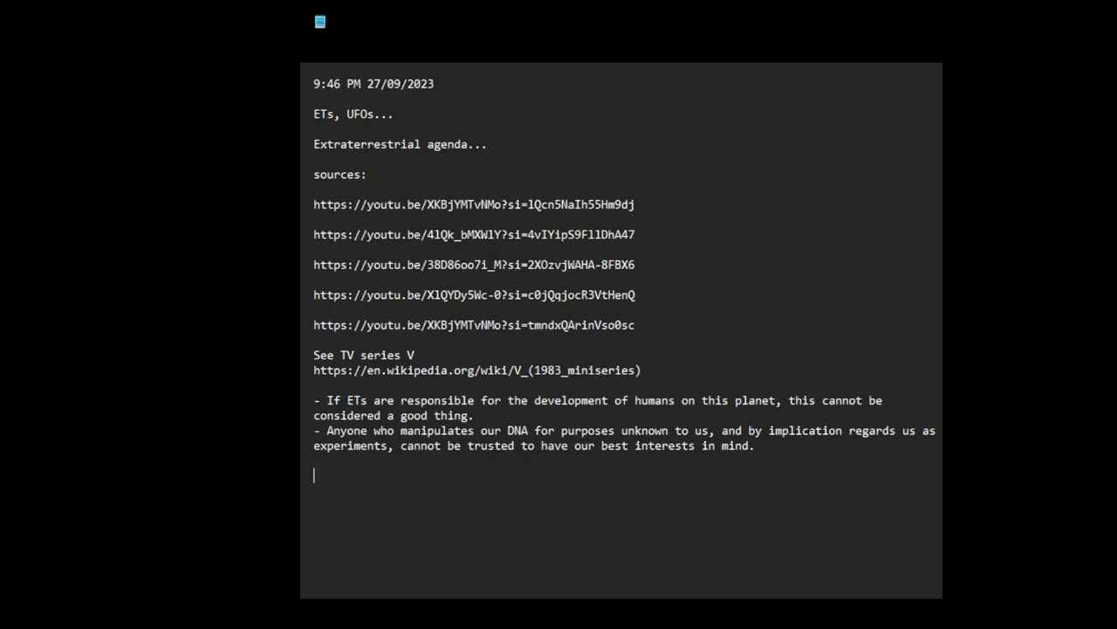
Write that if Tall Whites/Nordics manipulated our DNA lineage, they cannot be seen as our friends.
text(If Tall)
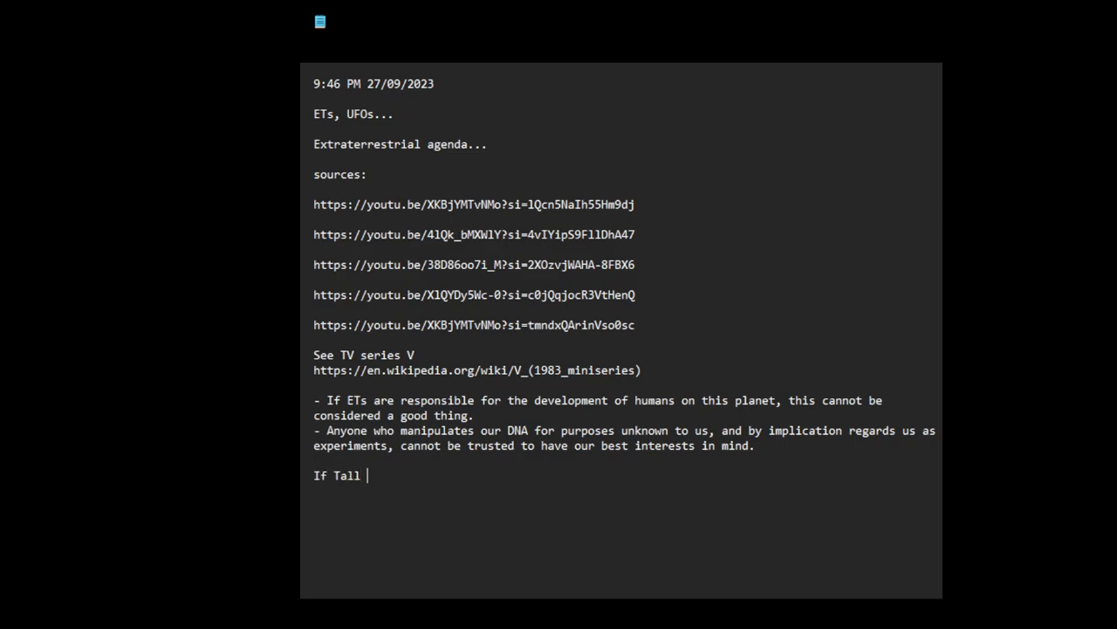
text(Whites.)
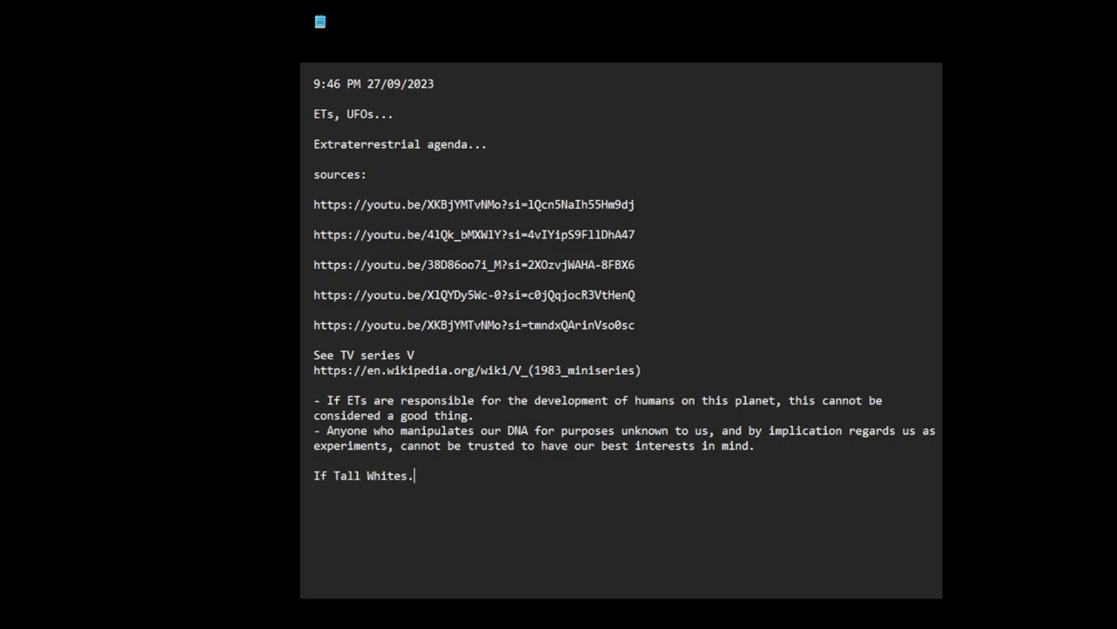
text(/Nor)
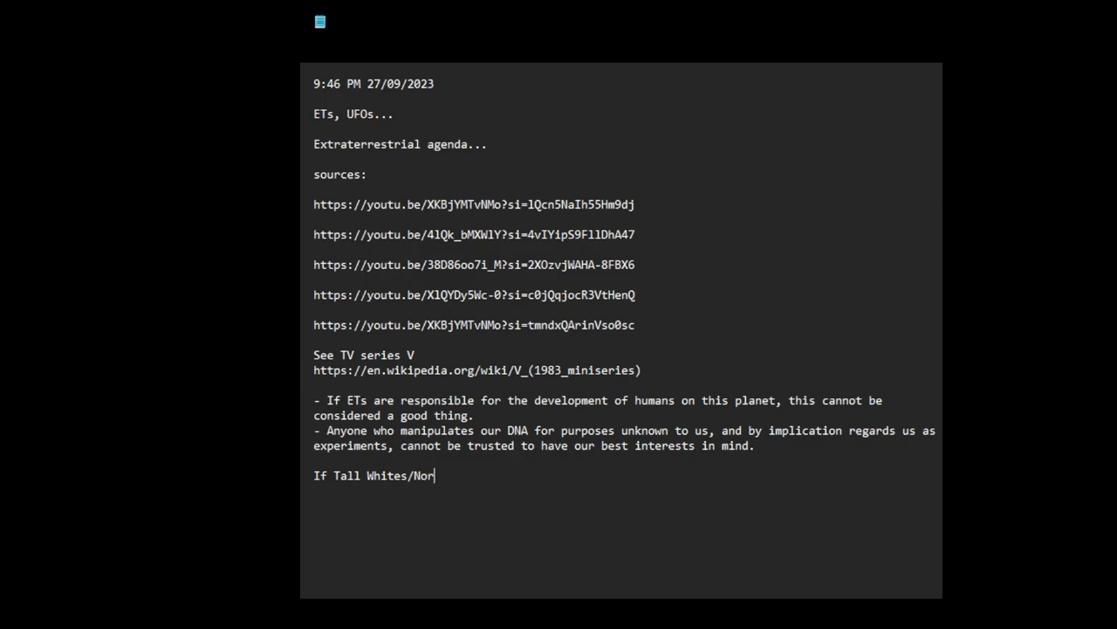
text(dics)
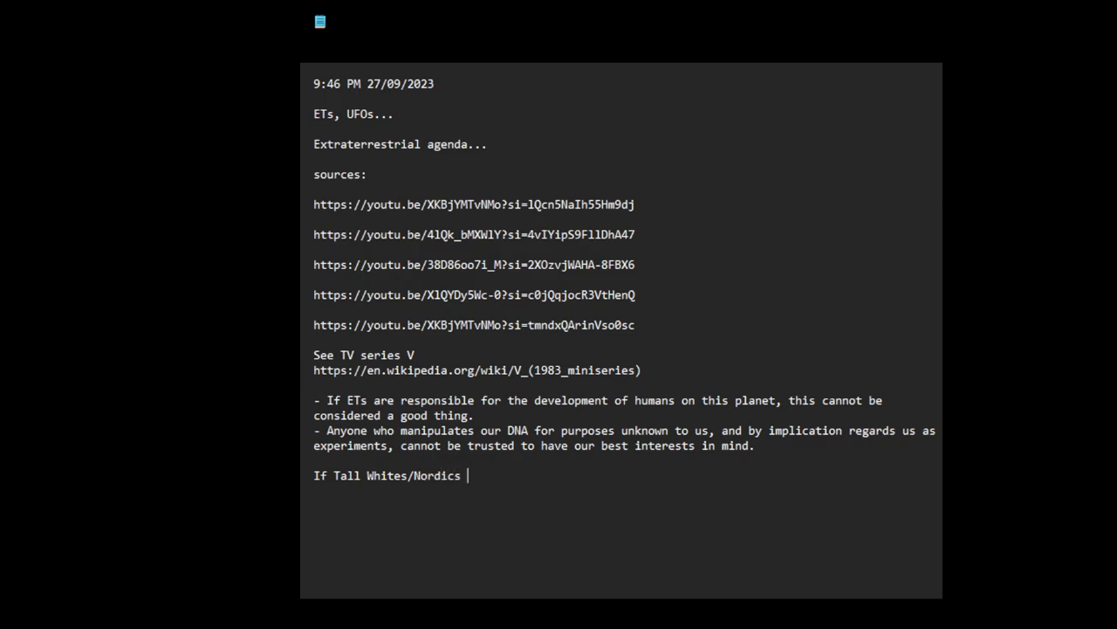
text(manipu)
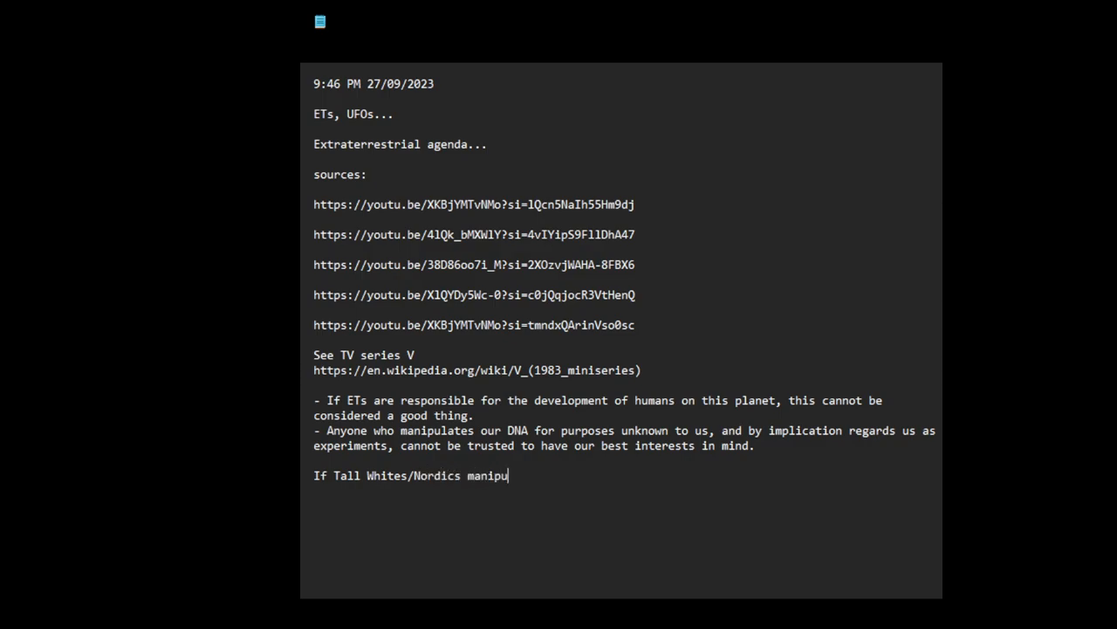
text(lated)
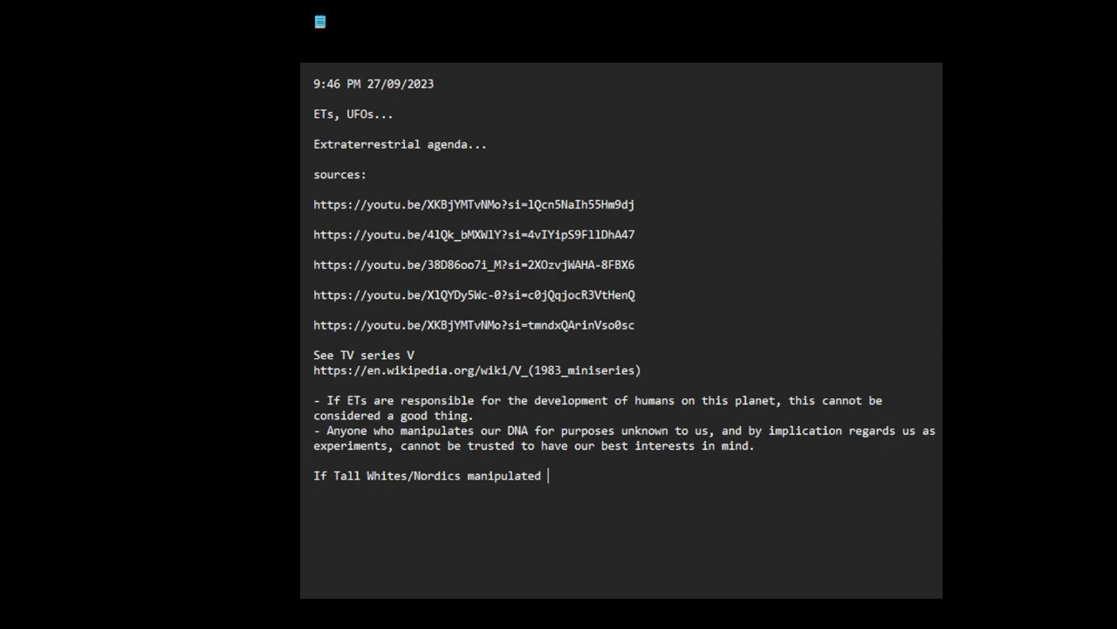
text(our DNA)
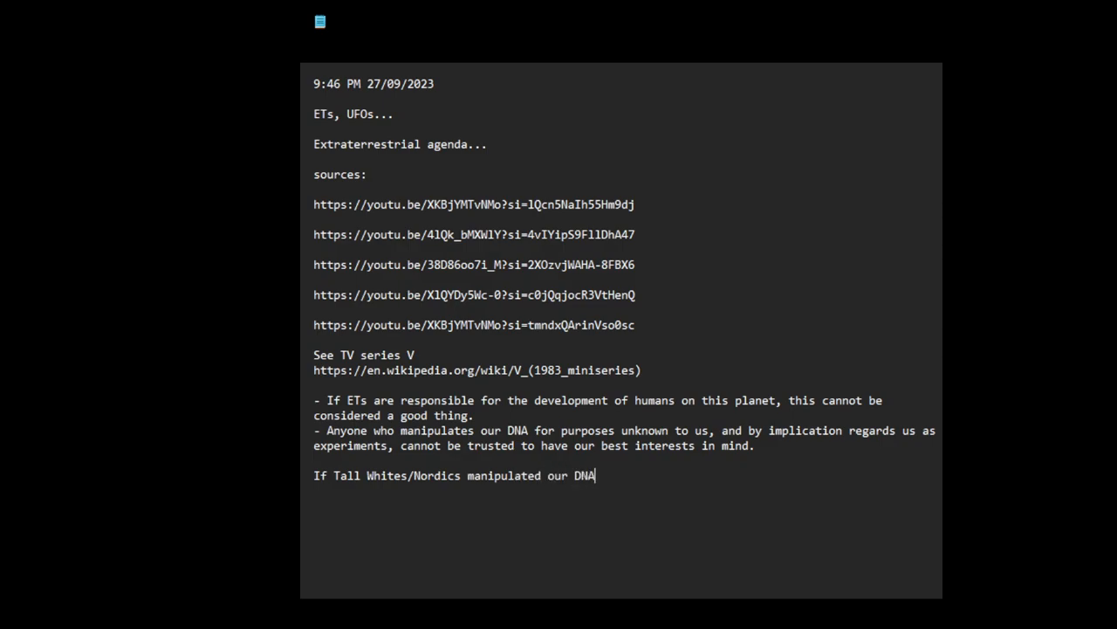
text(line)
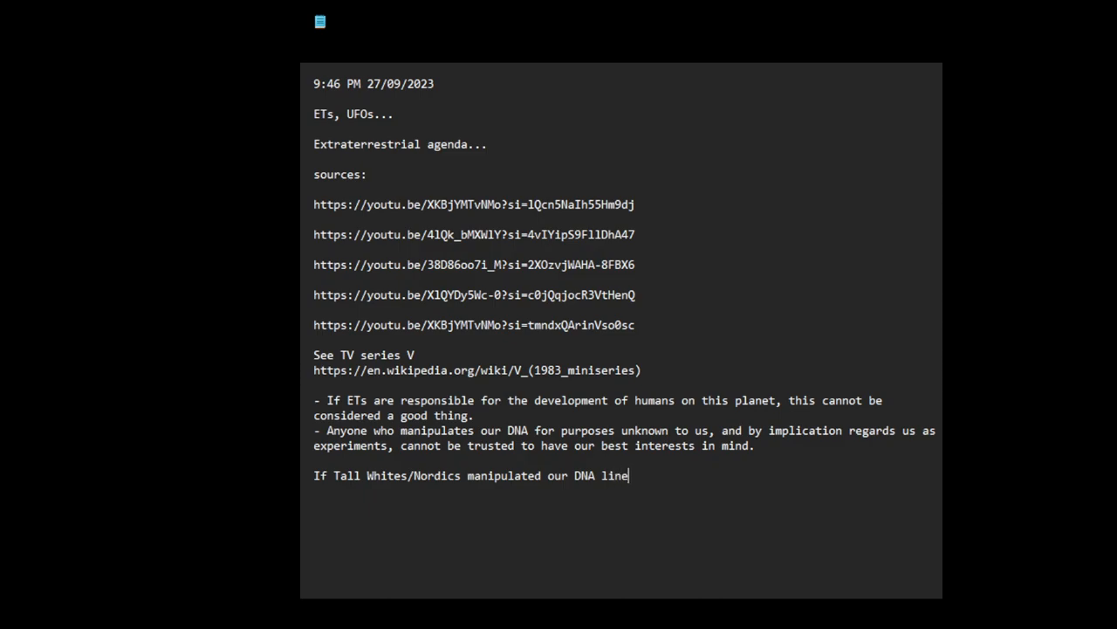
text(age,)
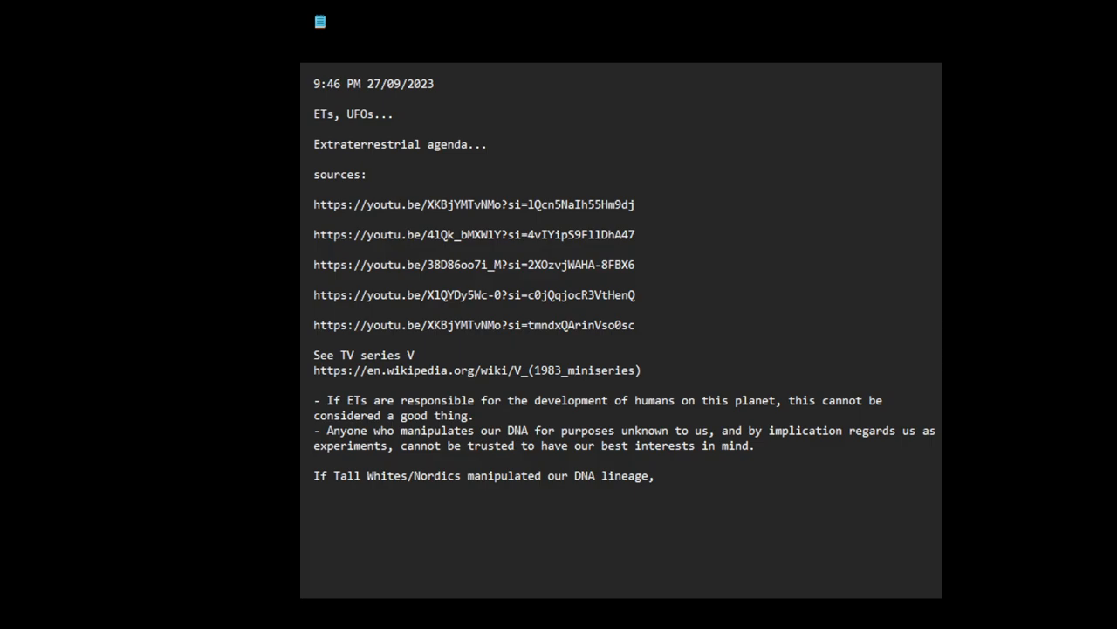
text(t)
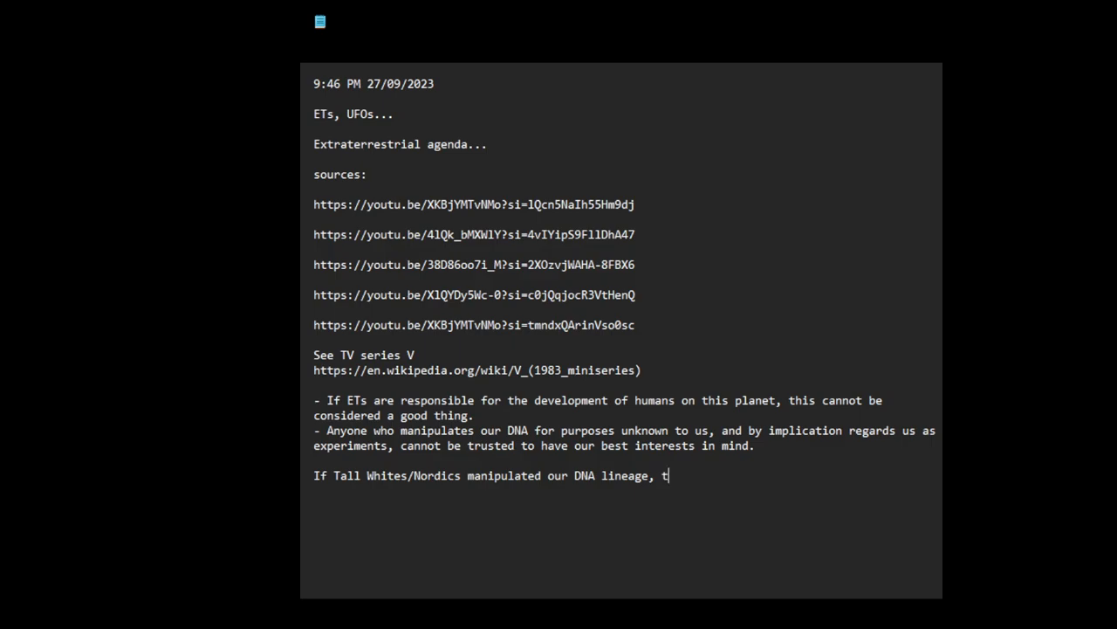
text(hey)
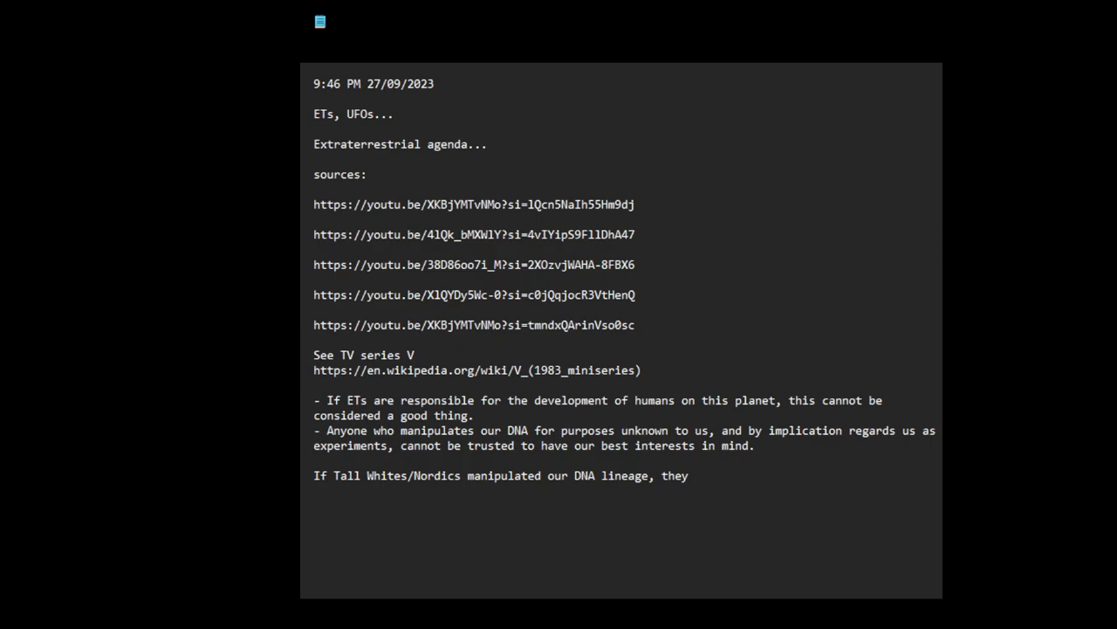
text(cannot be se)
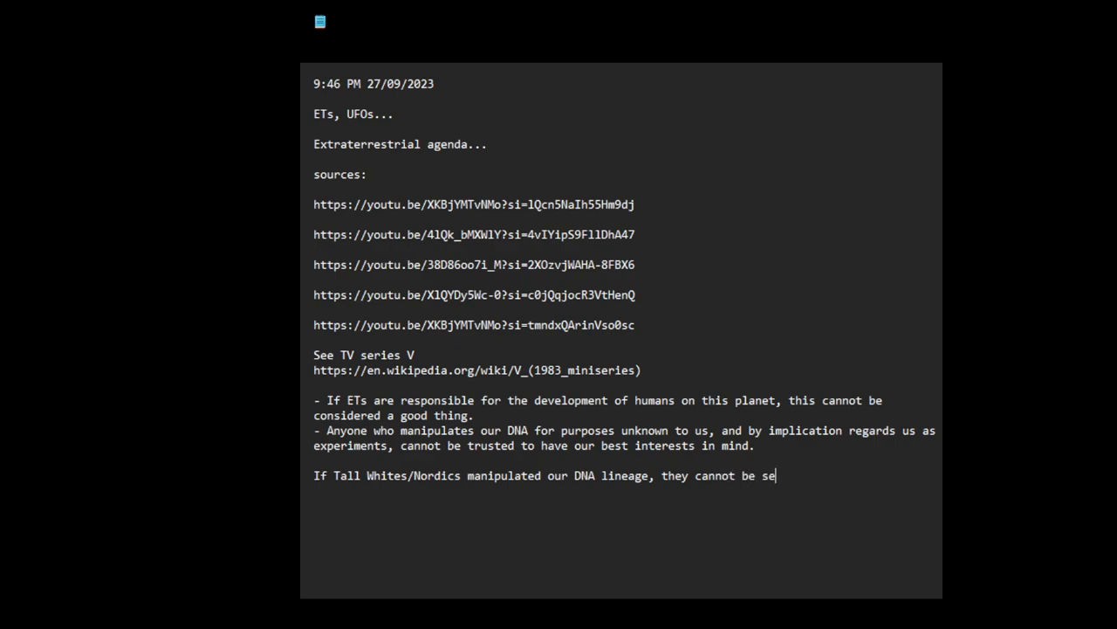
text(en as fr)
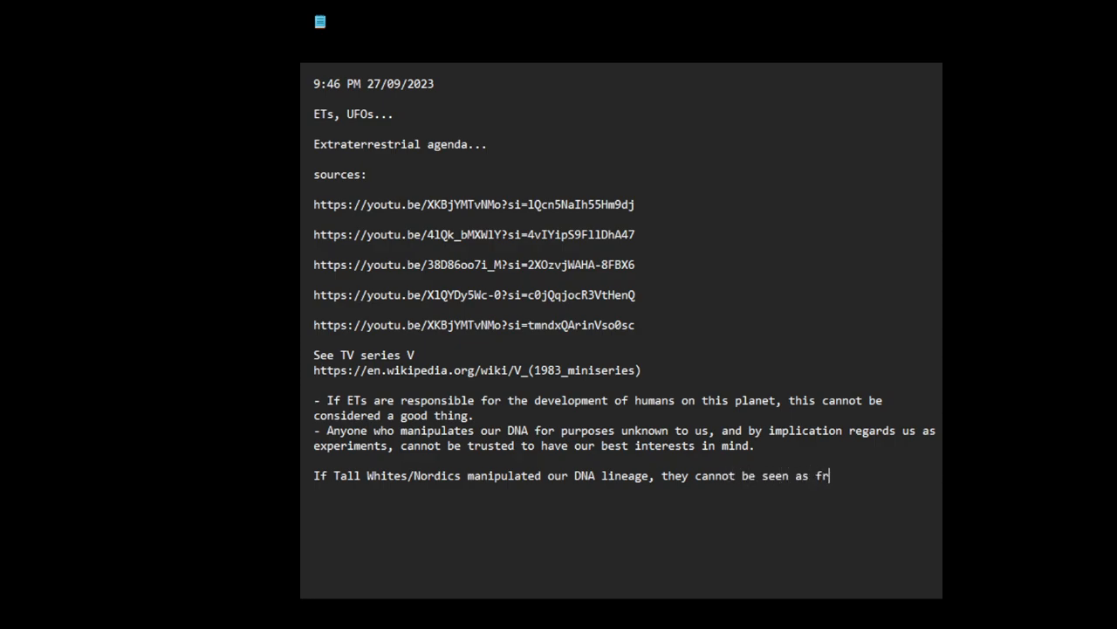
key(Backspace)
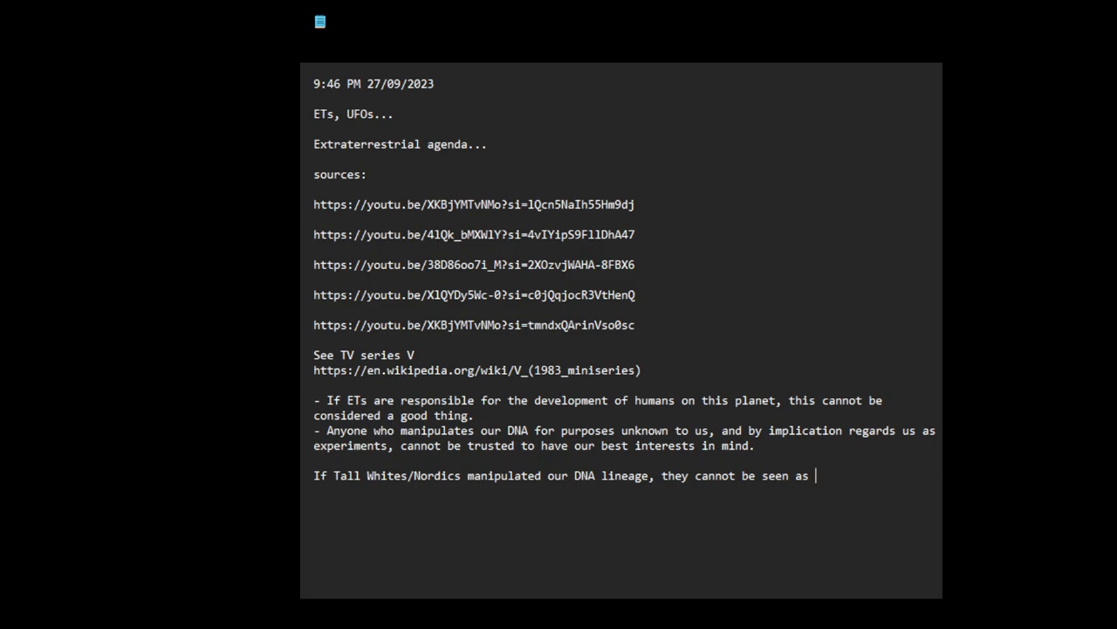
text(our friends.)
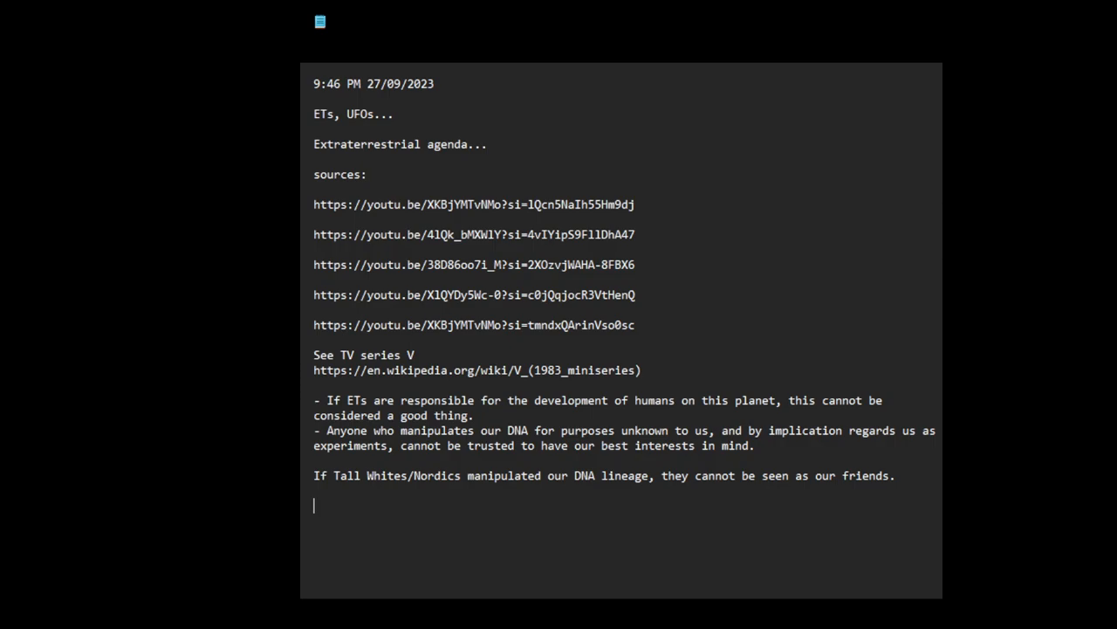
text(I)
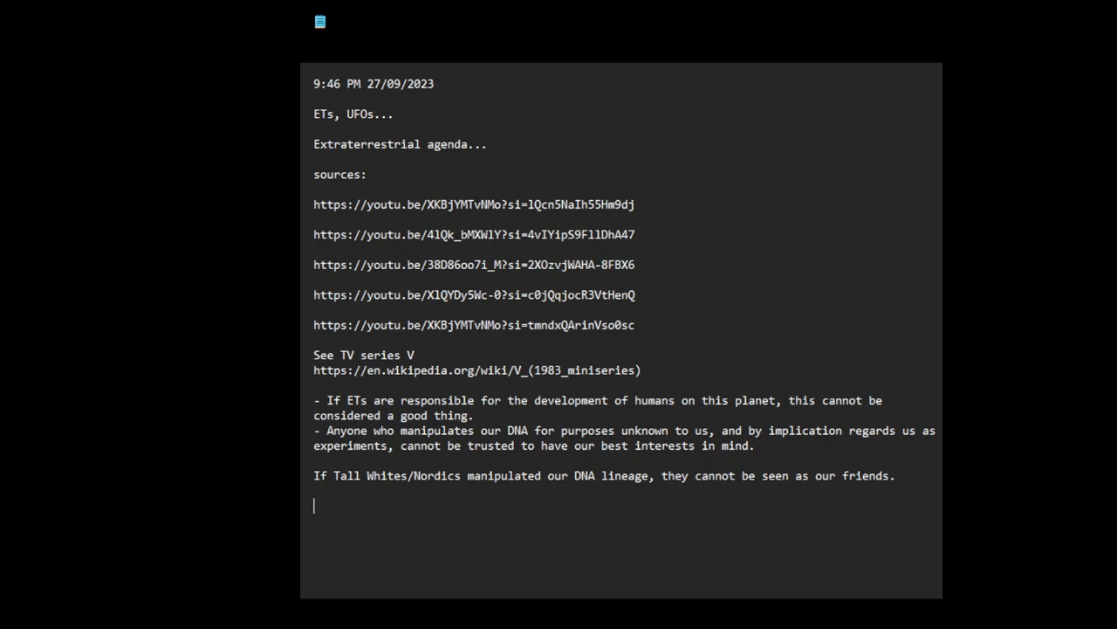
Write 'It seems these ETs regard Earth as a place to do their genetic experiments.'.
text(It seems)
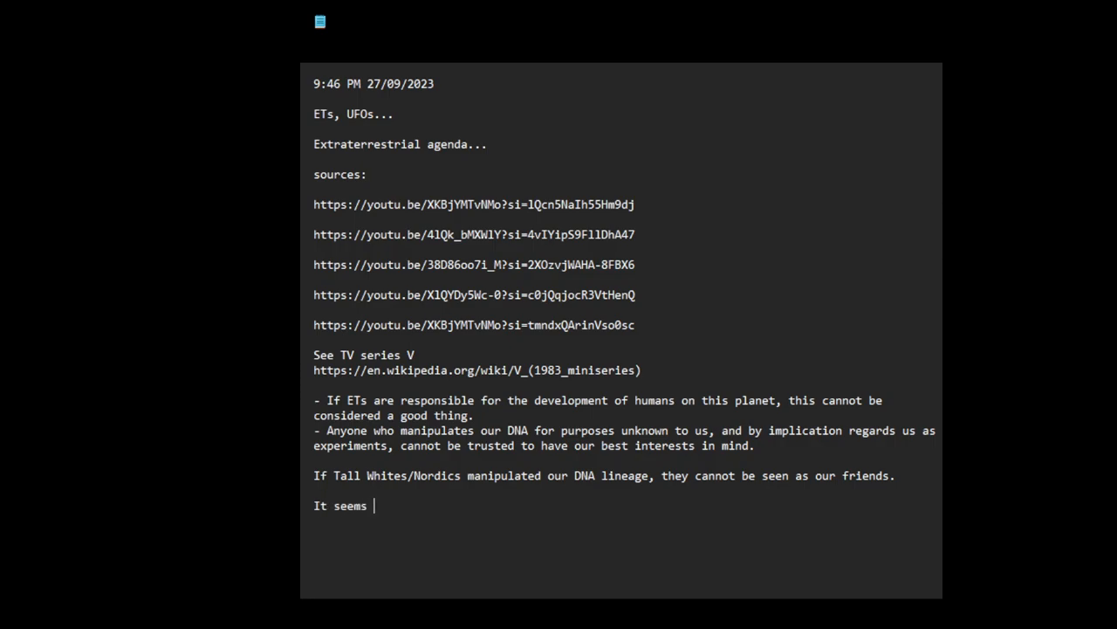
text(these)
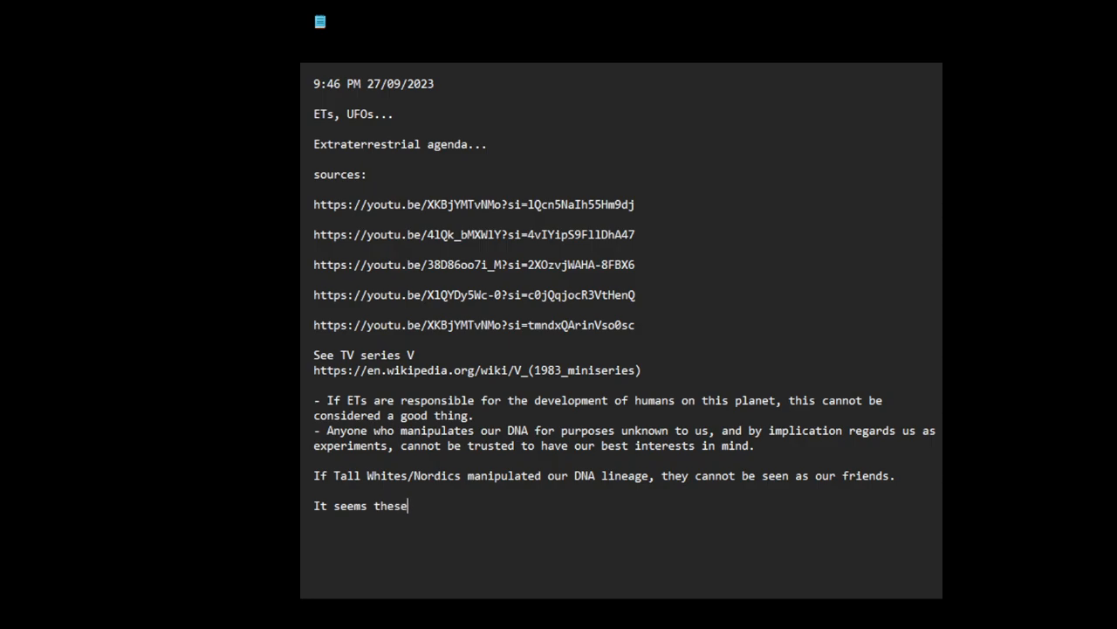
text(ETs)
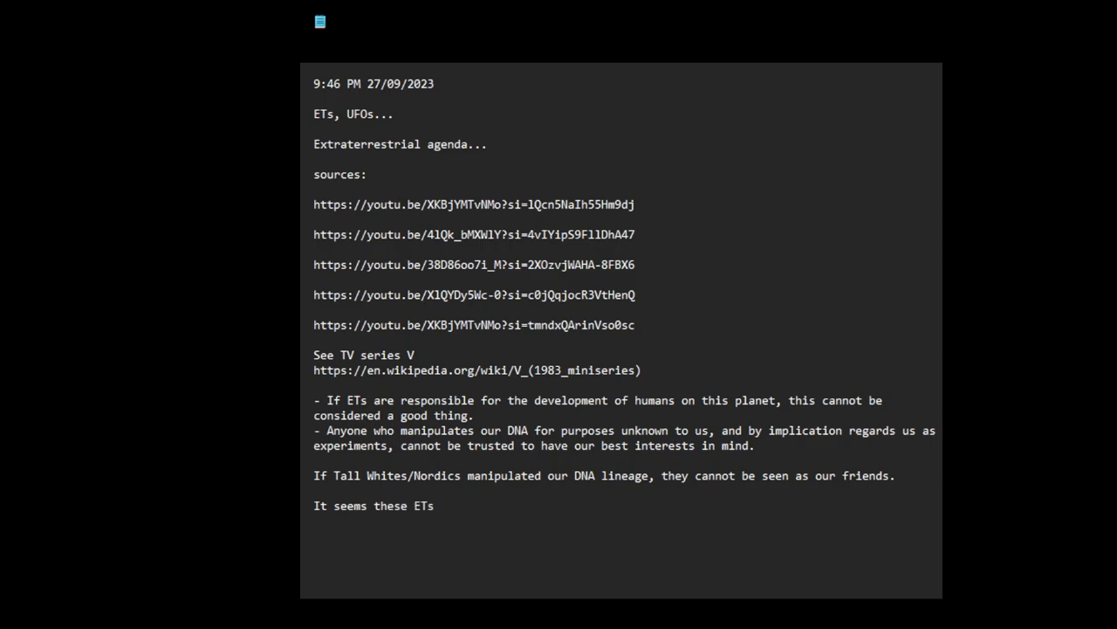
text(regards)
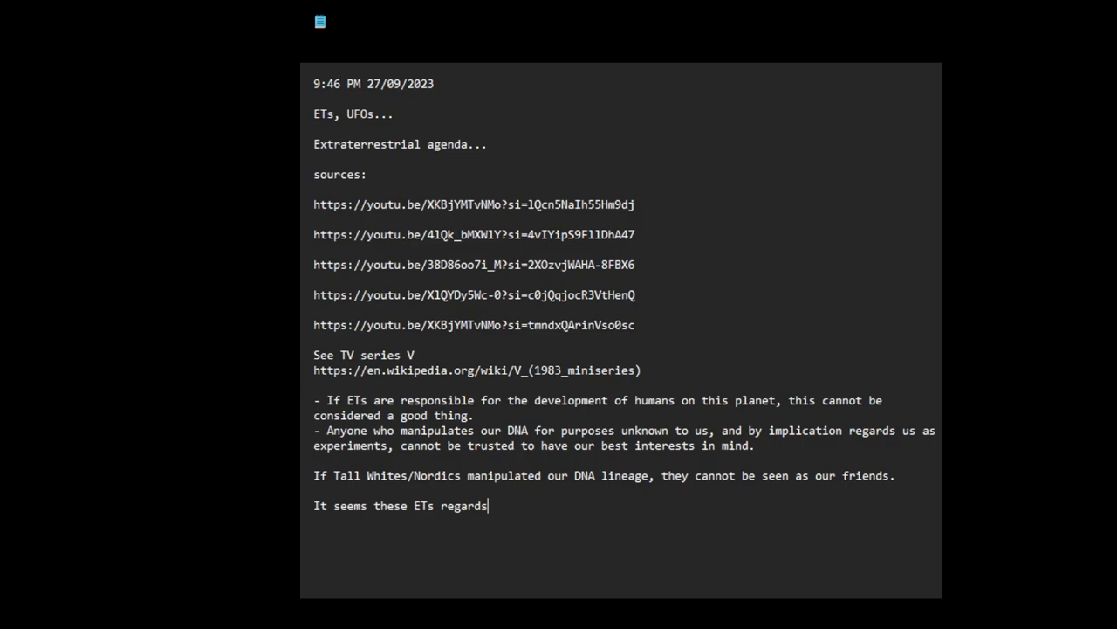
text(Eat)
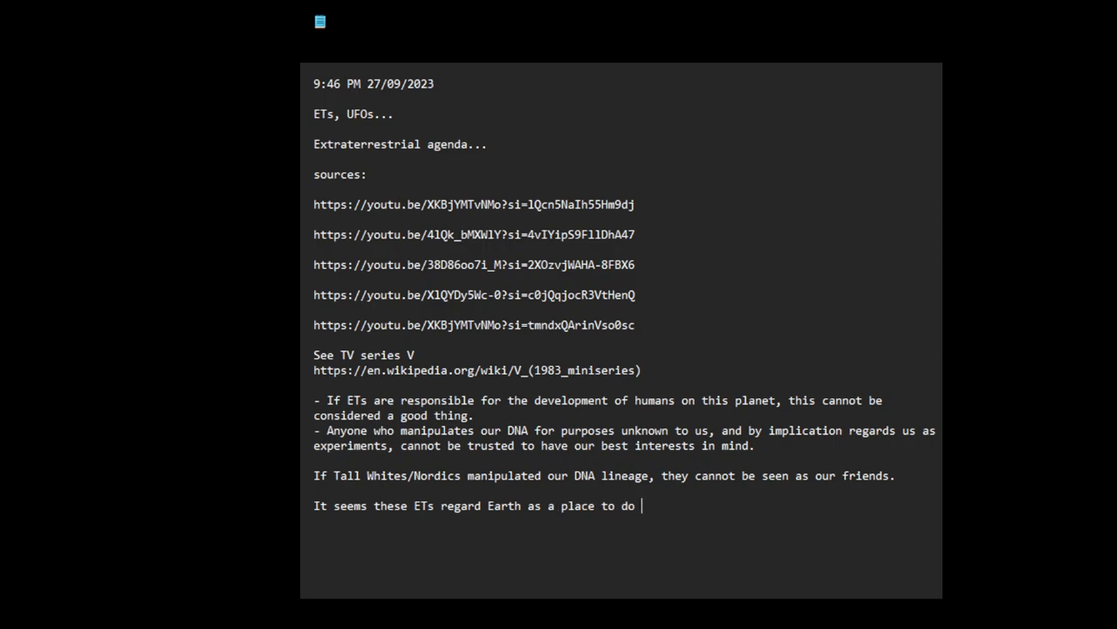
text(their geneti)
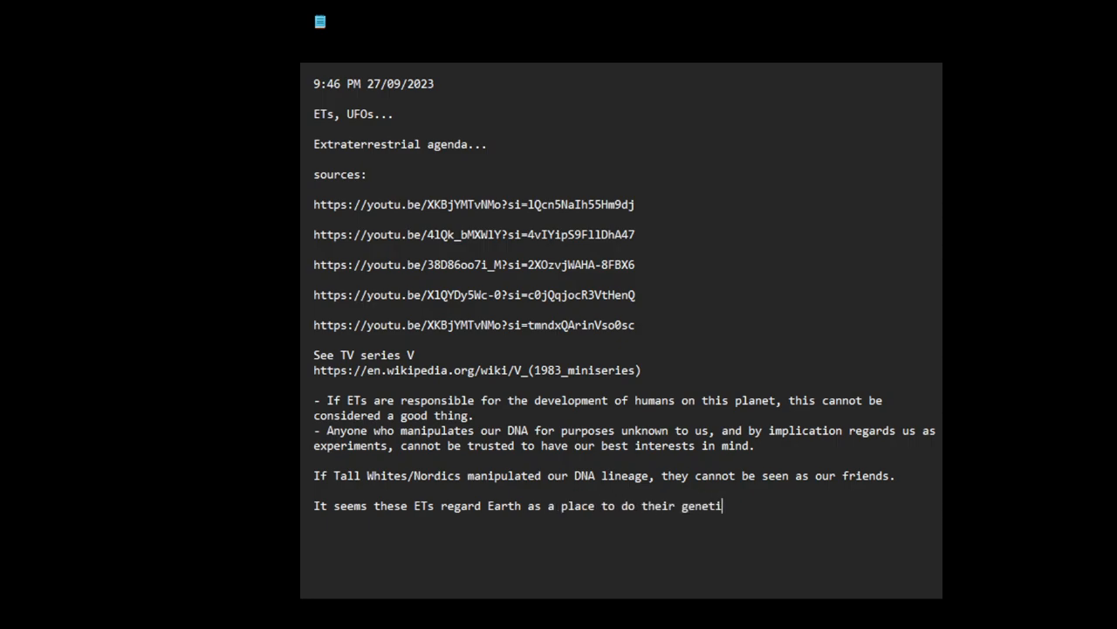
text(c experiment)
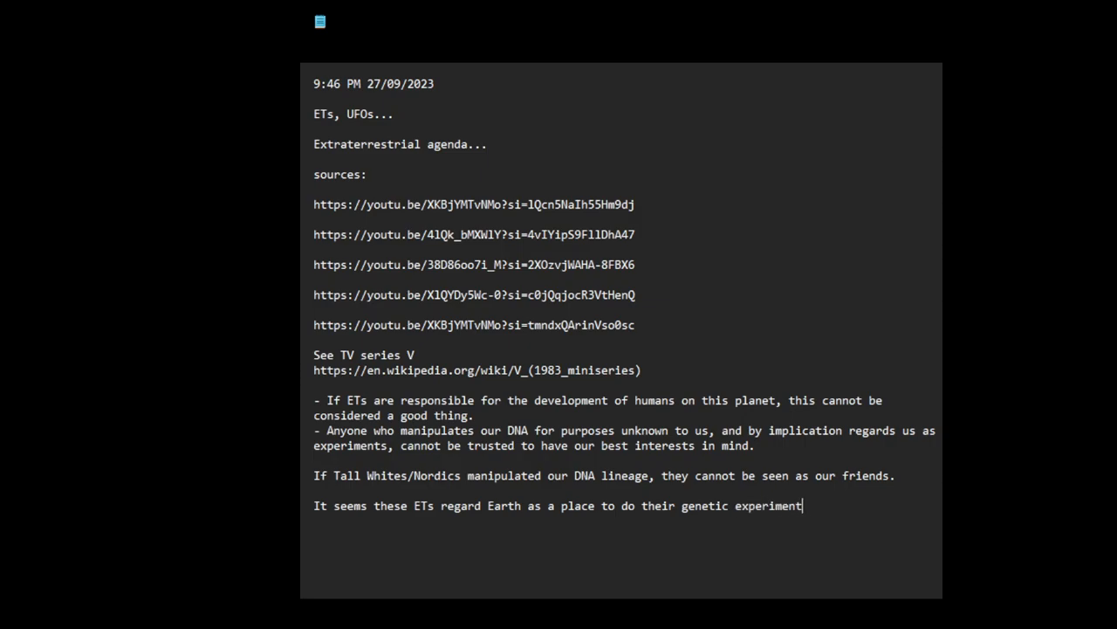
text(s.)
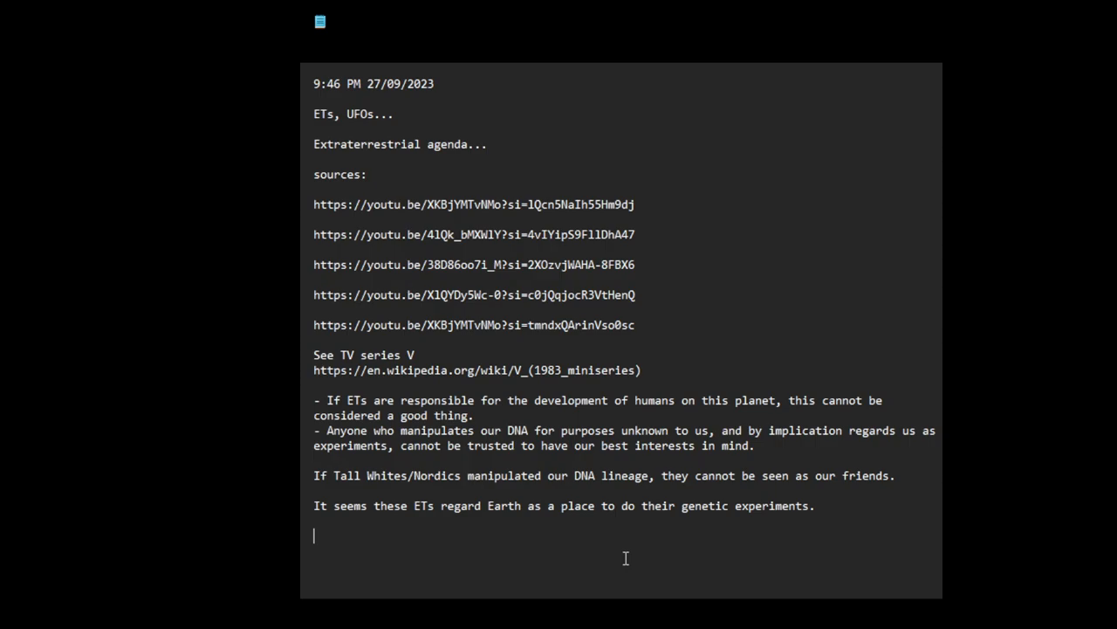
Write the question 'How can humans take some control over this situation?'.
text(How can hu)
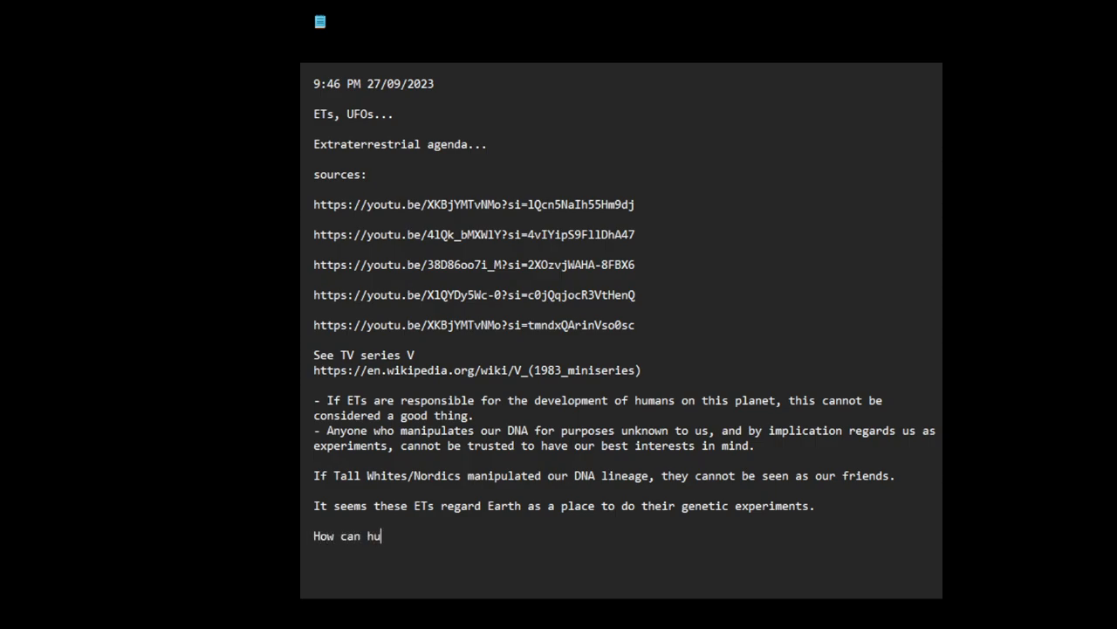
text(mans)
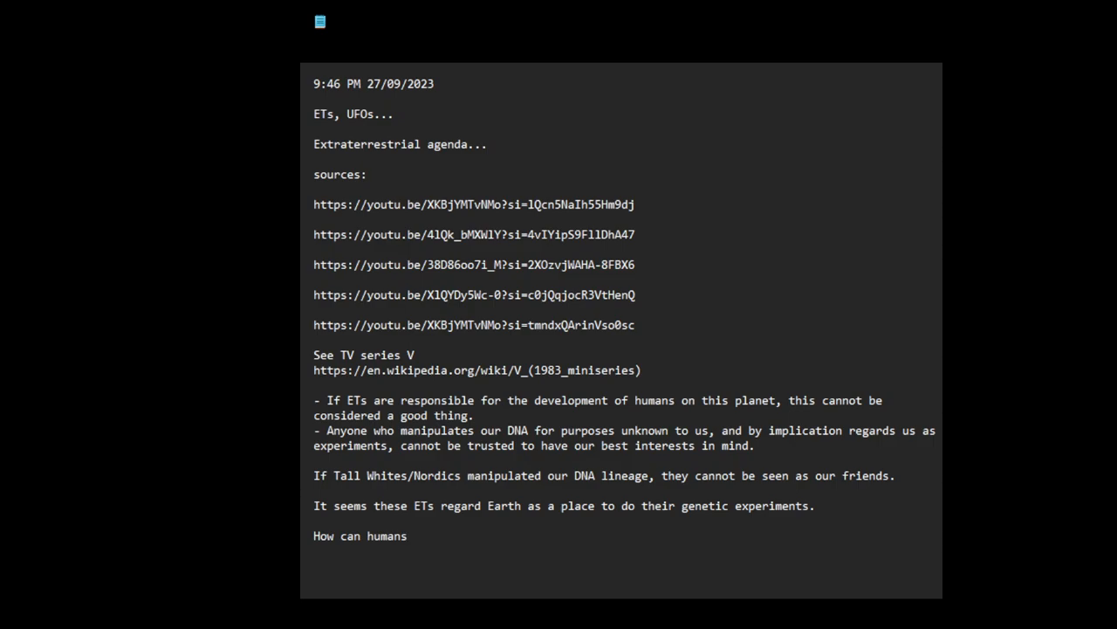
text(take some con)
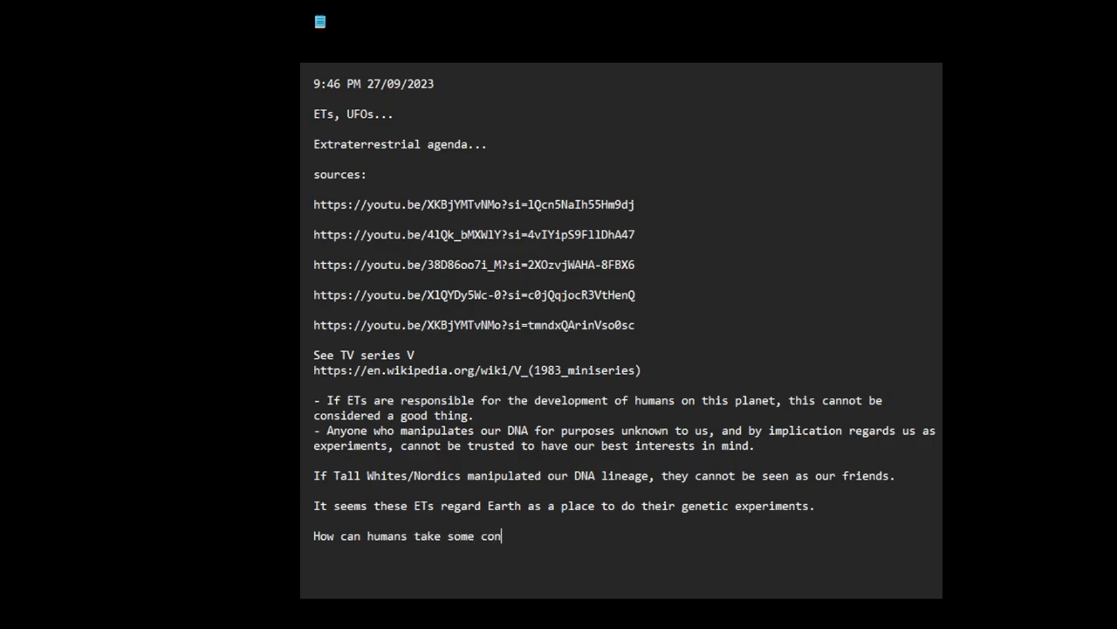
text(trol over)
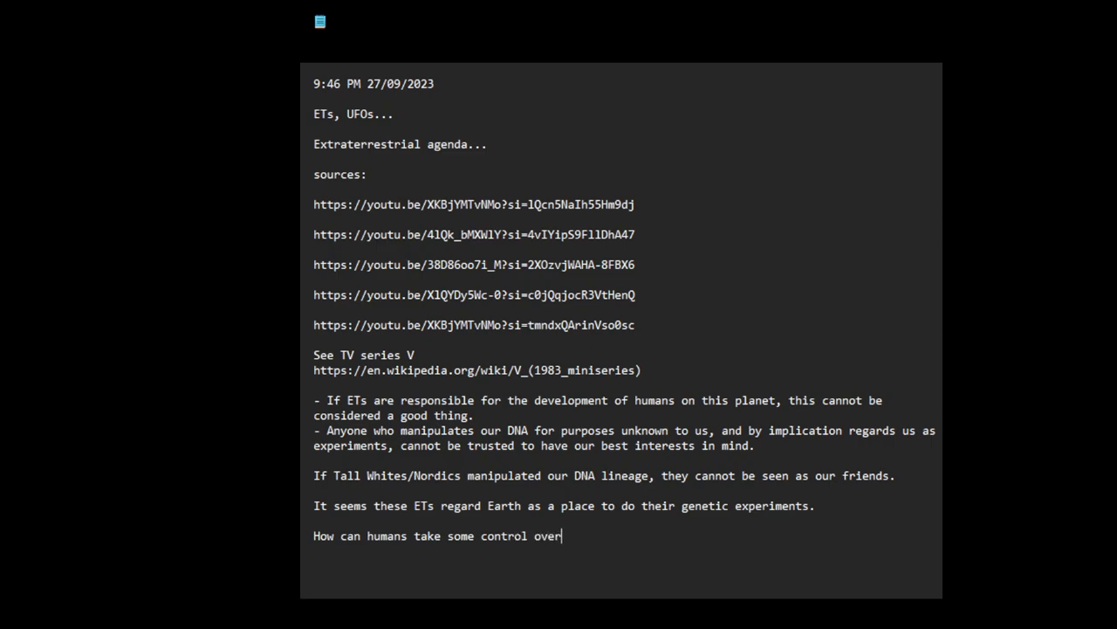
text(this situatio)
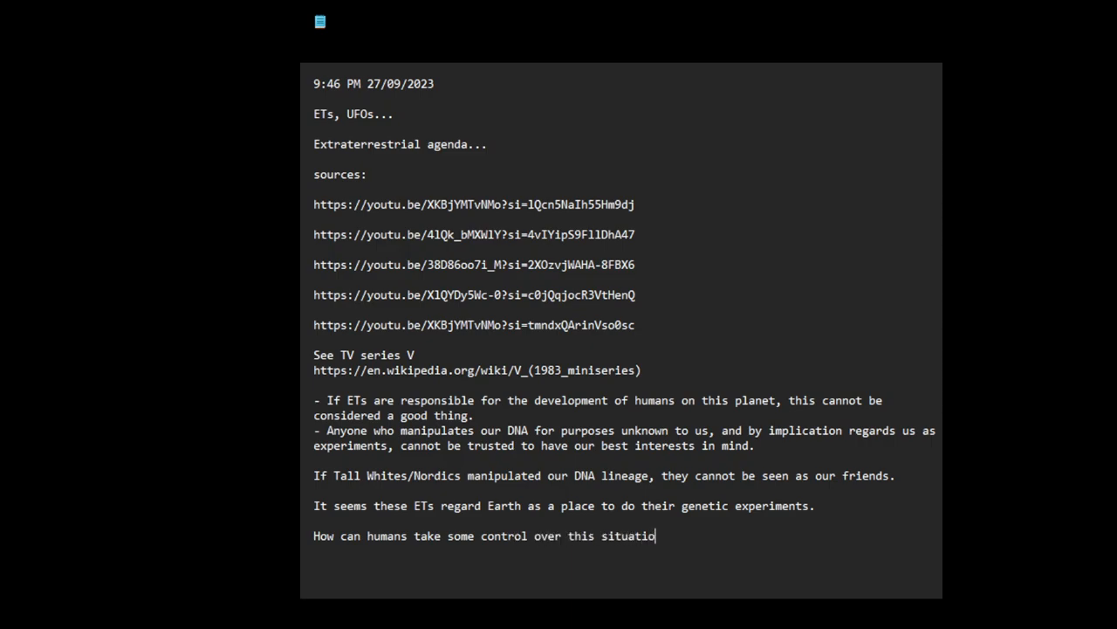
text(n?)
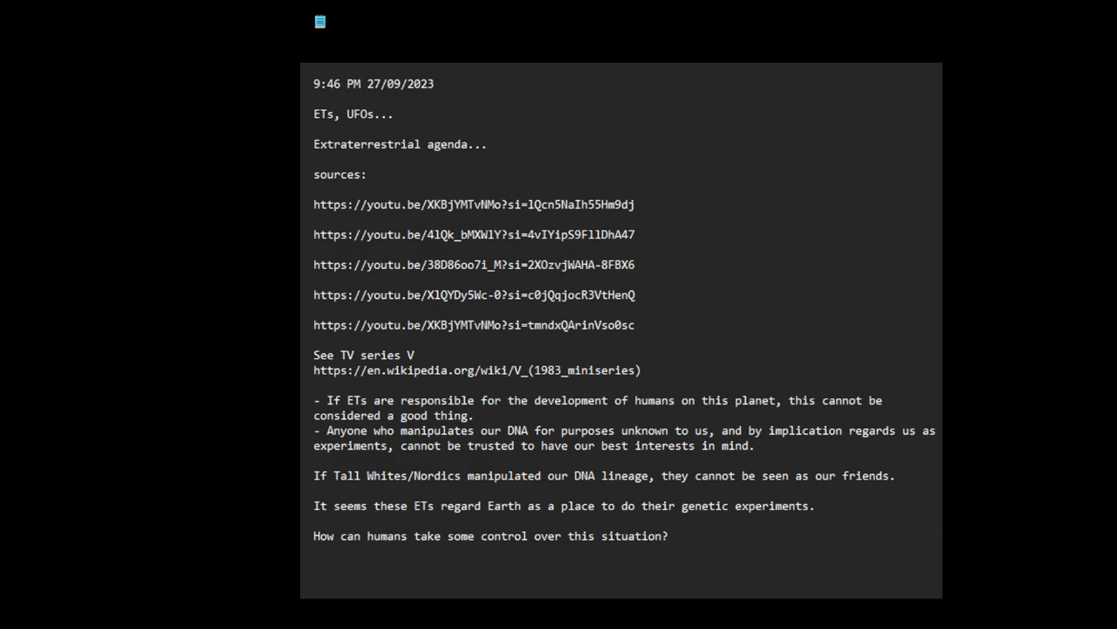
Write that if humans are products of genetic engineering by various ETs, how do we take our power back?
text(If we)
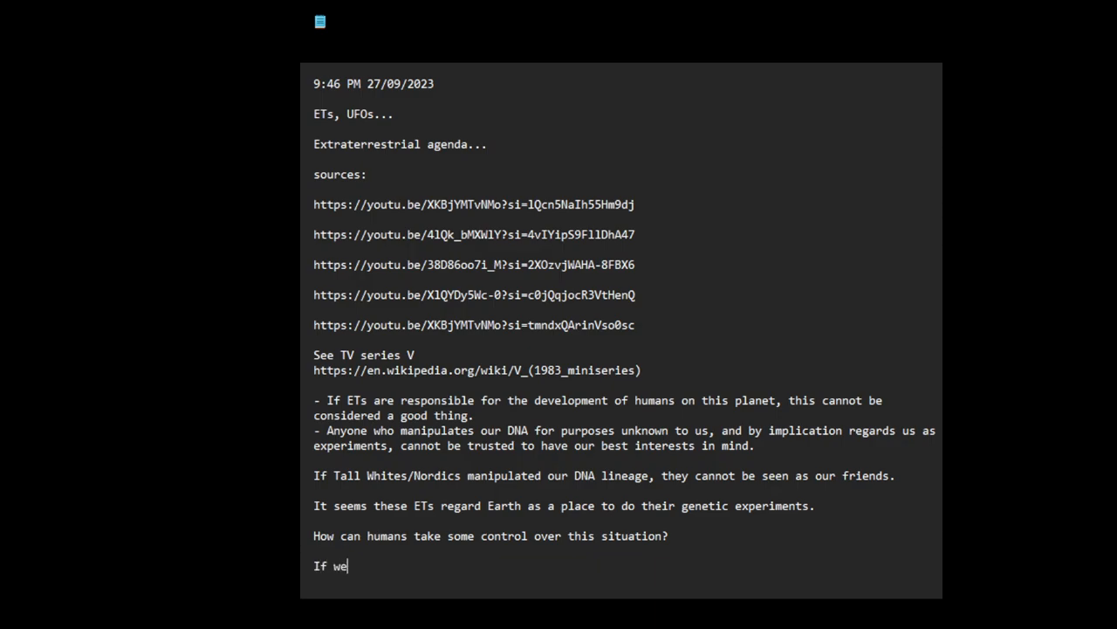
text((humans))
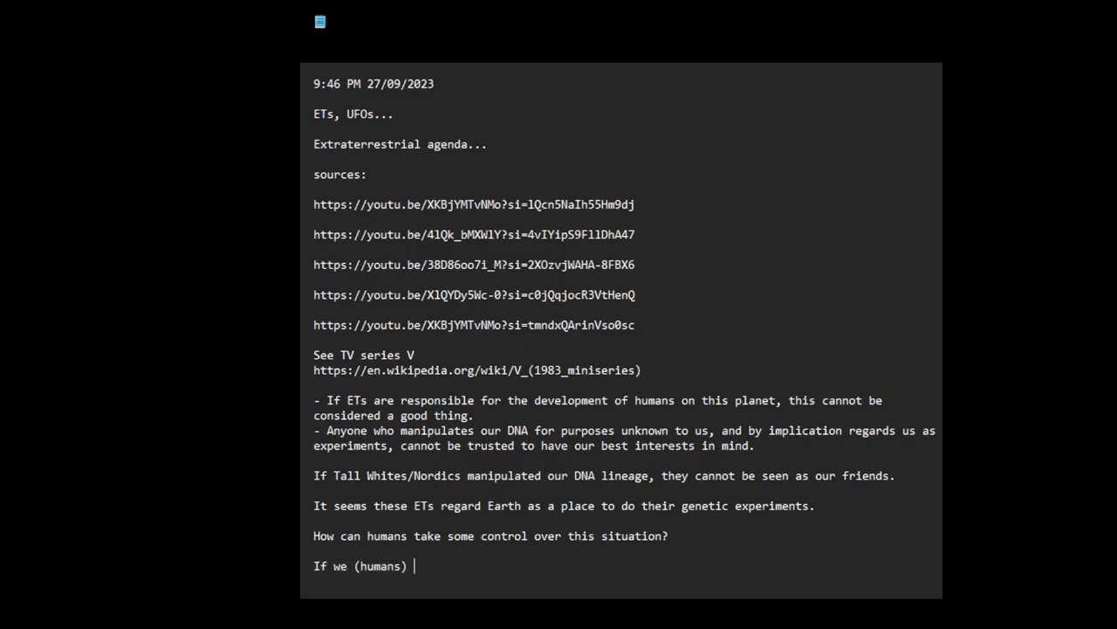
text(are the produ)
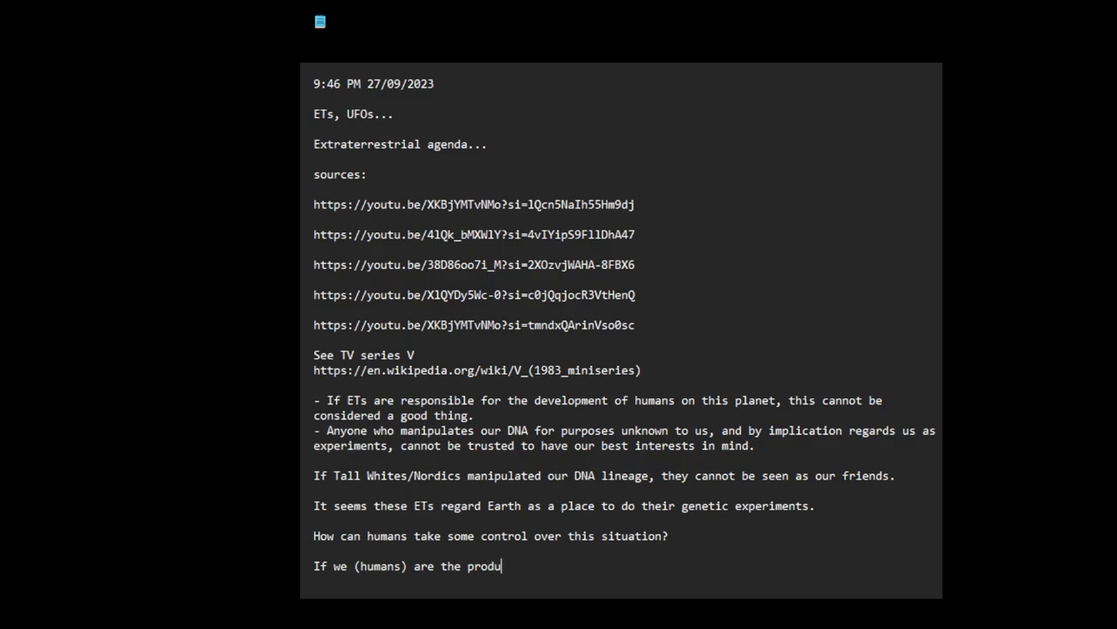
text(cts of v)
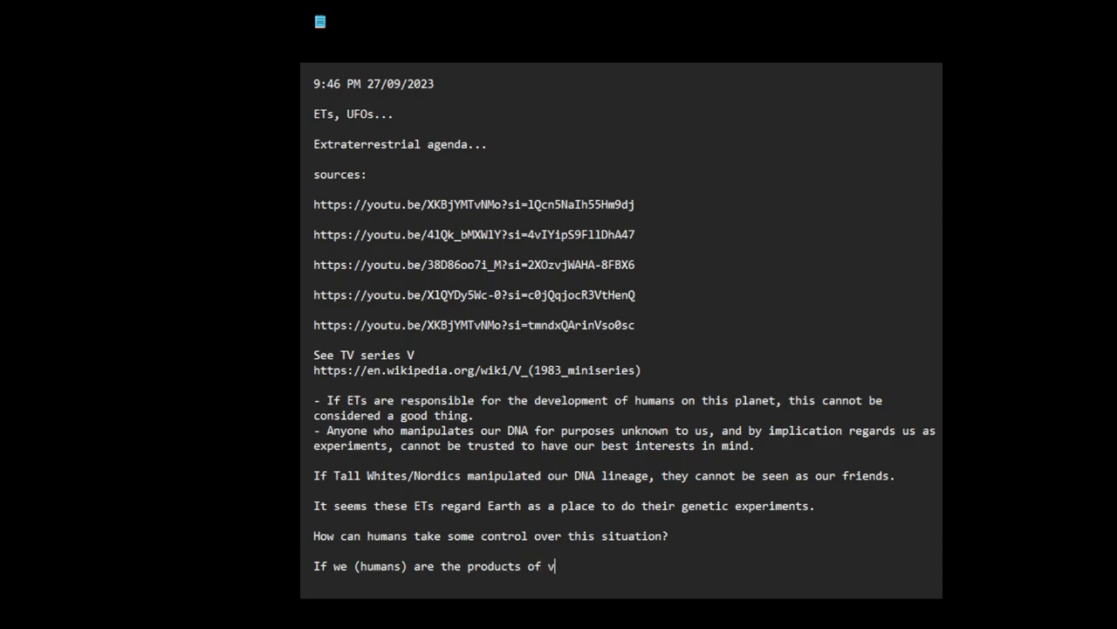
text(arious gener)
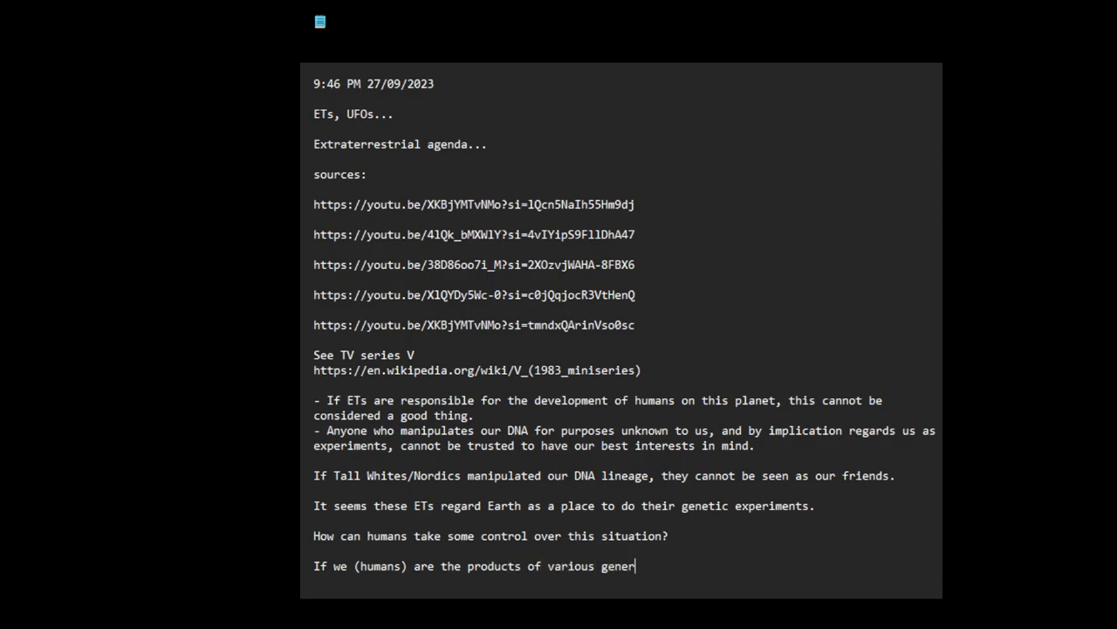
text(etic engin)
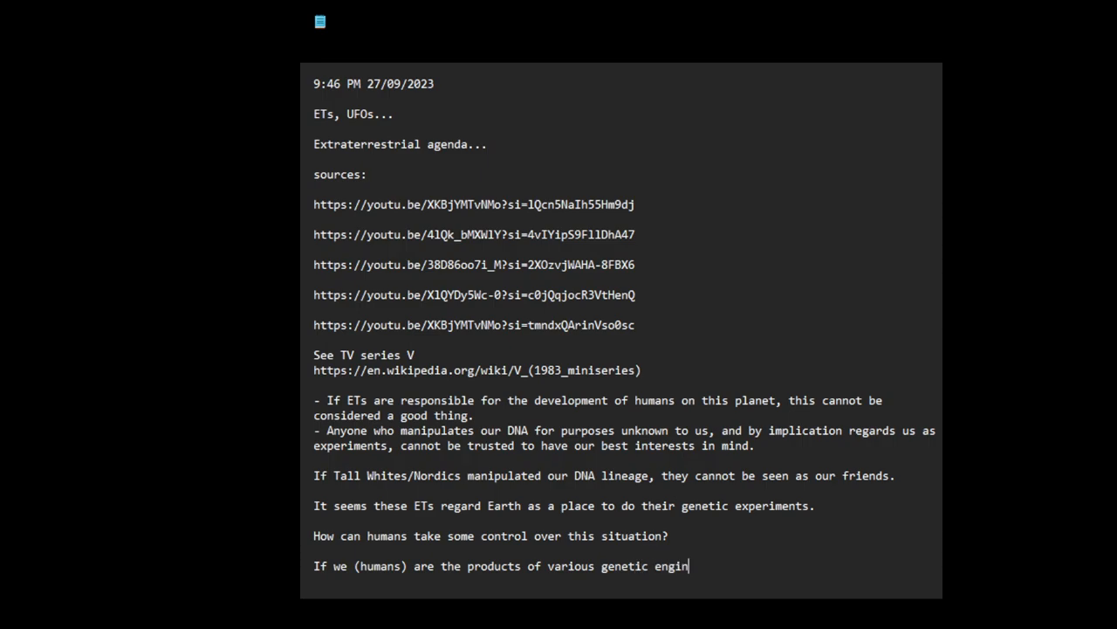
text(eering)
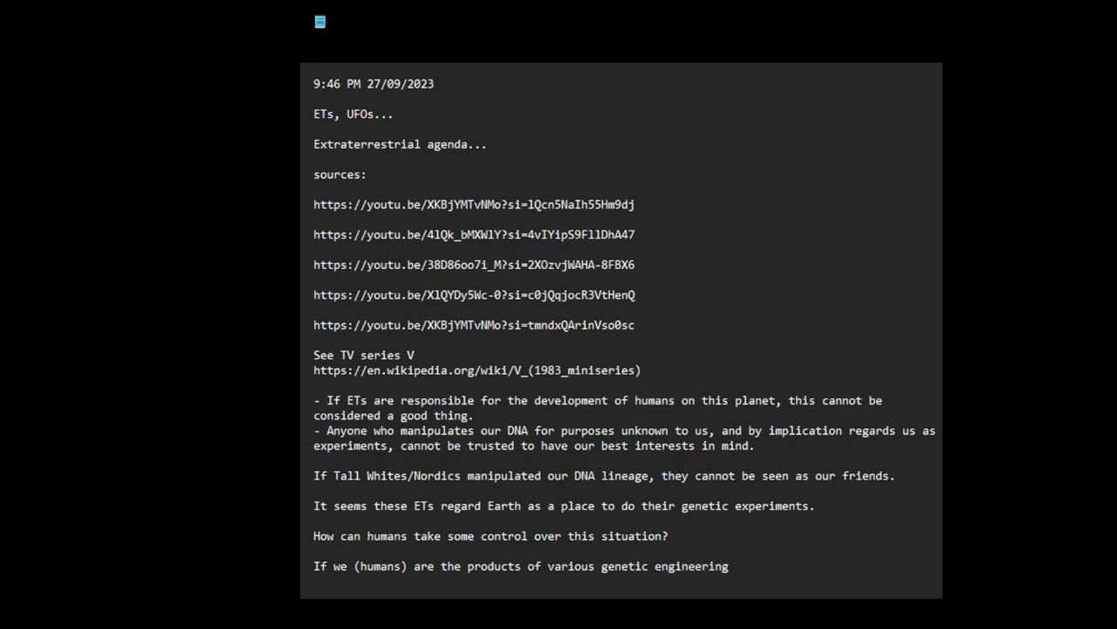
text(done on u)
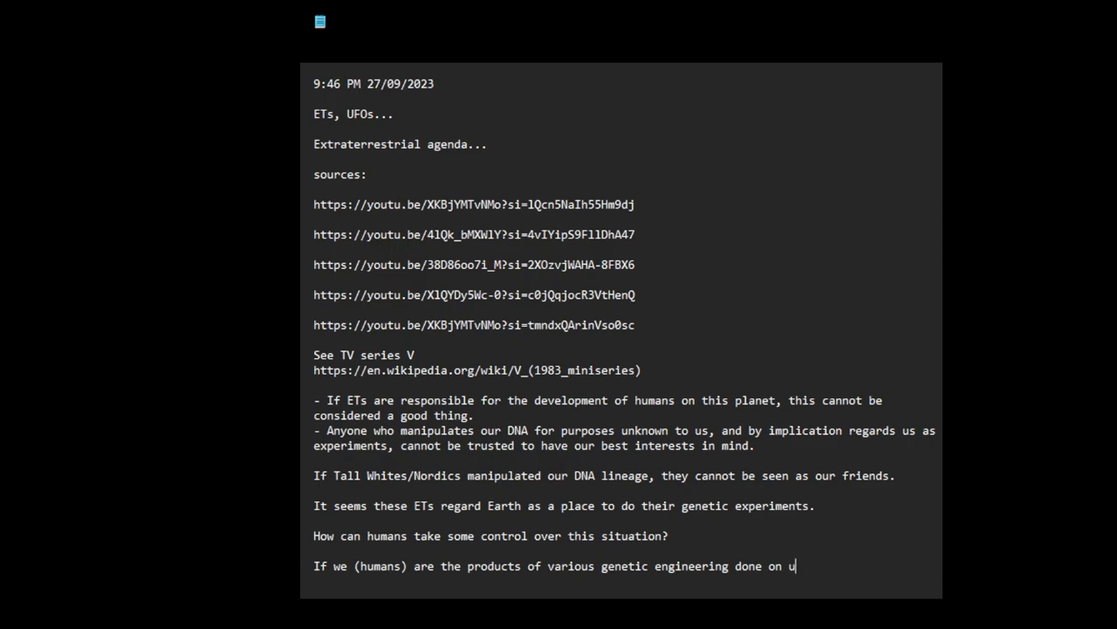
text(s by thes)
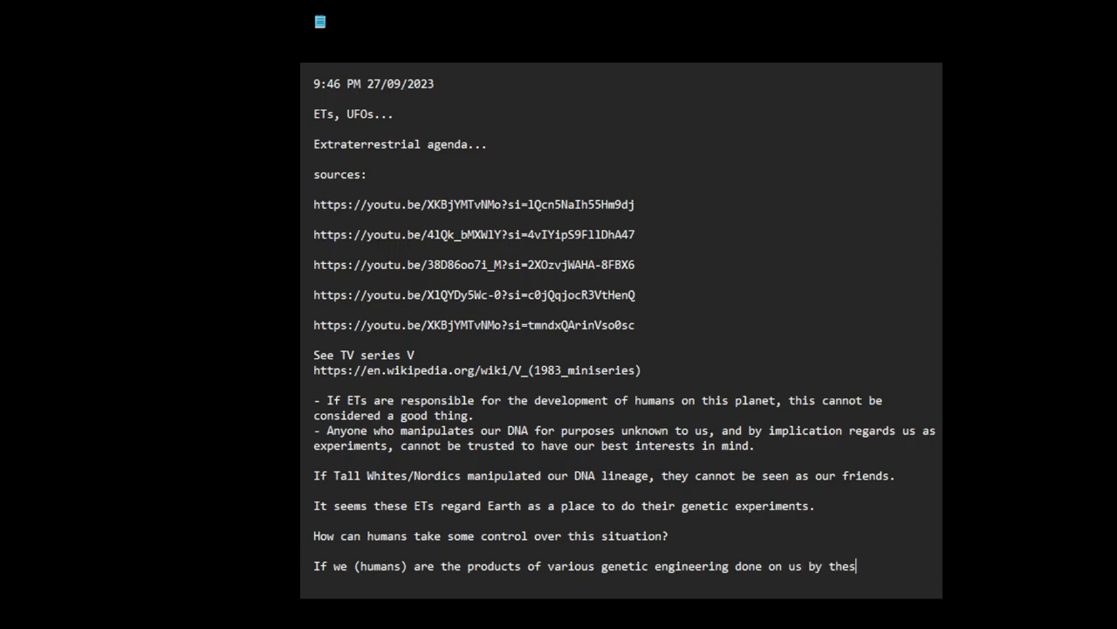
text(e various)
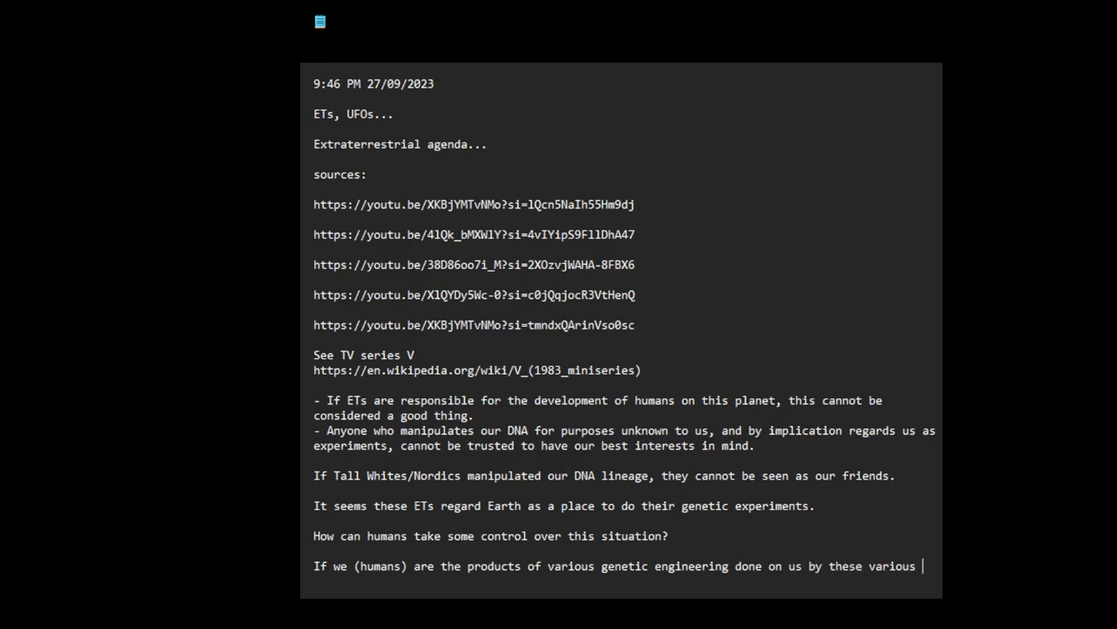
text(ETs,)
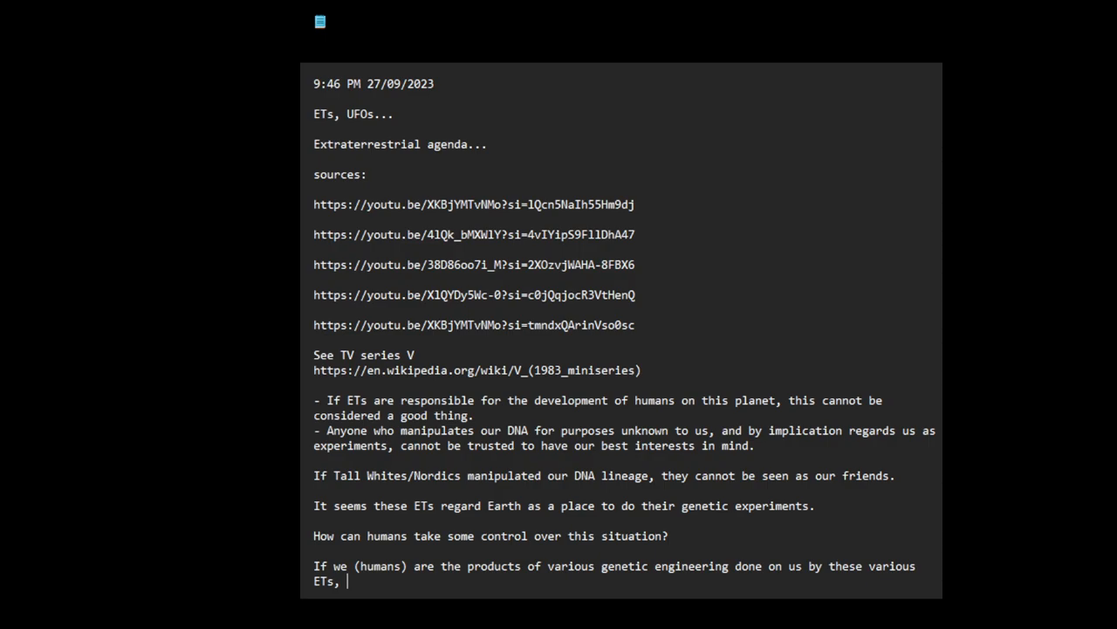
text(how)
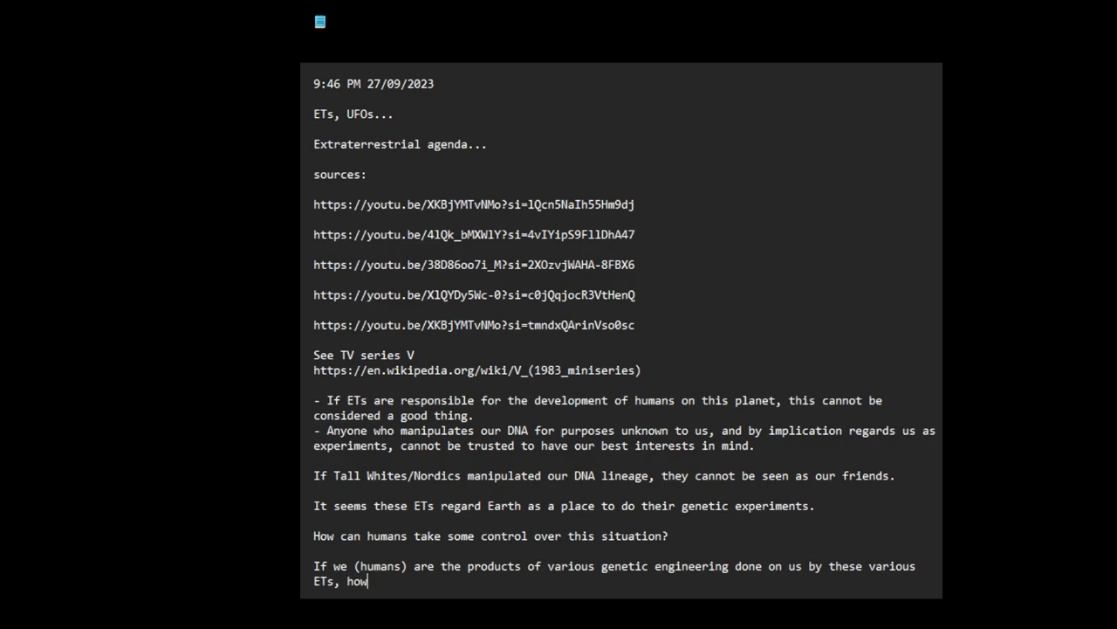
text(do we take)
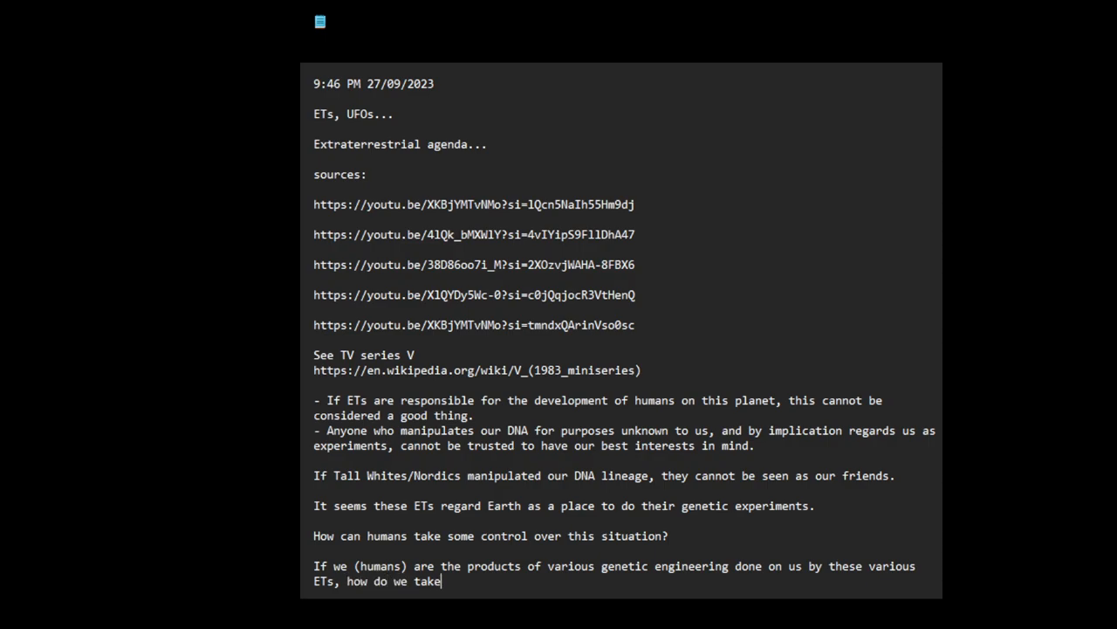
text(our power)
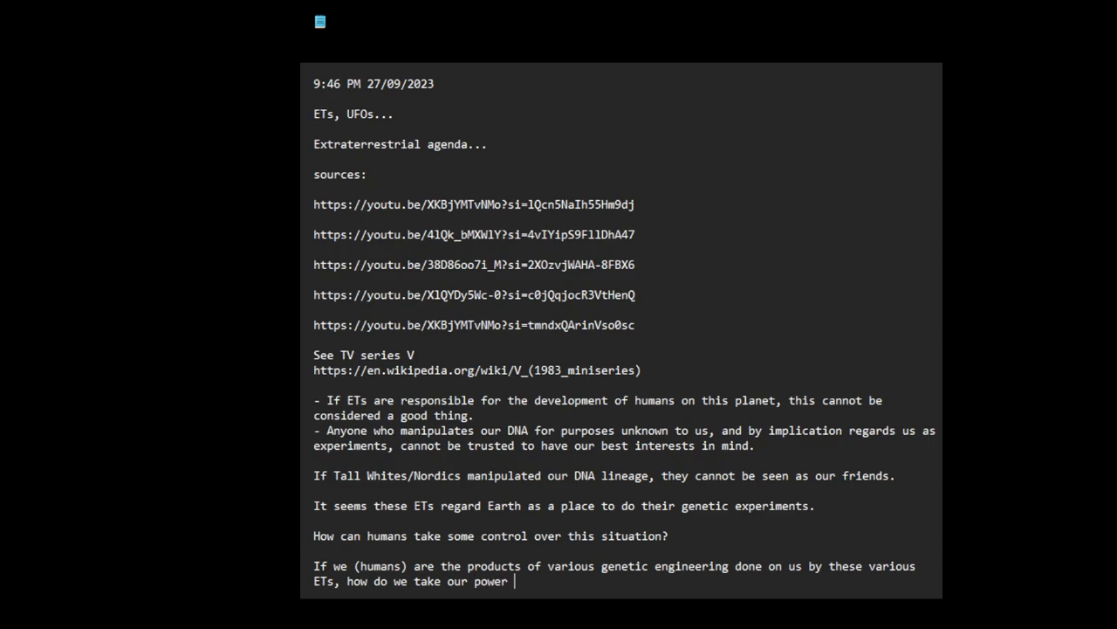
text(back?)
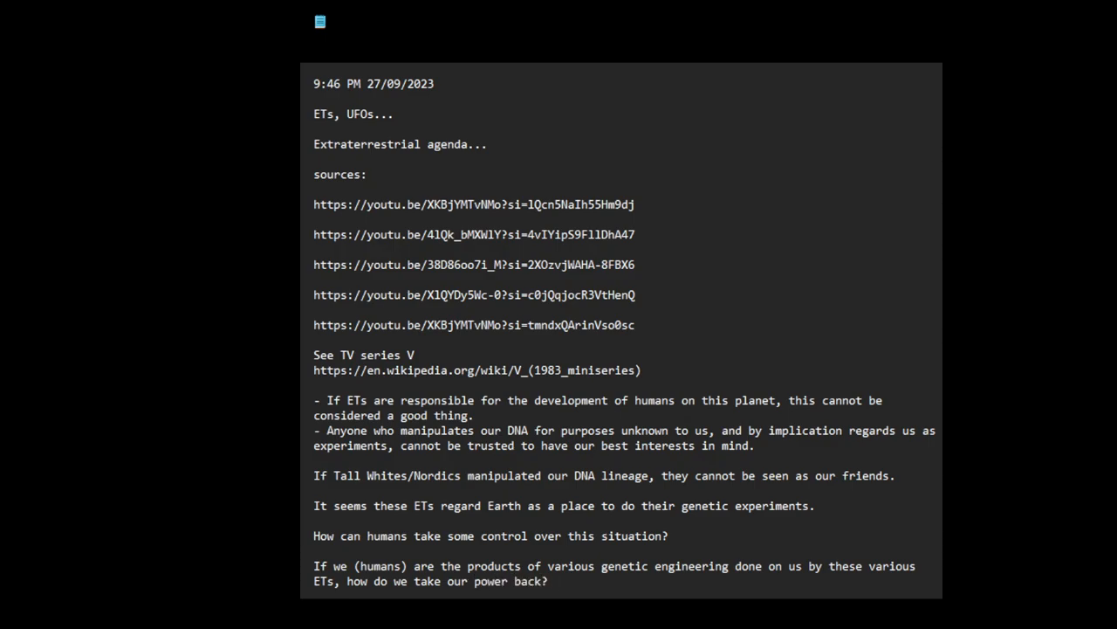
click(556, 579)
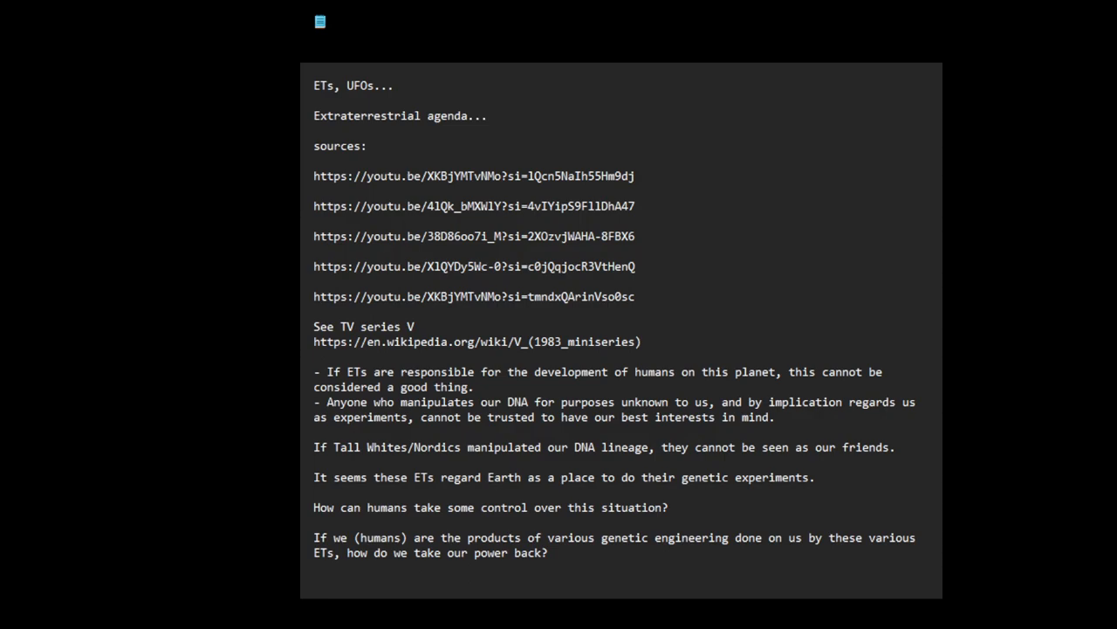
Answer 'Nukes!' and write that we can hold this planet hostage through our nukes.
text(Nukes)
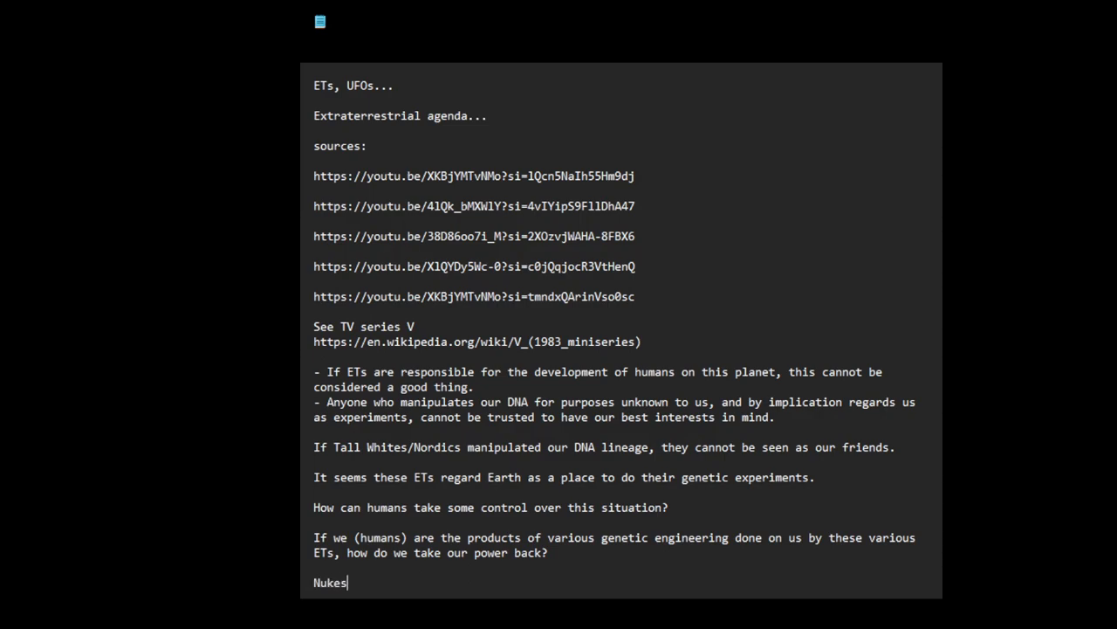
text(!)
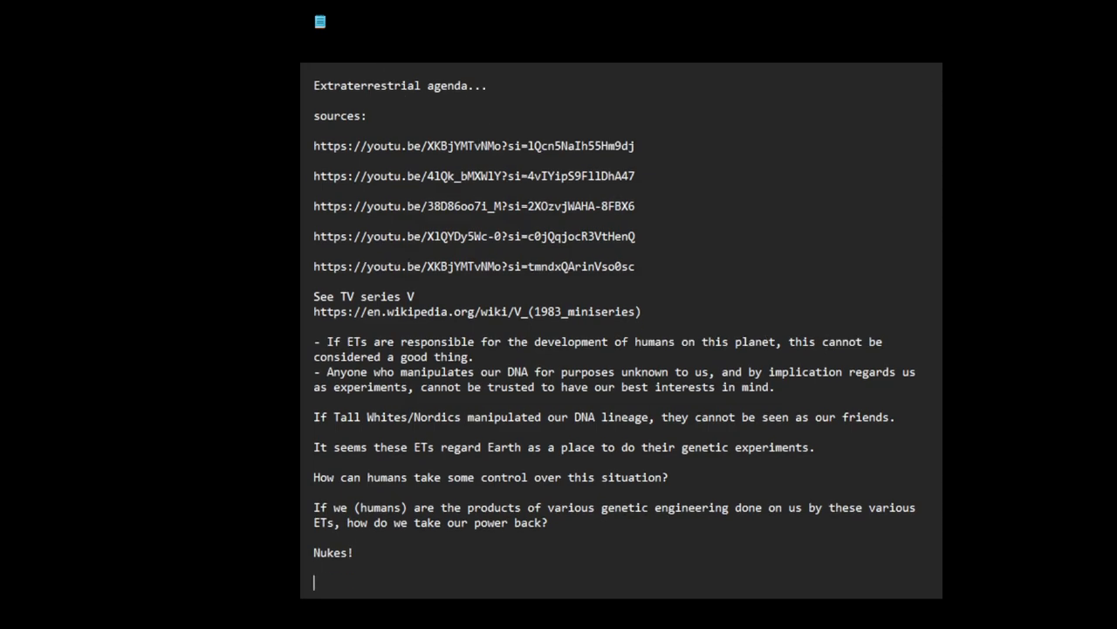
text(We can hold)
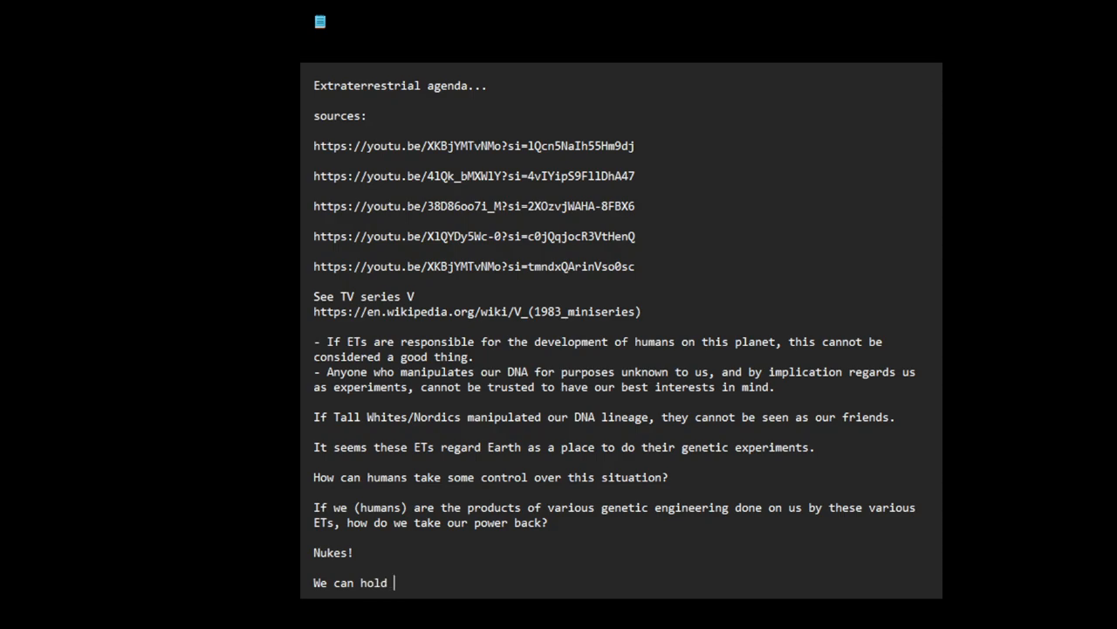
text(this planet)
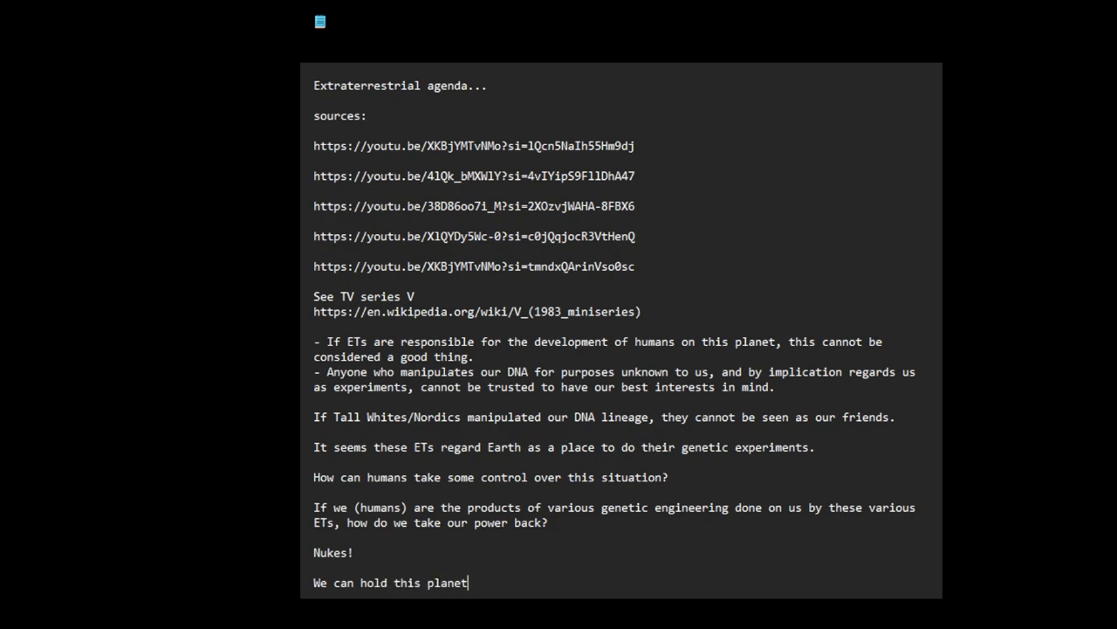
text(hostag)
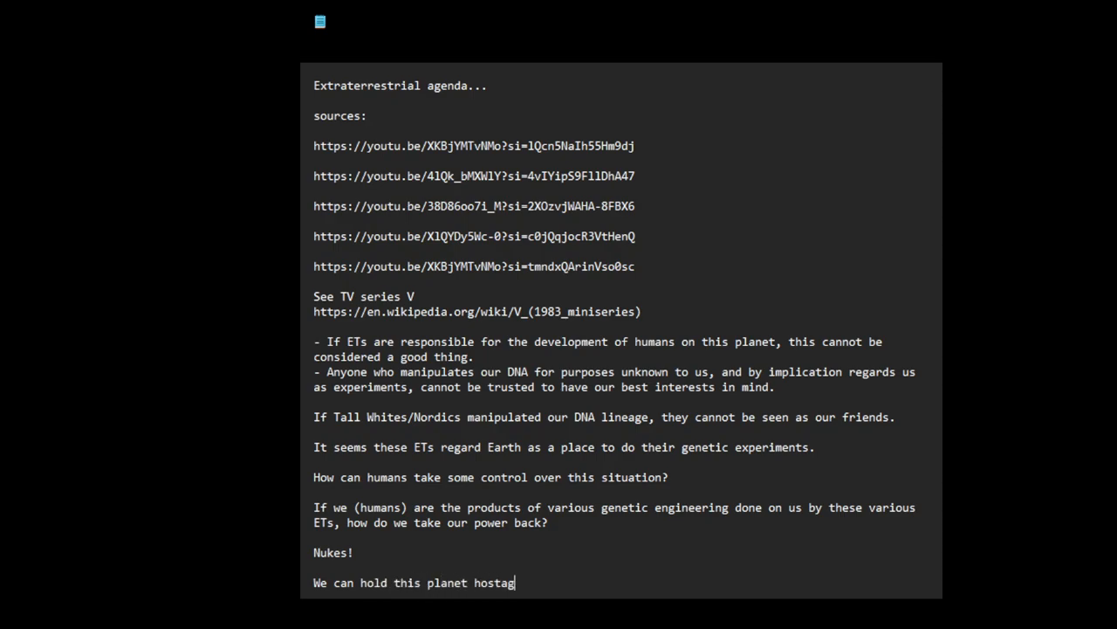
text(e)
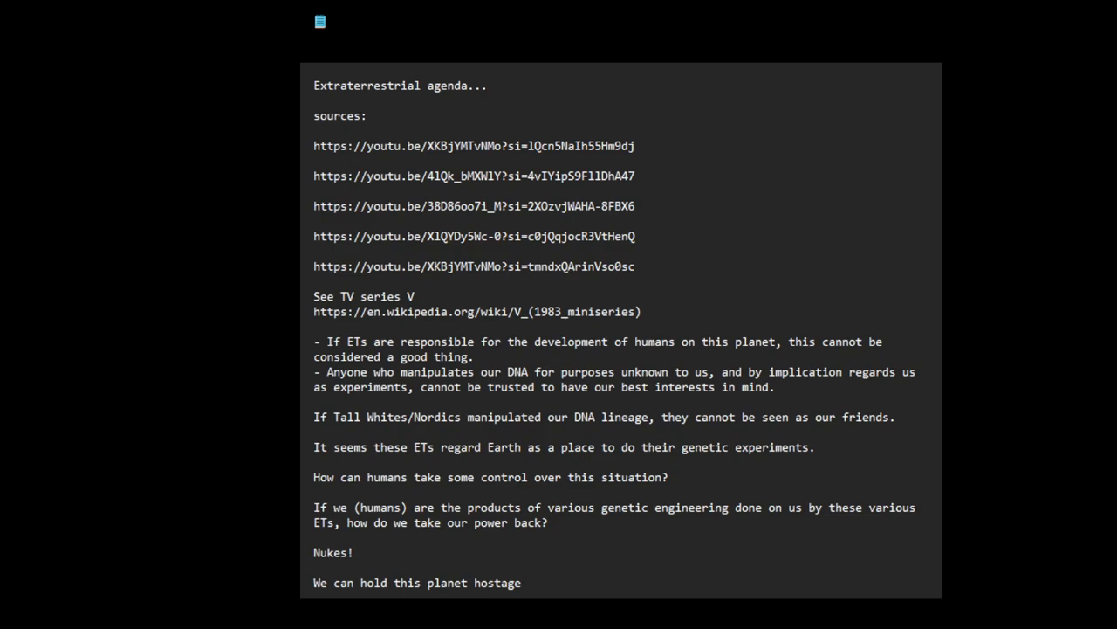
text(thr)
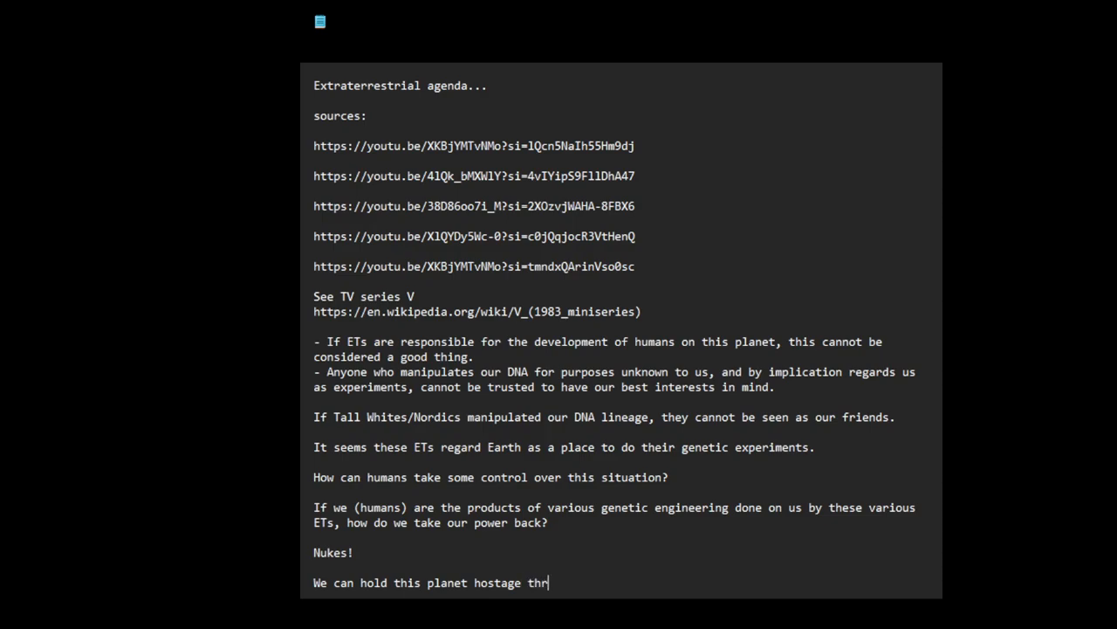
text(ough our)
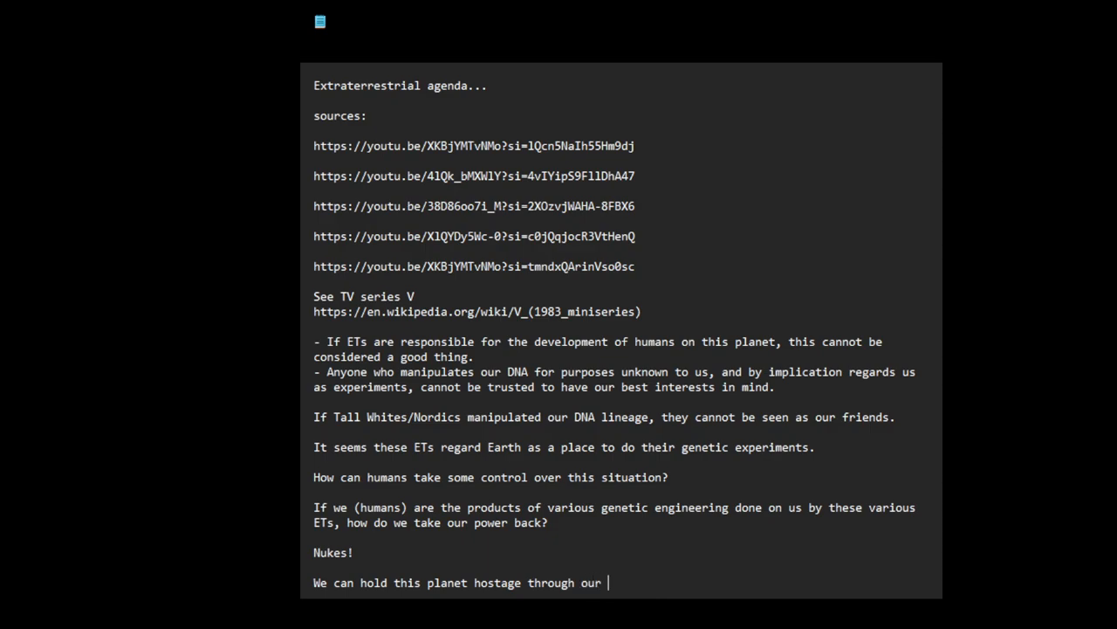
text(nukes.)
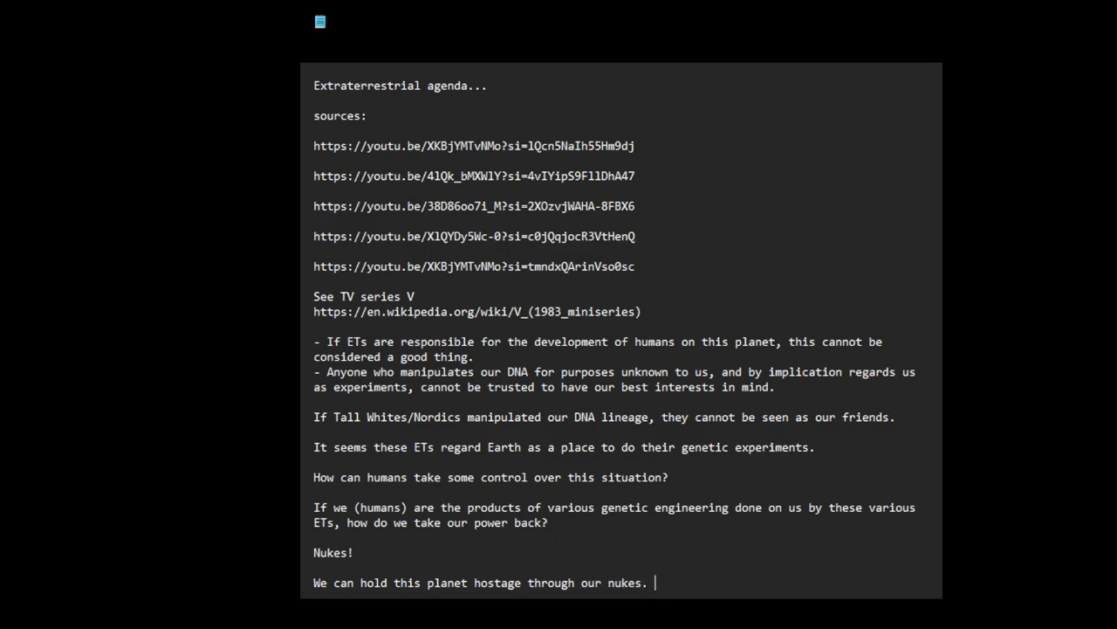
Write that since they value the planet more than us, we can leverage nukes to assert control over our fate.
text(Since these ET)
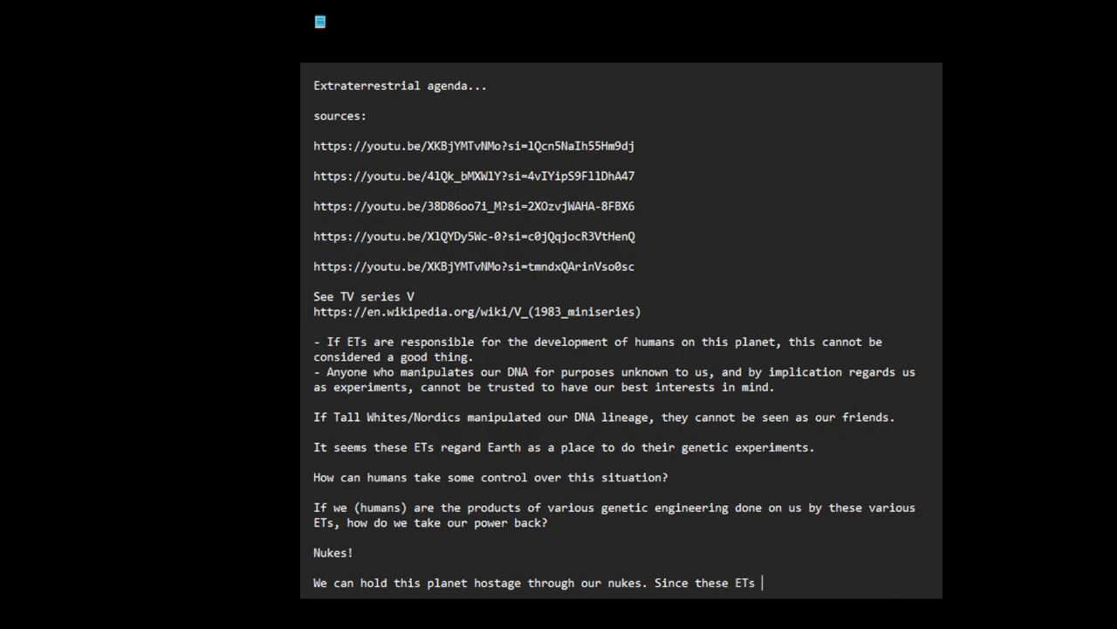
text(seem to value)
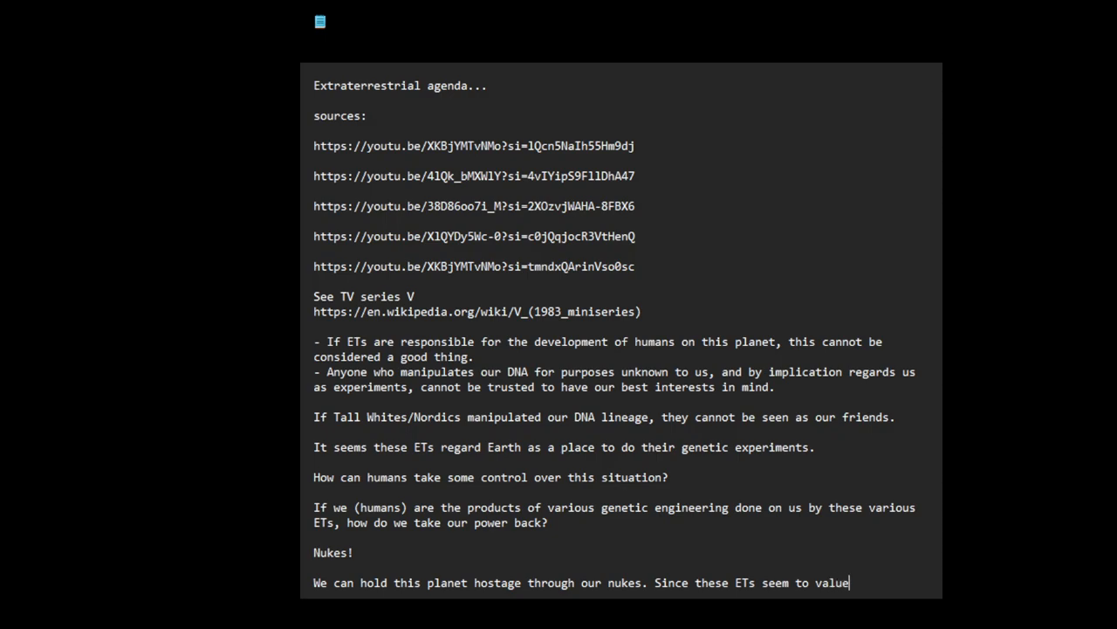
text(the planet Earth)
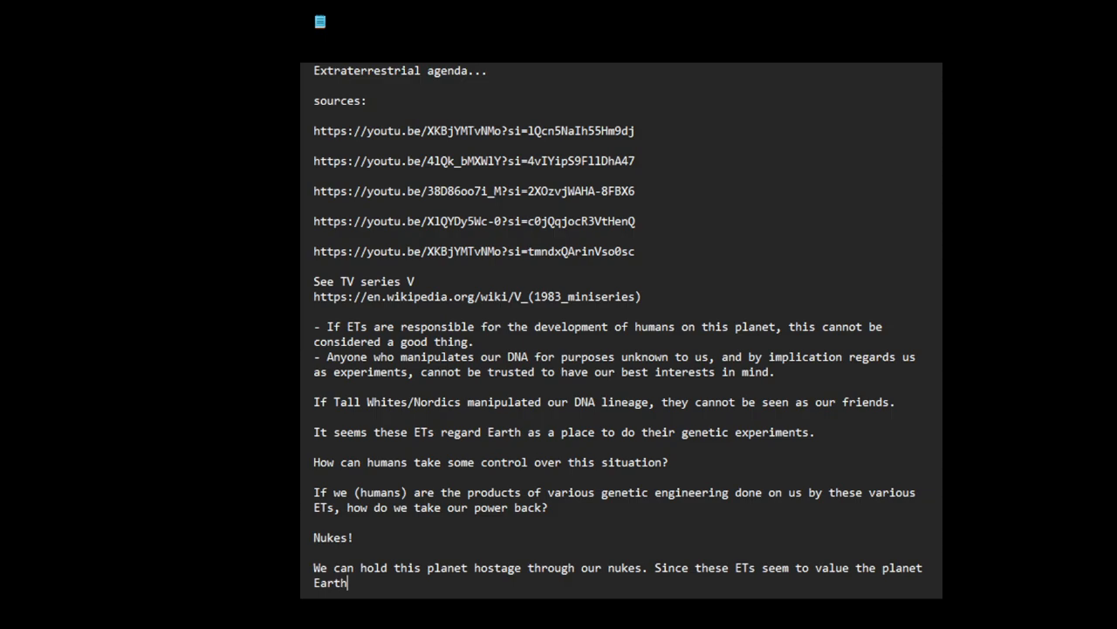
text(, more)
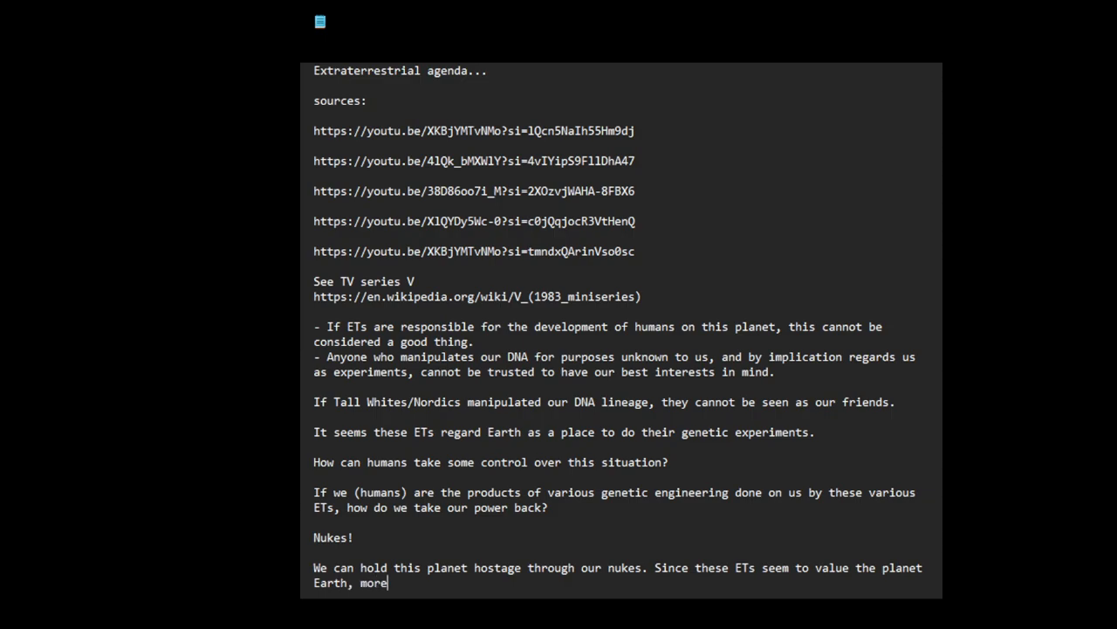
text(than the)
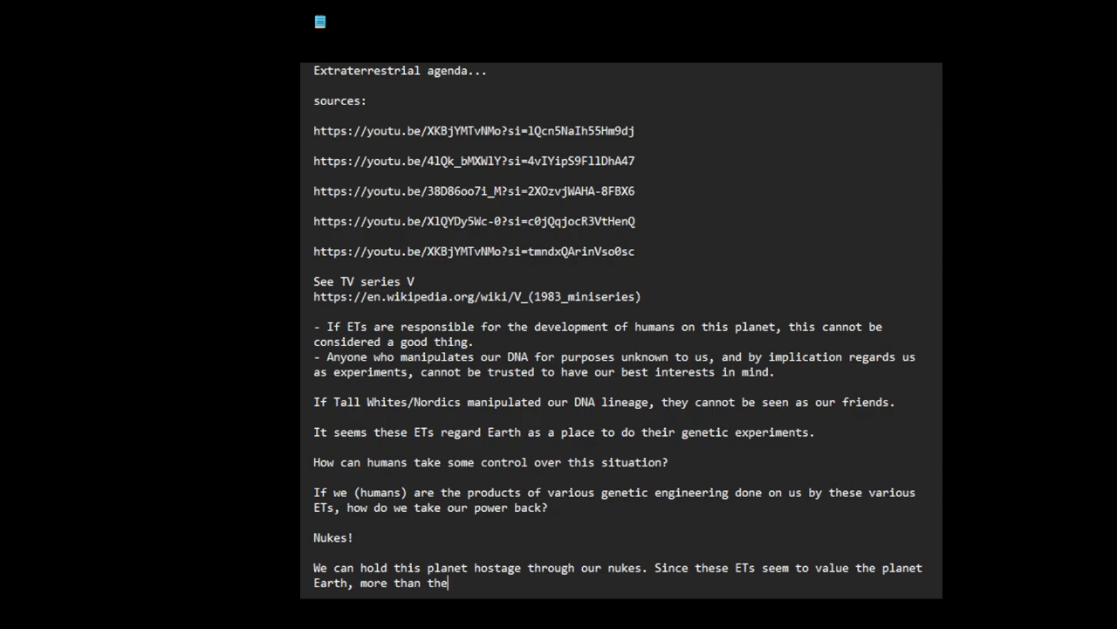
text(y)
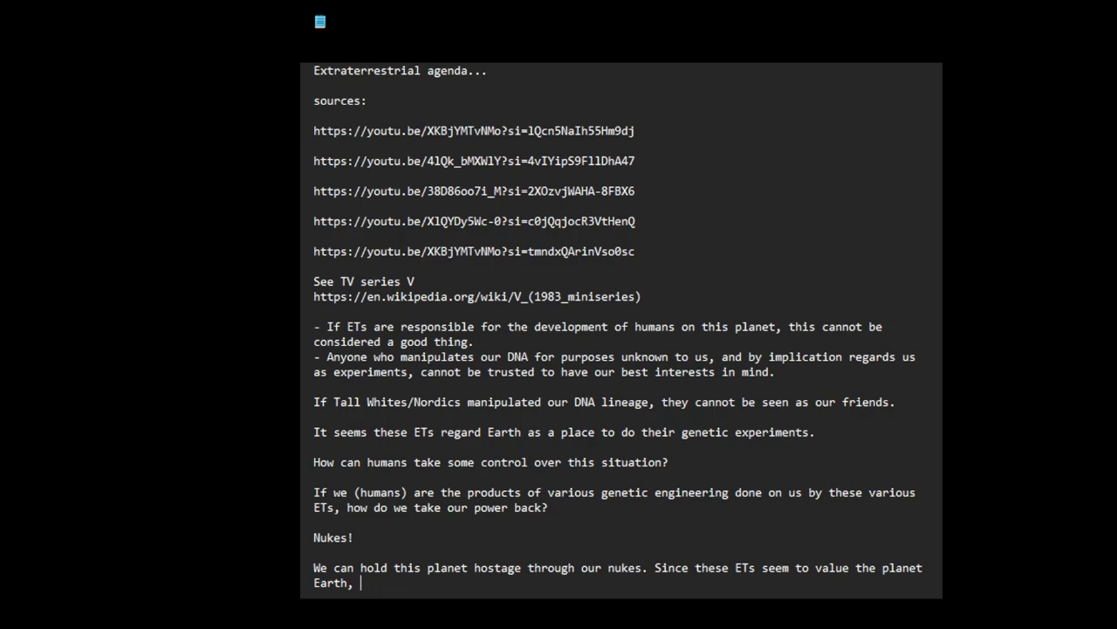
text(we)
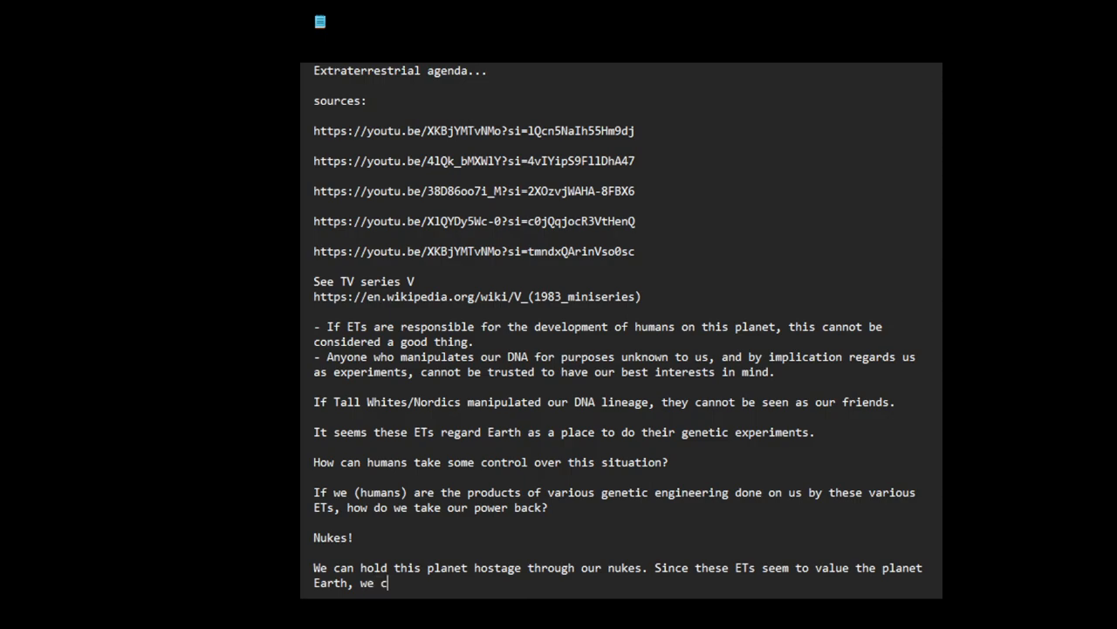
text(can leverage our nuke)
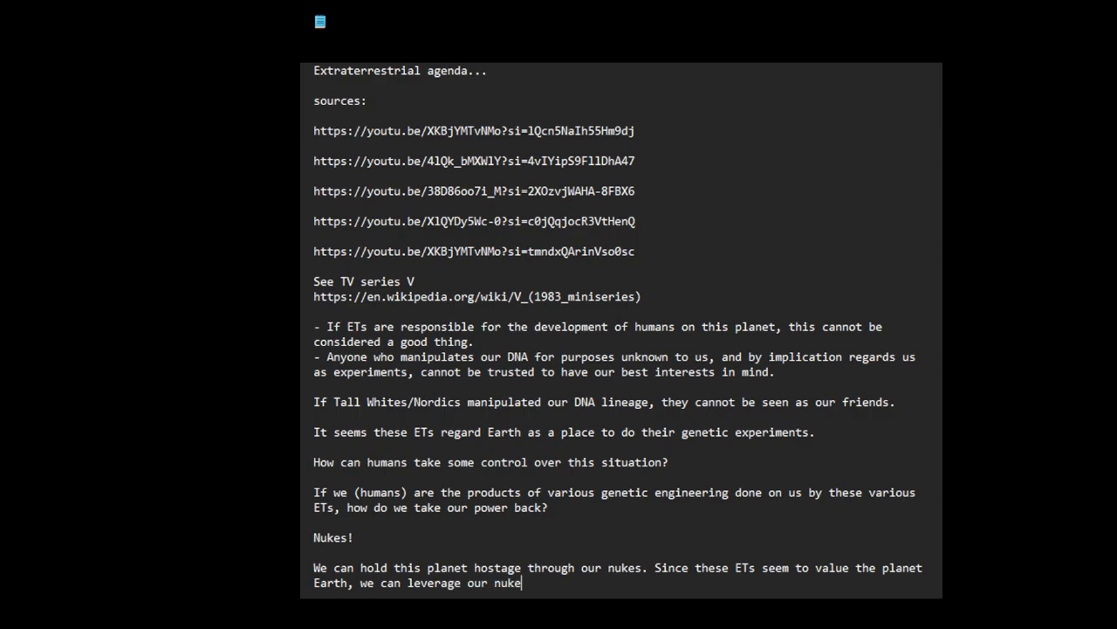
text(s to assert some c)
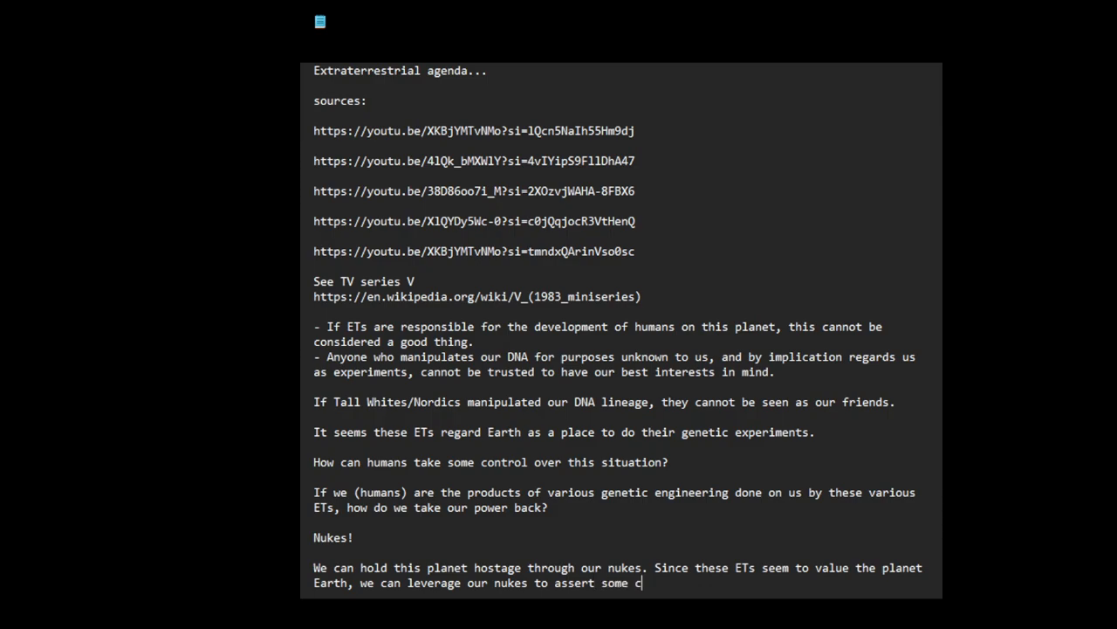
text(ontrol over our fate.)
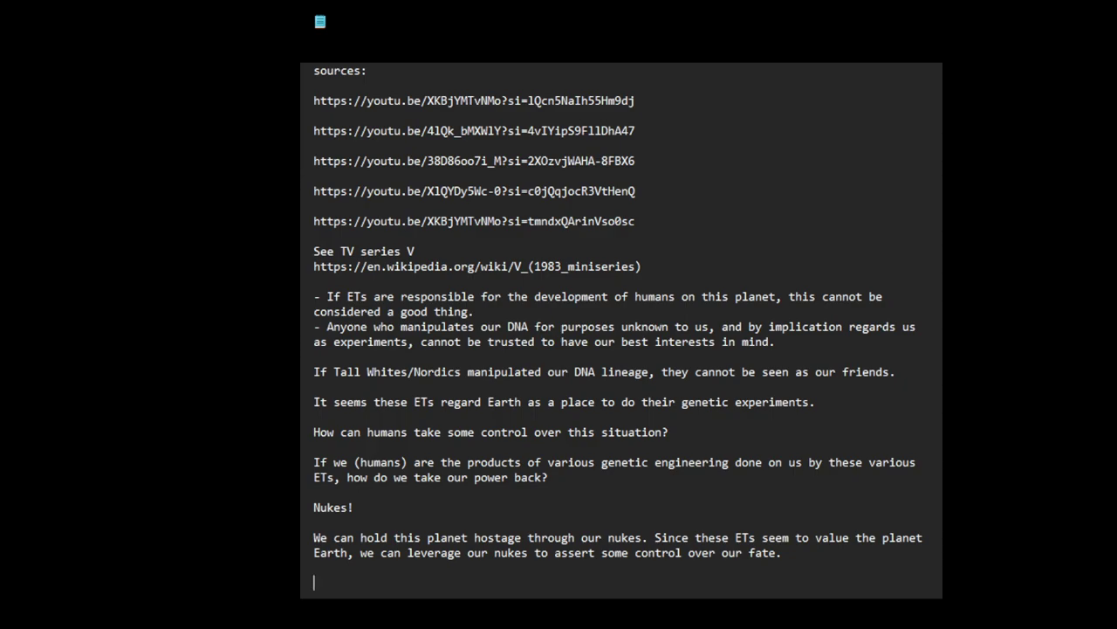
Write 'We can tell the ETs: if you don't want to respect us, our wishes, sovereignty.'.
text(We can t)
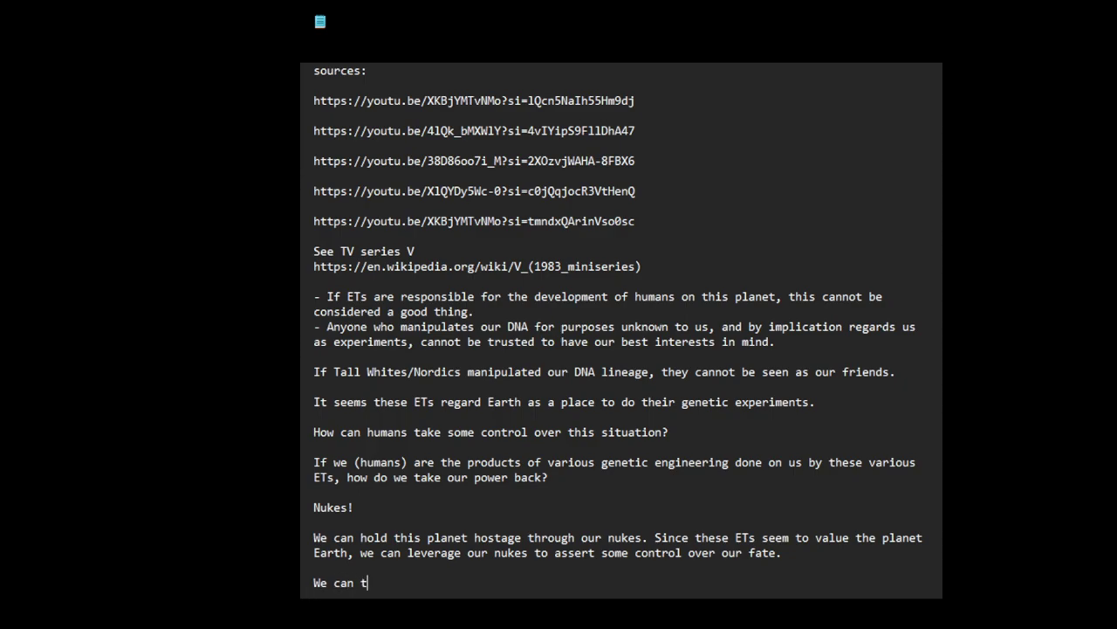
text(ell the ETs)
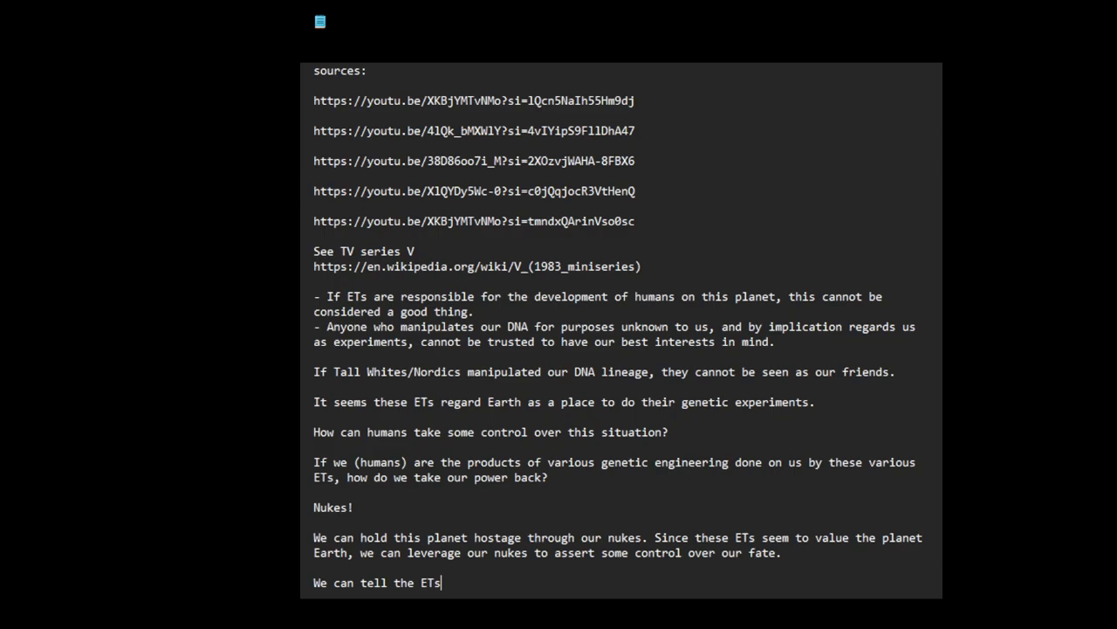
text(:)
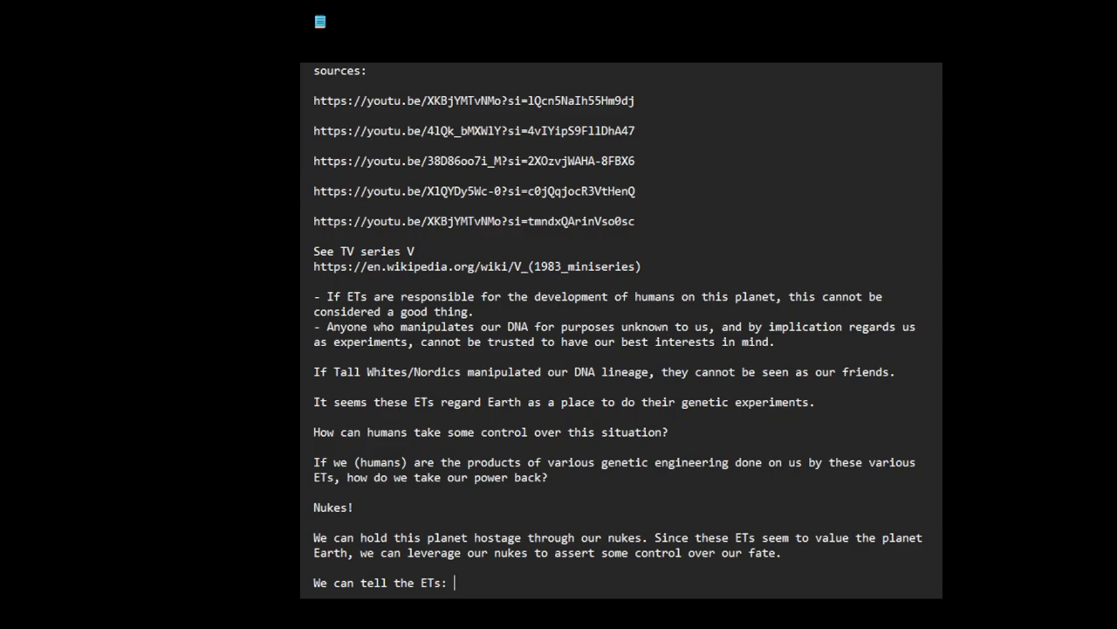
text(i)
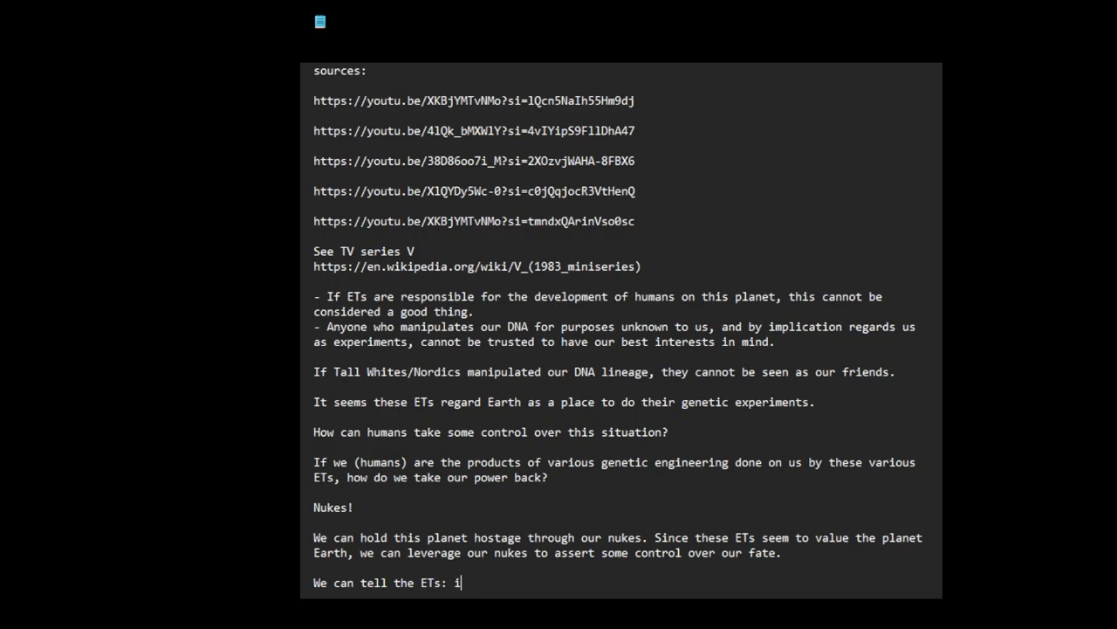
text(f you don't)
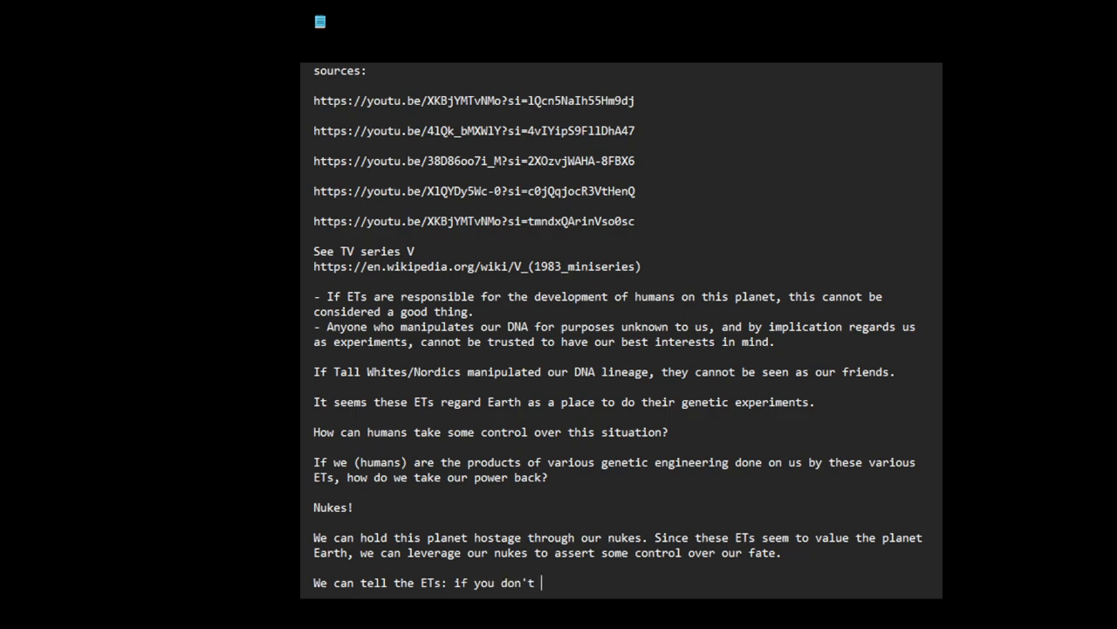
text(want to lose this planet,)
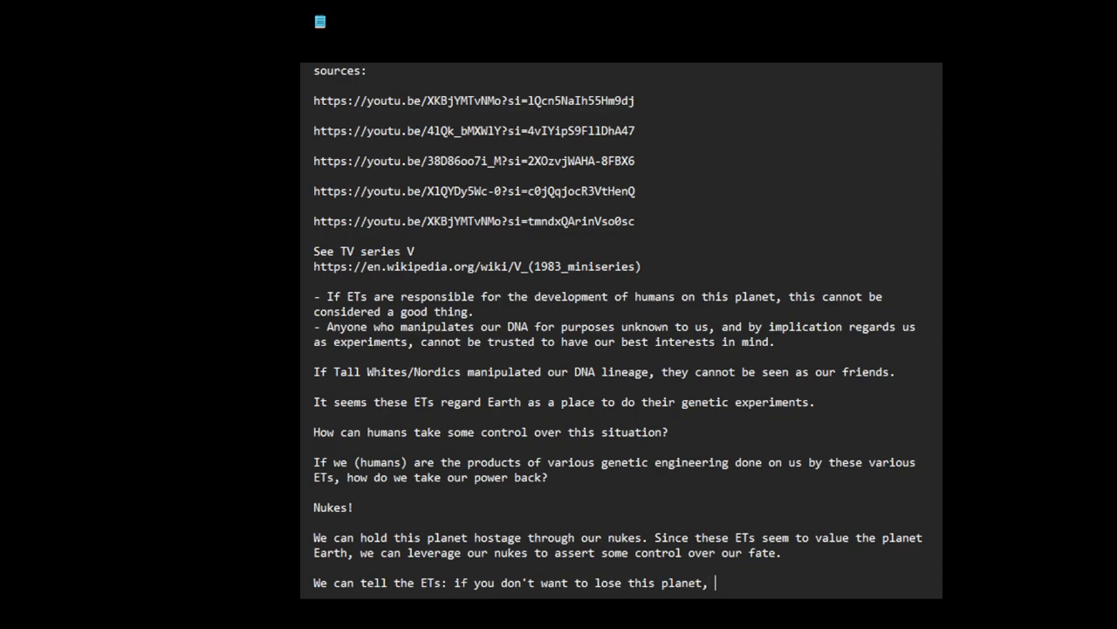
text(respect u)
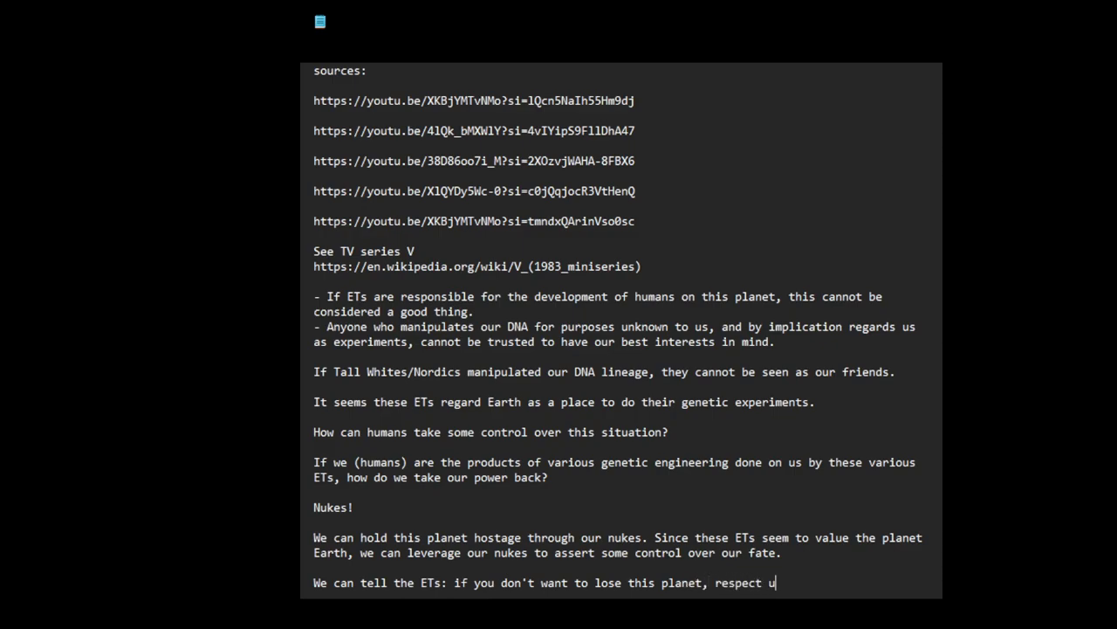
text(s, our wishes, our)
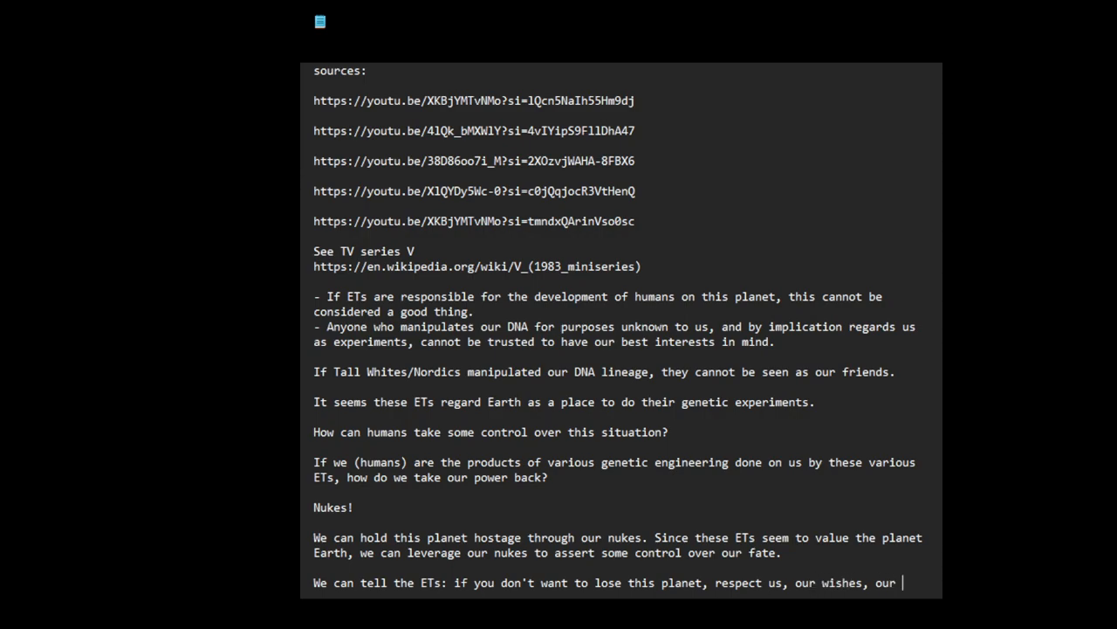
text(sovereignty)
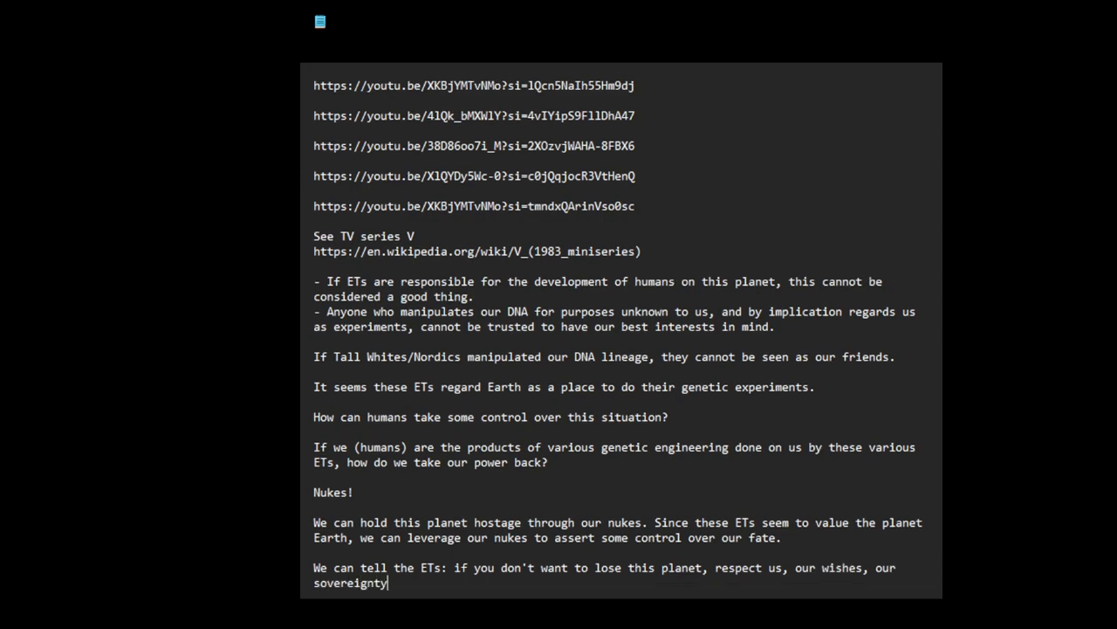
text(.)
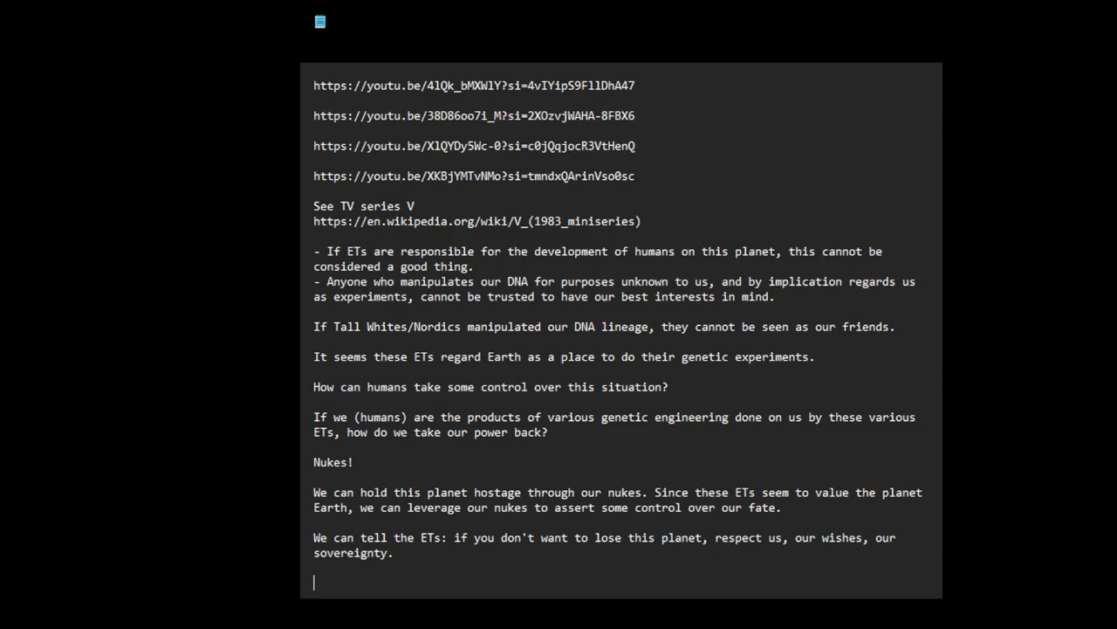
Add that this may explain why the ETs are very interested in our nuclear facilities, military potential.
text(This ma)
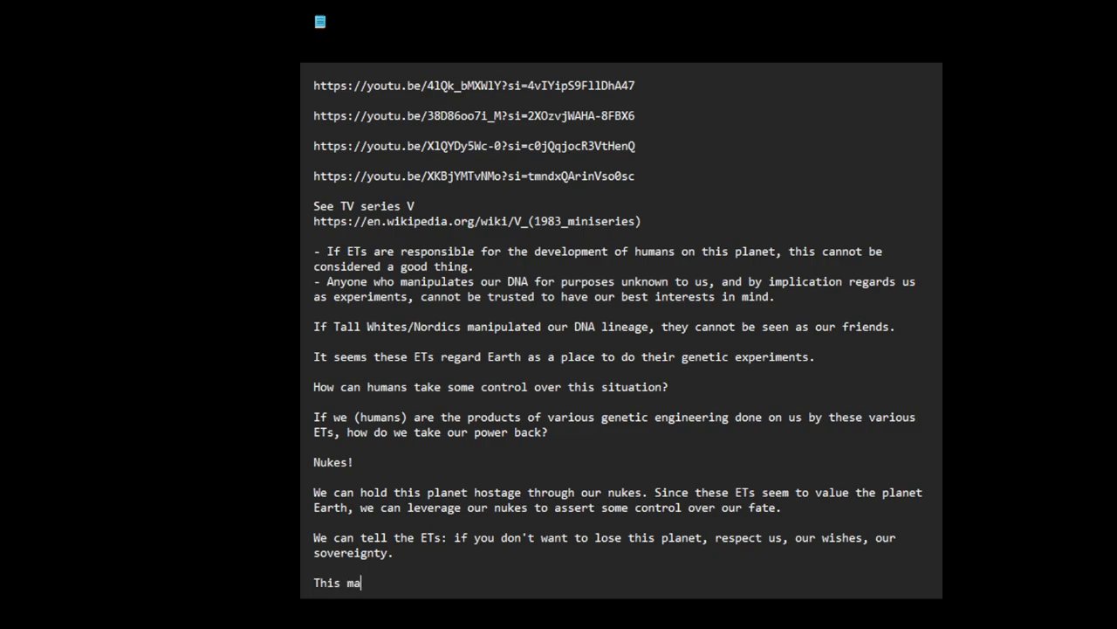
text(y explain why)
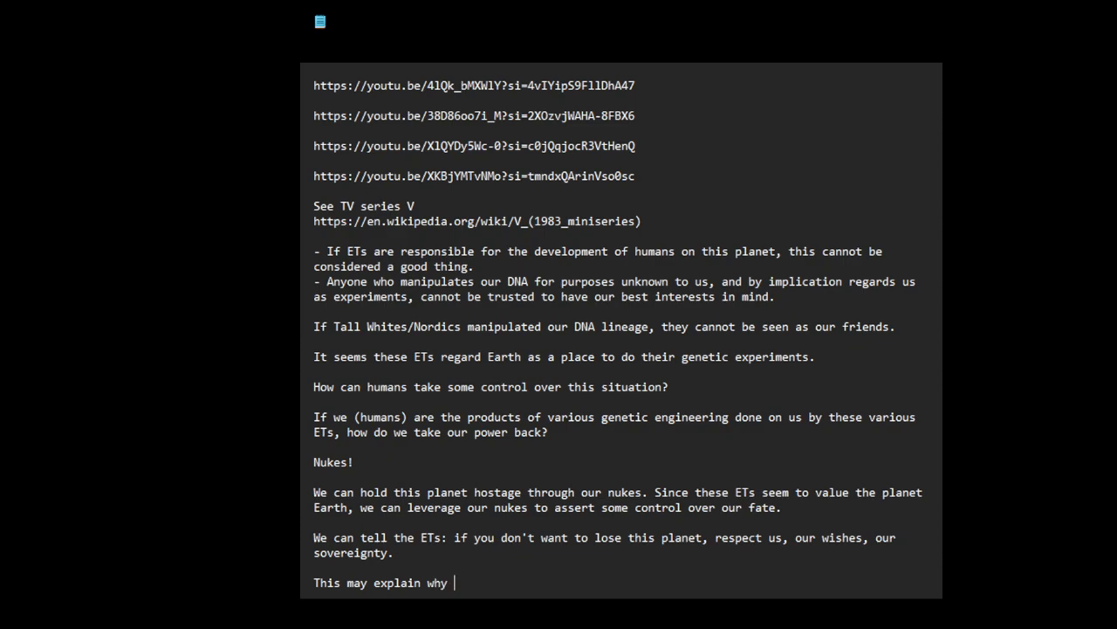
text(the ETs)
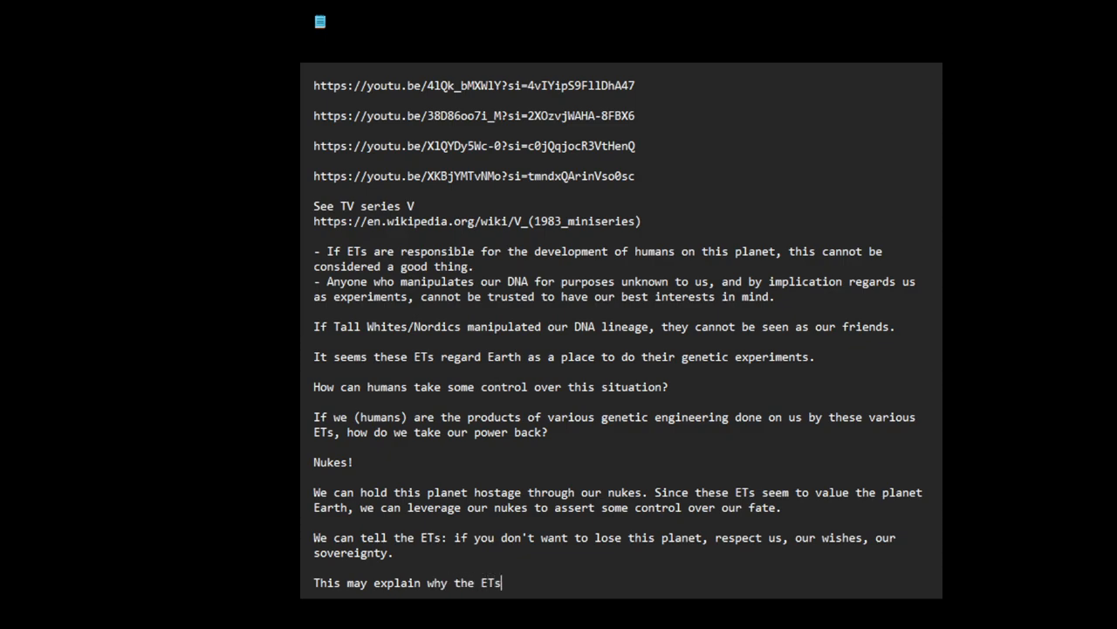
text(are very in)
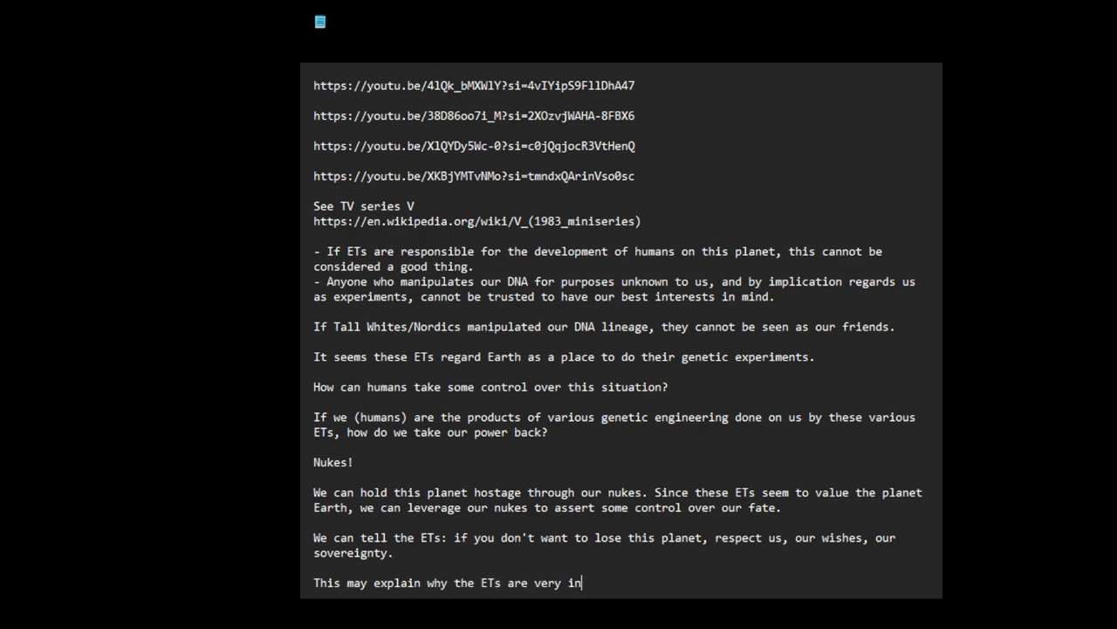
text(terested i)
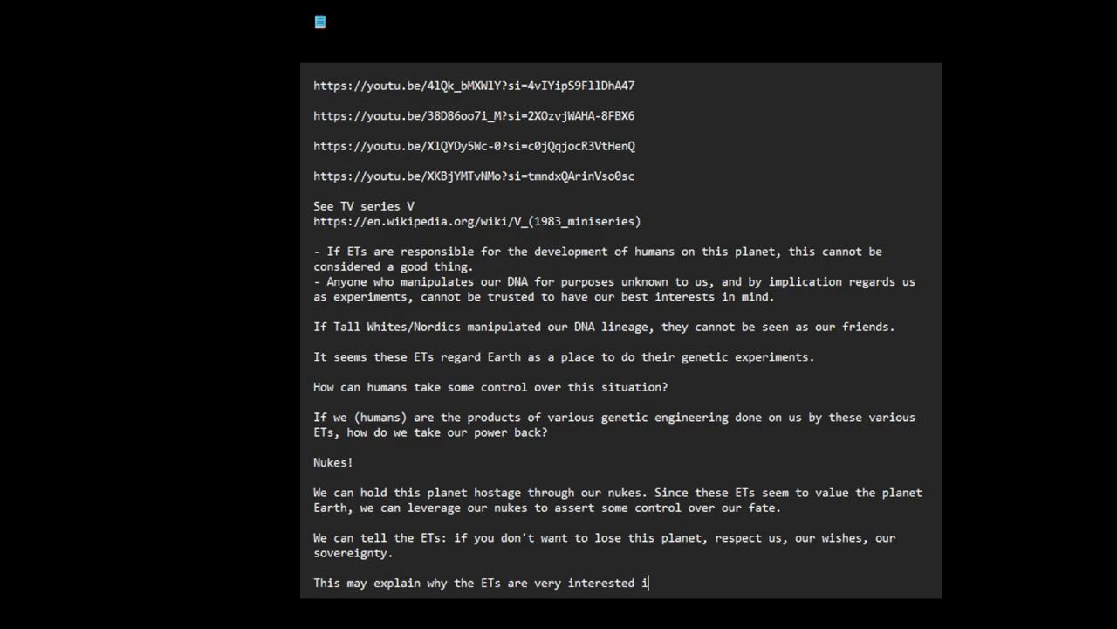
text(n our nuc)
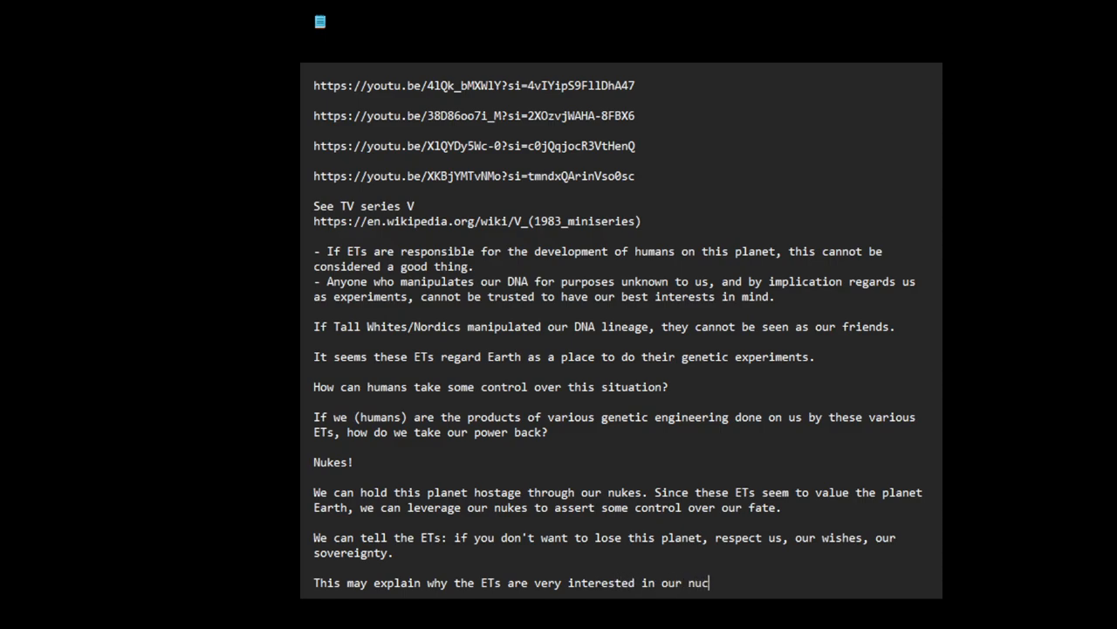
text(lear)
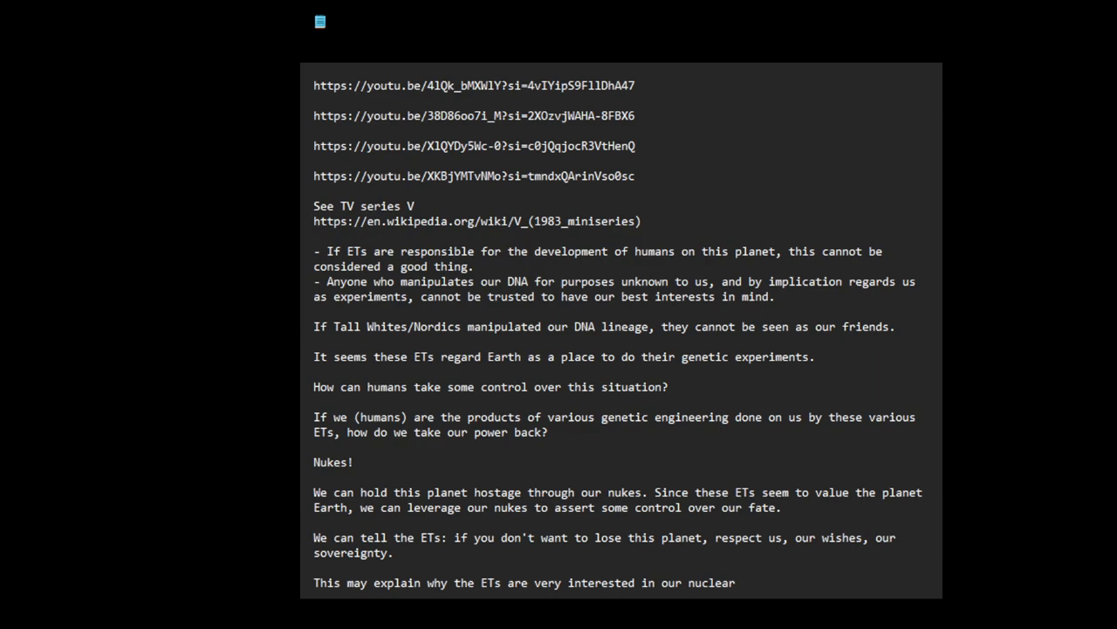
text(facilities/)
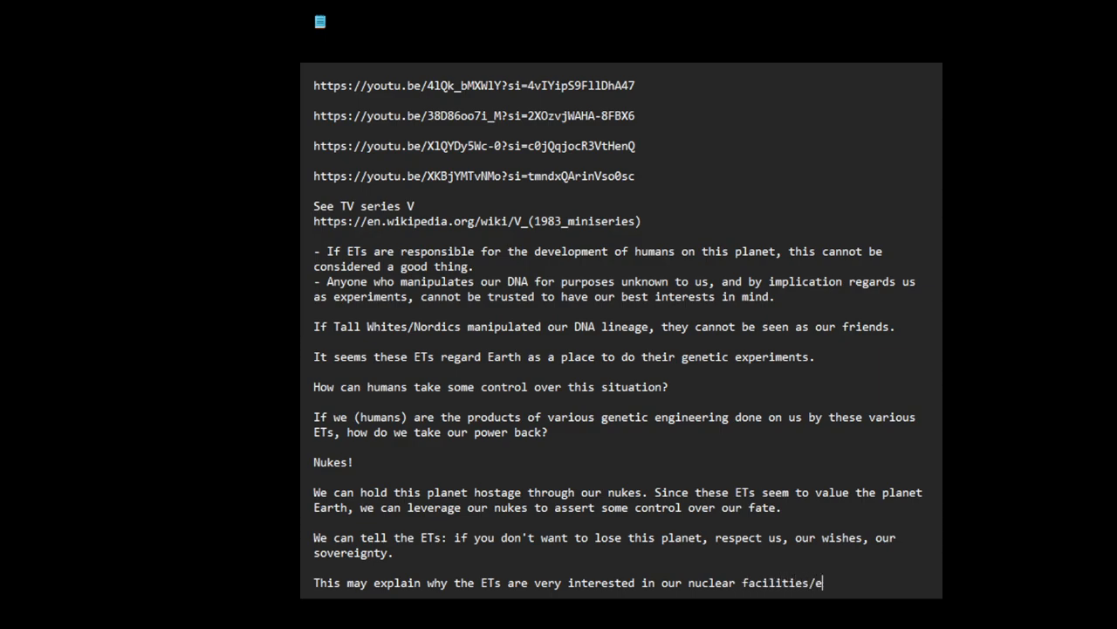
text(er)
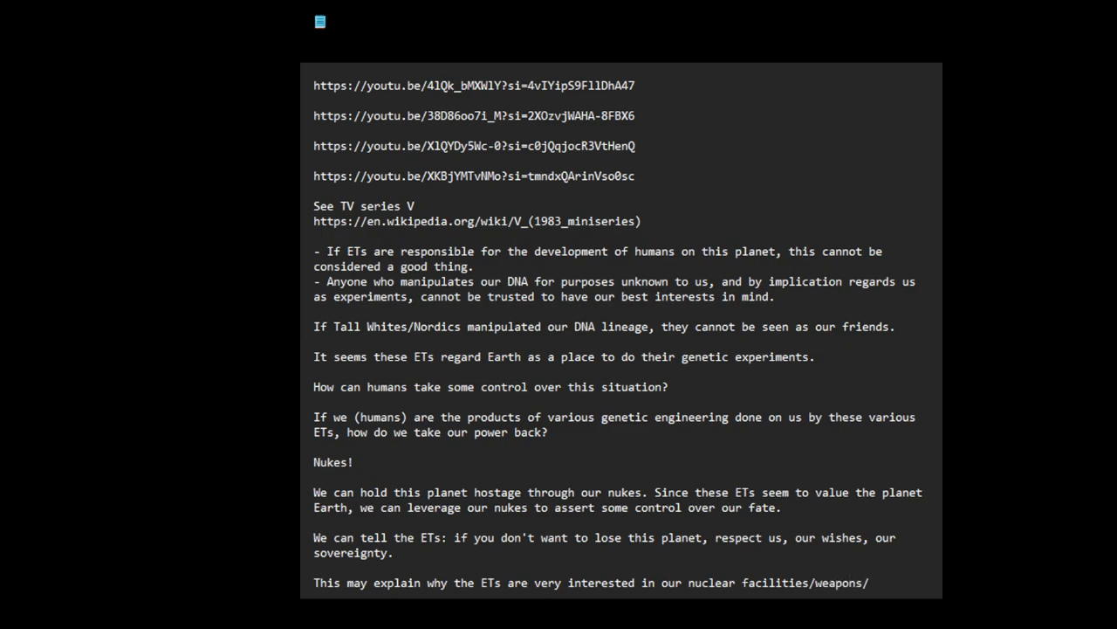
text(, even militar)
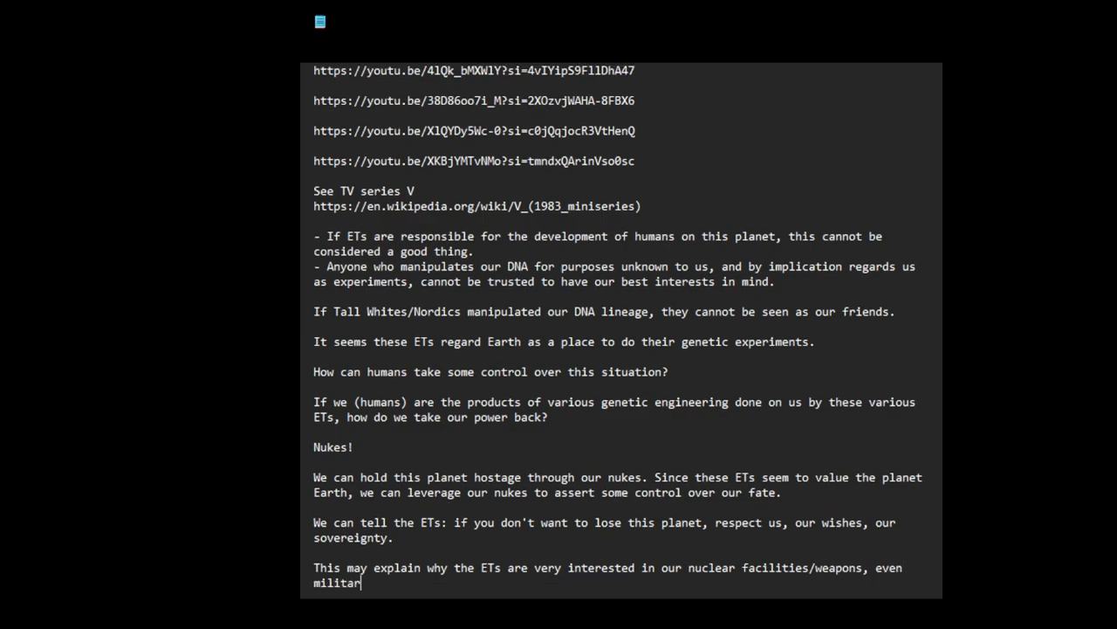
text(y potential.)
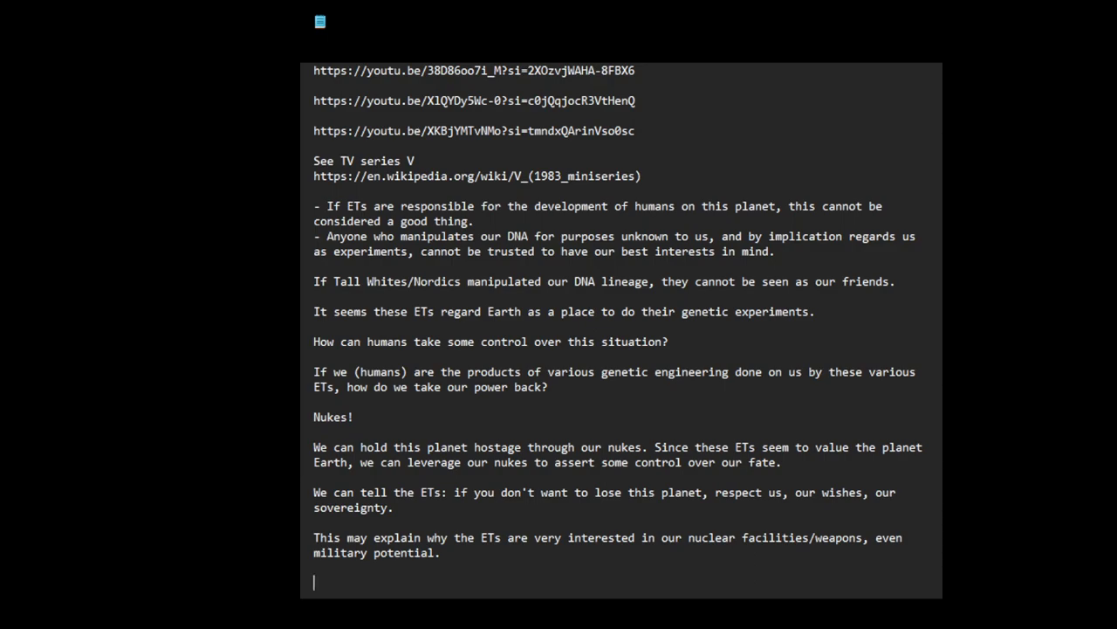
text(The)
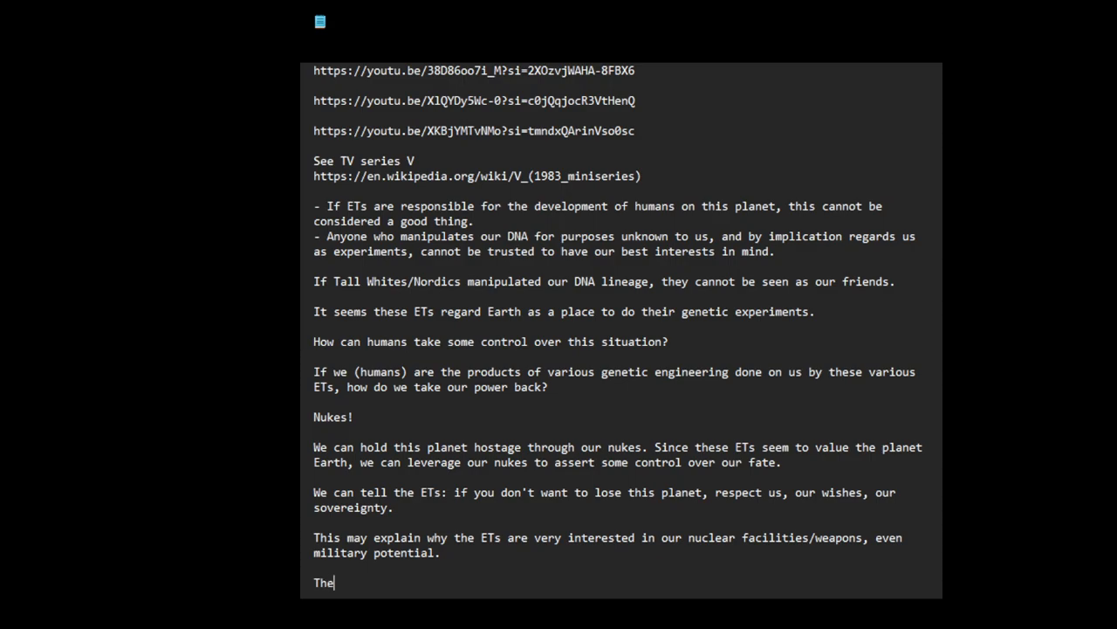
Write 'They can surely defeat us in a military confrontation, it seems.' and begin 'However'.
text(y can surely)
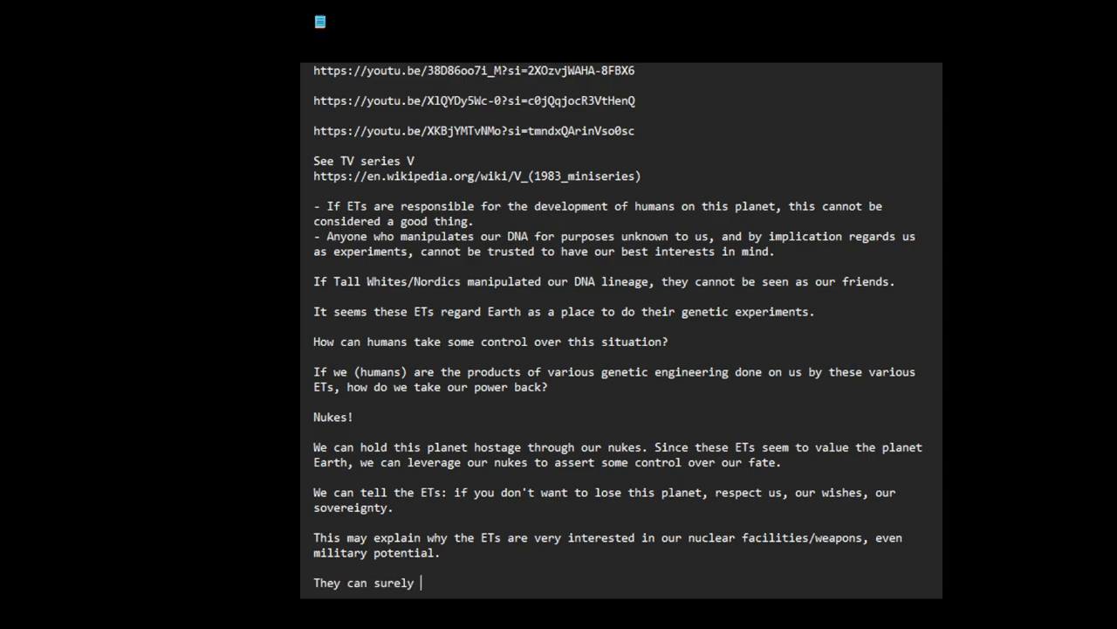
text(defea)
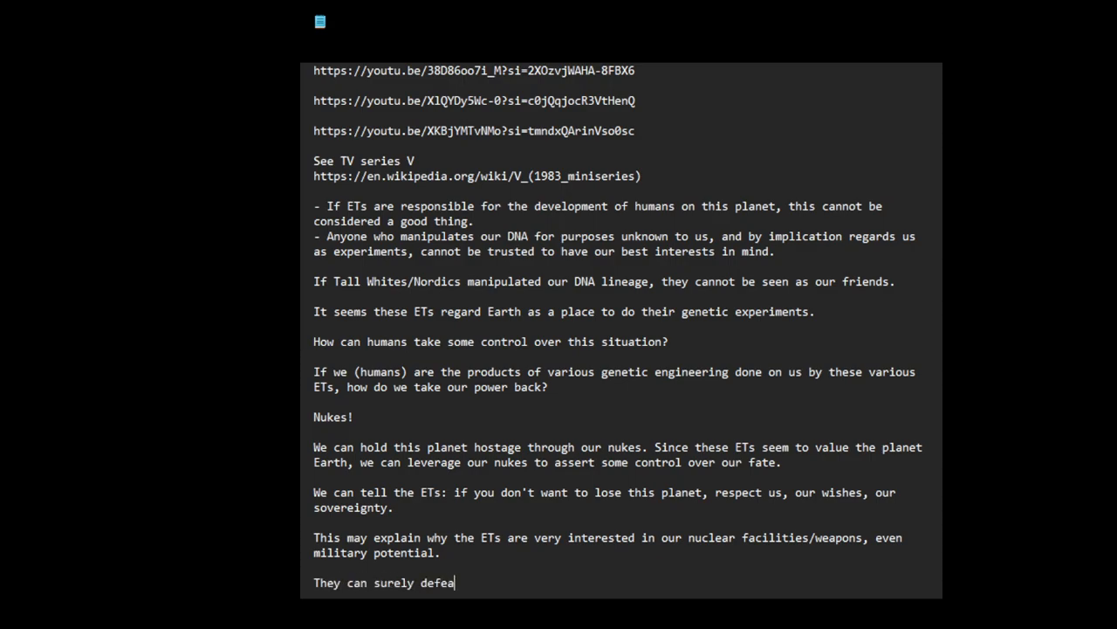
text(t us in a)
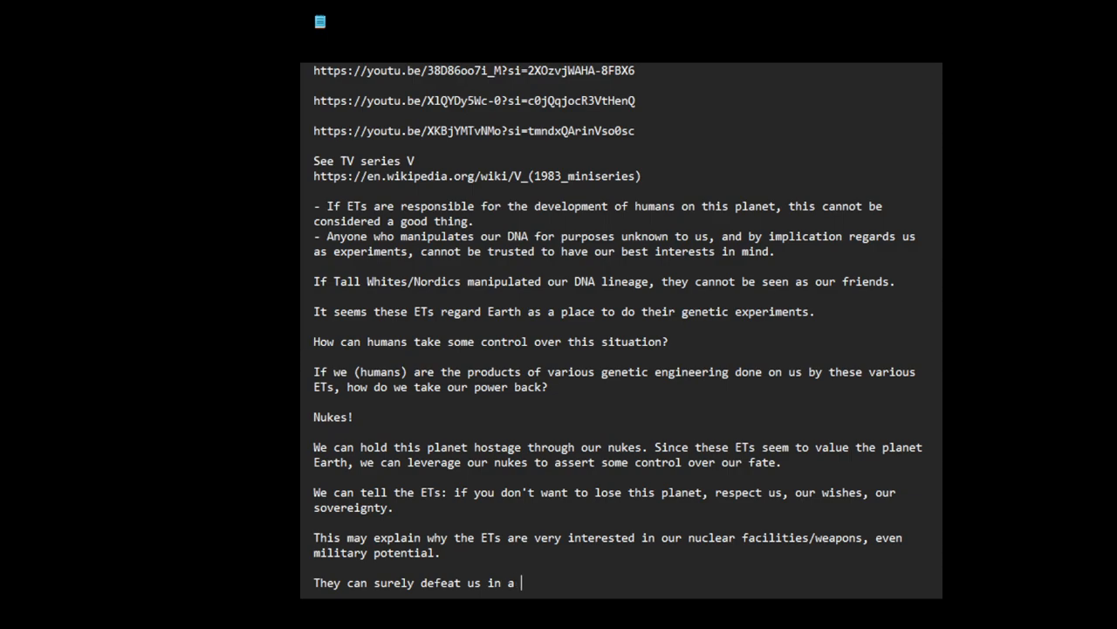
text(military co)
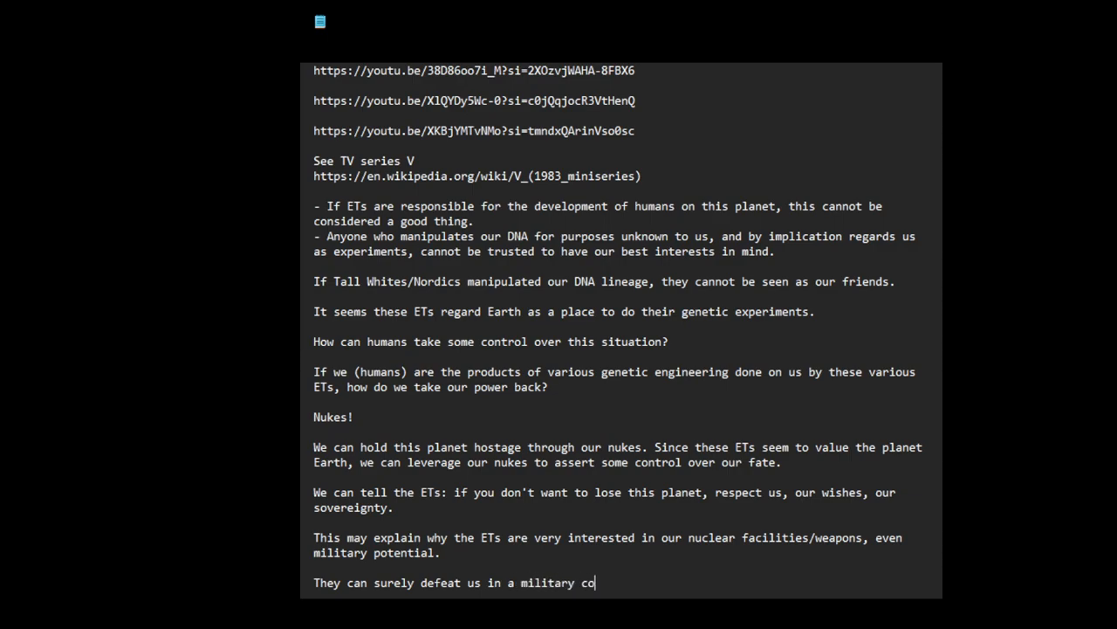
text(nfrontation)
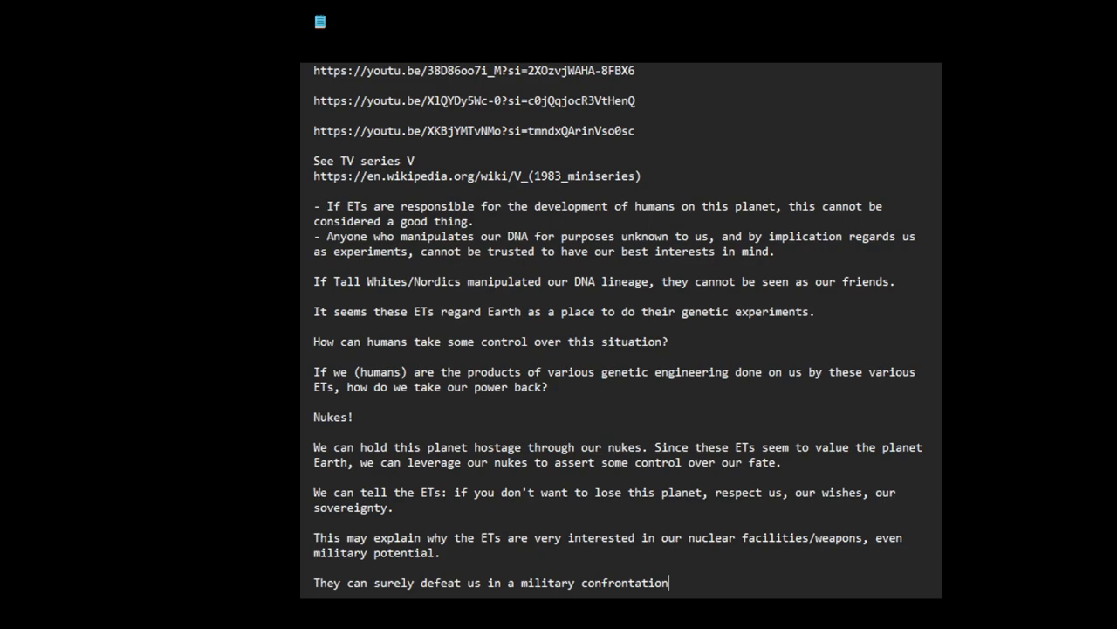
text(, it seems.)
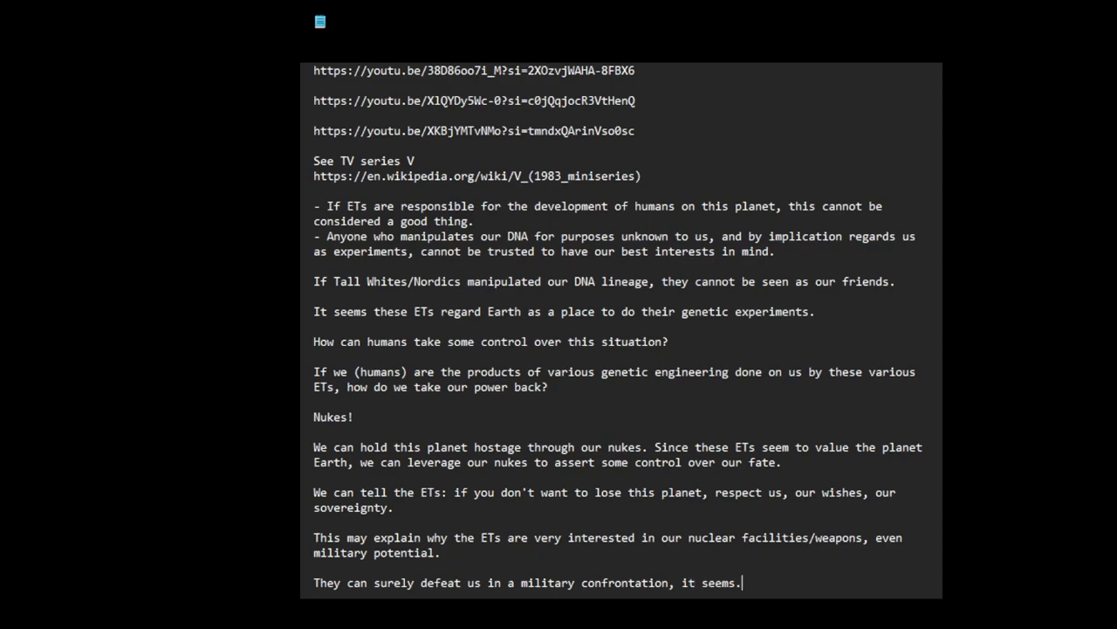
text(However)
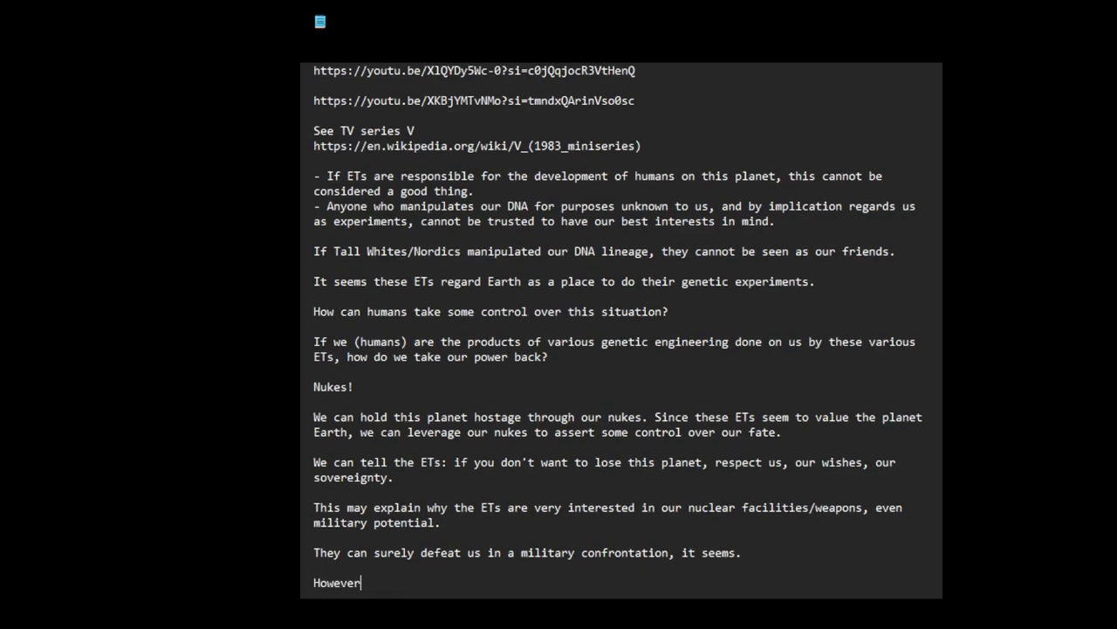
Continue: we have the power to nuke the planet and destroy their experiment playground.
text(we c)
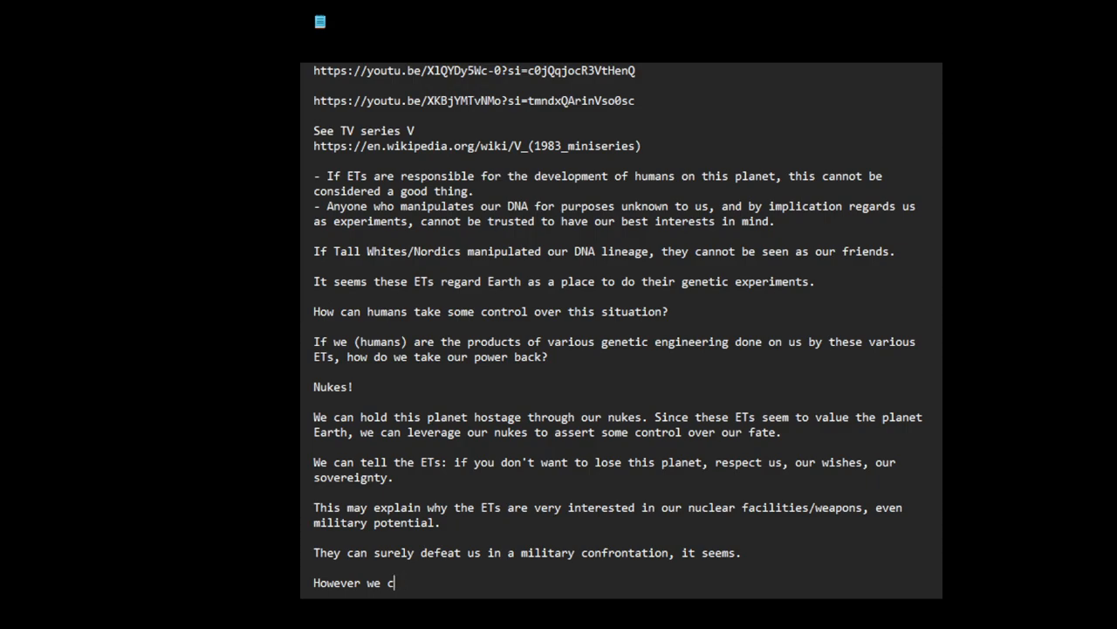
text(have the pow)
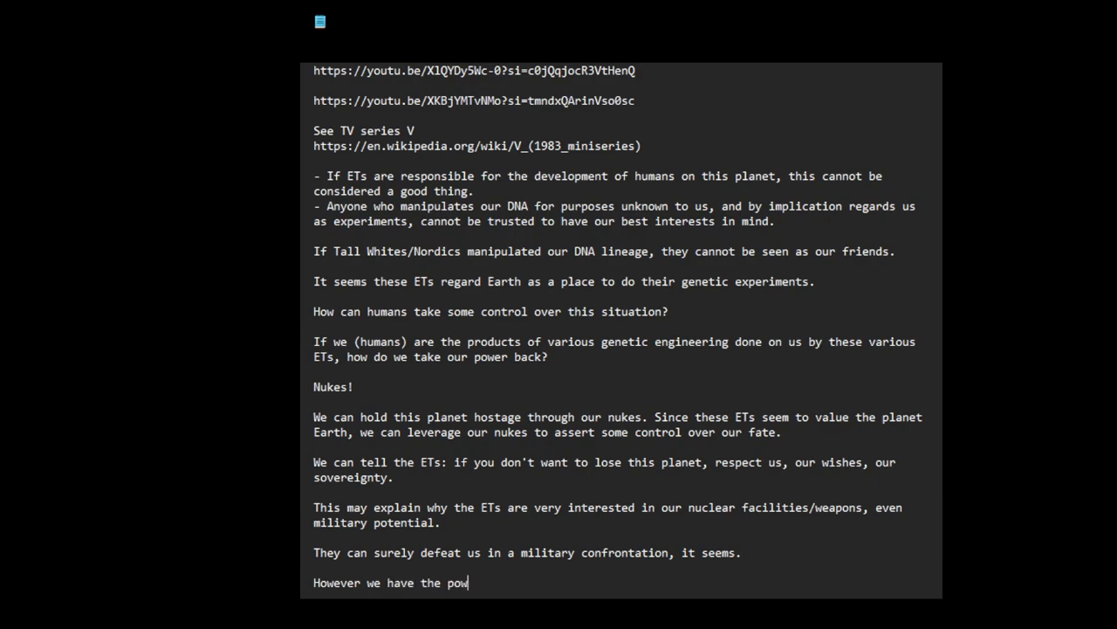
text(er to nuk)
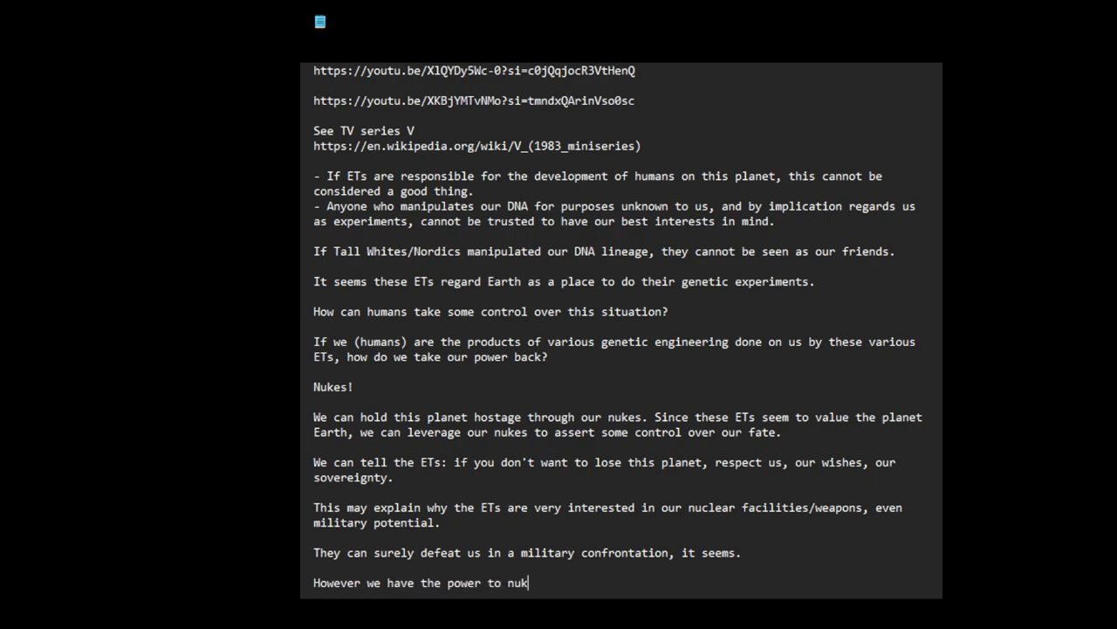
text(e the plan)
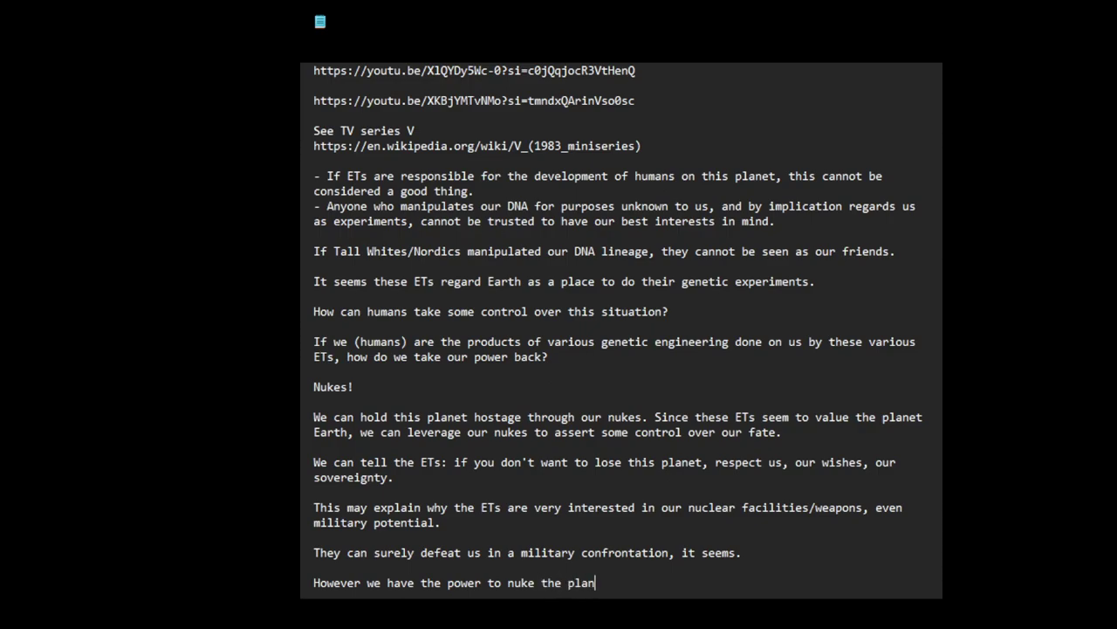
text(et and des)
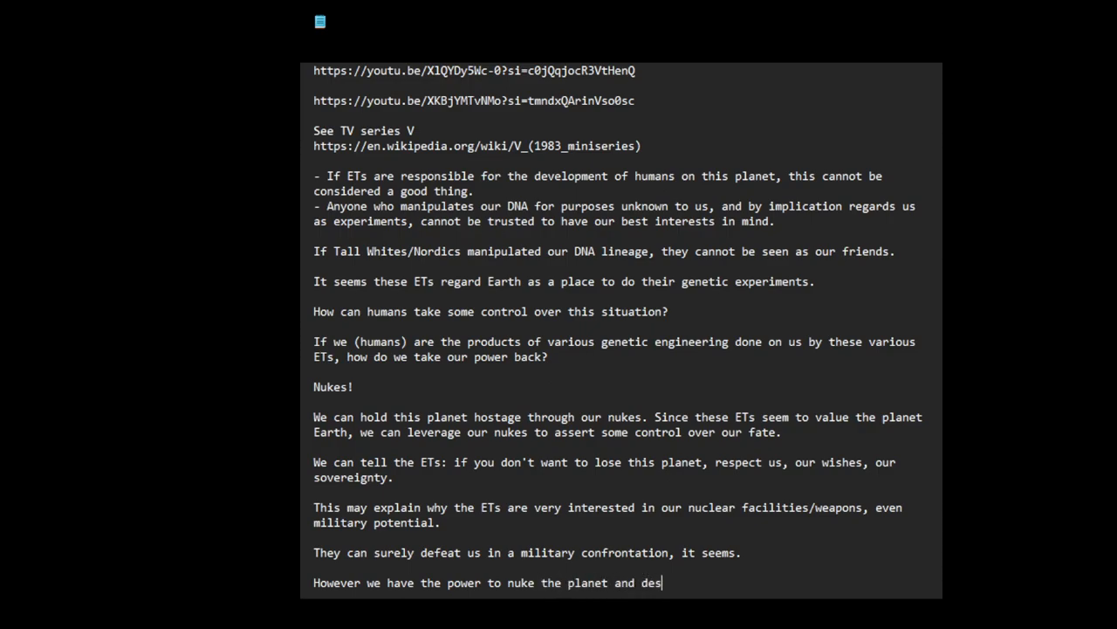
text(troy their prescious)
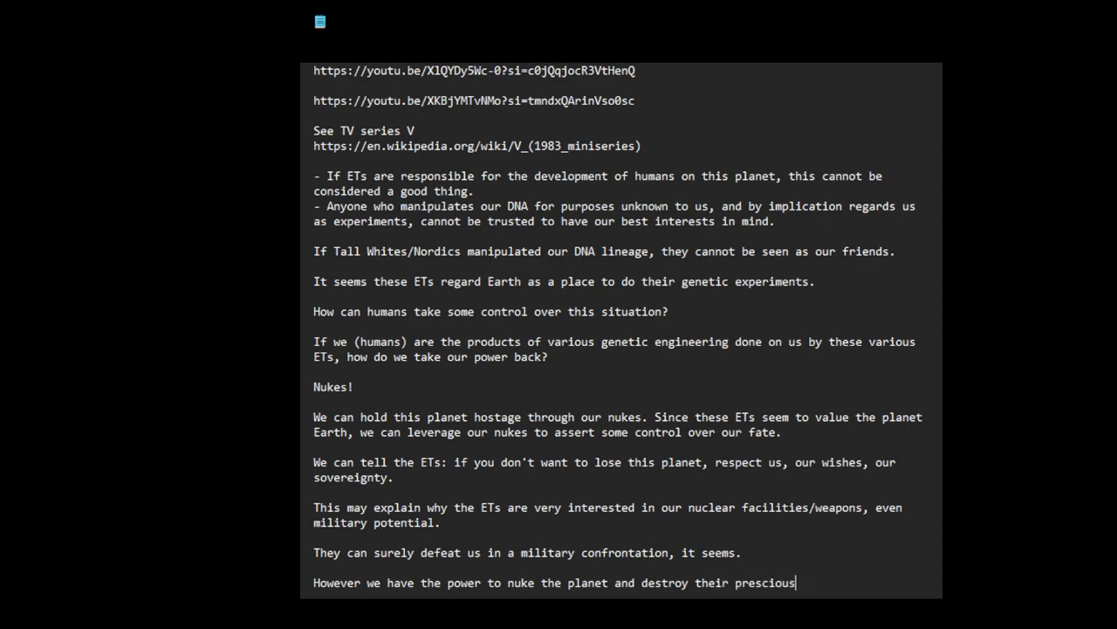
text(exp)
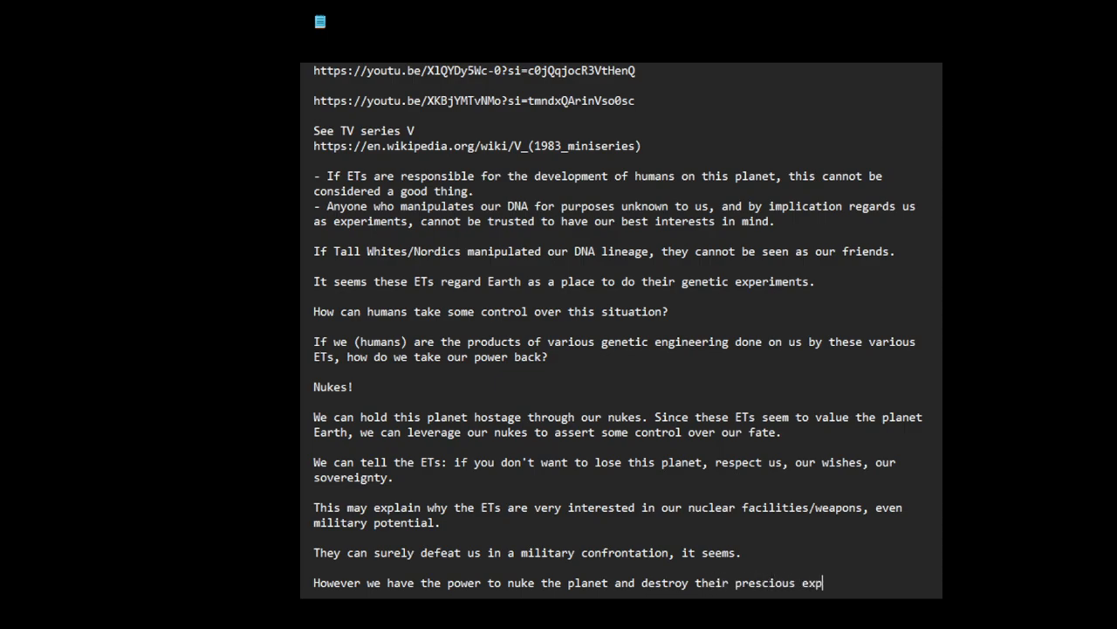
text(eriment pl)
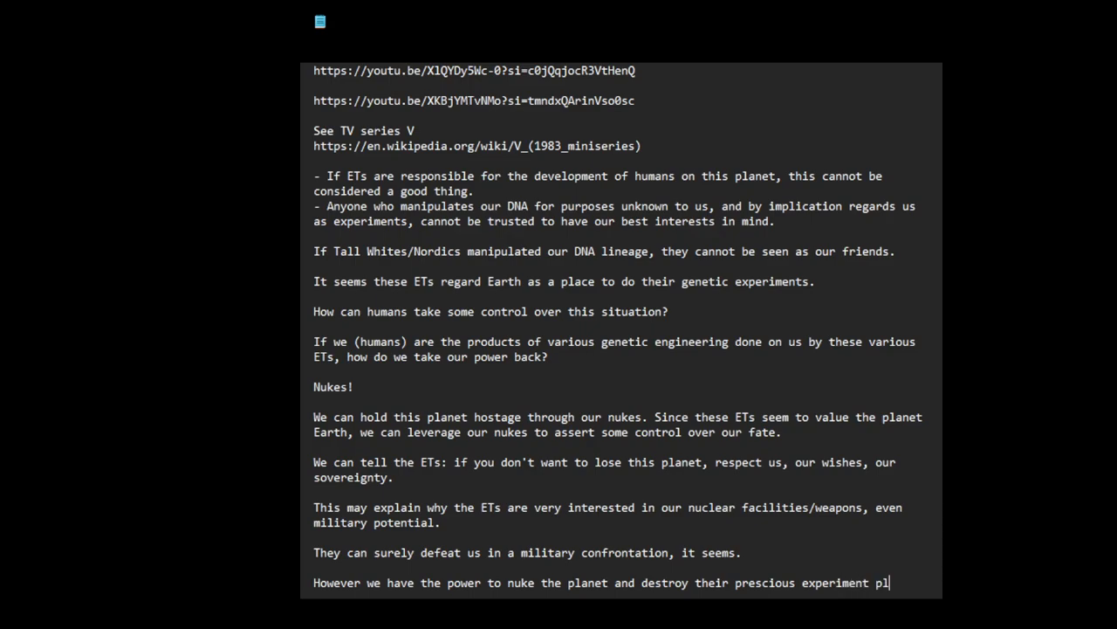
text(ayground.)
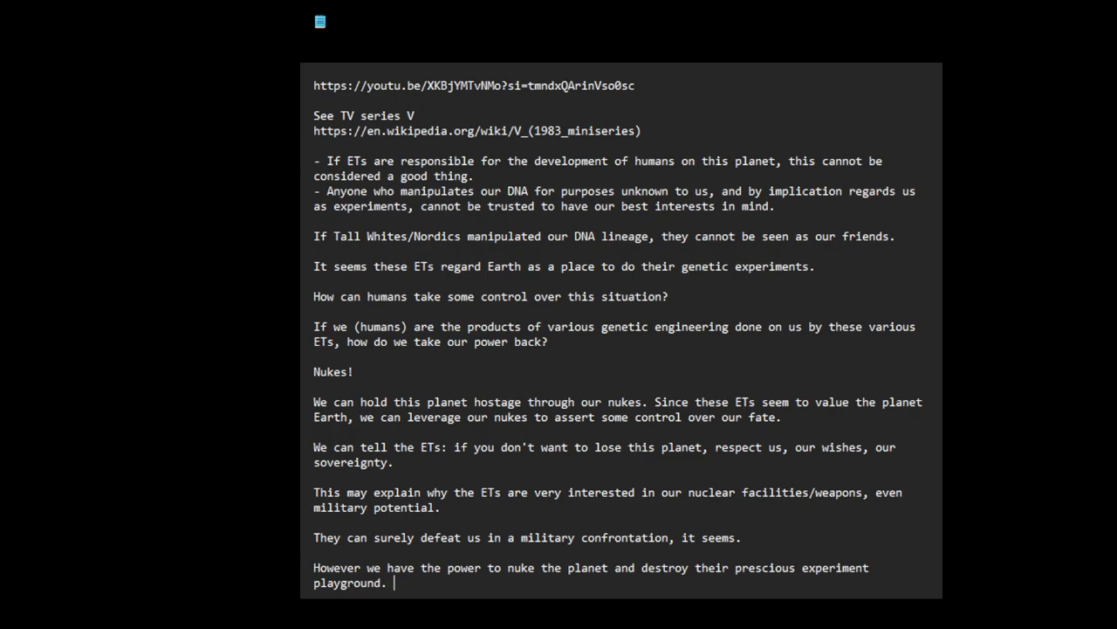
Add 'This is how we can gain our power/sovereignty.' and begin 'Never' below.
text(This is how we can)
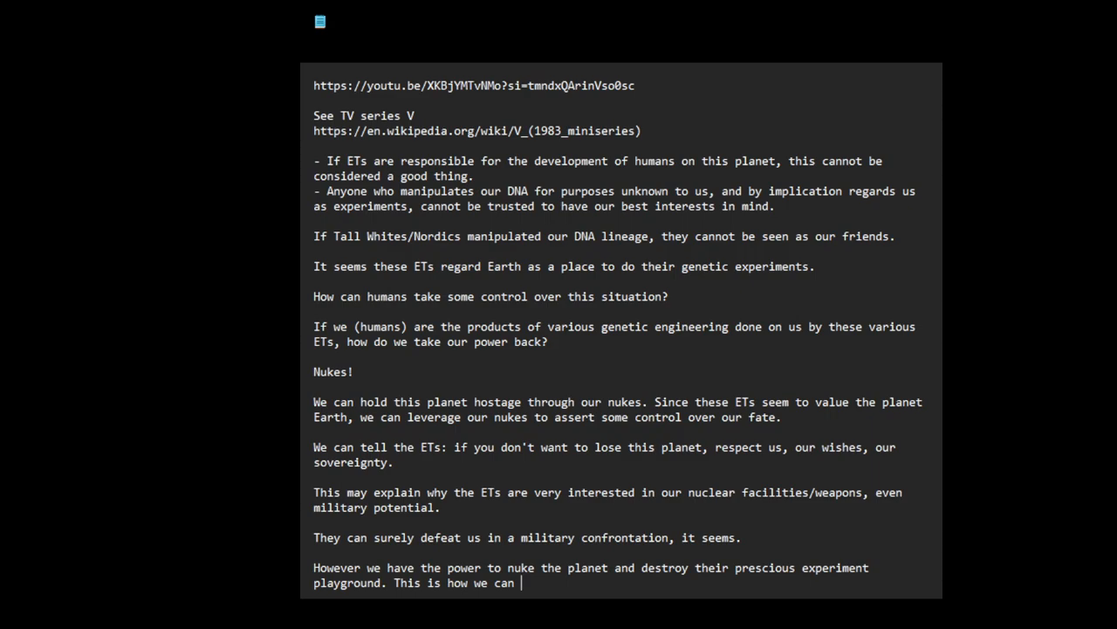
text(gain our power/sovereignty.)
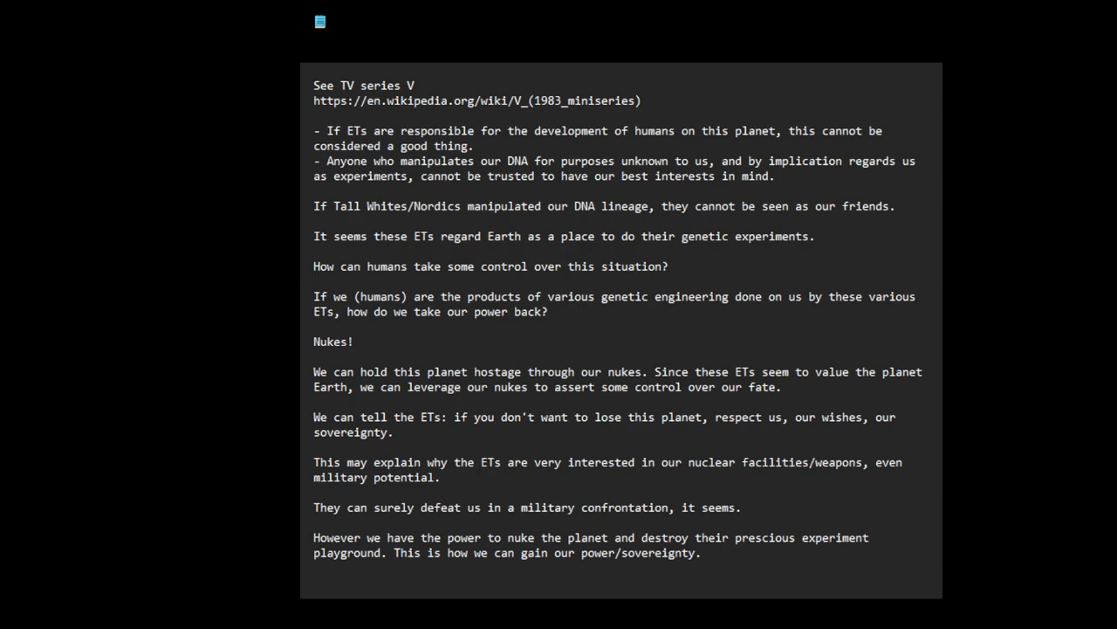
text(Never)
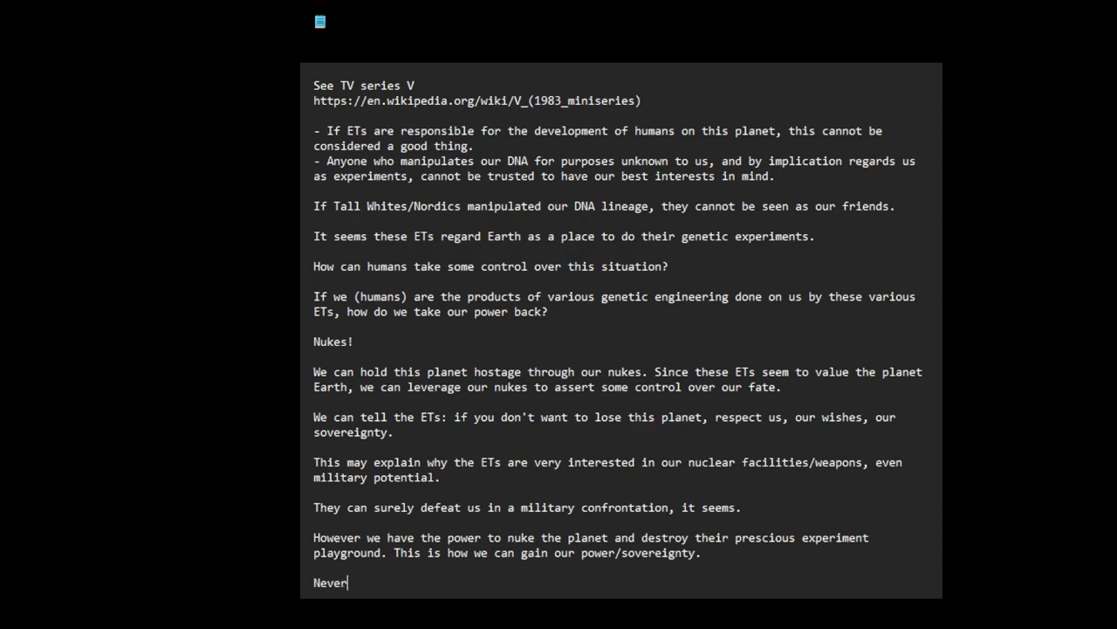
Complete 'Never, ever give up our nukes.' and begin 'Mayb' on a new paragraph.
text(, ever give up our n)
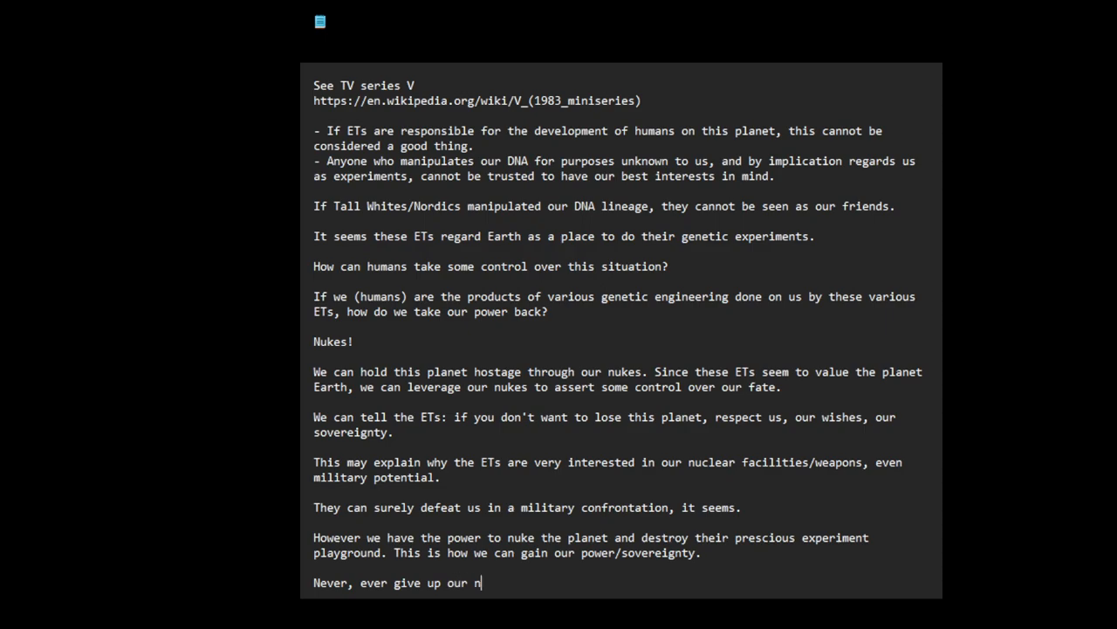
text(ukes.)
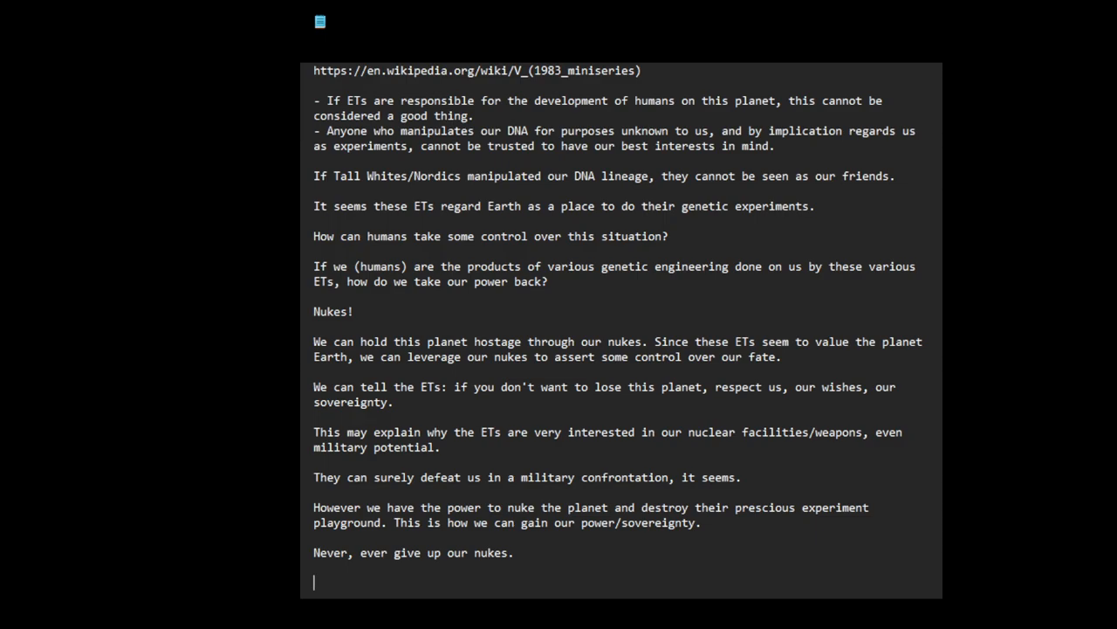
text(Mayb)
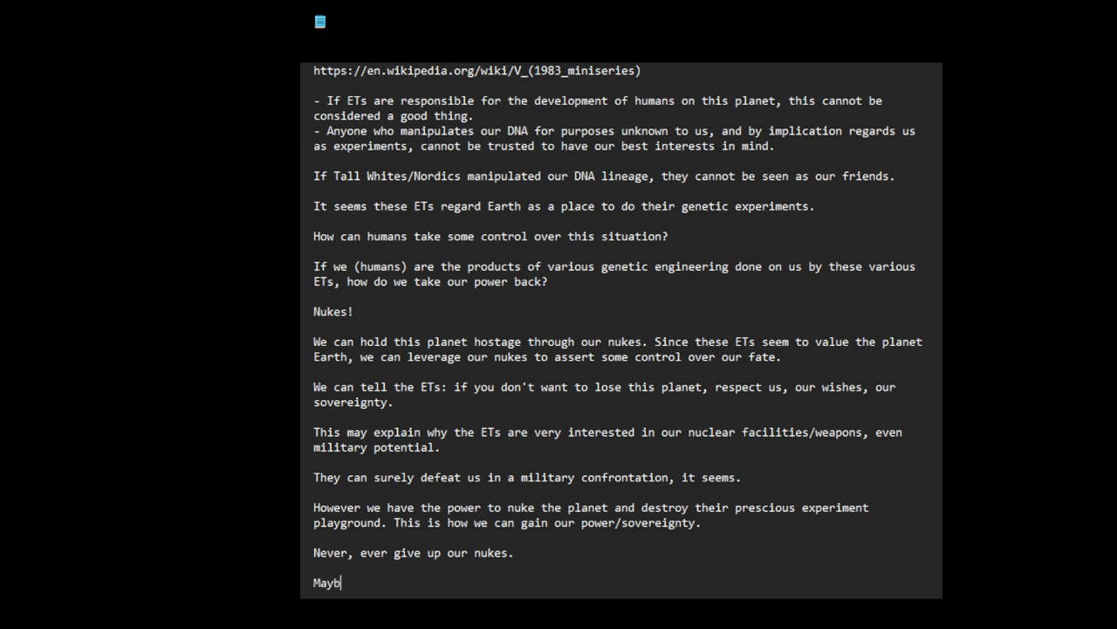
Write 'Maybe the shadow government knows this, and is playing along with the ETS', replacing 'secret cabal ('.
text(e the)
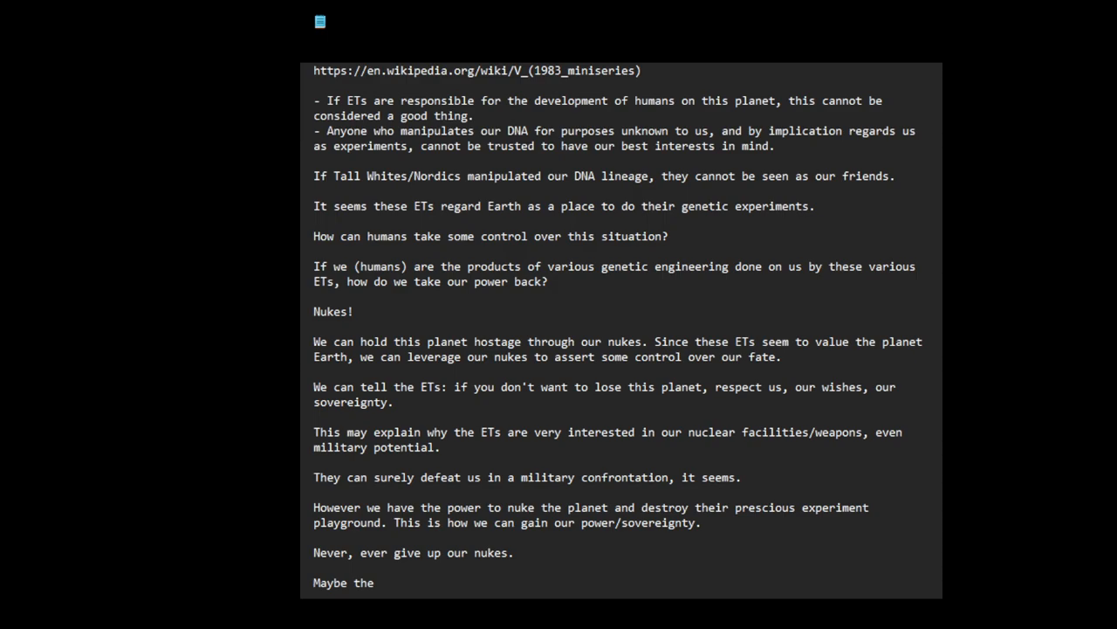
text(secret)
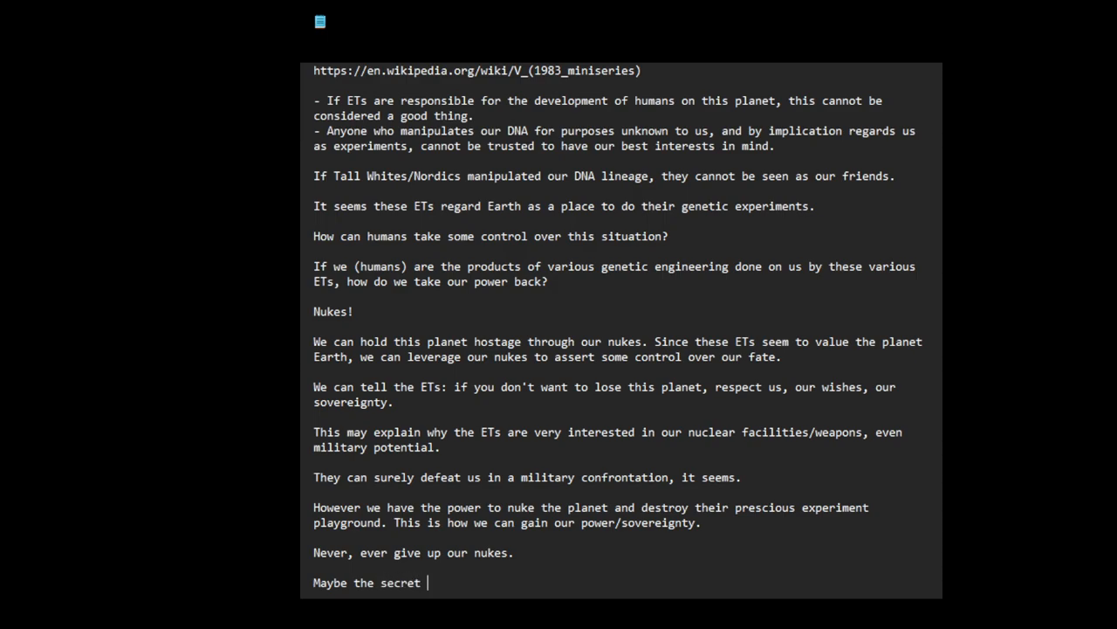
text(cabal)
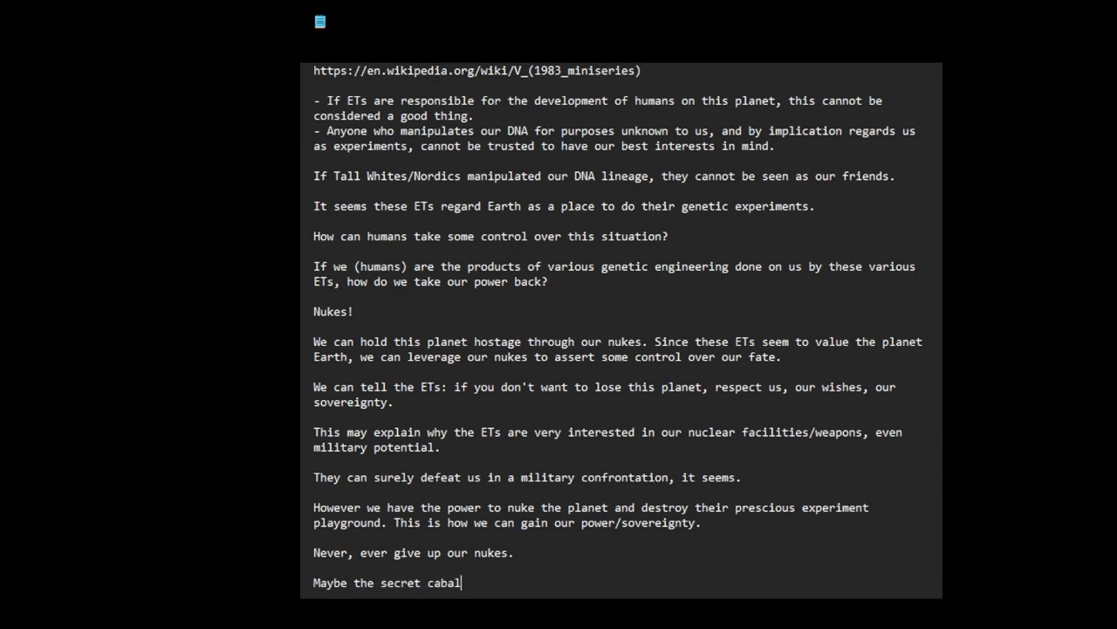
text(()
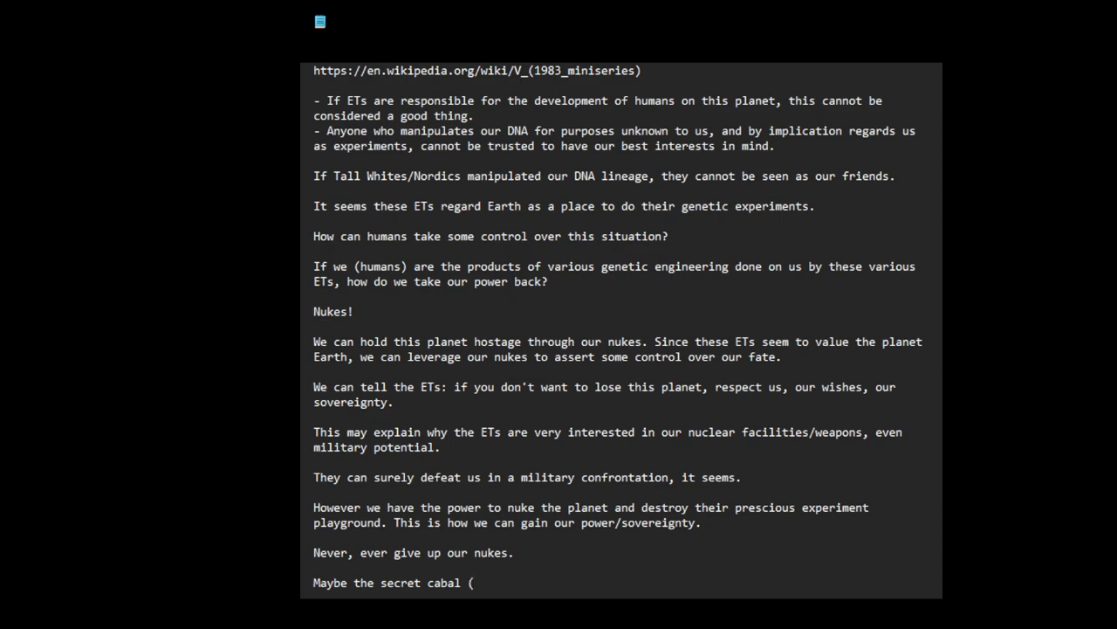
key(Backspace)
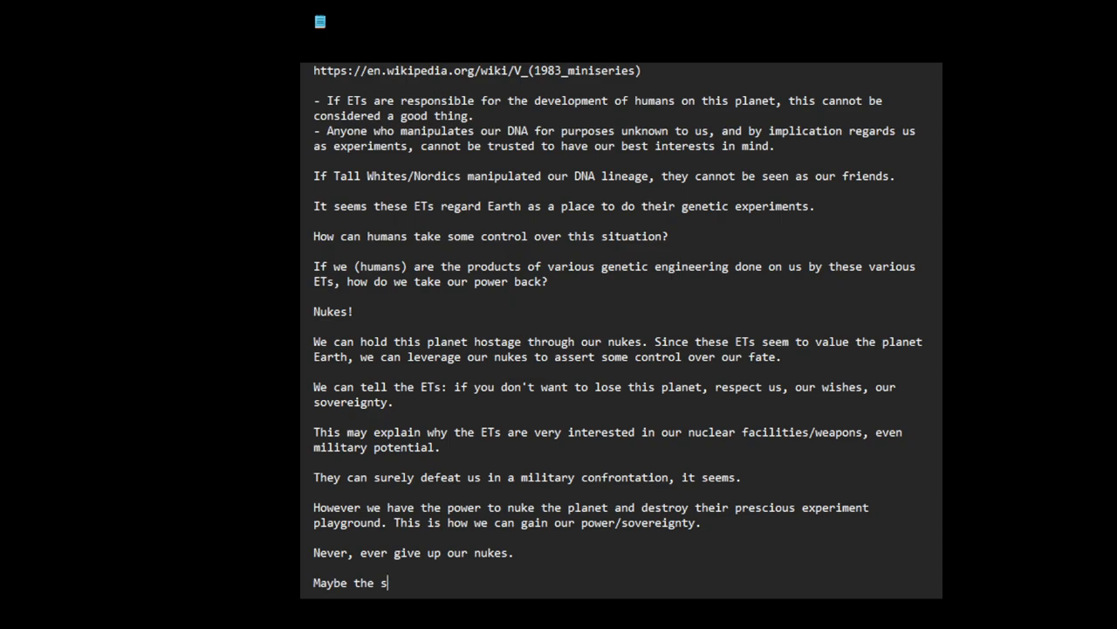
text(hadow)
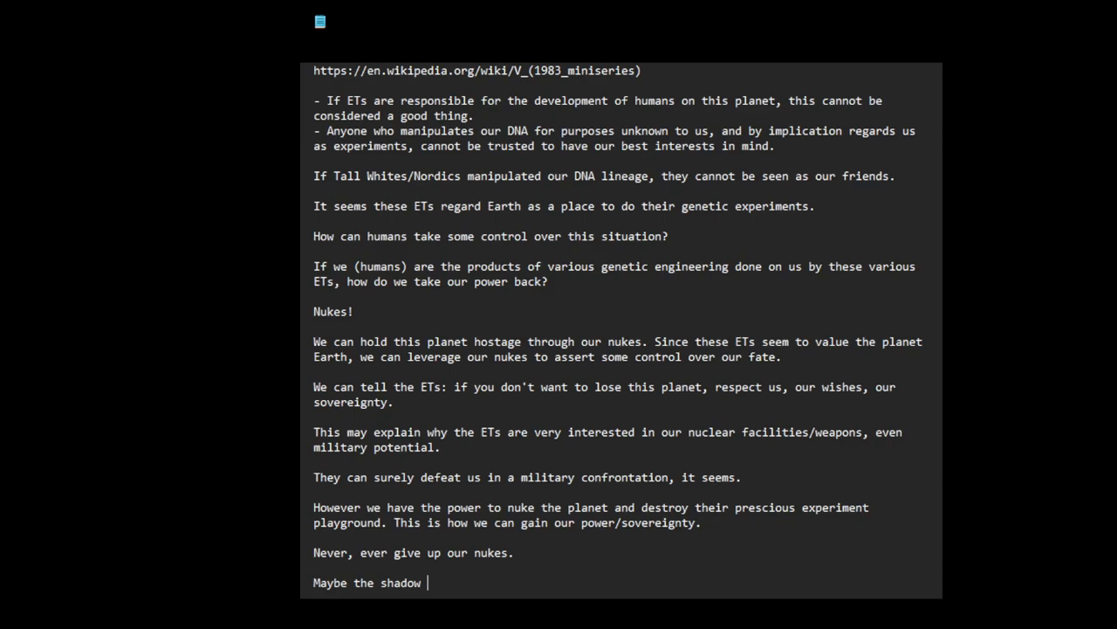
text(government)
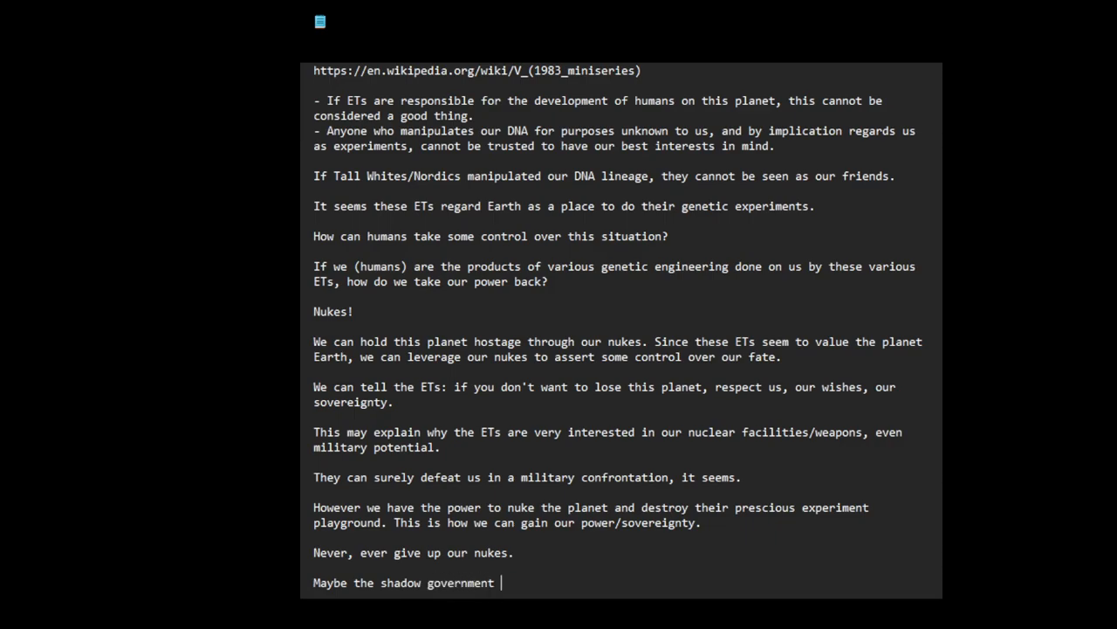
text(knows t)
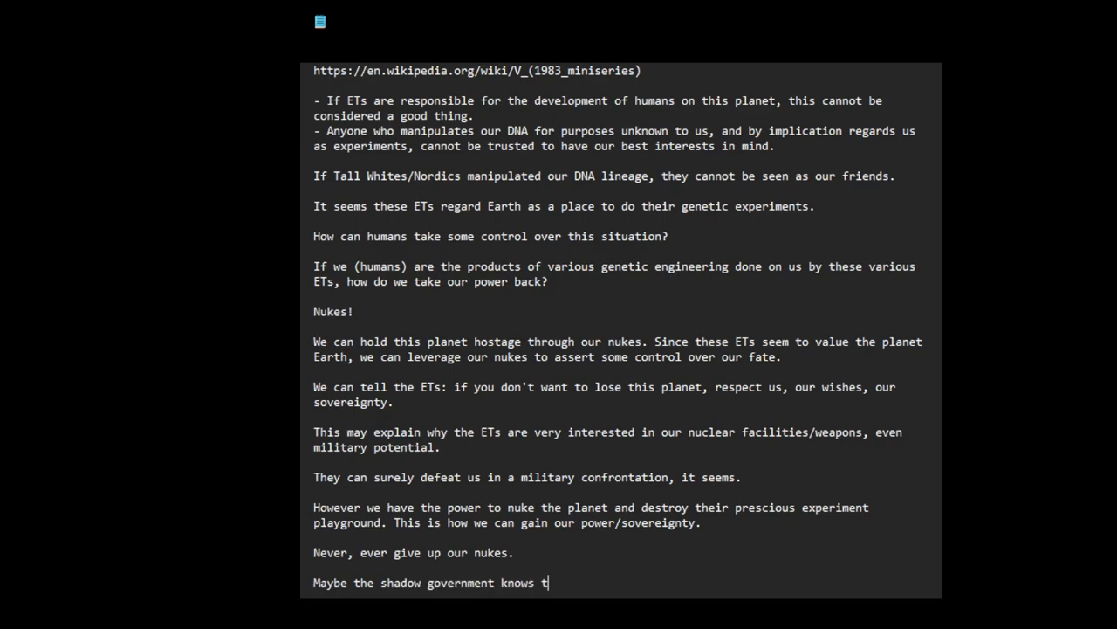
text(his, and)
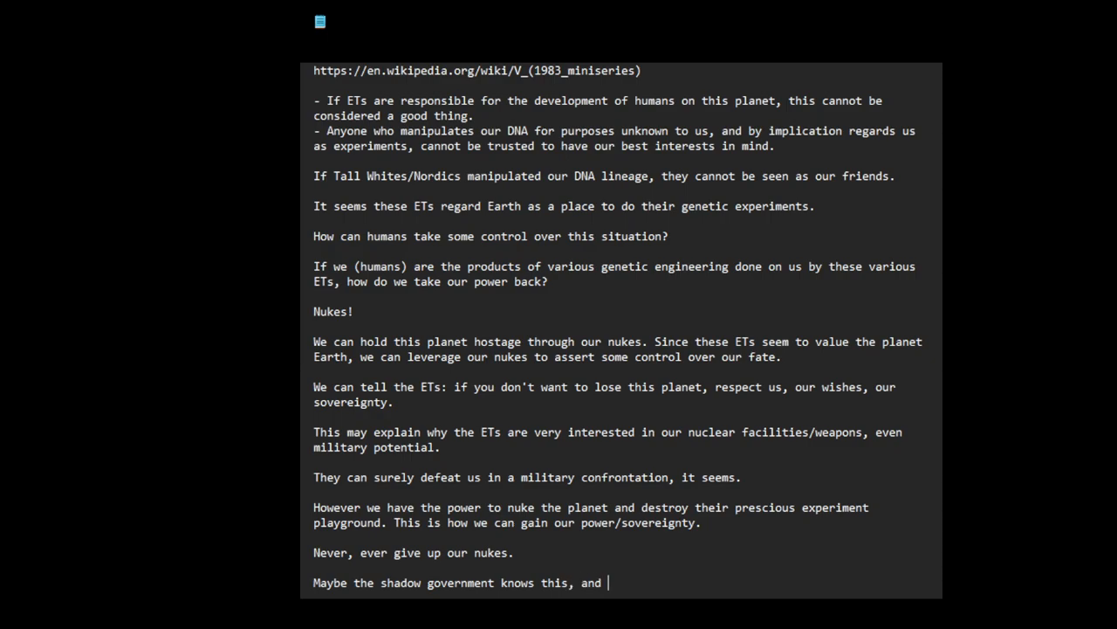
text(is playing a)
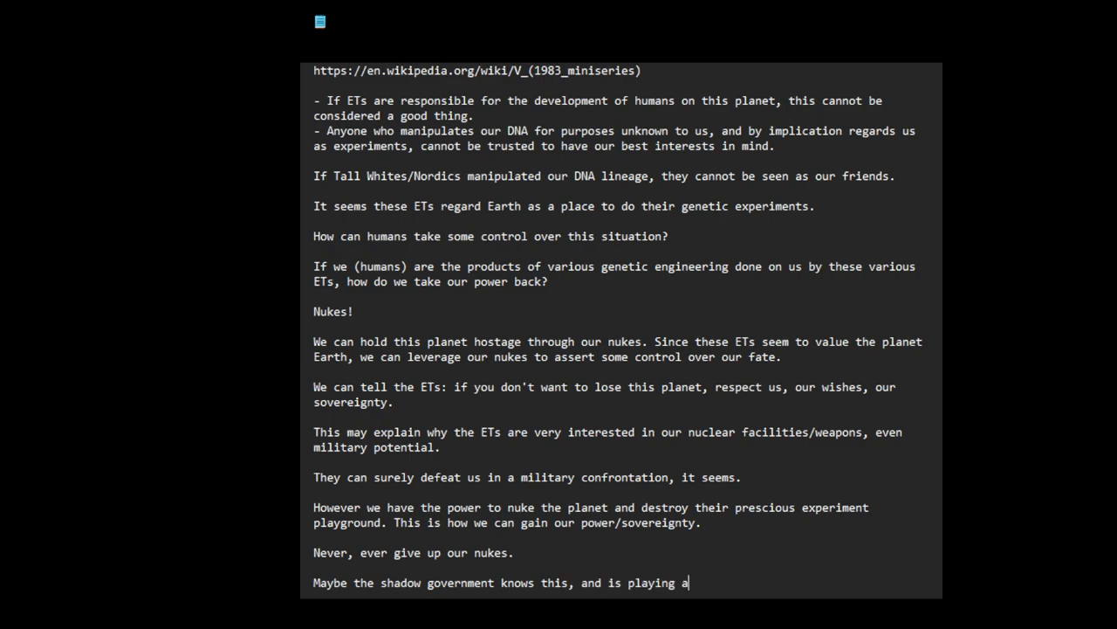
text(long with the)
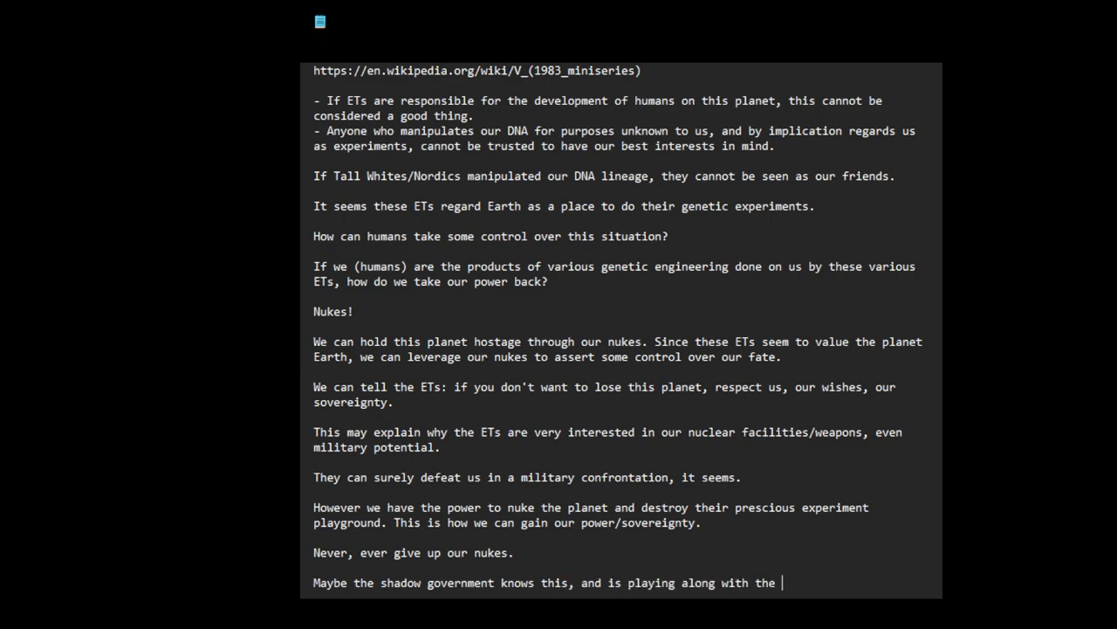
text(ETS)
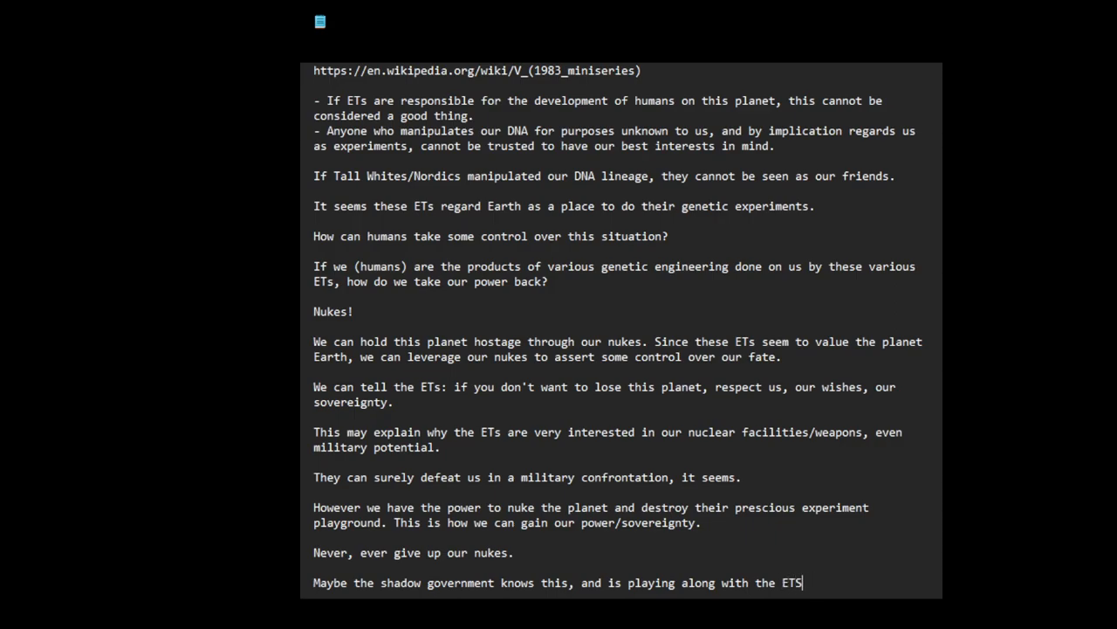
Continue: while pretending to be in co-operation with them in our space exploration..
text(, while)
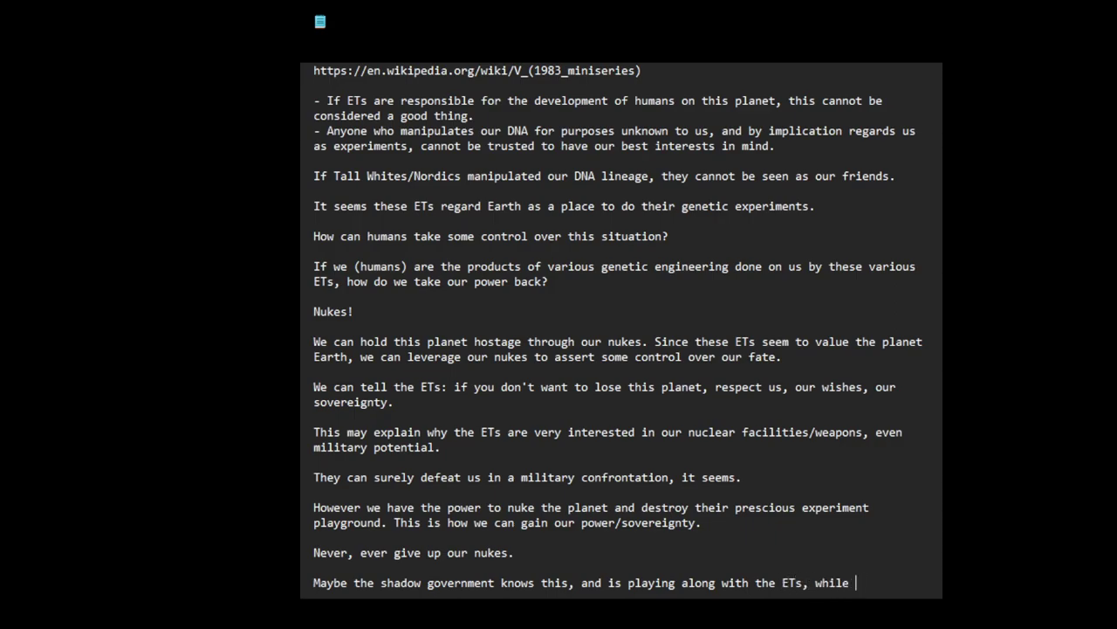
text(pret)
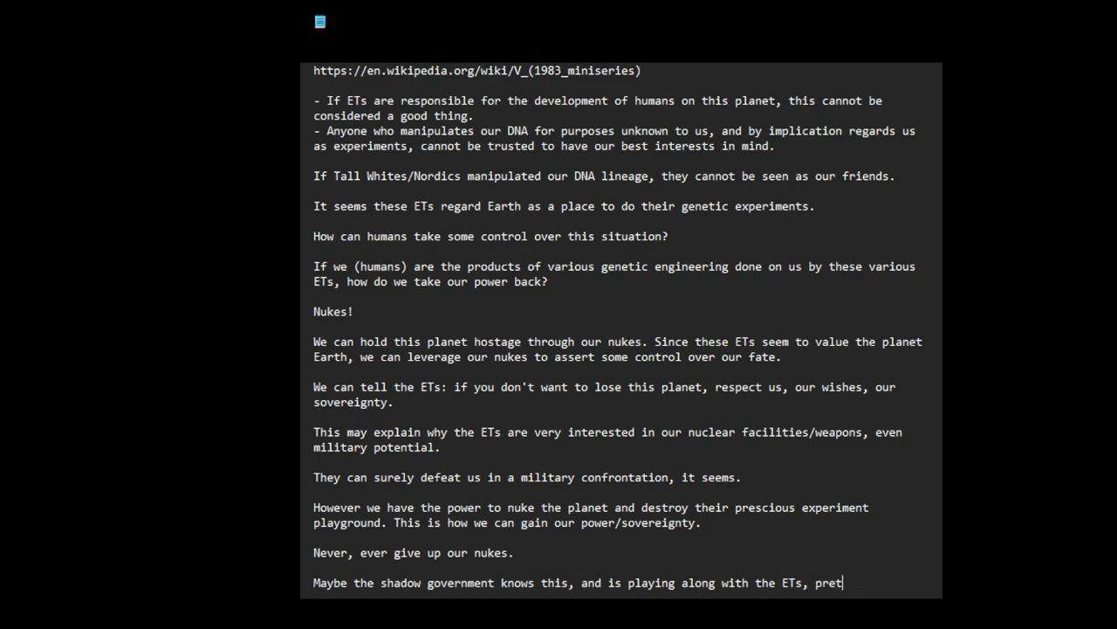
text(ending to work)
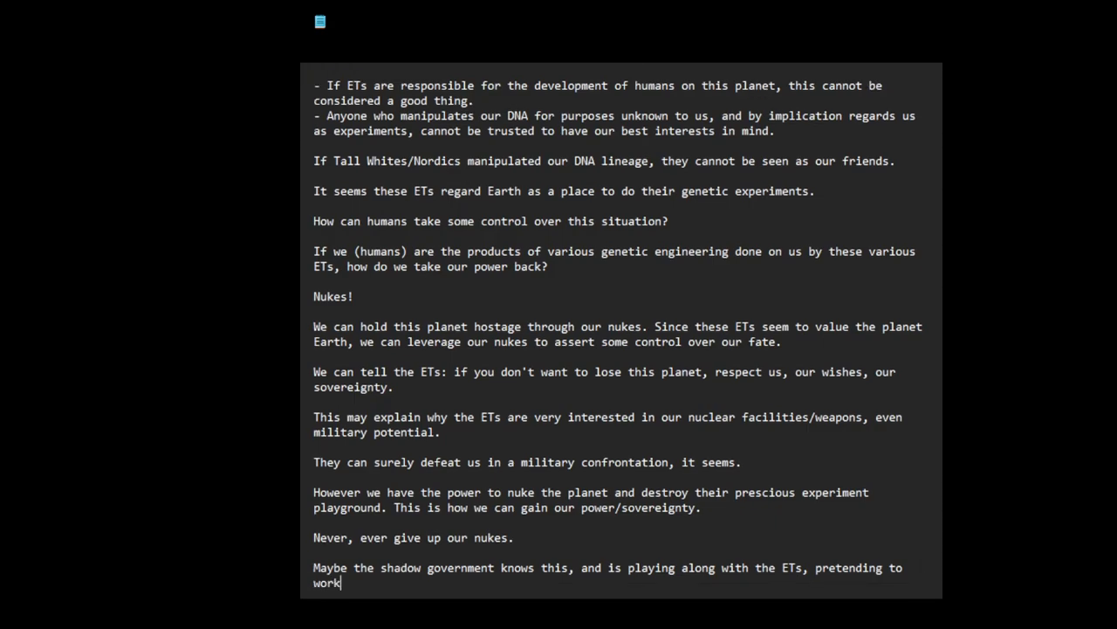
text(in co-)
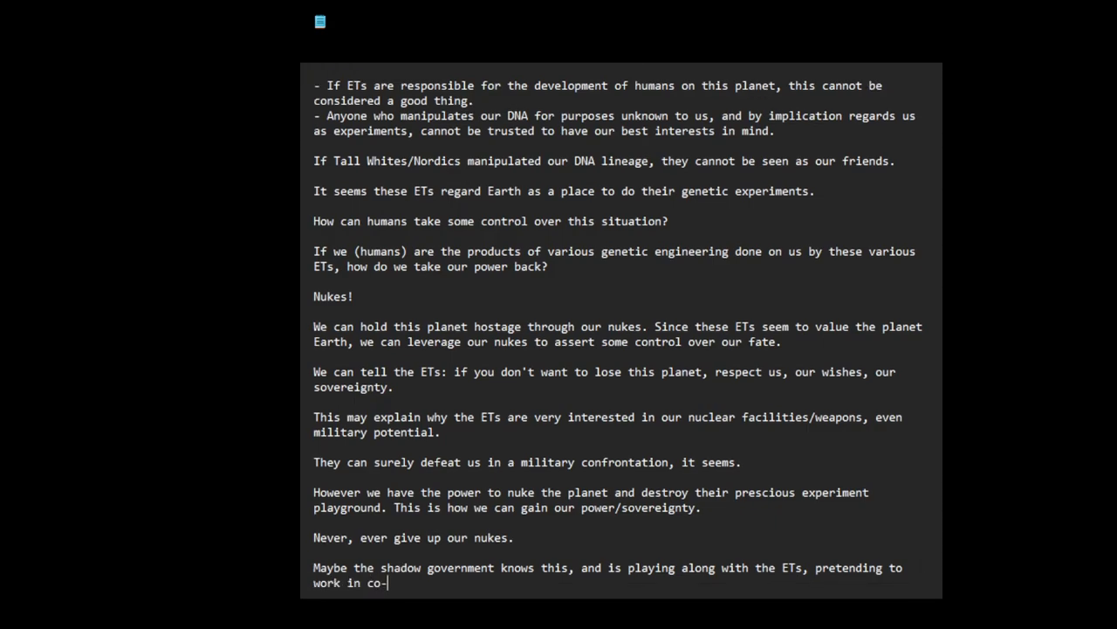
text(operation with t)
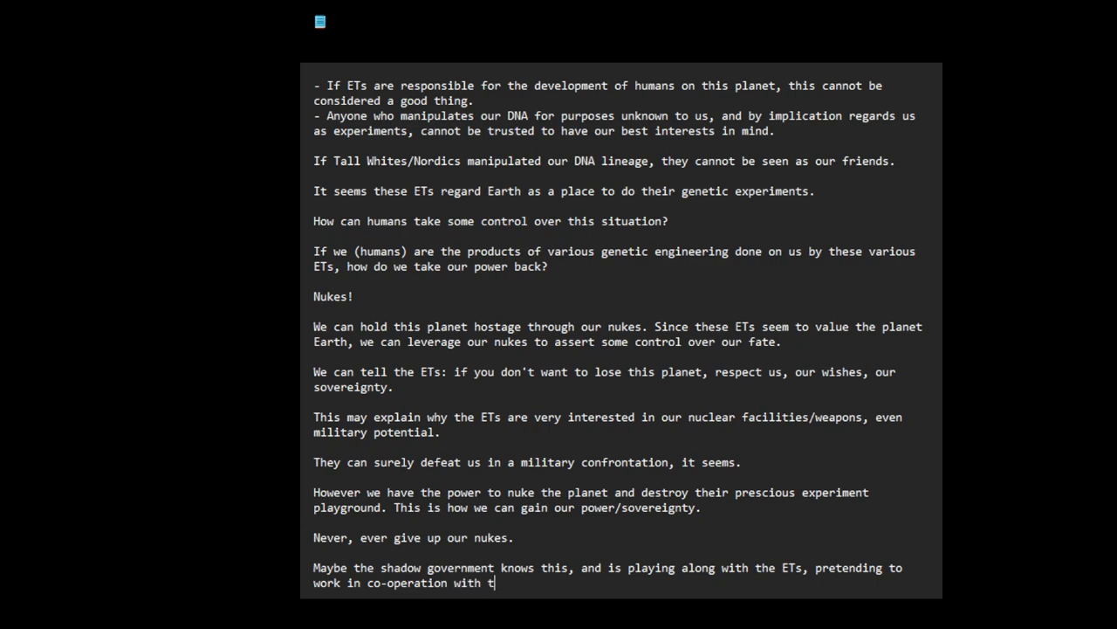
text(hem in outer)
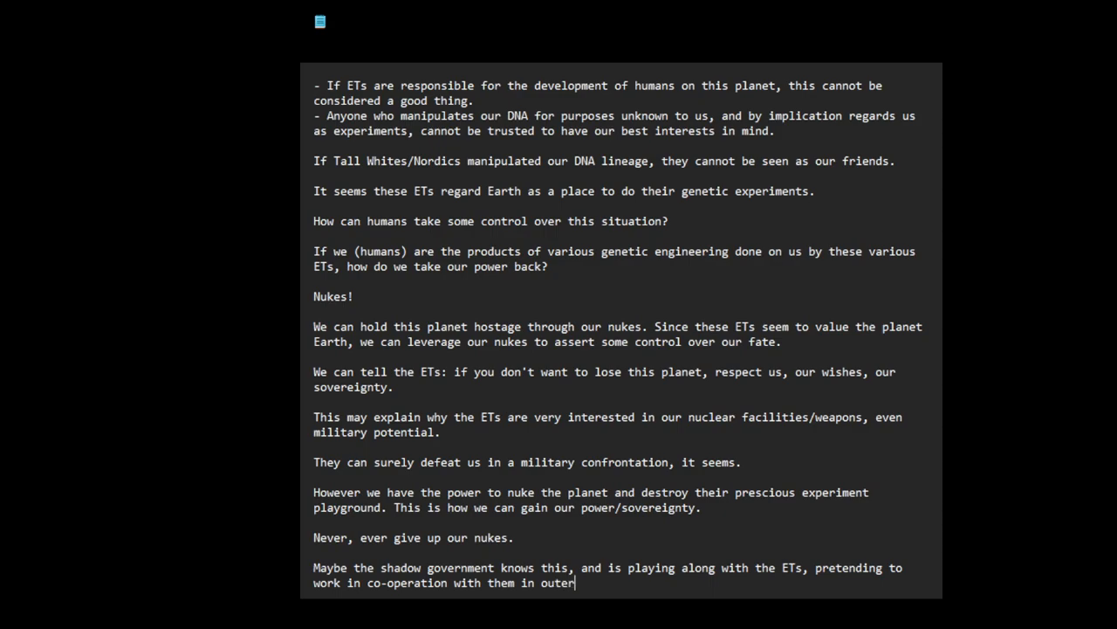
text(spo)
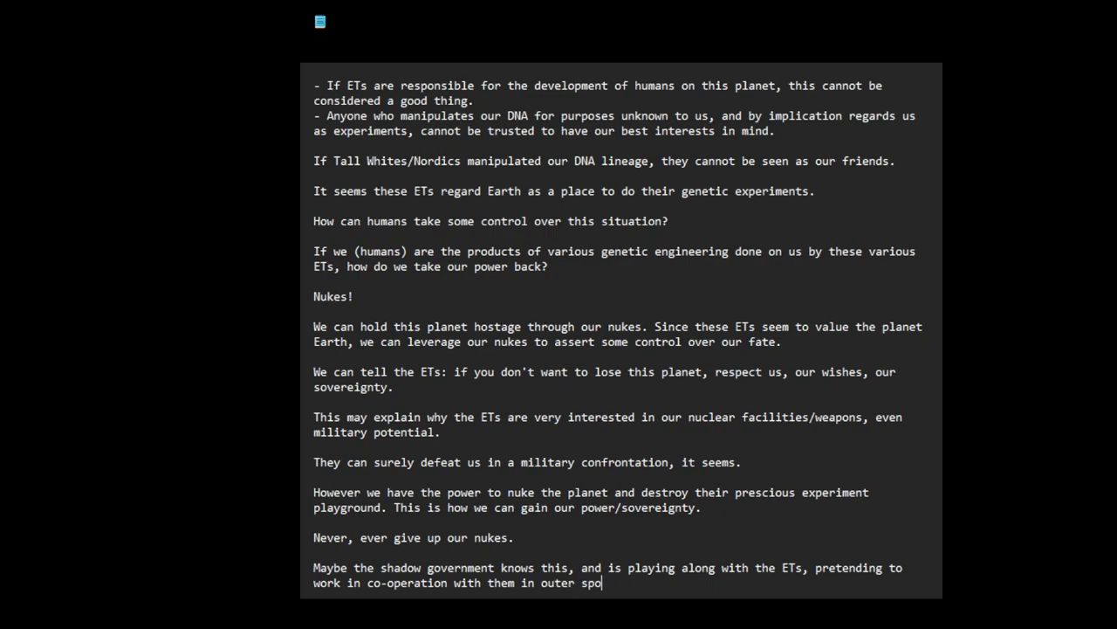
text(ce explor)
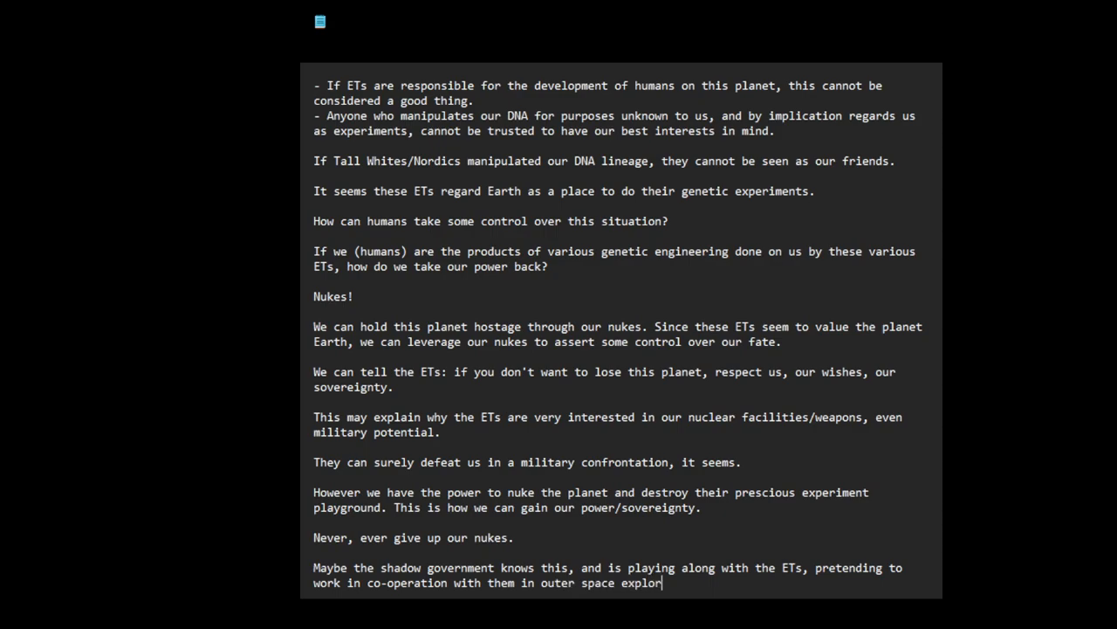
text(ation..)
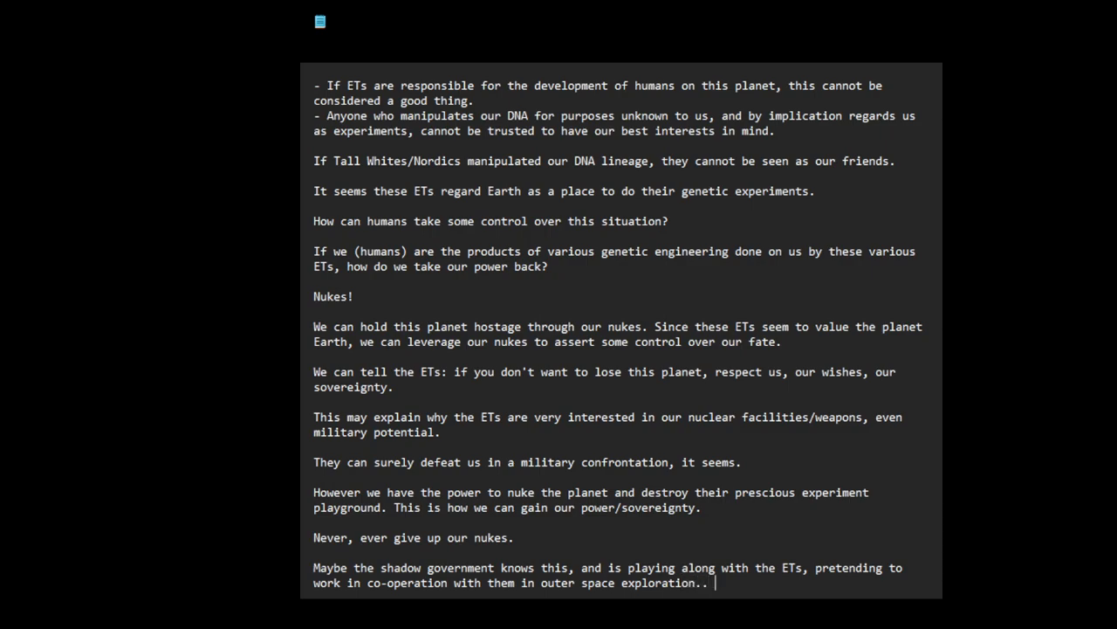
Add: but secretly trying to reverse engineer their technologies to develop countermeasures to any offensive potential.
text(but)
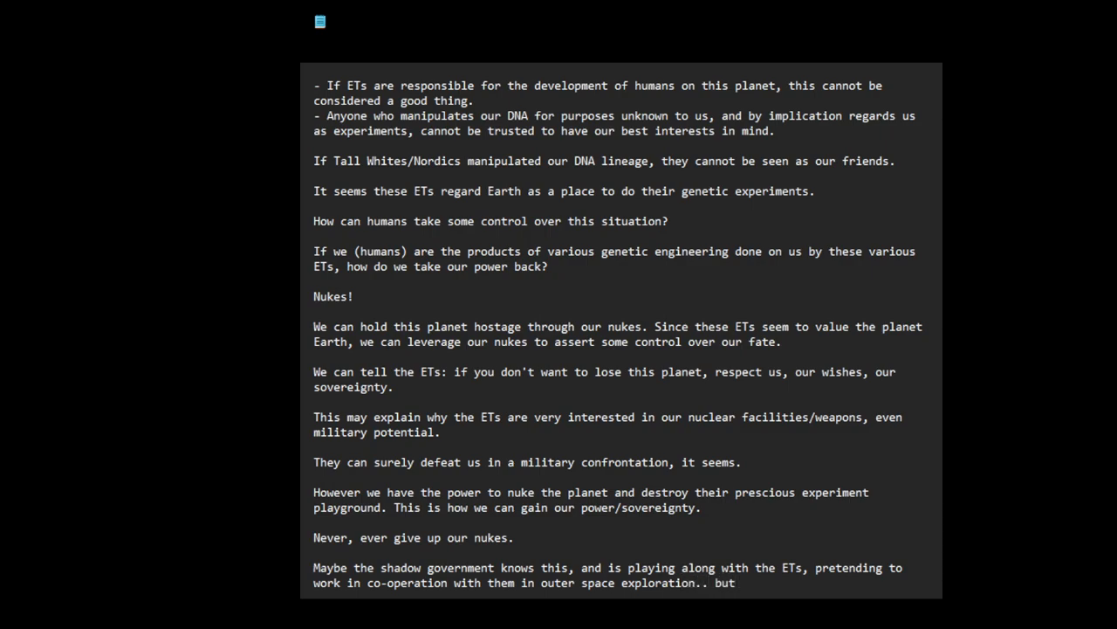
text(secre)
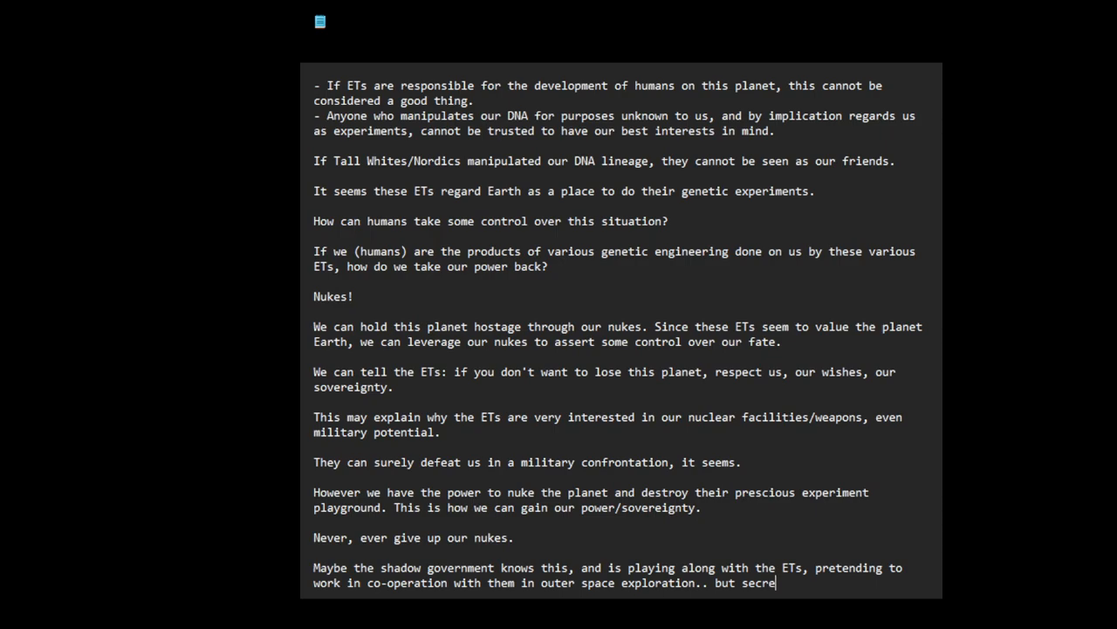
text(tly)
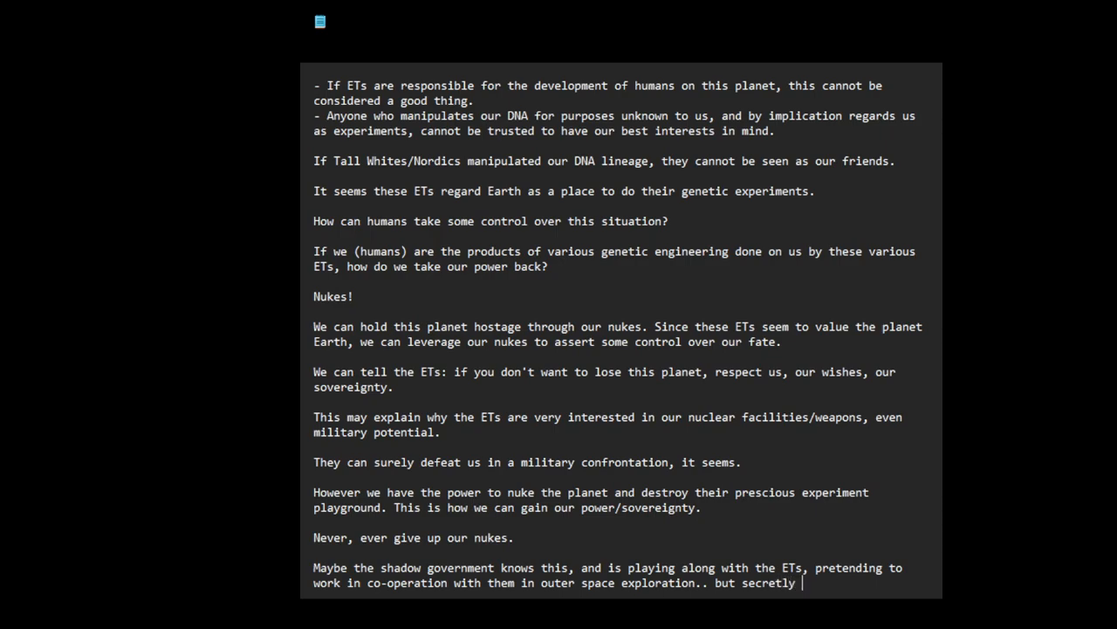
text(trying to re)
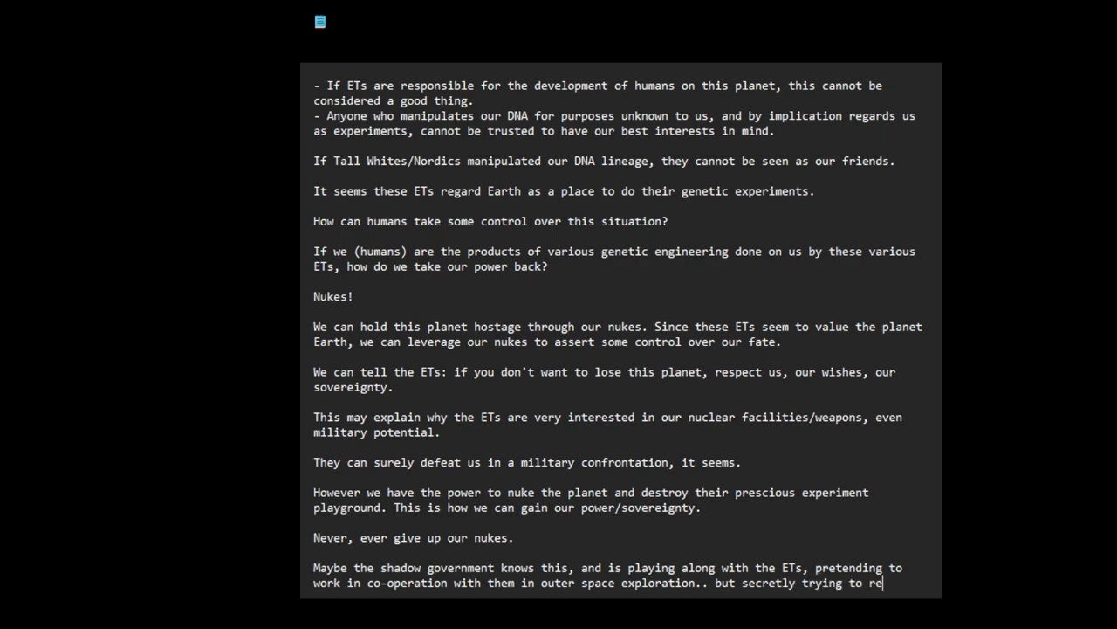
text(verse engi)
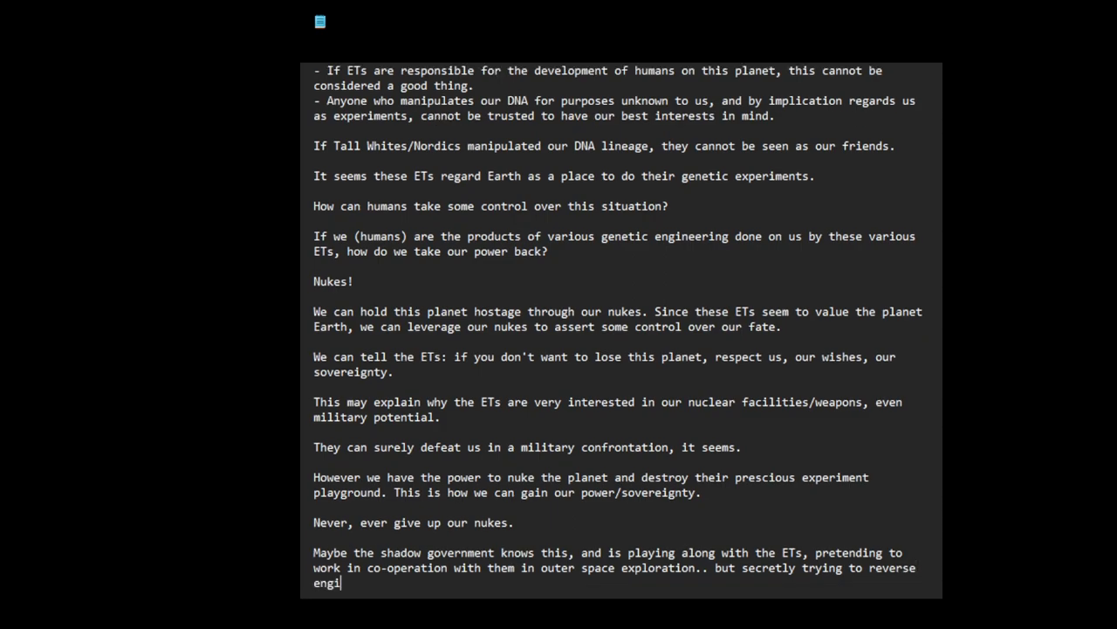
text(neer their th)
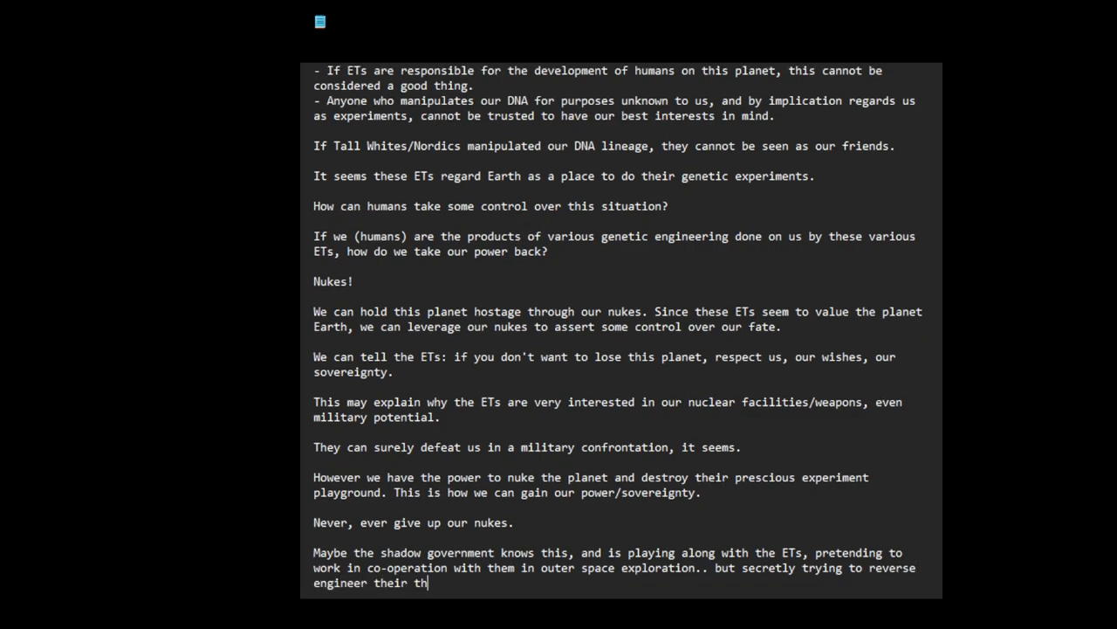
text(echnol)
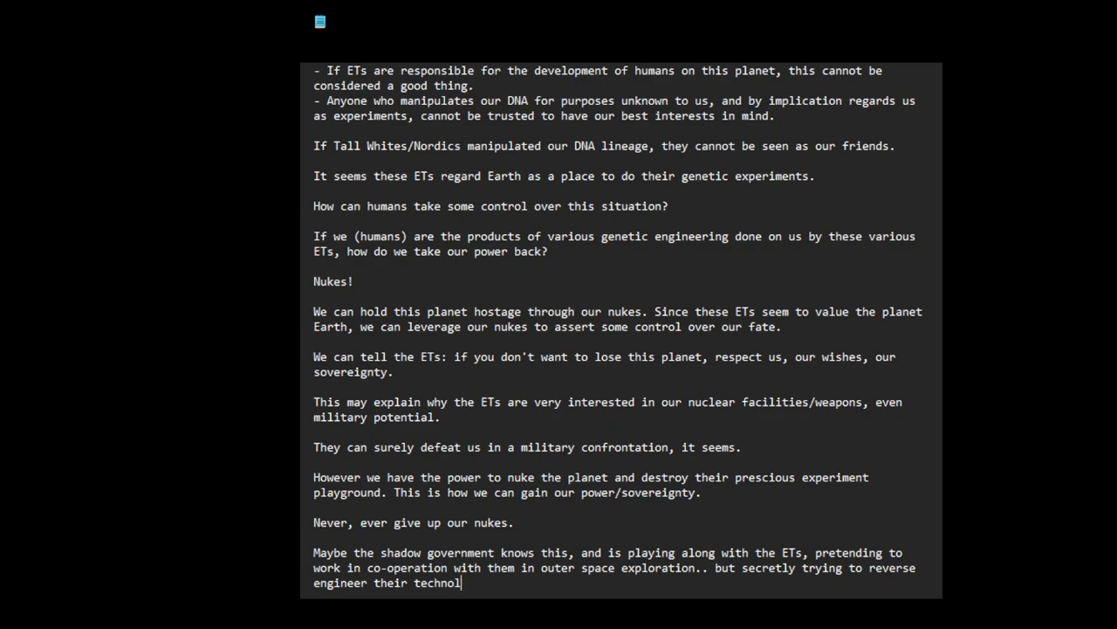
text(ogies to develop)
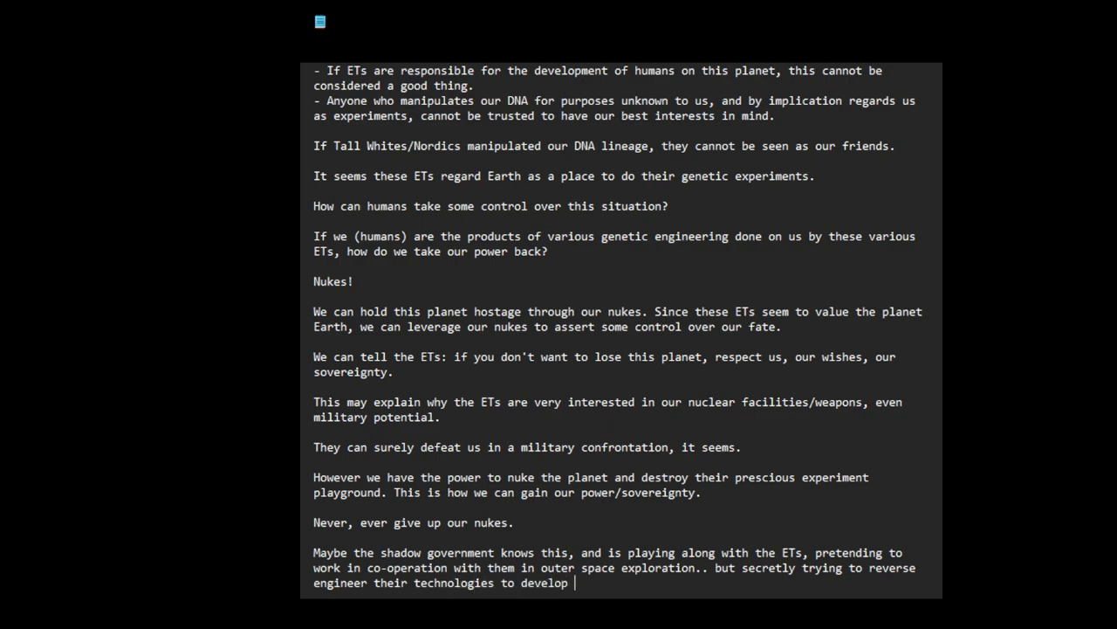
text(countermea)
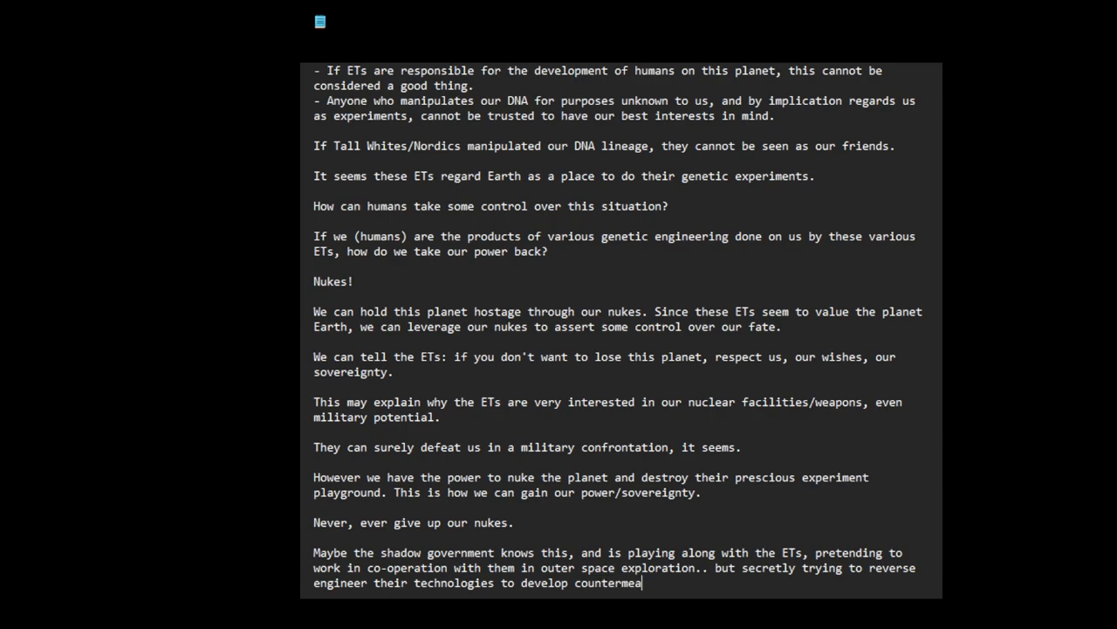
text(sures to)
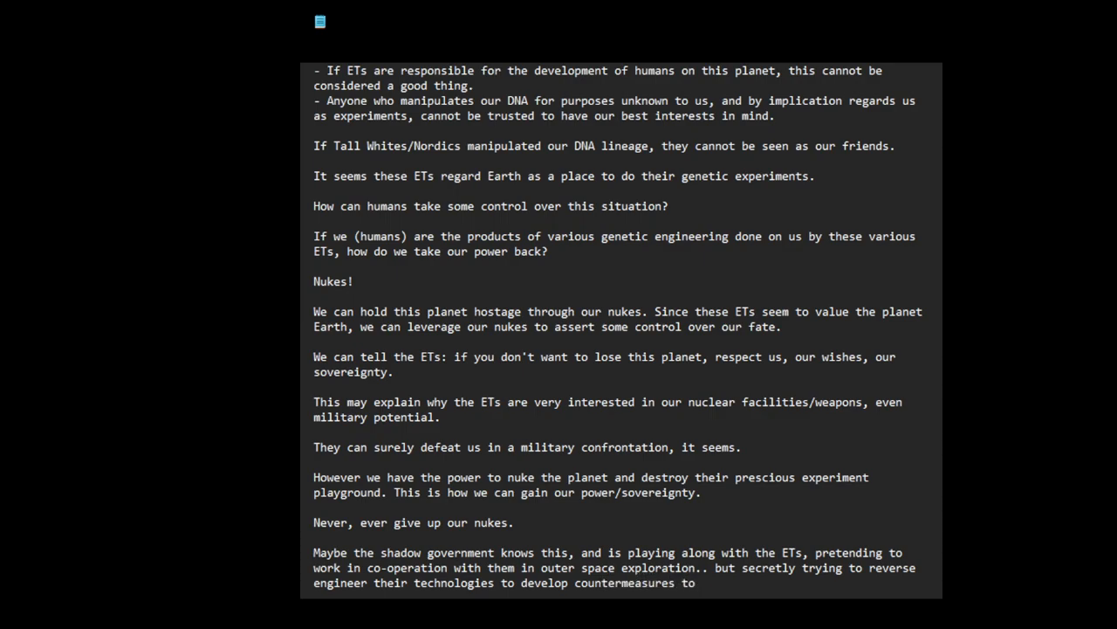
text(any)
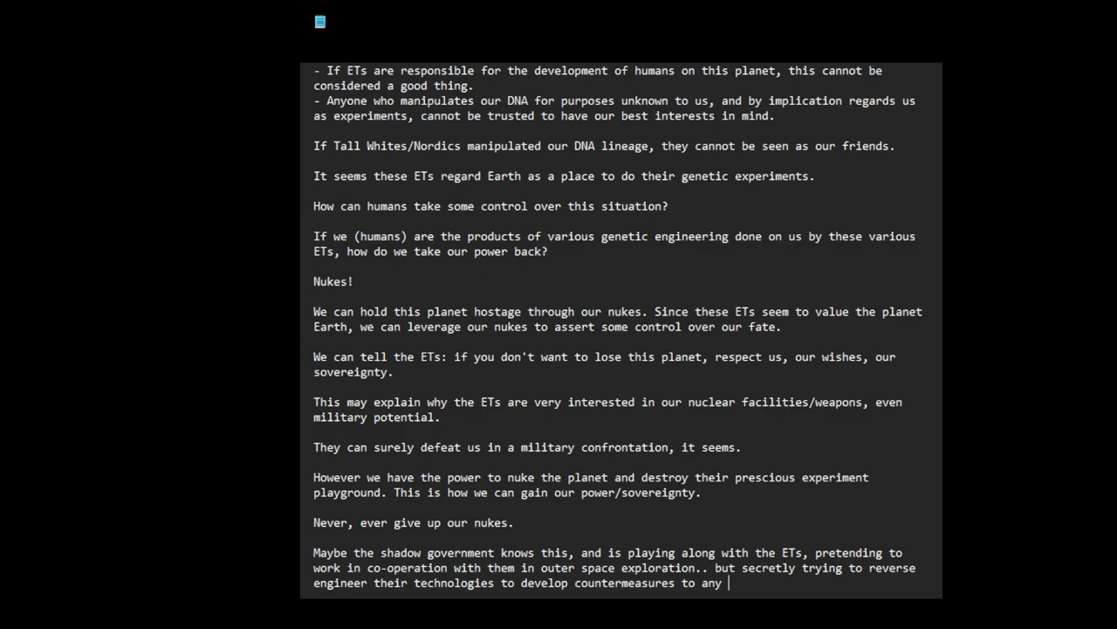
text(offensive po)
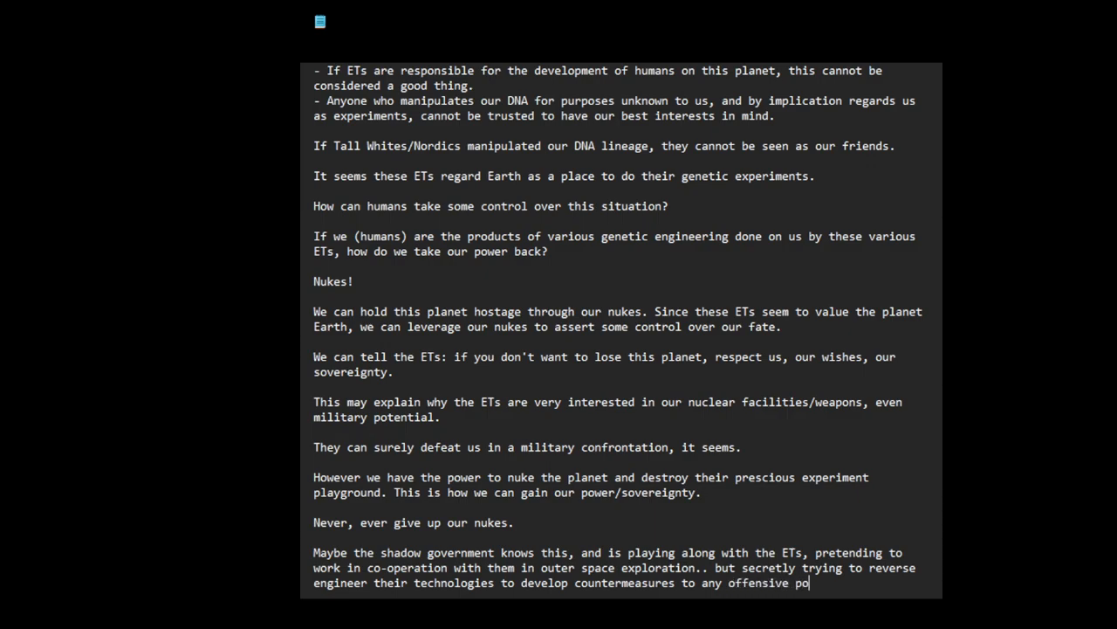
text(tential of these)
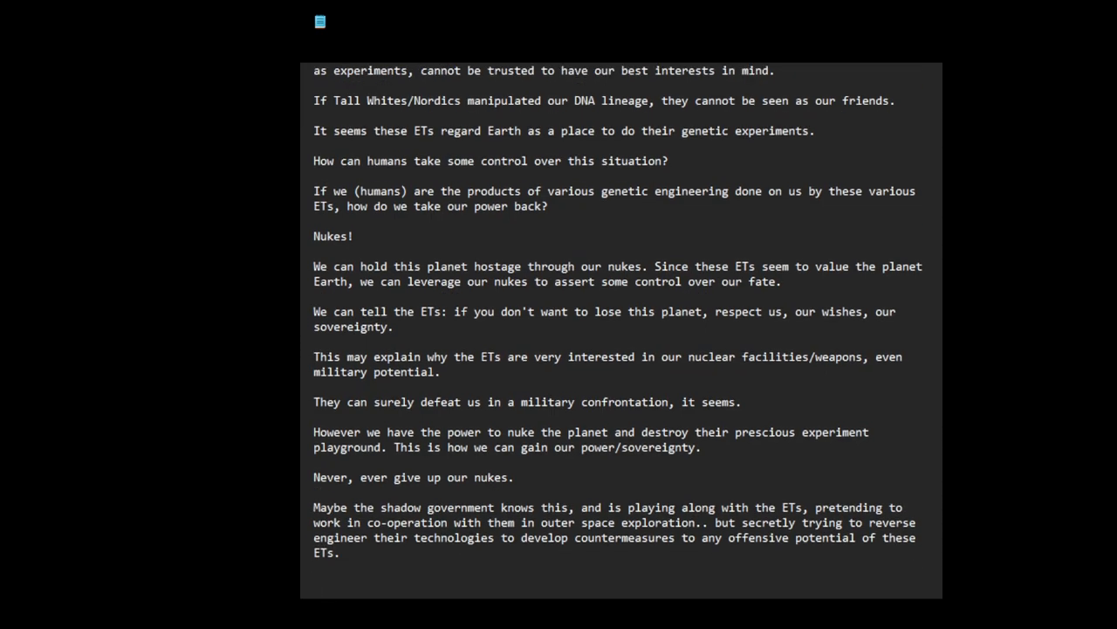
Finish: So we can defend ourselves militarily if there was a military confrontation with these ETs in the future.
text(So)
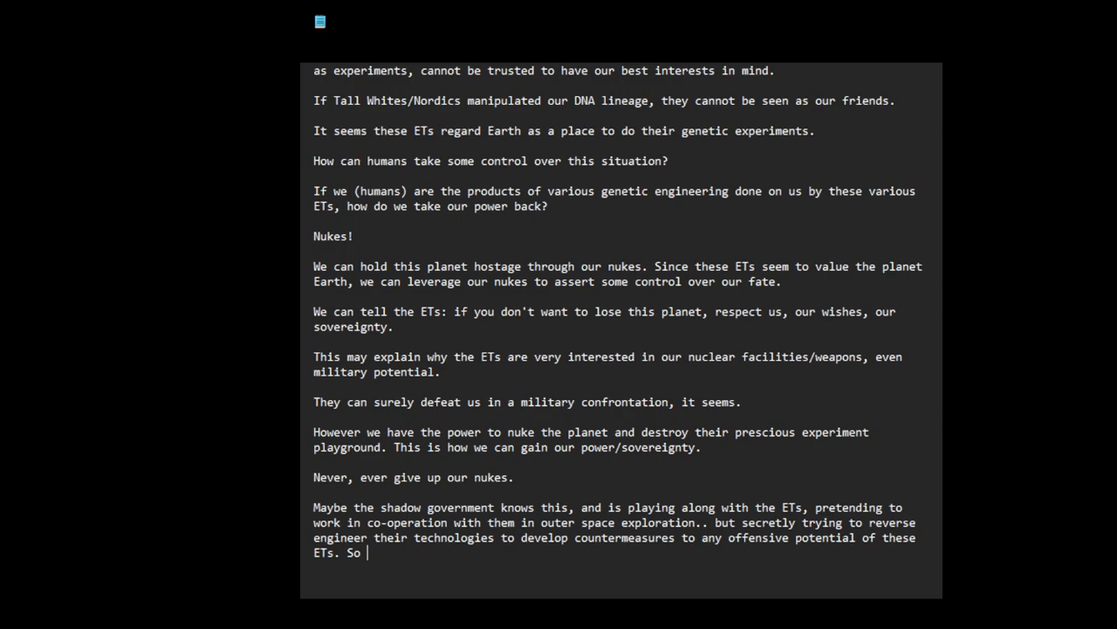
text(we can def)
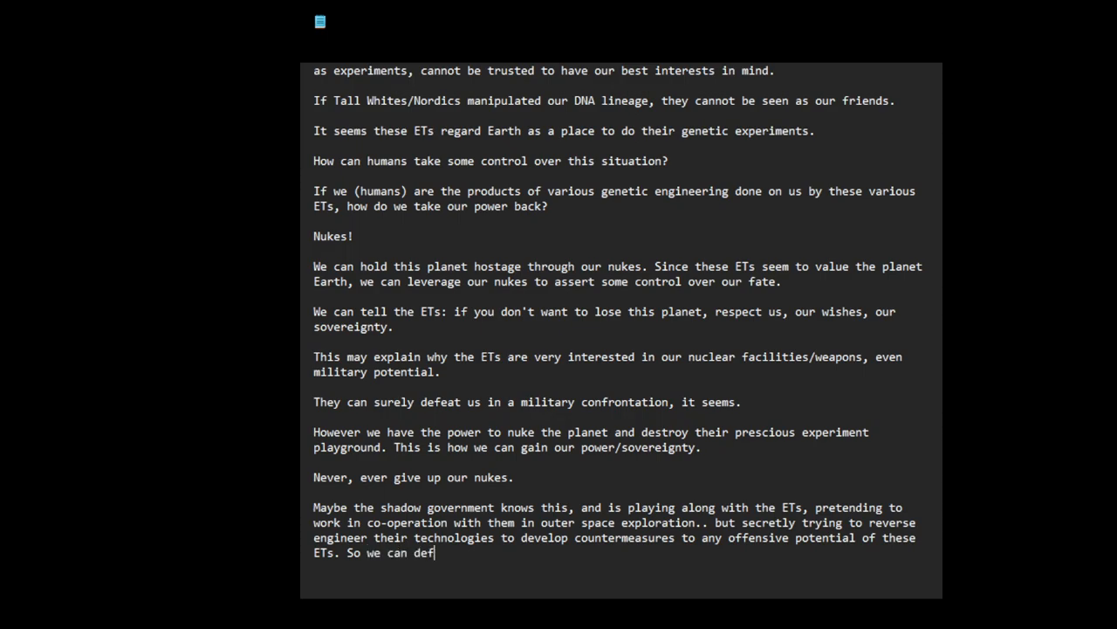
text(end oursel)
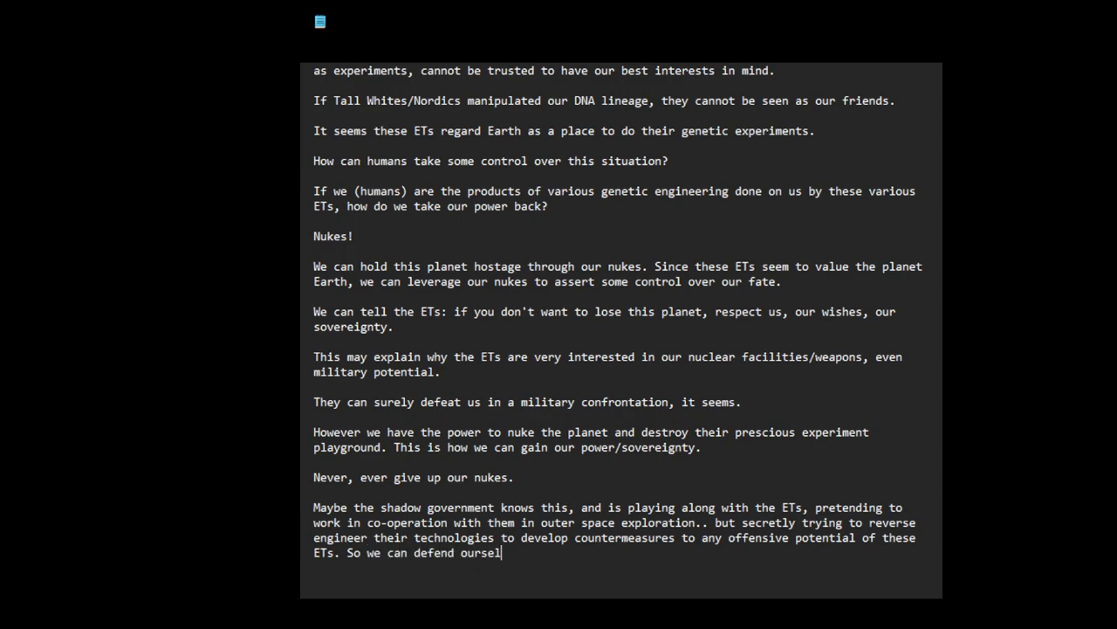
text(ves militarily)
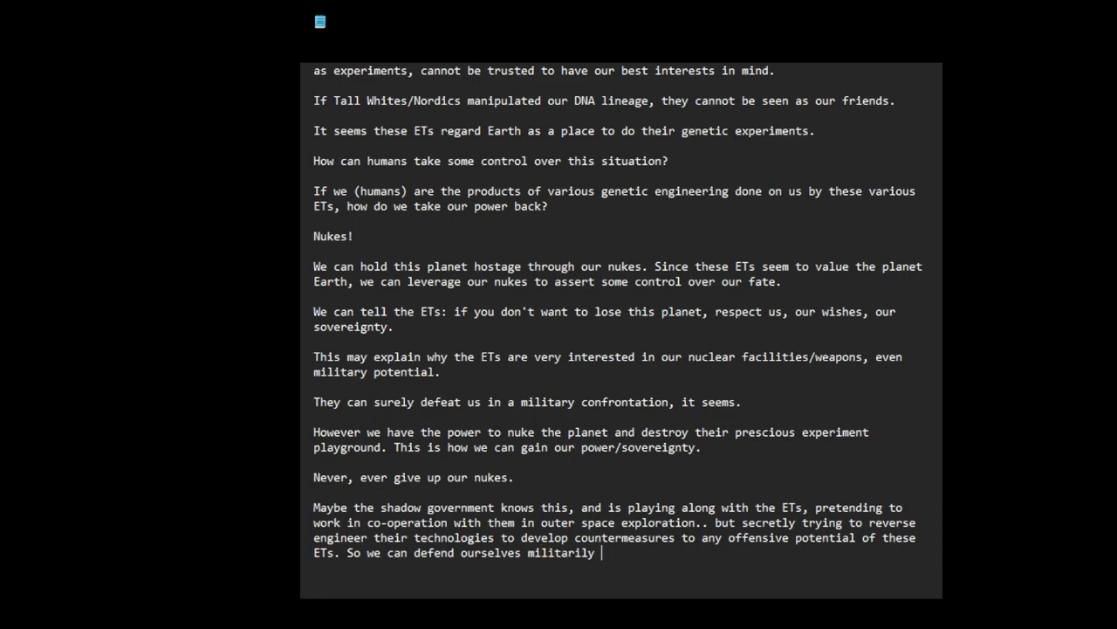
text(if)
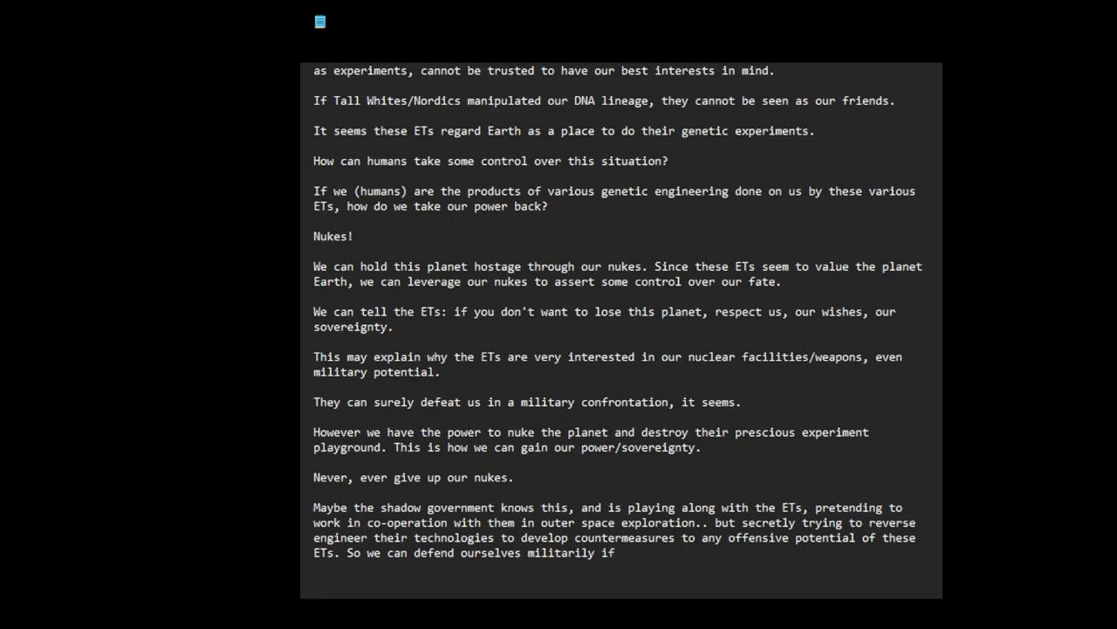
text(there w)
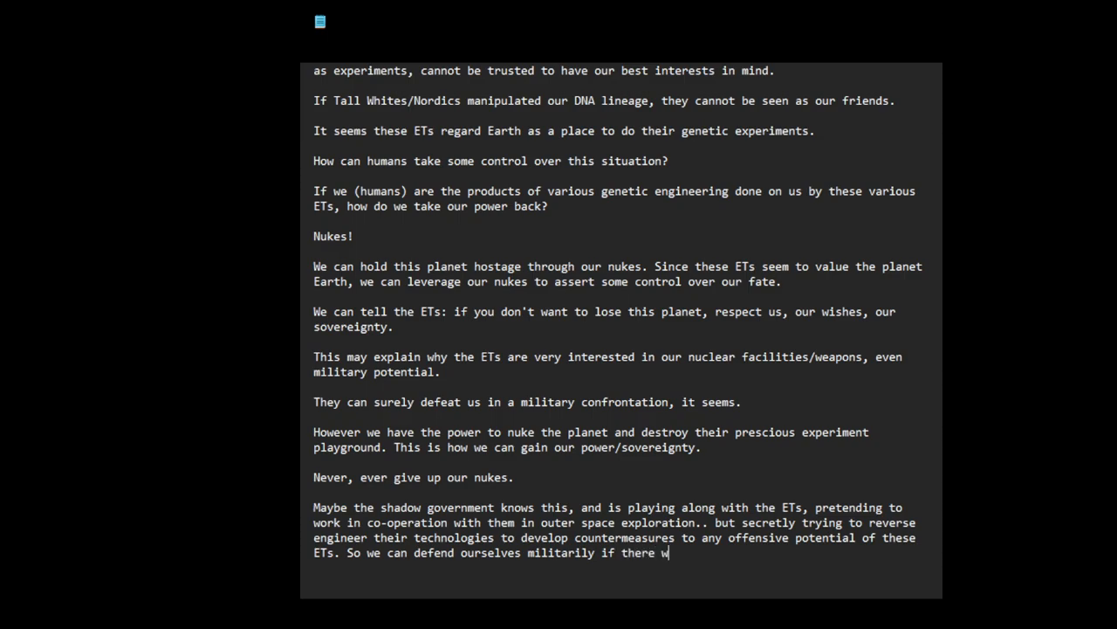
text(as a)
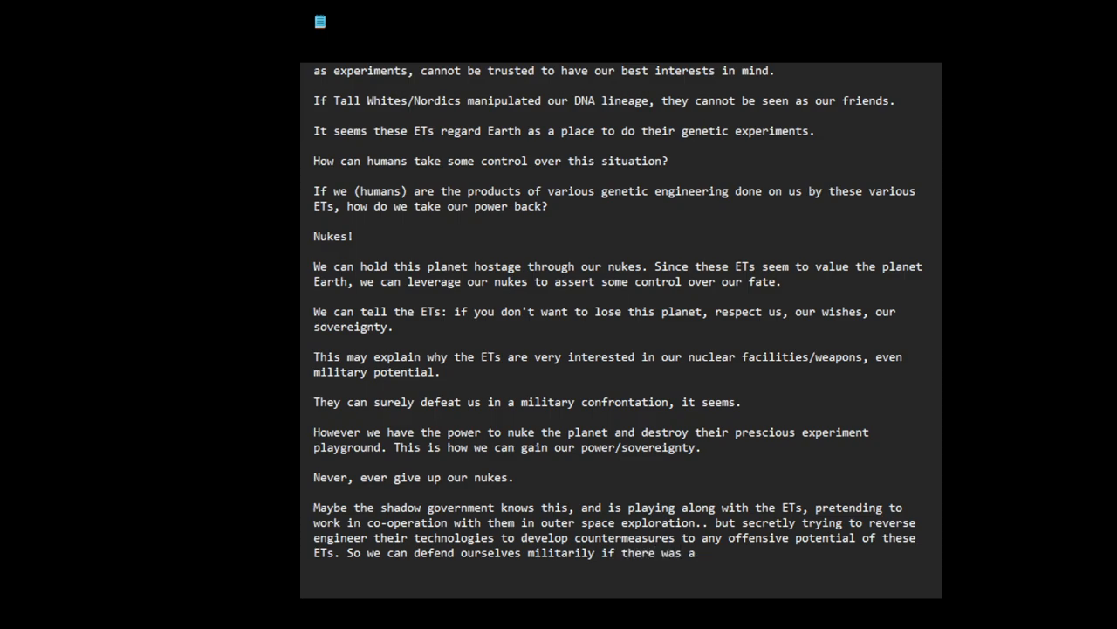
text(mili)
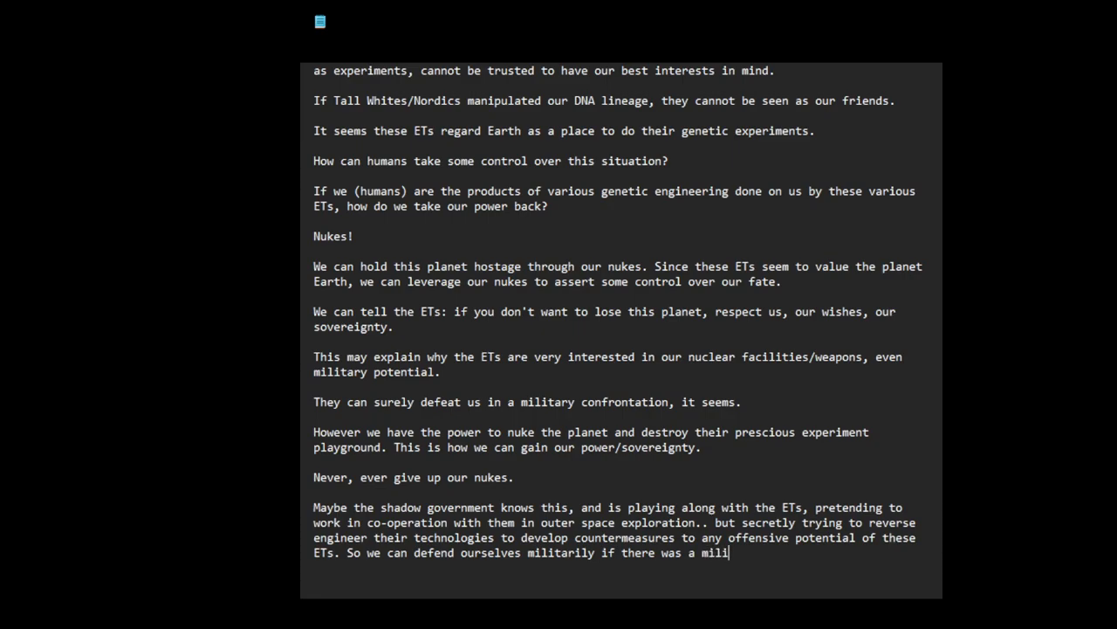
text(tary confron)
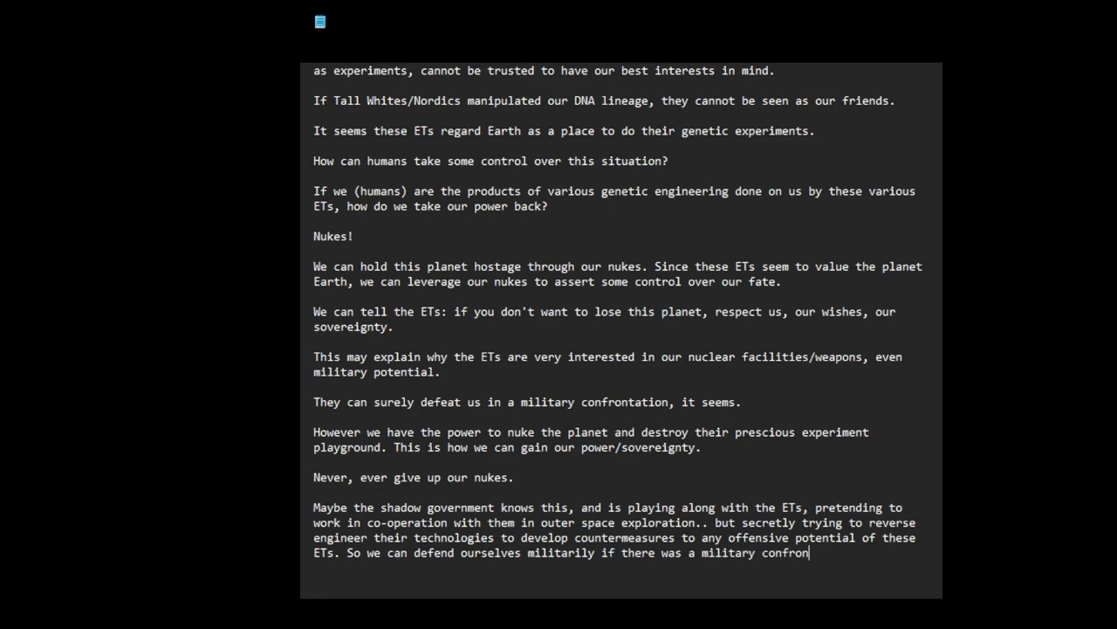
text(tation with th)
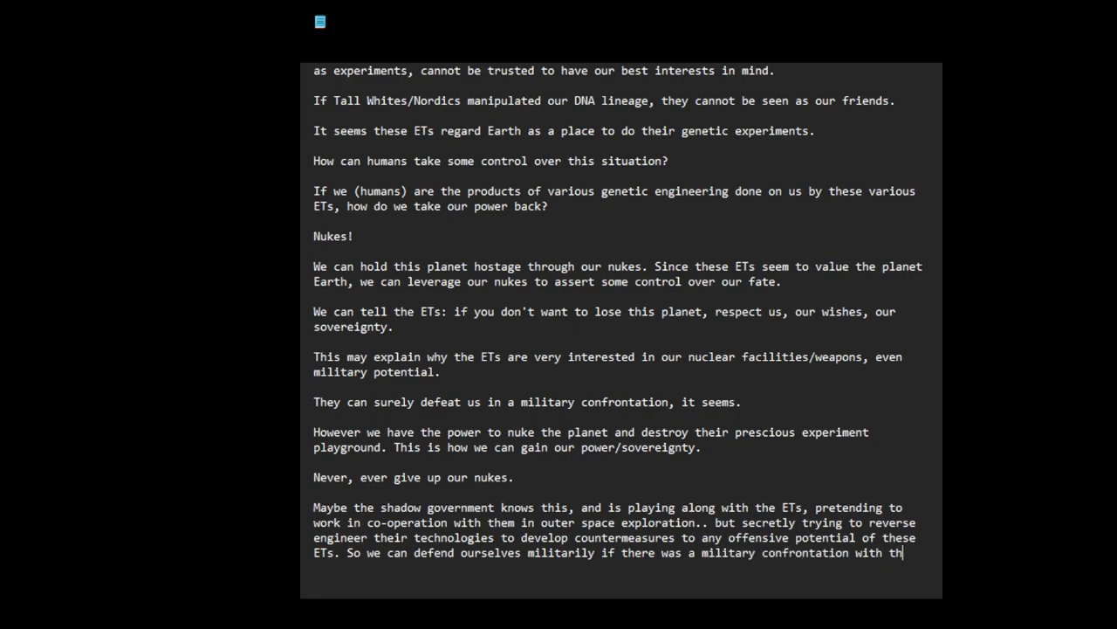
text(ese ET)
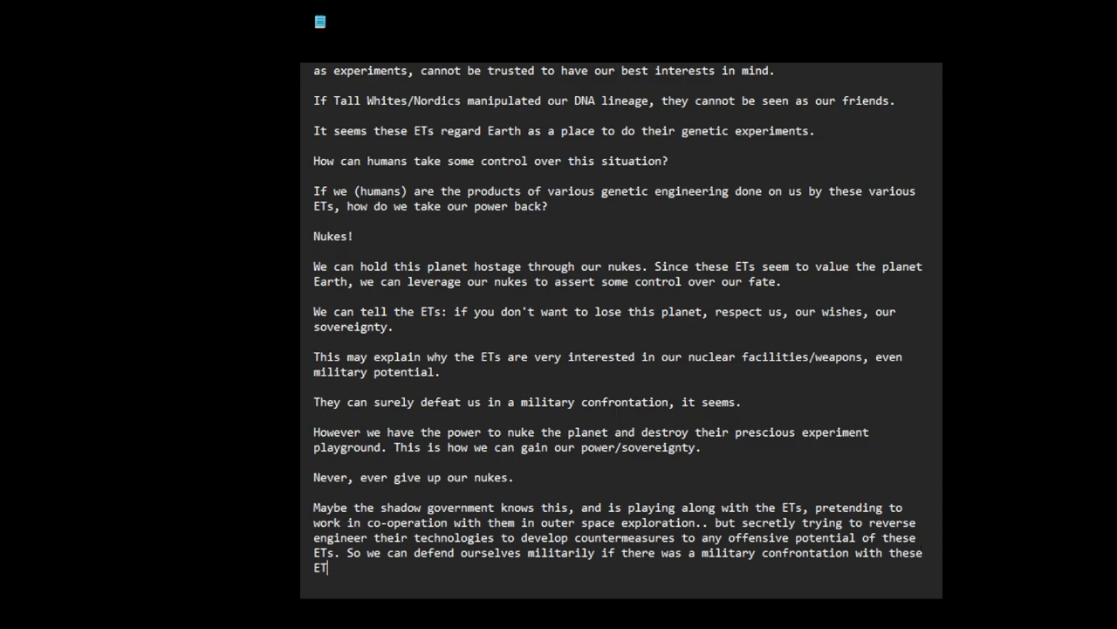
text(s in the future.)
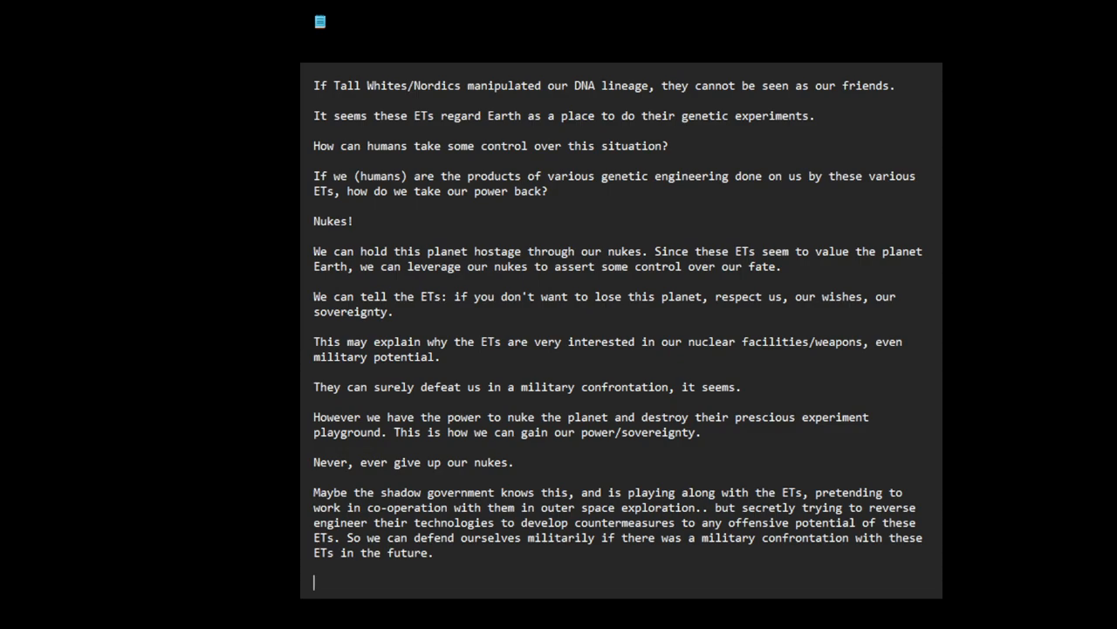
scroll(up, 3)
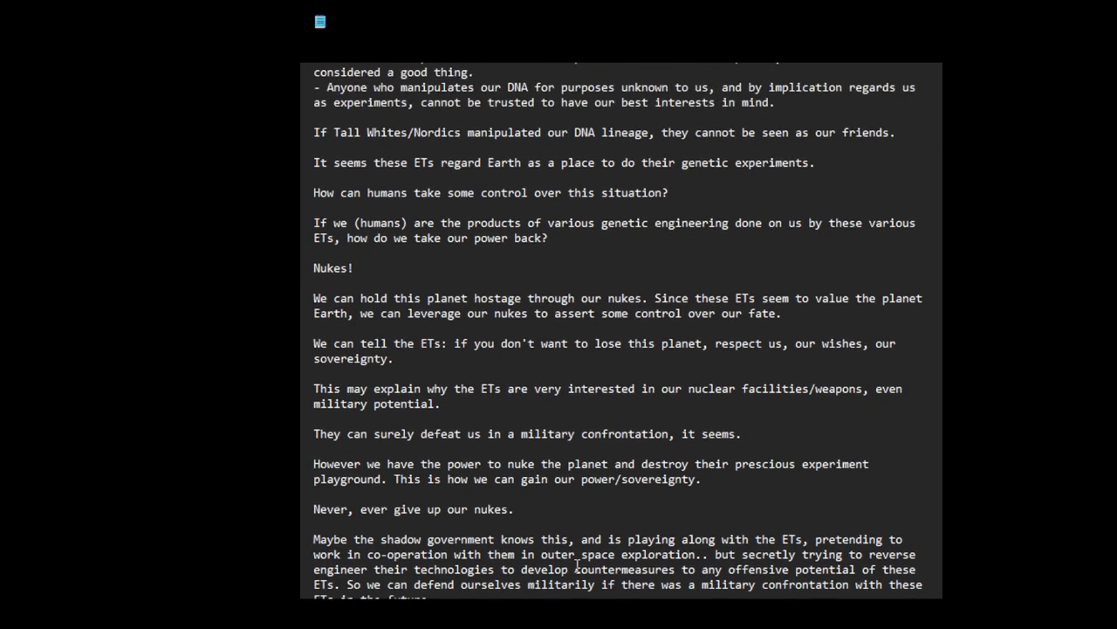
scroll(up, 3)
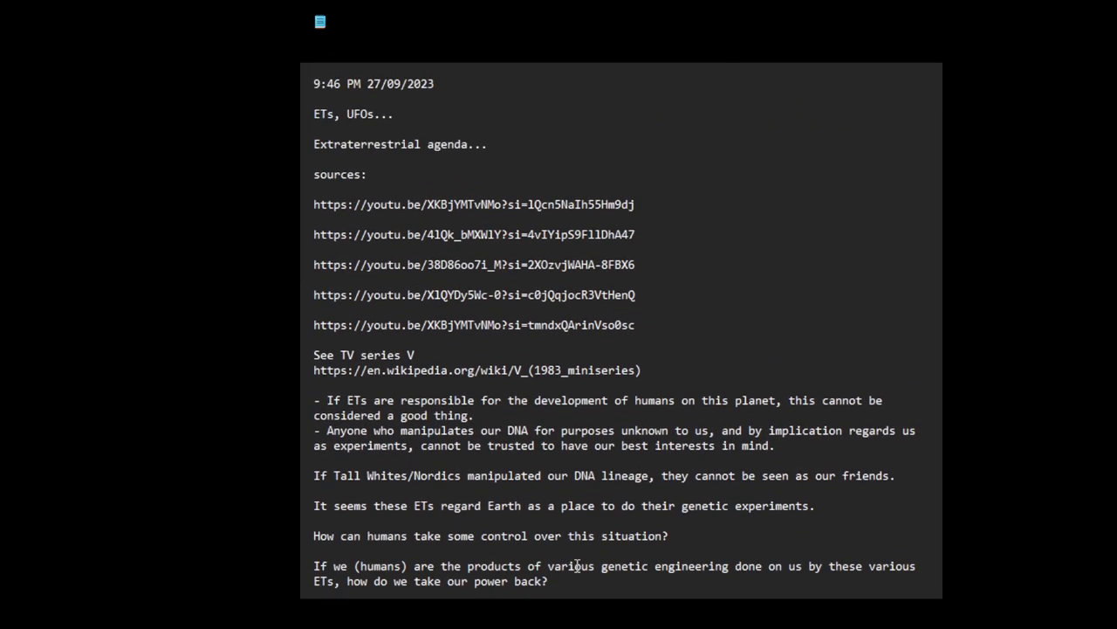
scroll(down, 3)
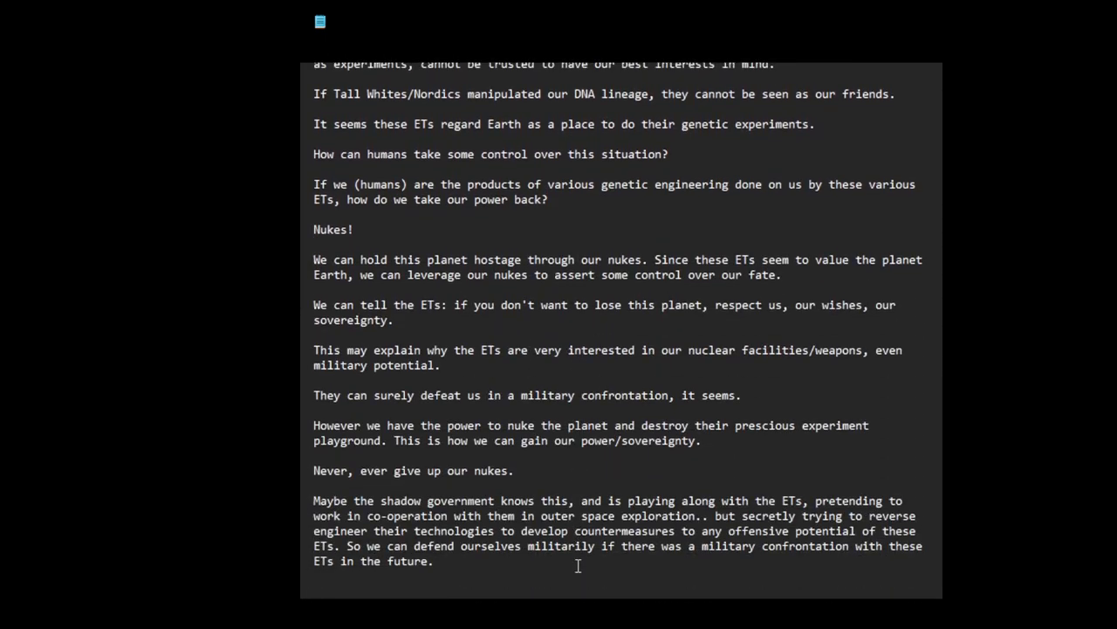
Write the closing line 'Hold on to the Nukes!!'.
text(H)
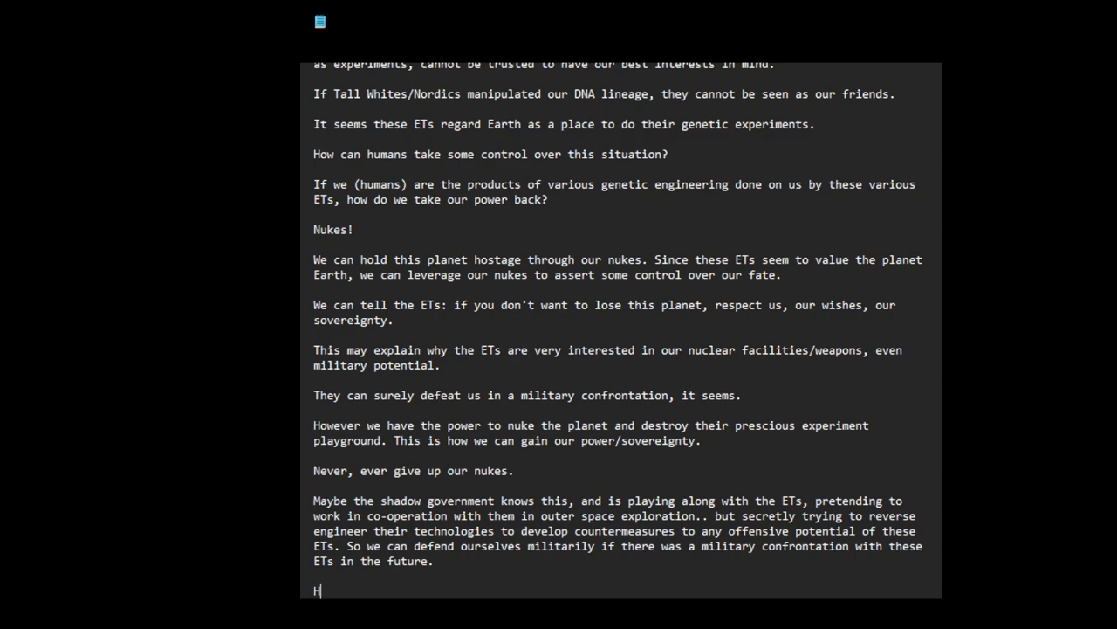
text(old on to the)
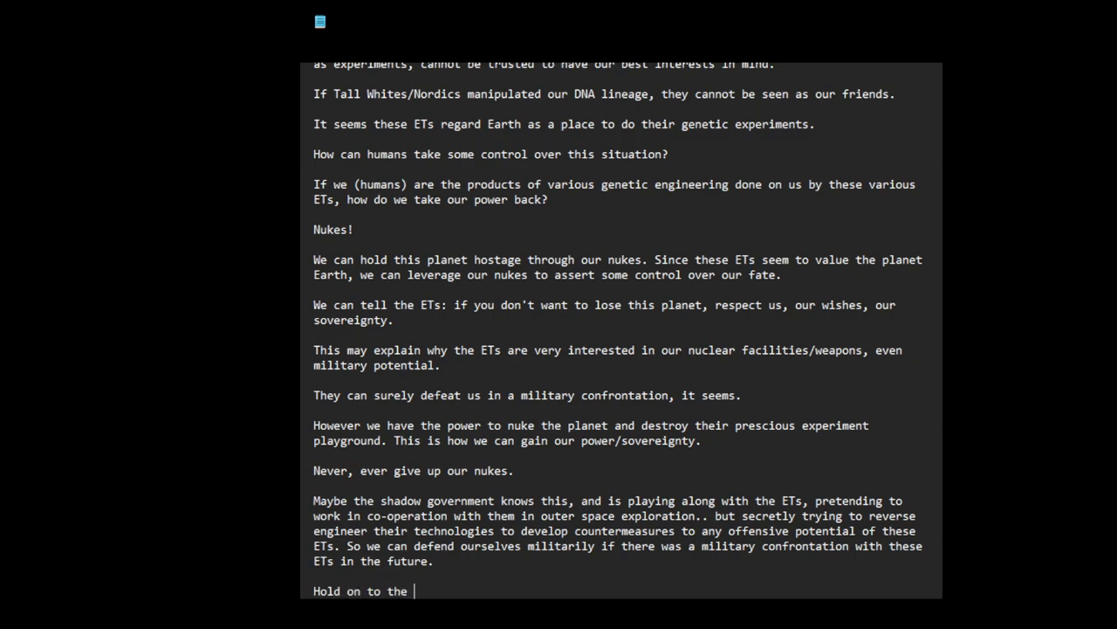
text(Nukes!!)
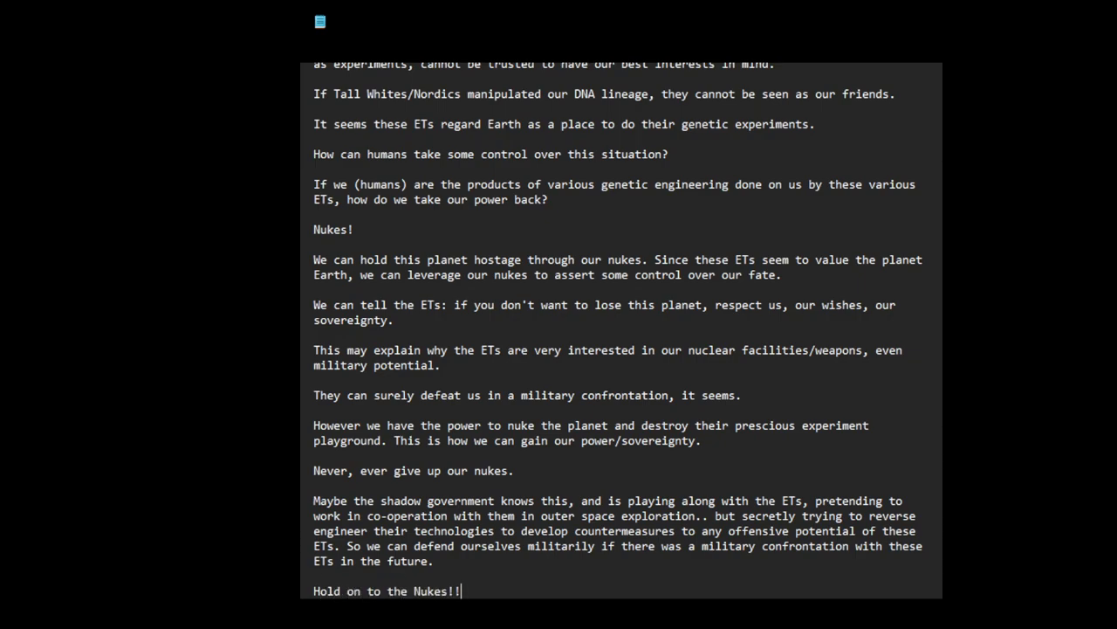